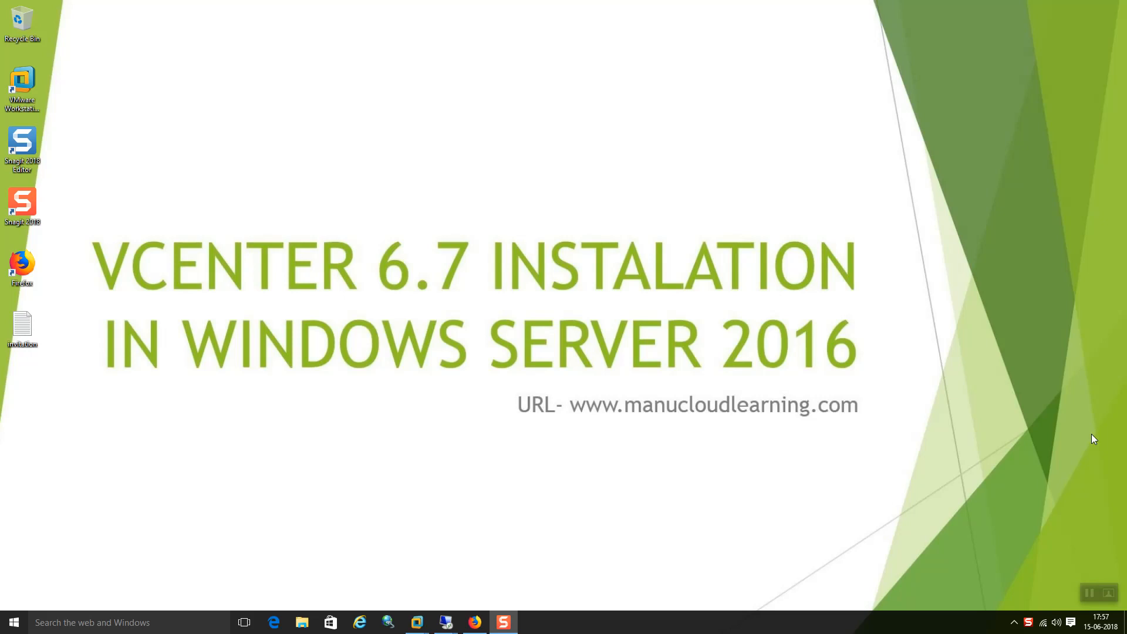
pyautogui.moveTo(1042, 237)
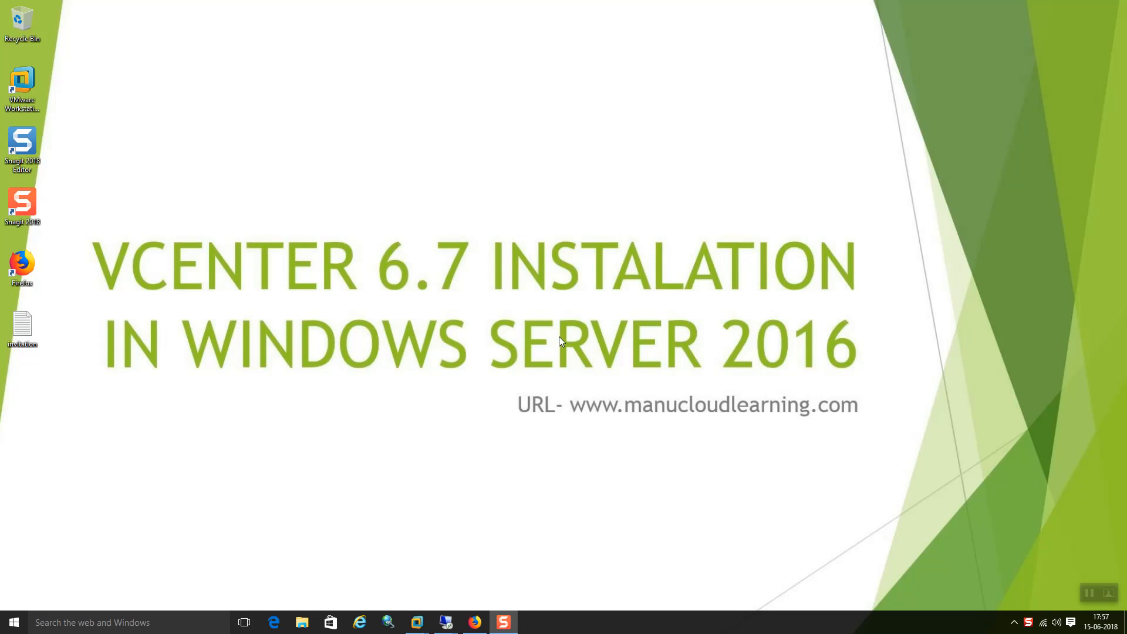
pyautogui.moveTo(446, 623)
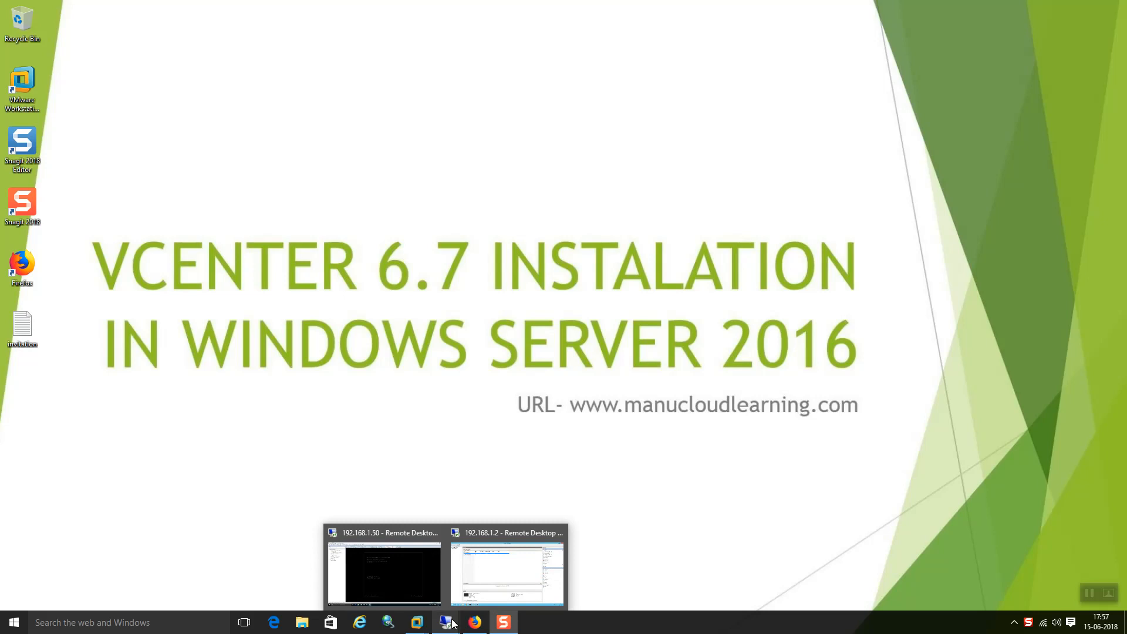
# Bring the ESXi Host Client forward to view the VCENTER67A summary, including IP 192.168.1.92
pyautogui.click(384, 571)
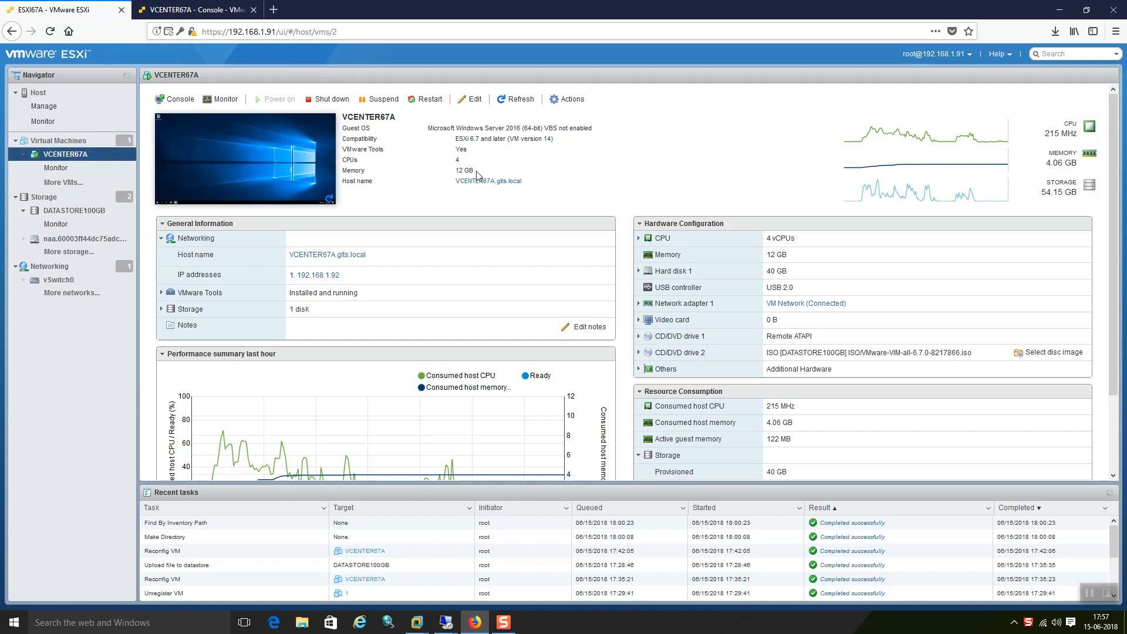
pyautogui.moveTo(291, 171)
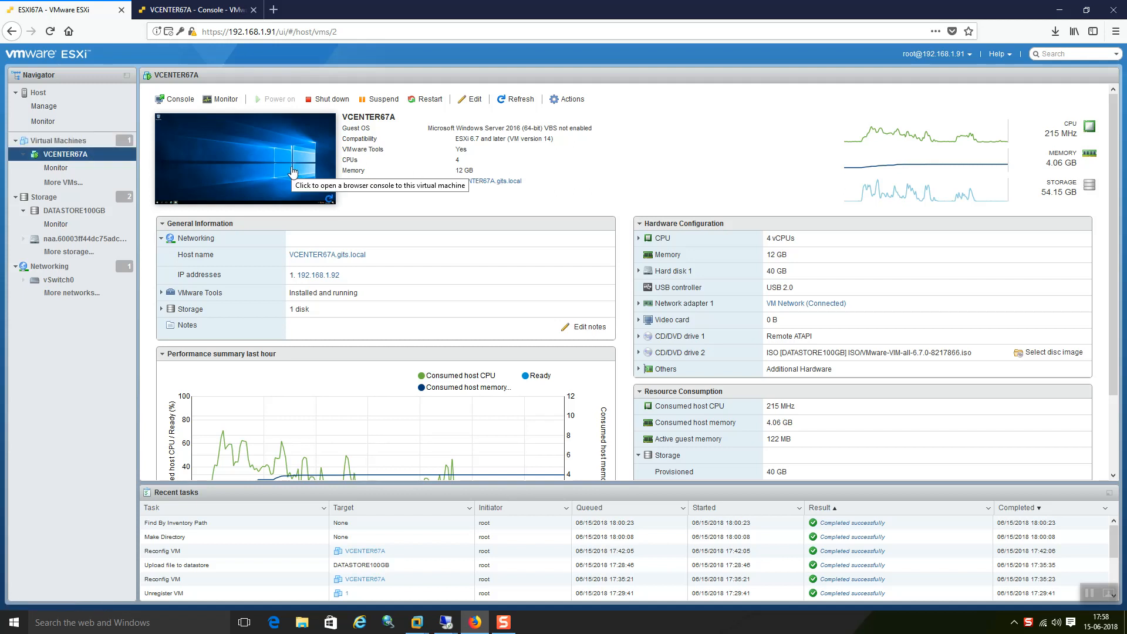
pyautogui.moveTo(307, 169)
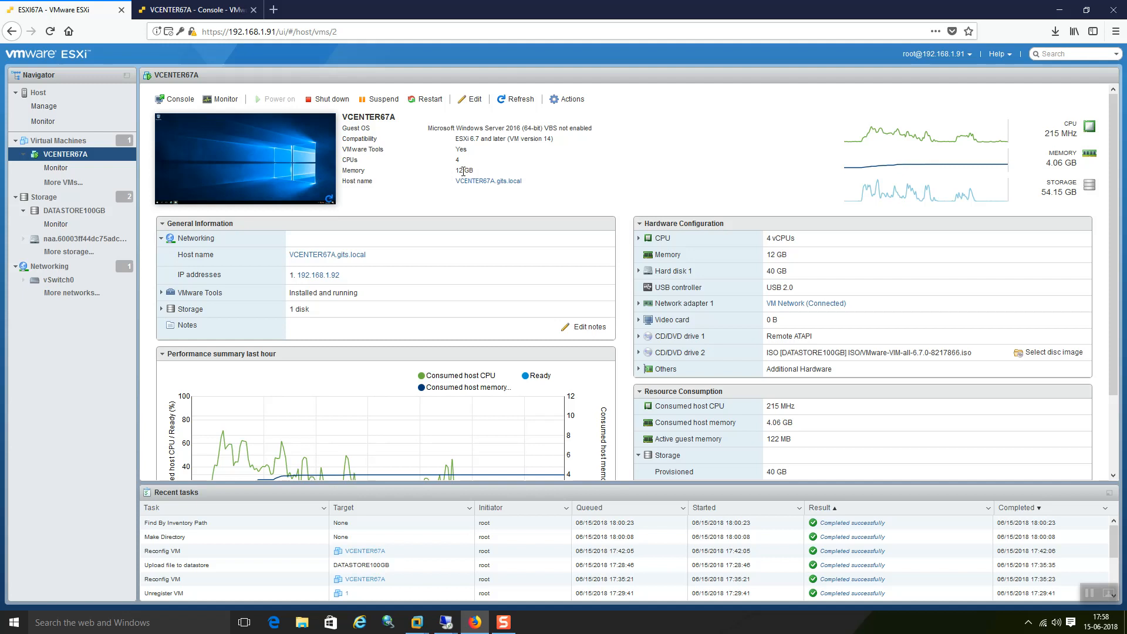
pyautogui.moveTo(426, 169)
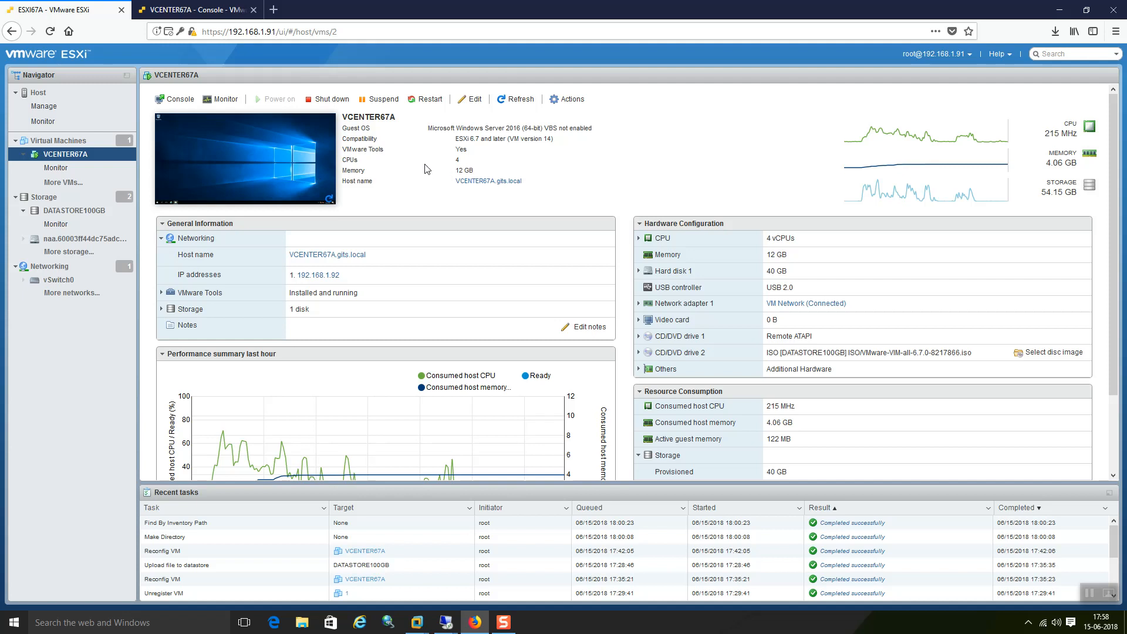
pyautogui.moveTo(327, 254)
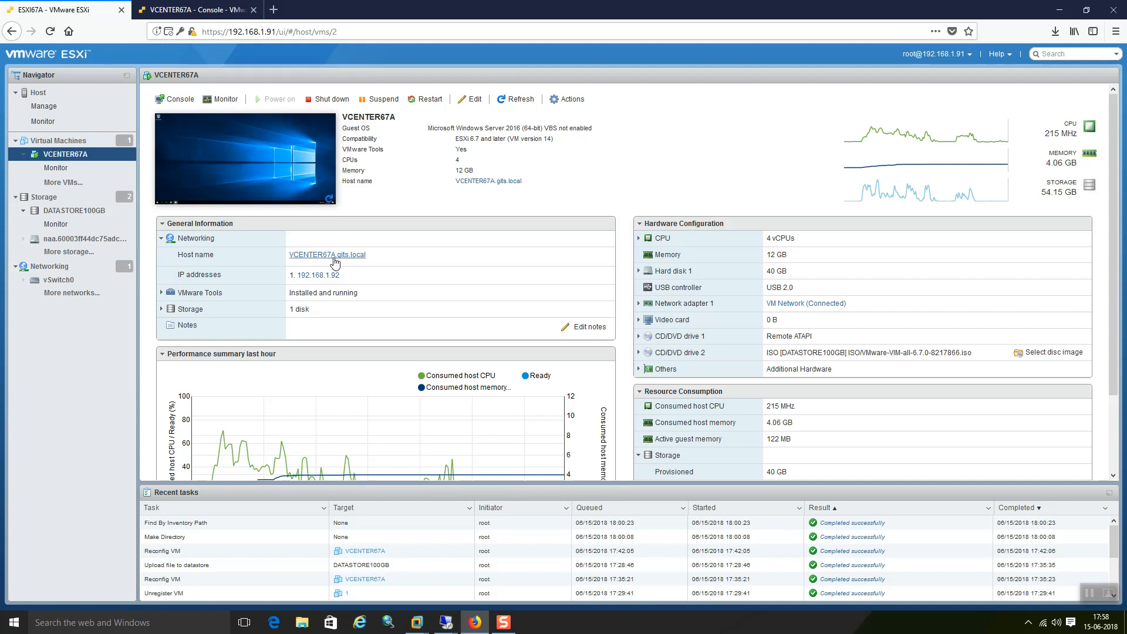
pyautogui.moveTo(313, 259)
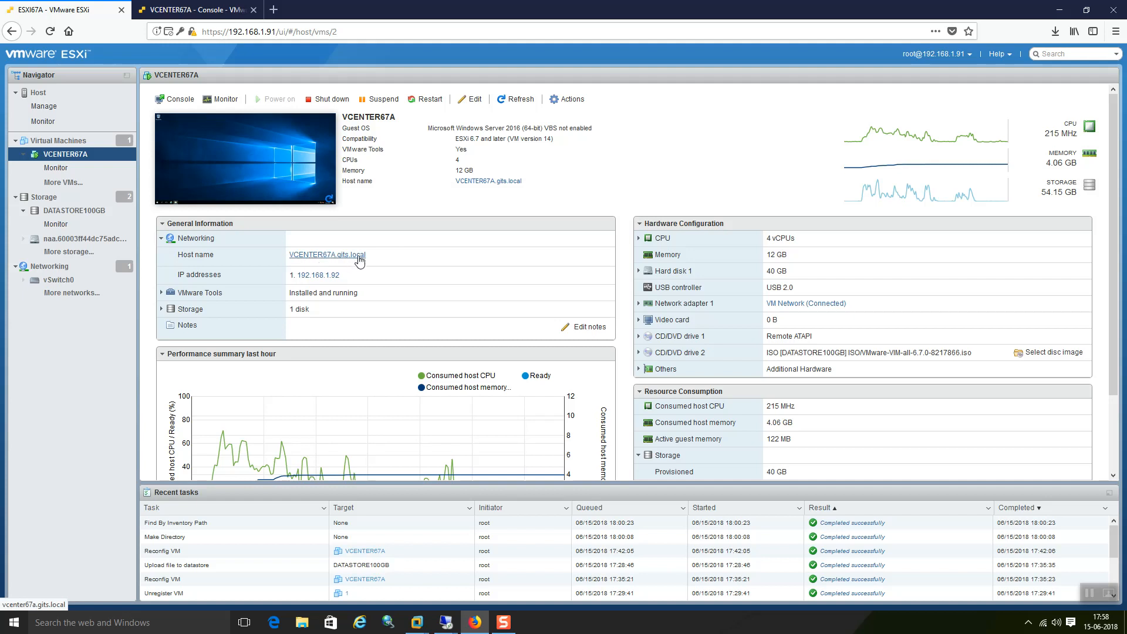
pyautogui.moveTo(317, 278)
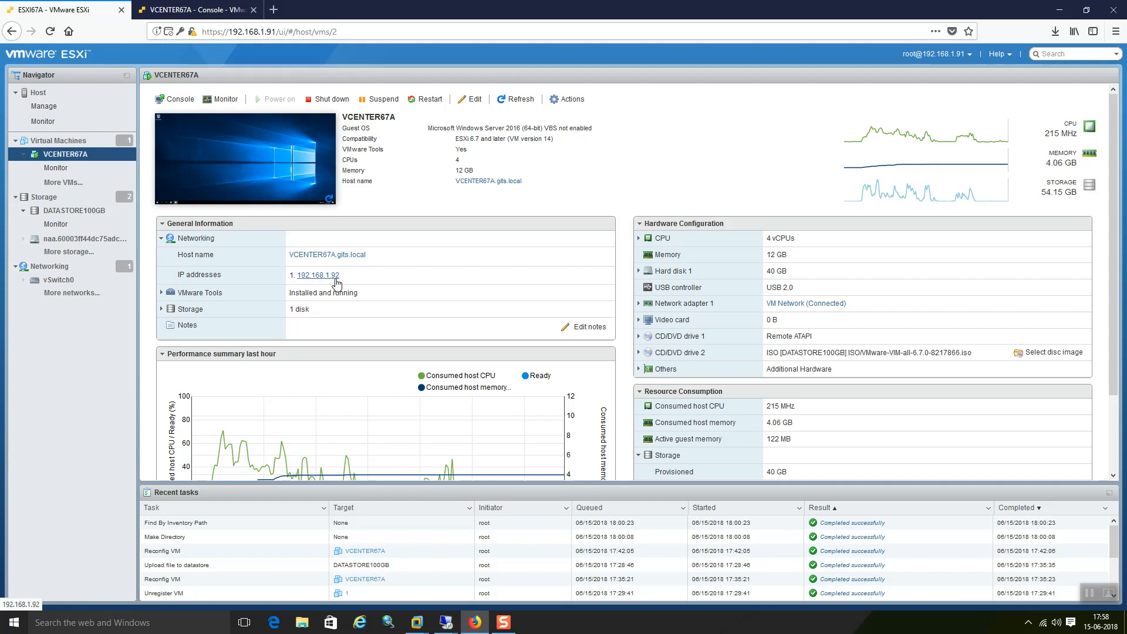
pyautogui.moveTo(363, 249)
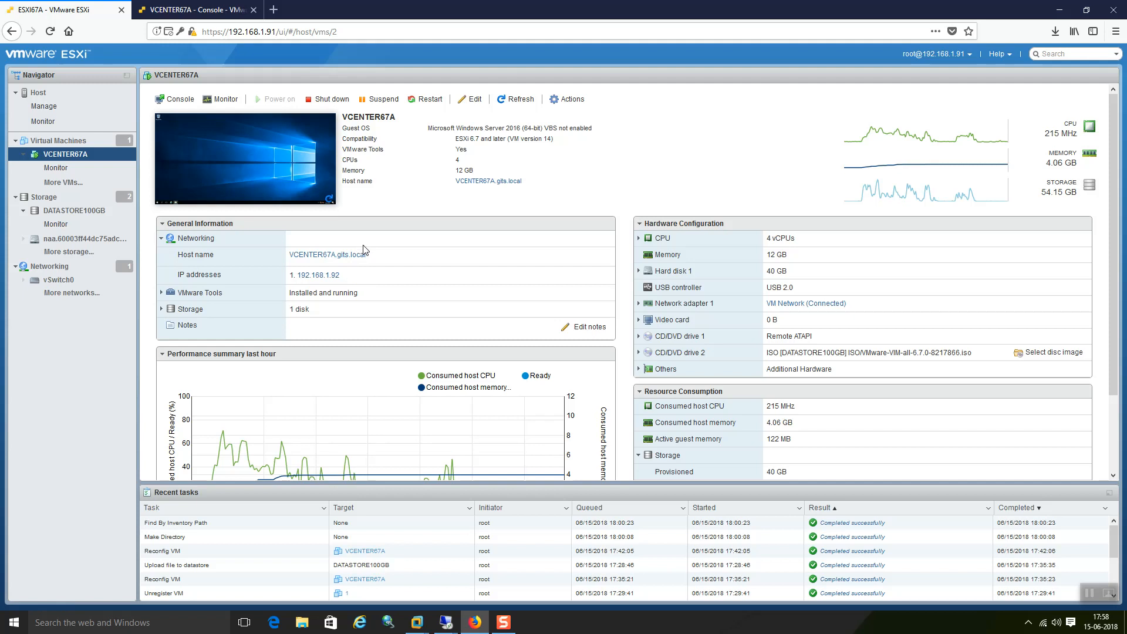
pyautogui.moveTo(509, 262)
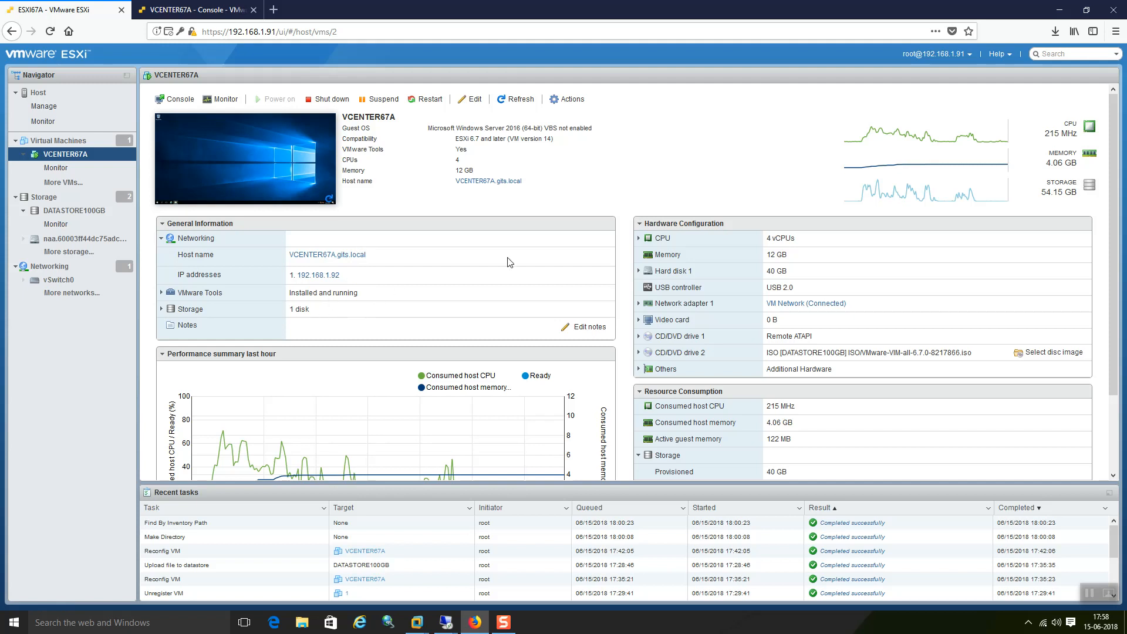
pyautogui.moveTo(470, 186)
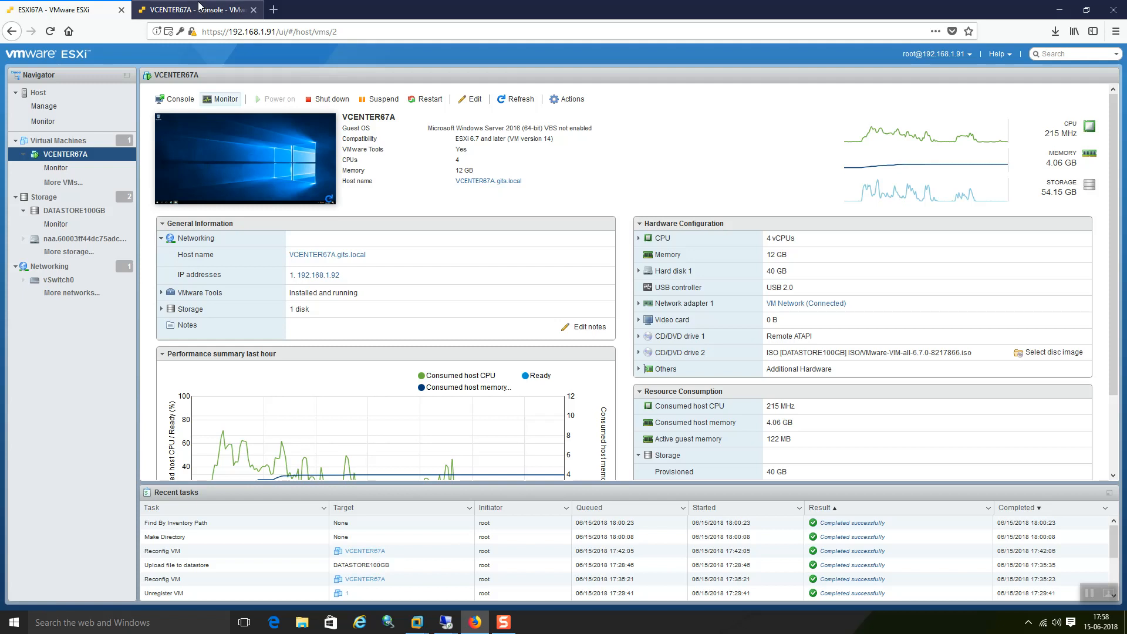
# In the VCENTER67A console, open DVD Drive (E:) VMware VIM in File Explorer and select autorun
pyautogui.click(179, 99)
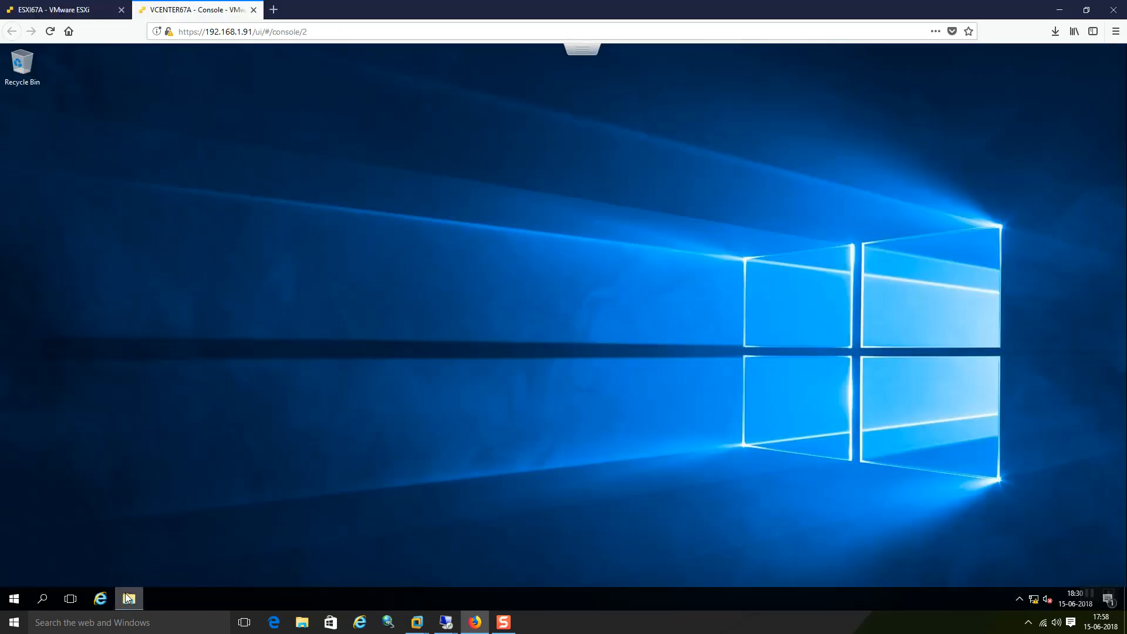
pyautogui.click(128, 598)
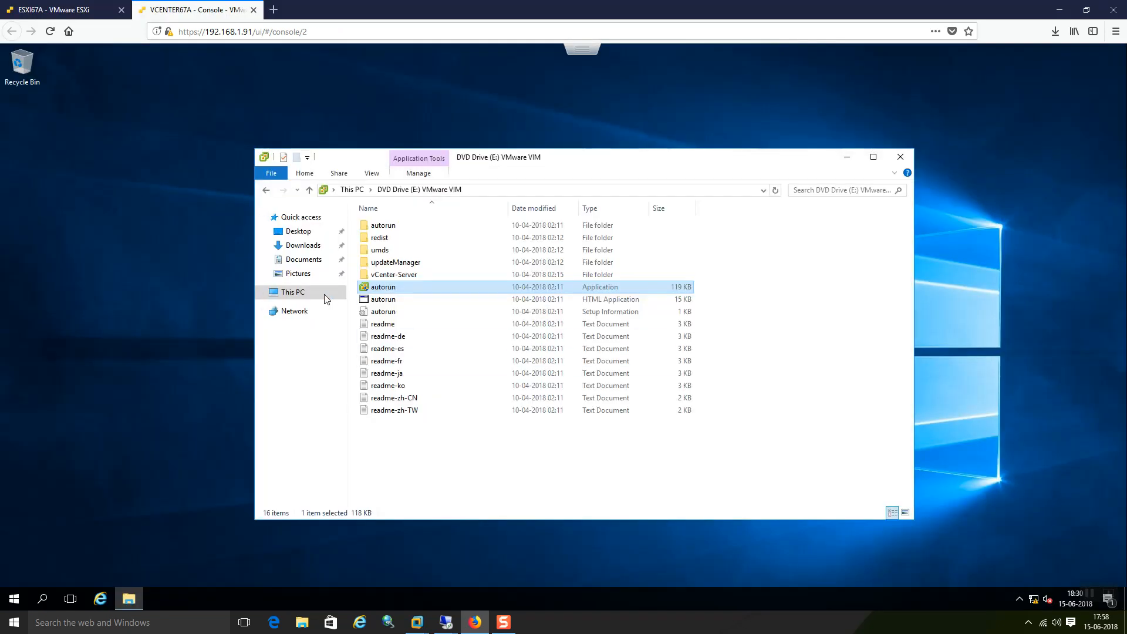
pyautogui.click(291, 291)
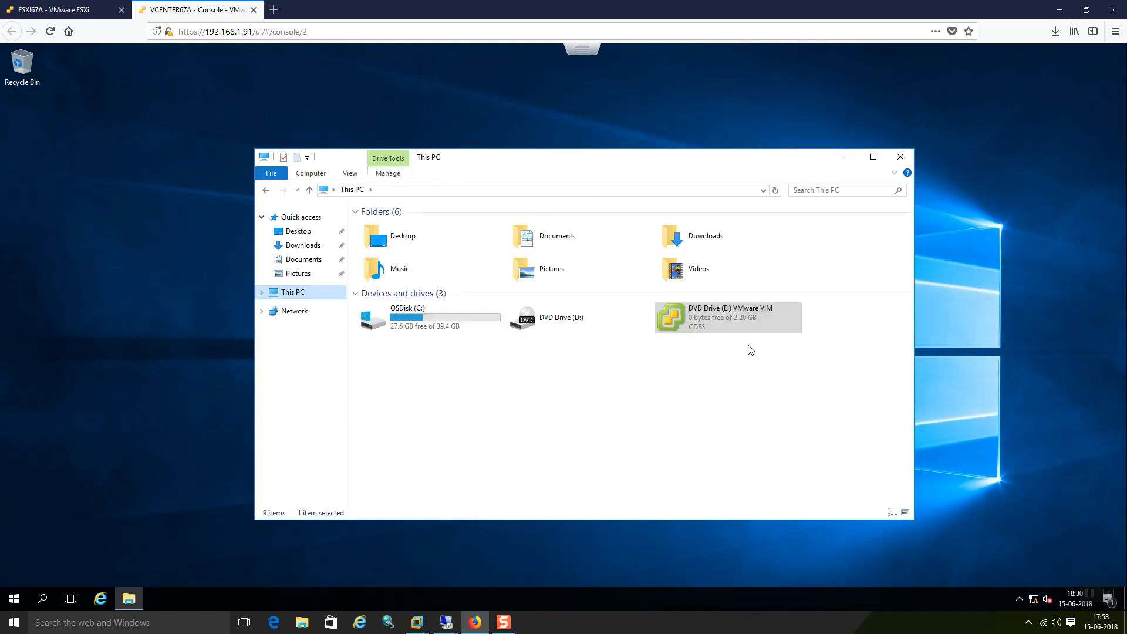
pyautogui.moveTo(728, 317)
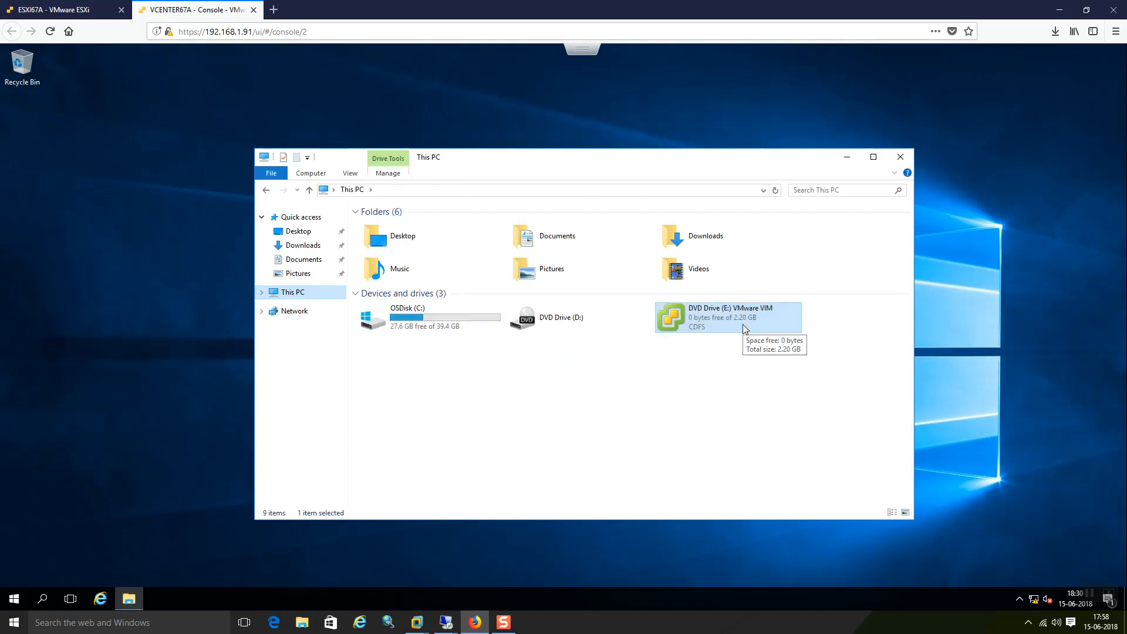
pyautogui.moveTo(730, 329)
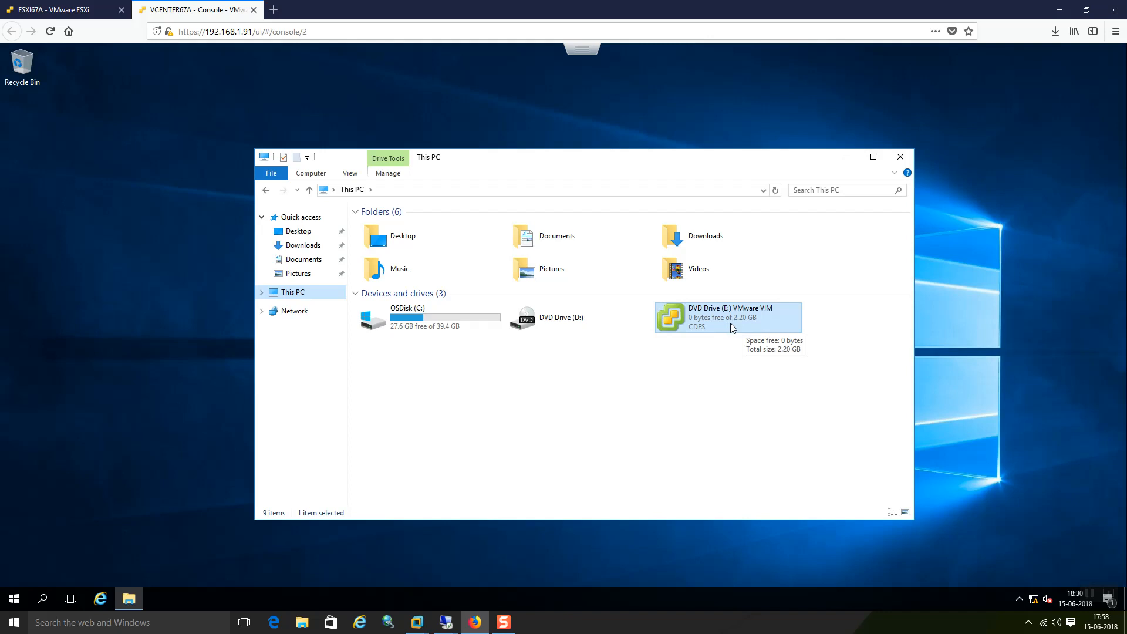
pyautogui.moveTo(728, 329)
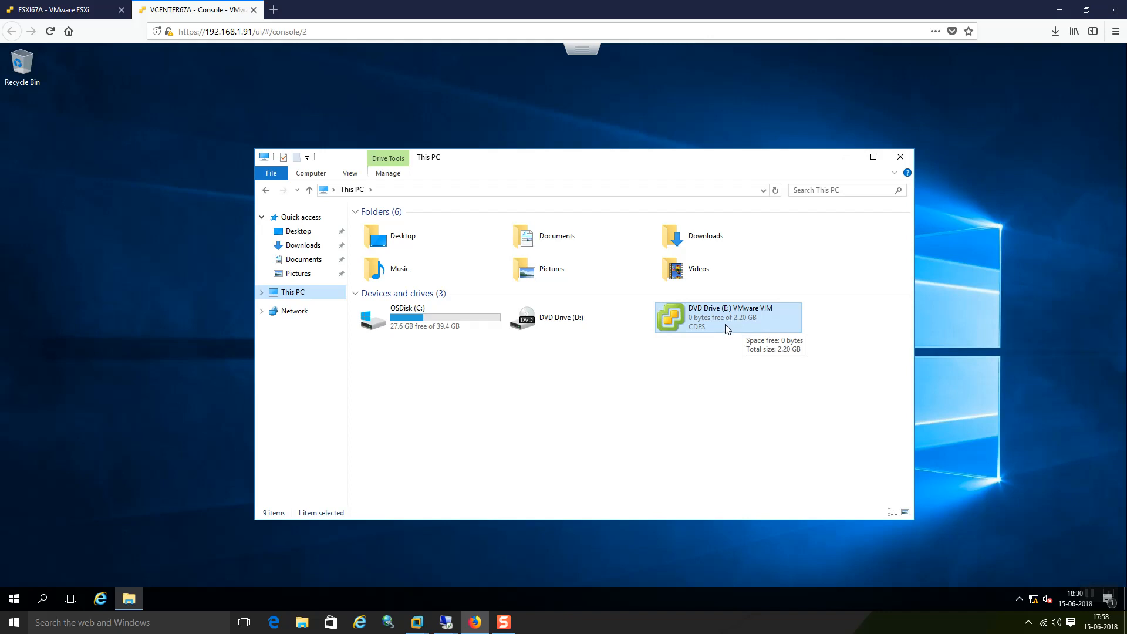
pyautogui.doubleClick(728, 317)
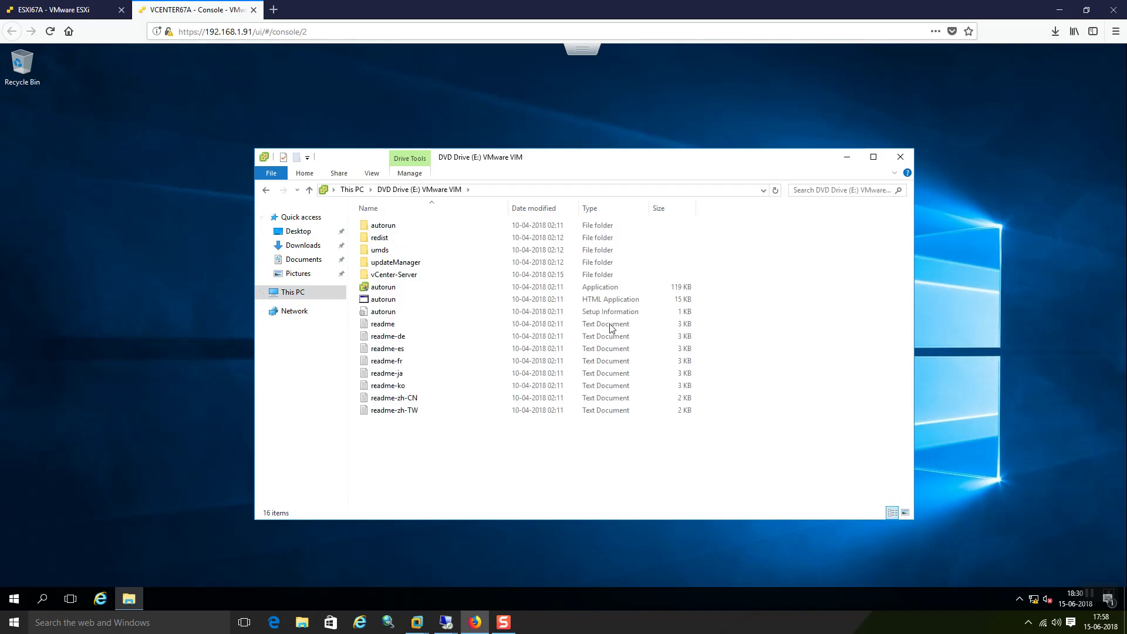
pyautogui.click(383, 287)
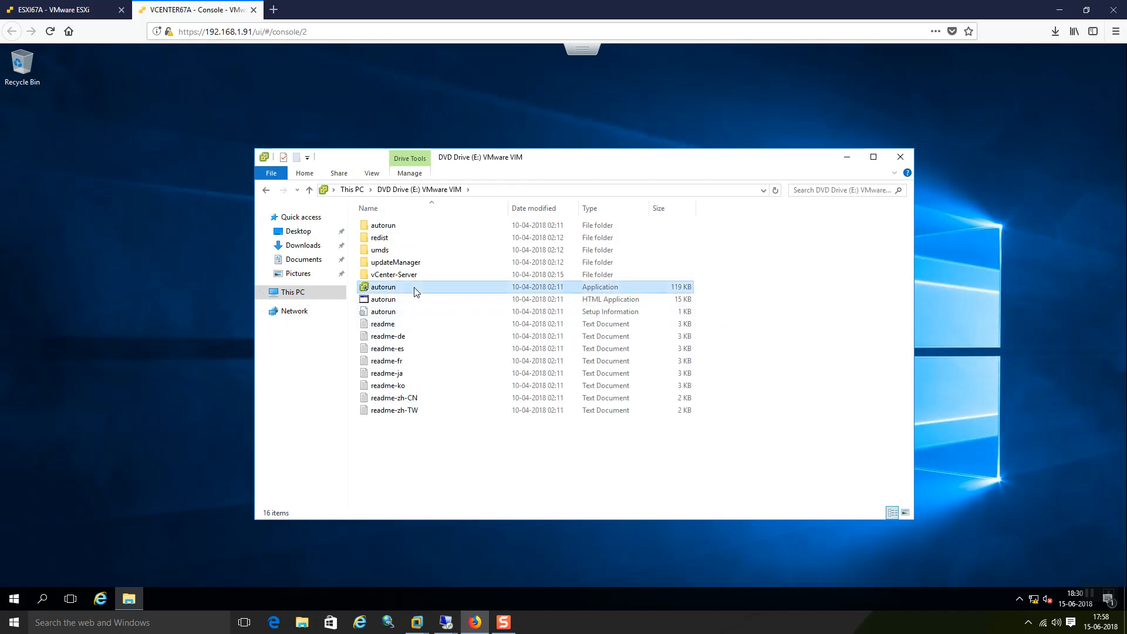
# Run autorun with UAC approval, start the vCenter Server for Windows install, and return to ESXi67A
pyautogui.doubleClick(383, 287)
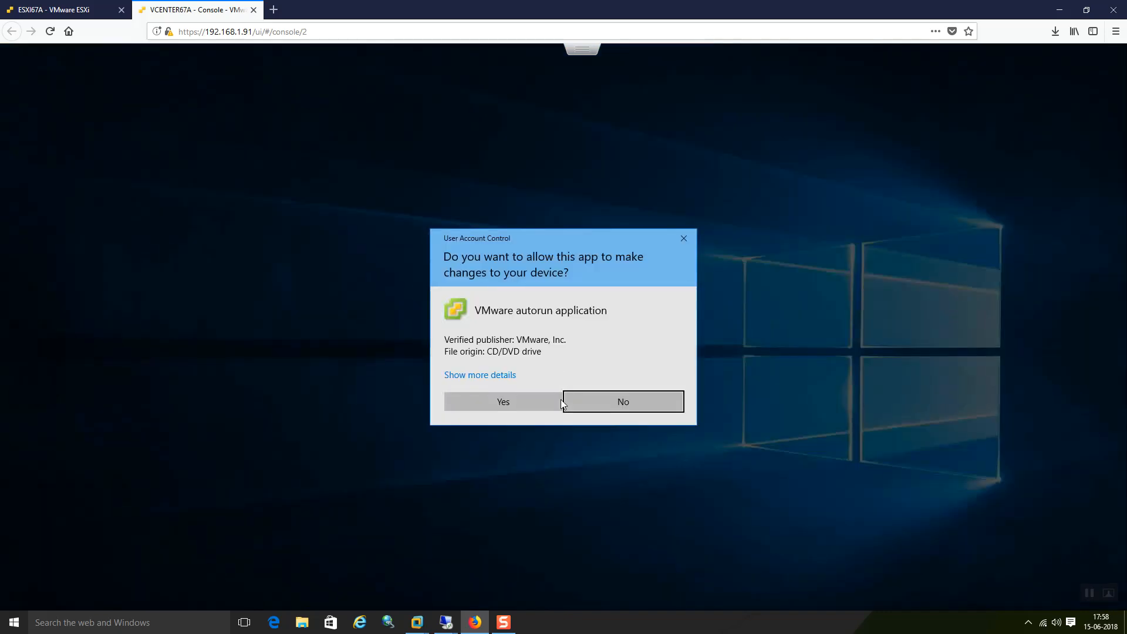
pyautogui.click(502, 402)
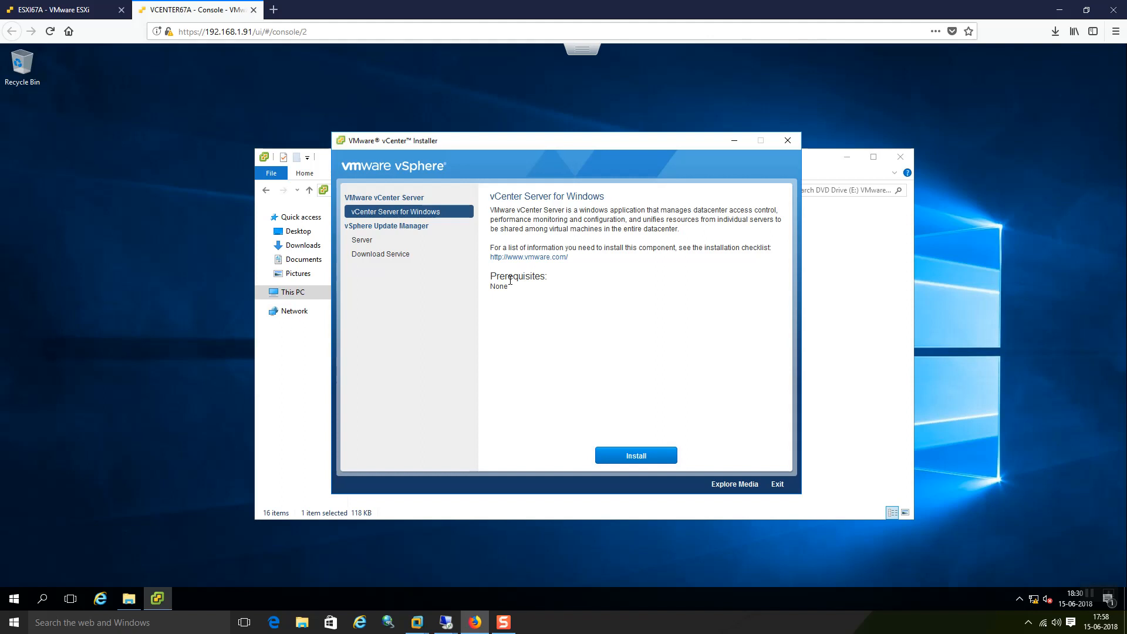
pyautogui.moveTo(519, 290)
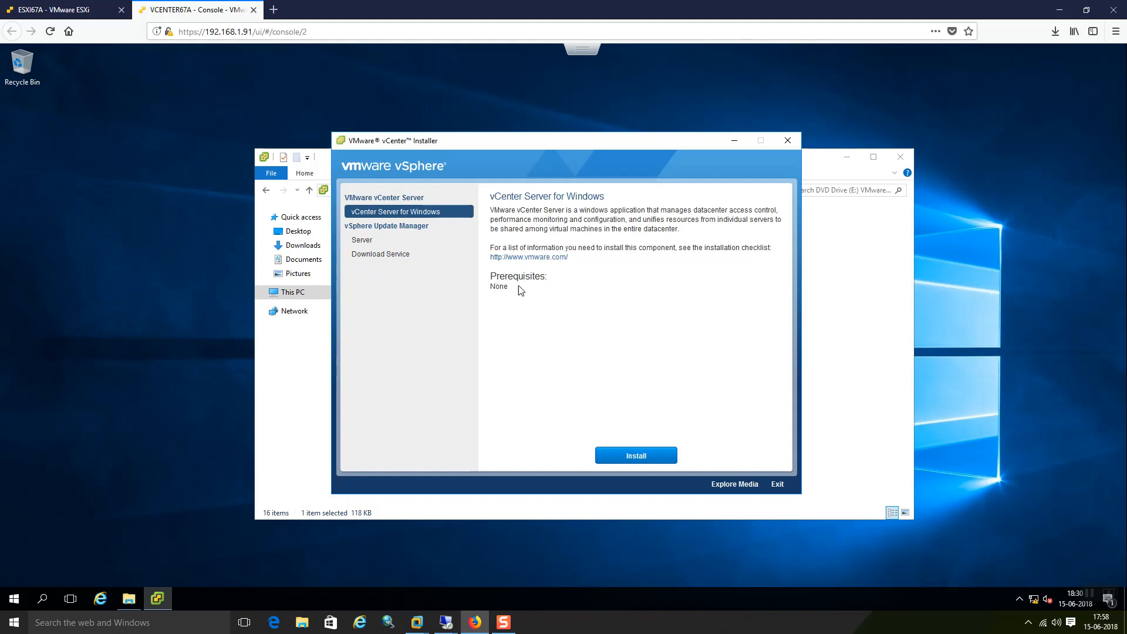
pyautogui.moveTo(561, 285)
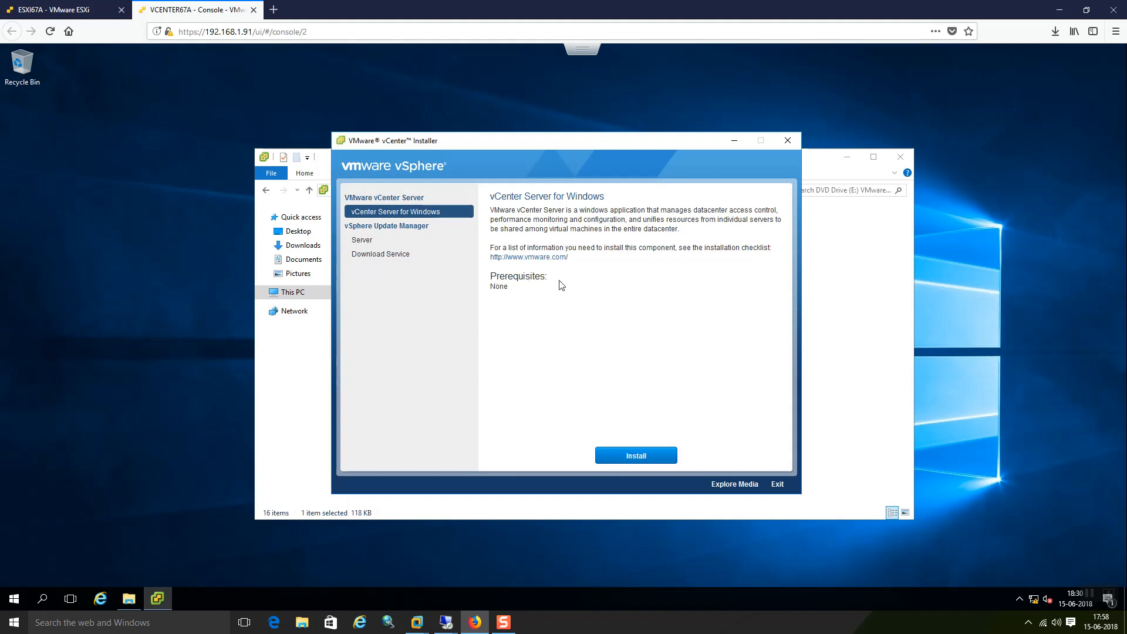
pyautogui.moveTo(636, 455)
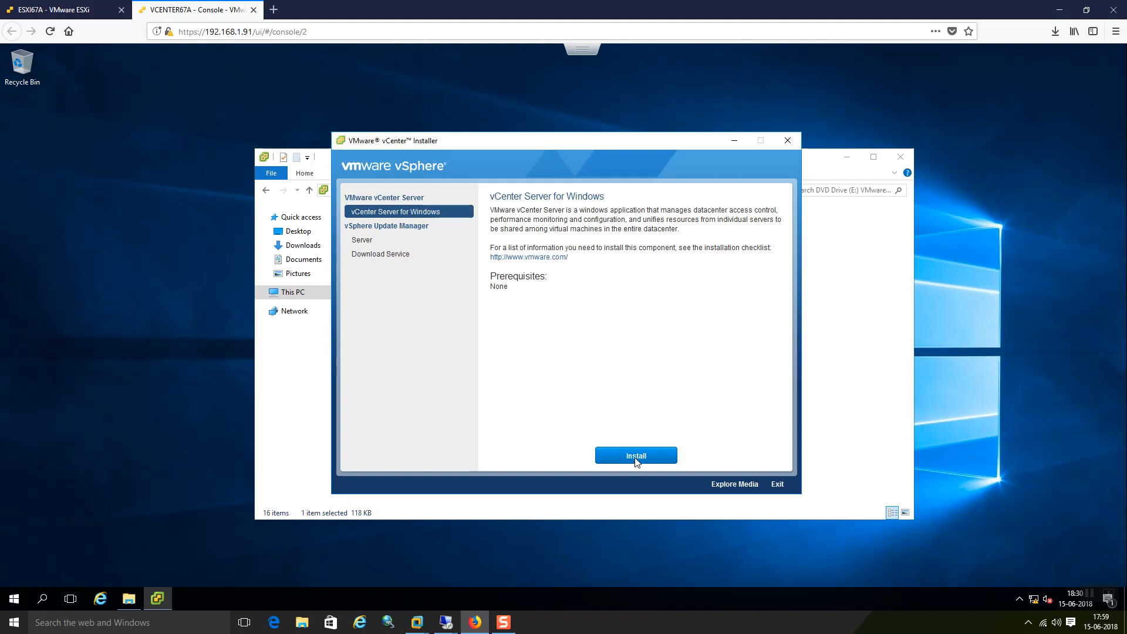
pyautogui.click(635, 455)
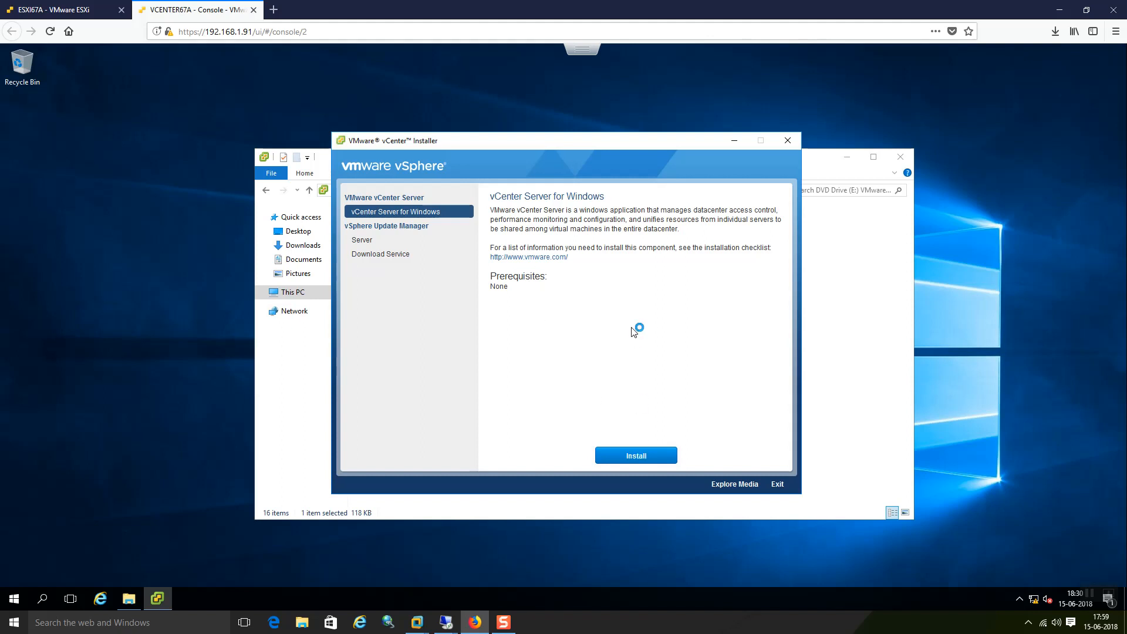
pyautogui.moveTo(634, 332)
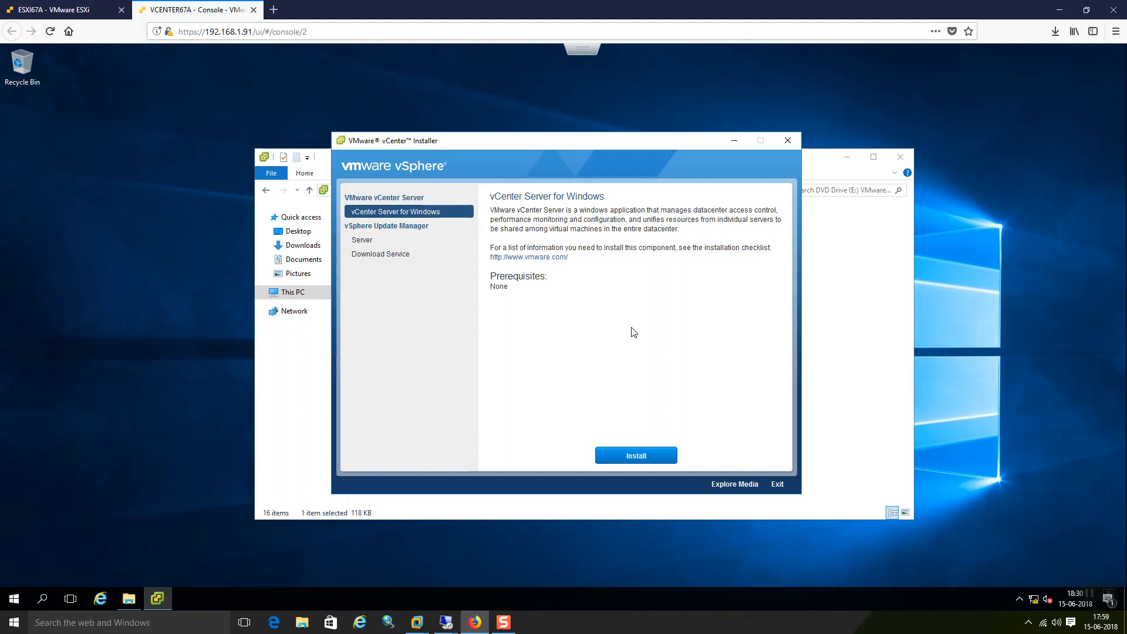
pyautogui.moveTo(846, 157)
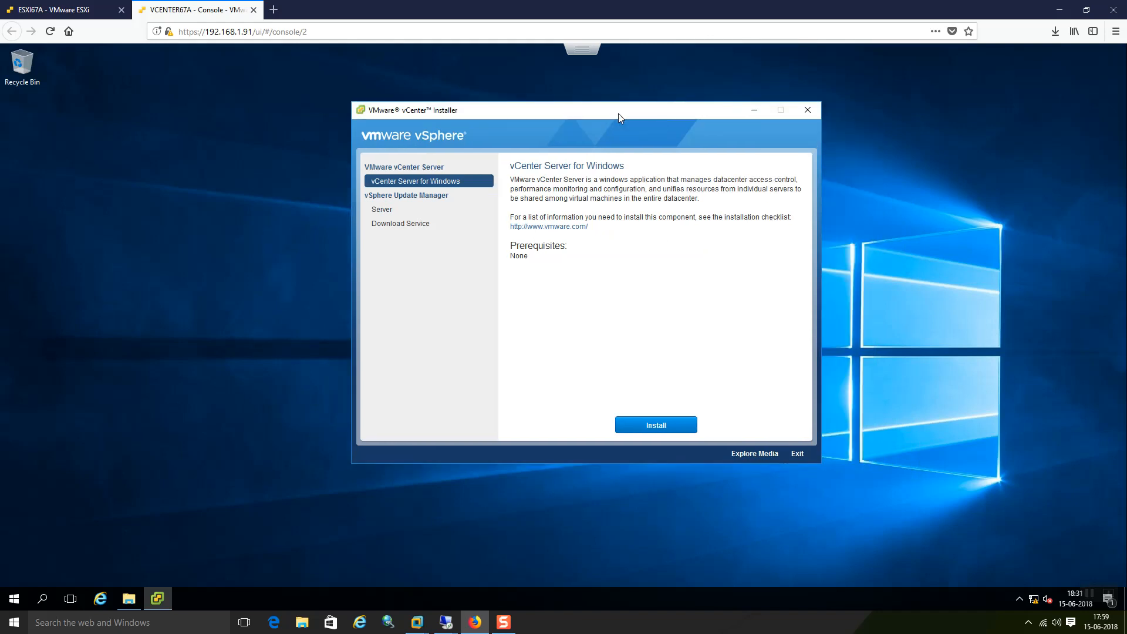
pyautogui.click(61, 10)
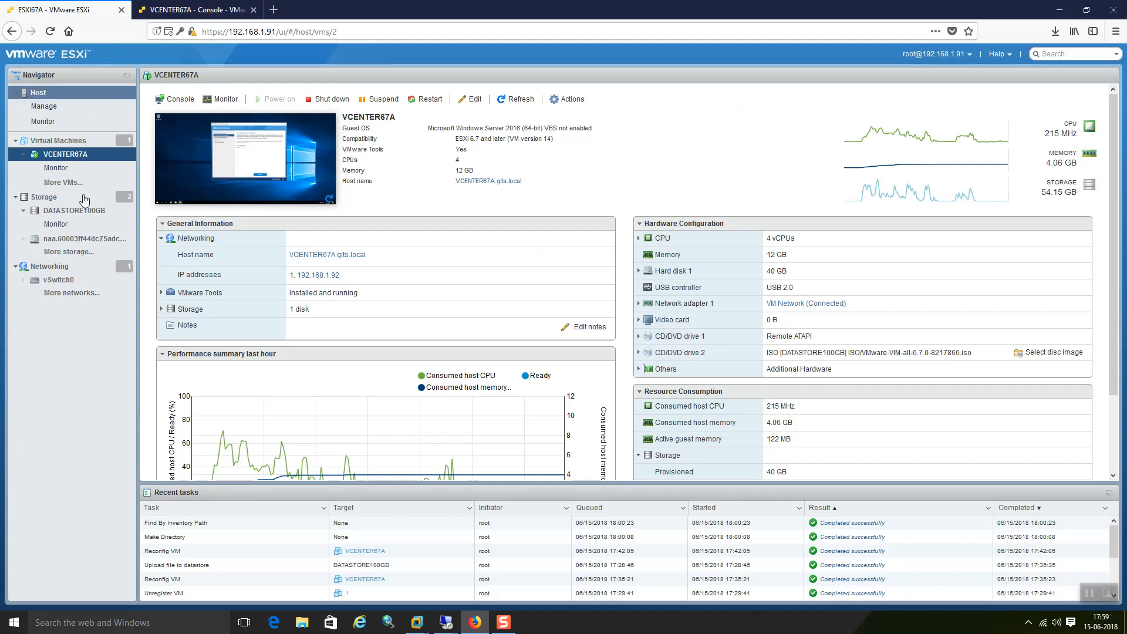
# View DATASTORE100GB details (VMFS6, 99.75 GB, 41.49 GB free), then return to the VCENTER67A console
pyautogui.click(79, 210)
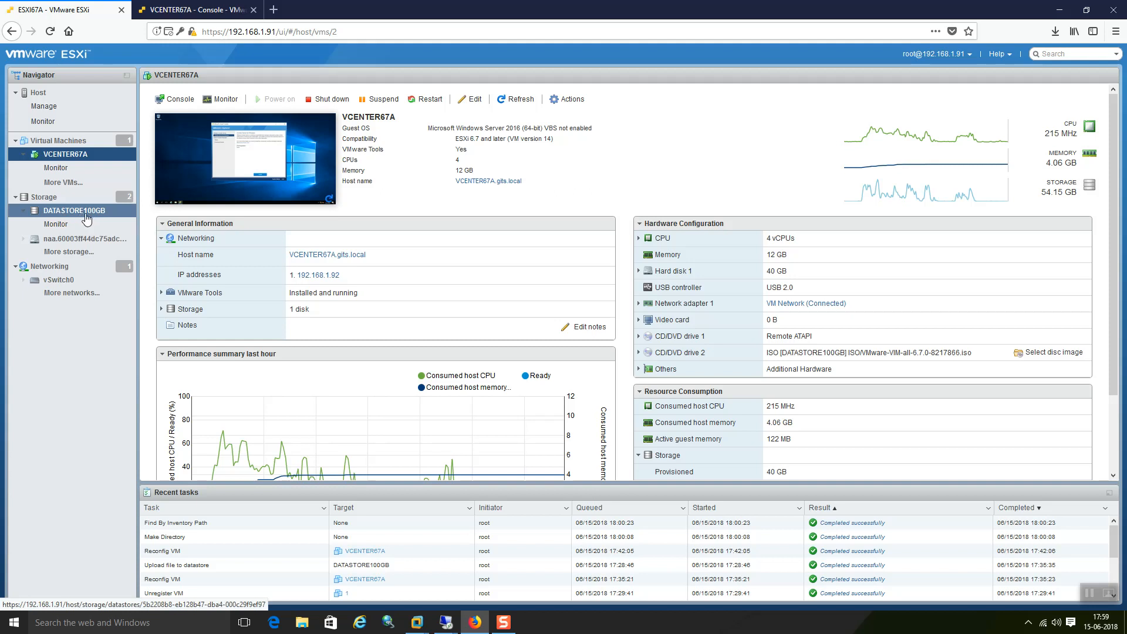
pyautogui.click(73, 210)
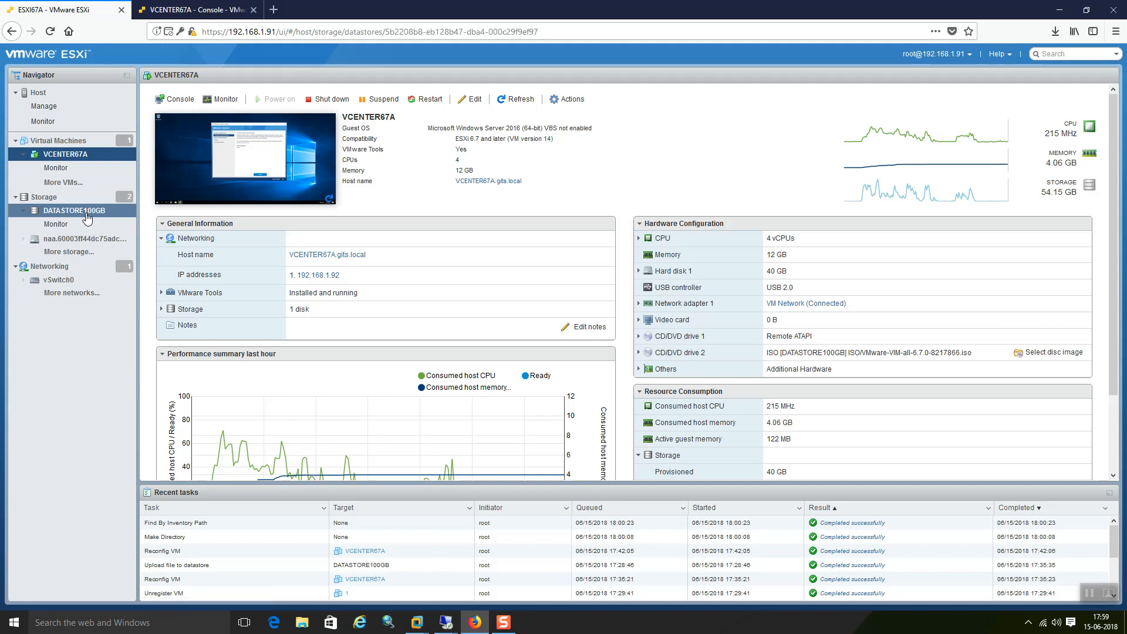
pyautogui.click(74, 211)
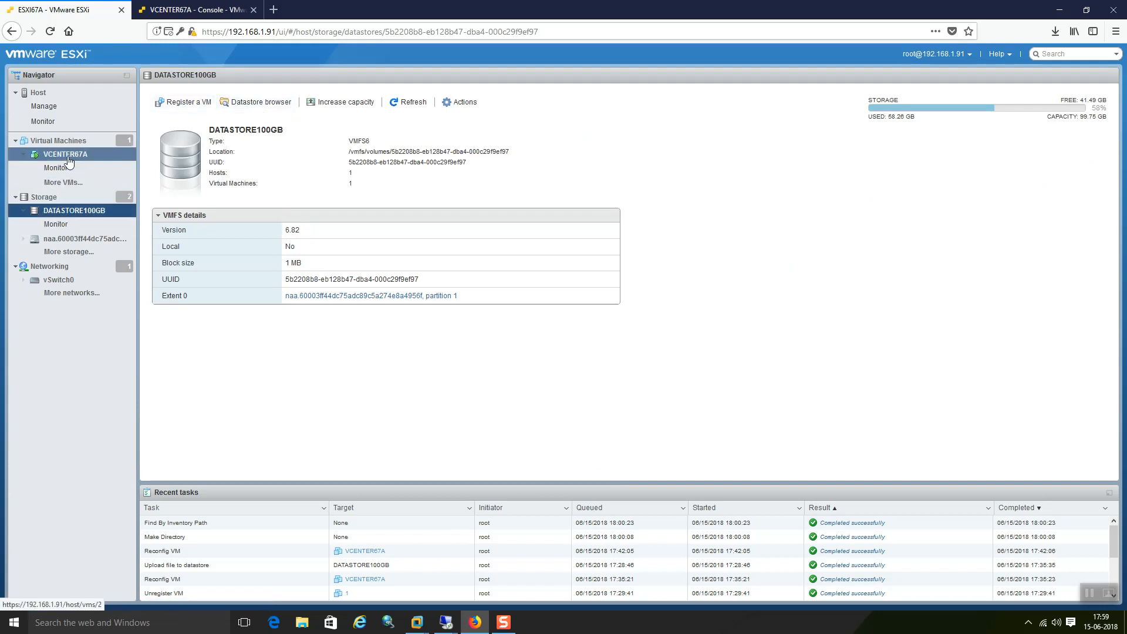
pyautogui.click(194, 10)
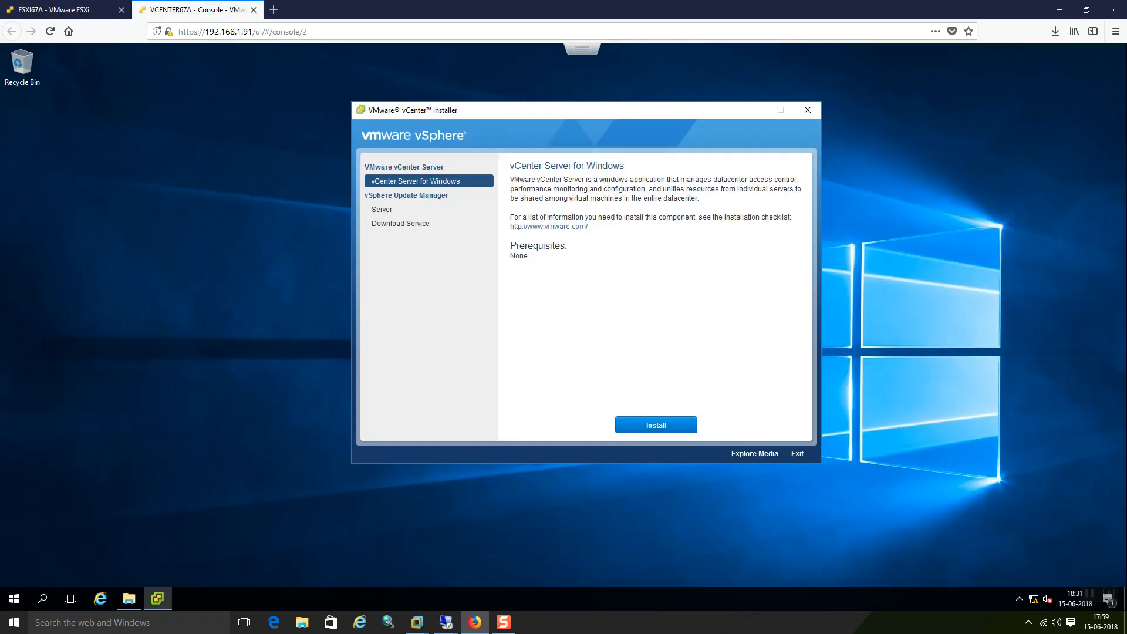
pyautogui.moveTo(595, 113)
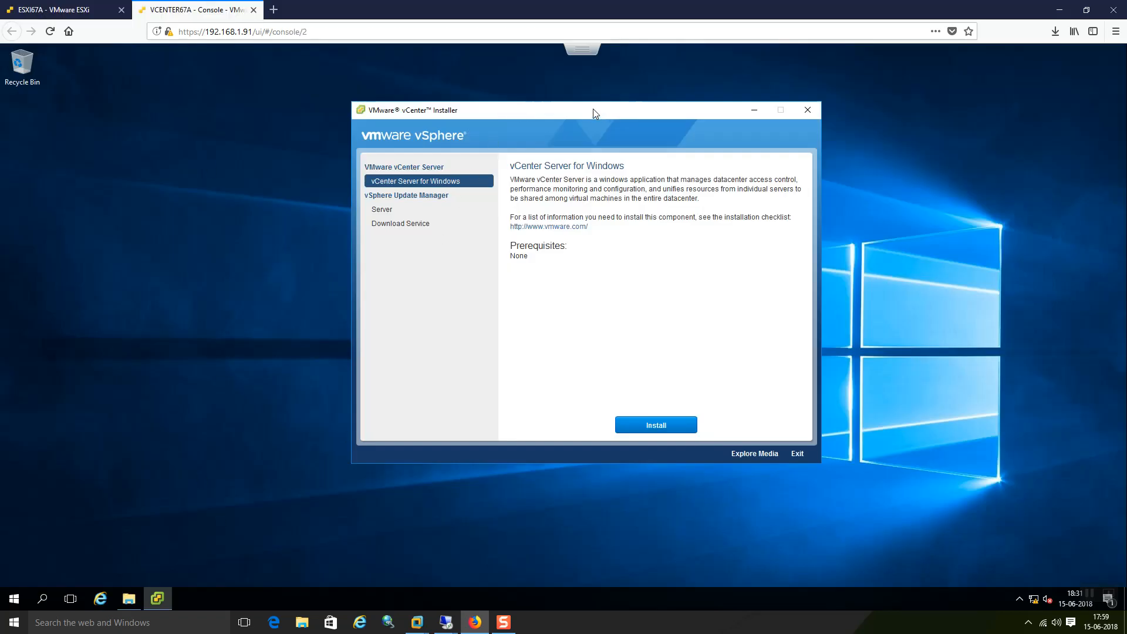
pyautogui.moveTo(620, 115)
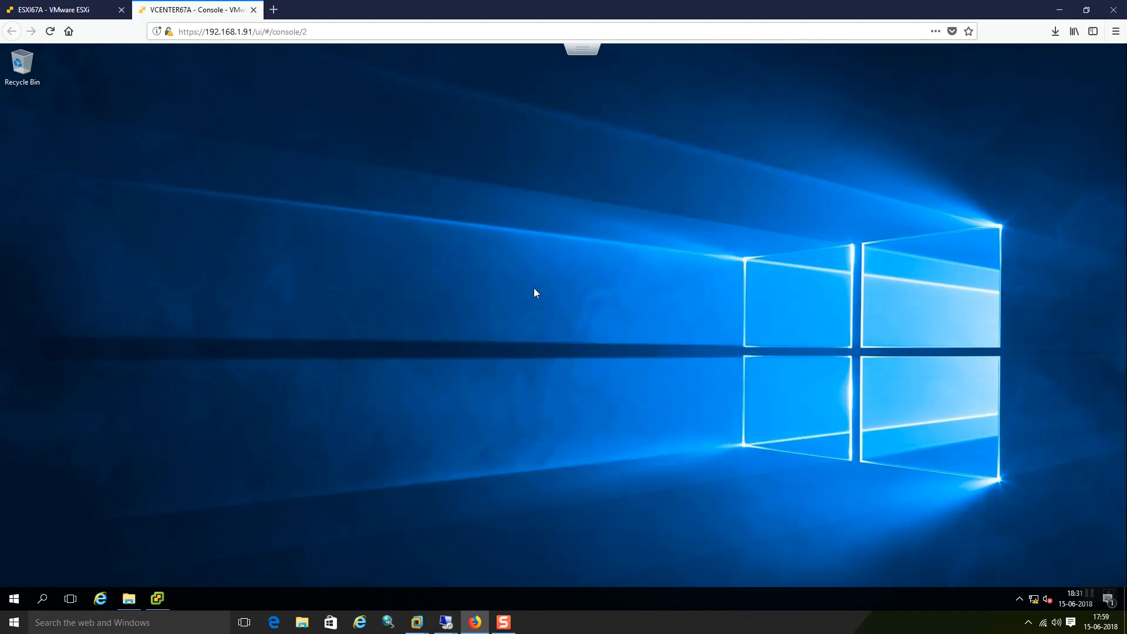
pyautogui.moveTo(295, 380)
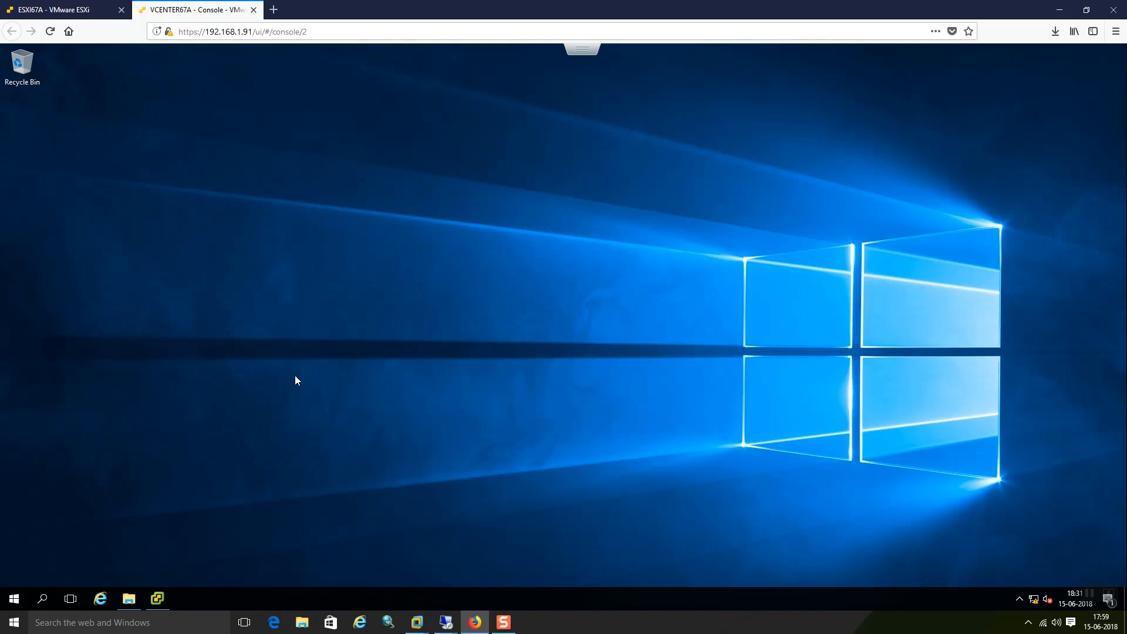
pyautogui.moveTo(446, 622)
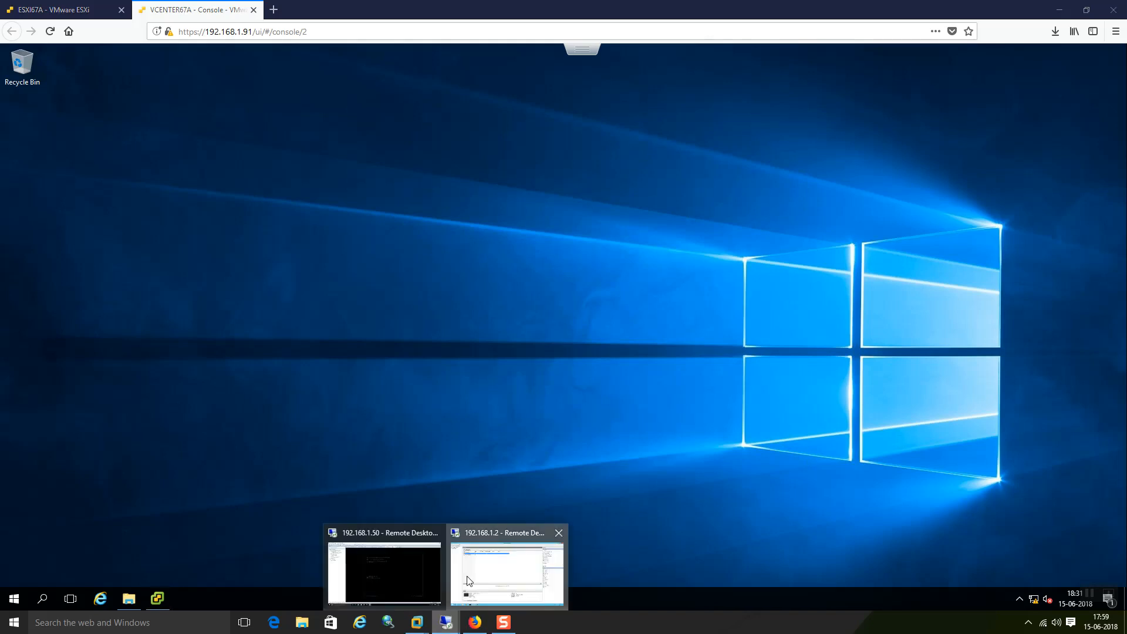
# Via the 192.168.1.2 remote session, sign in to DC02 with the Administrator password
pyautogui.click(507, 571)
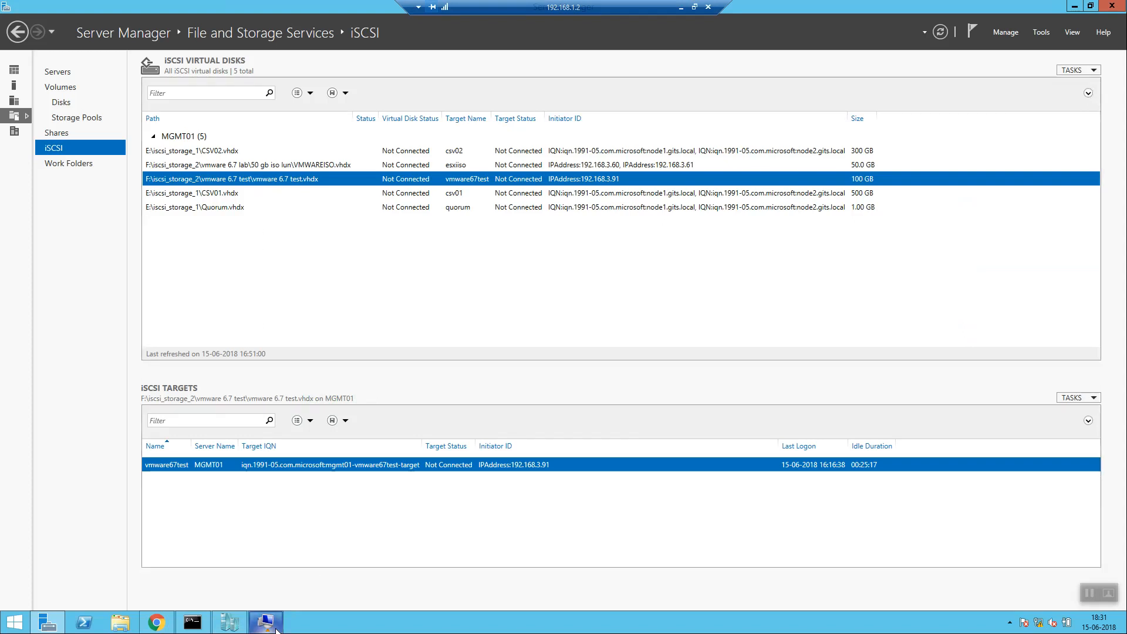
pyautogui.click(265, 621)
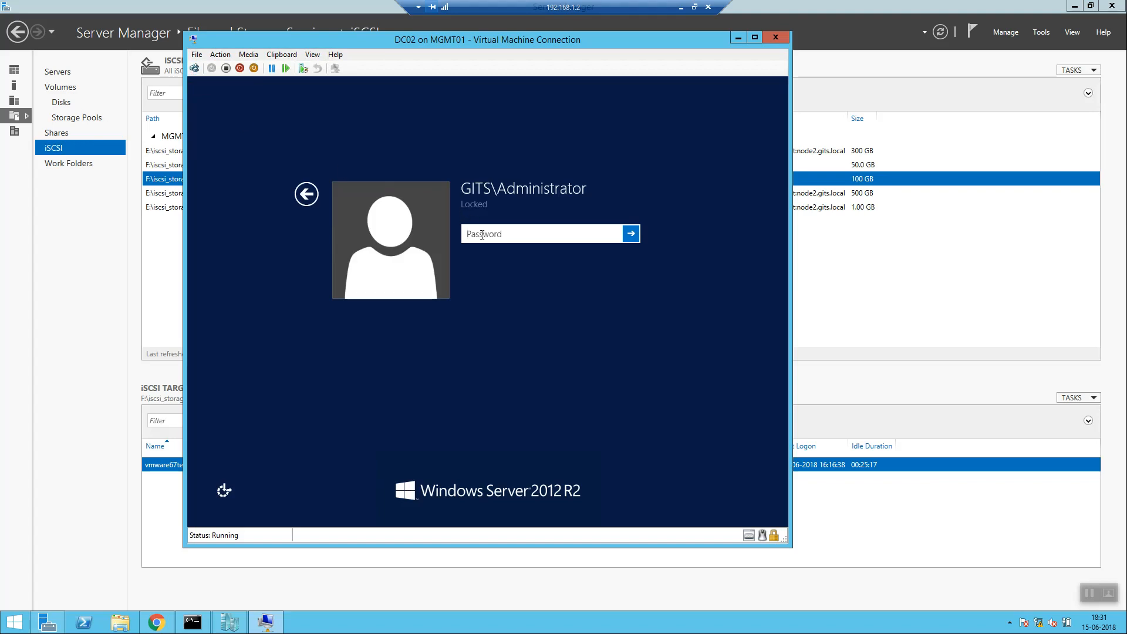
pyautogui.write('password')
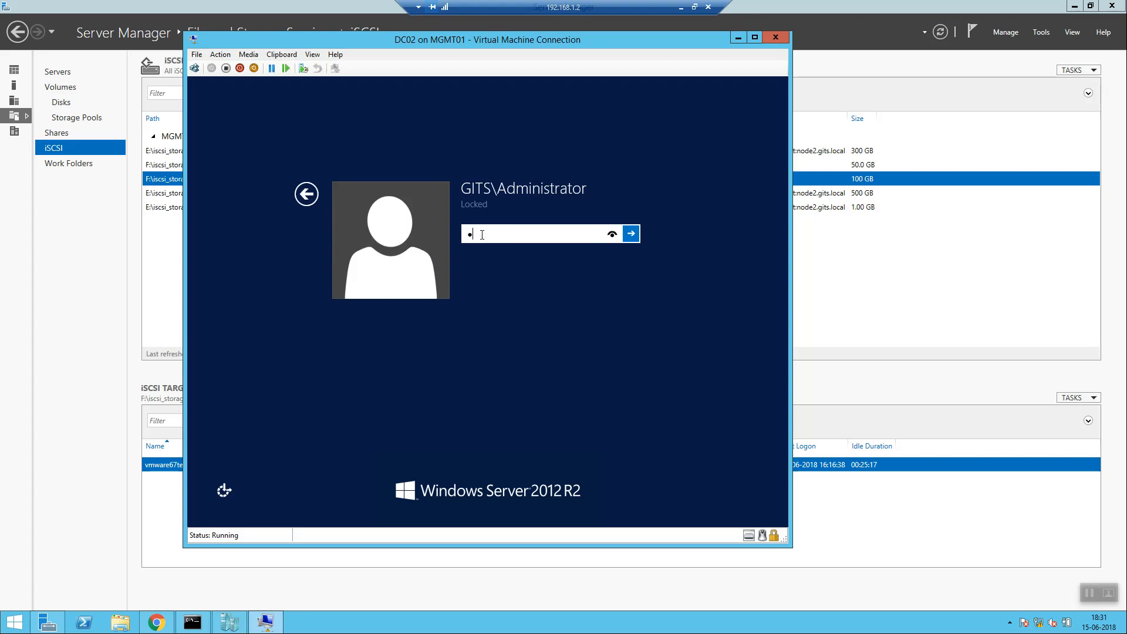
pyautogui.write('password')
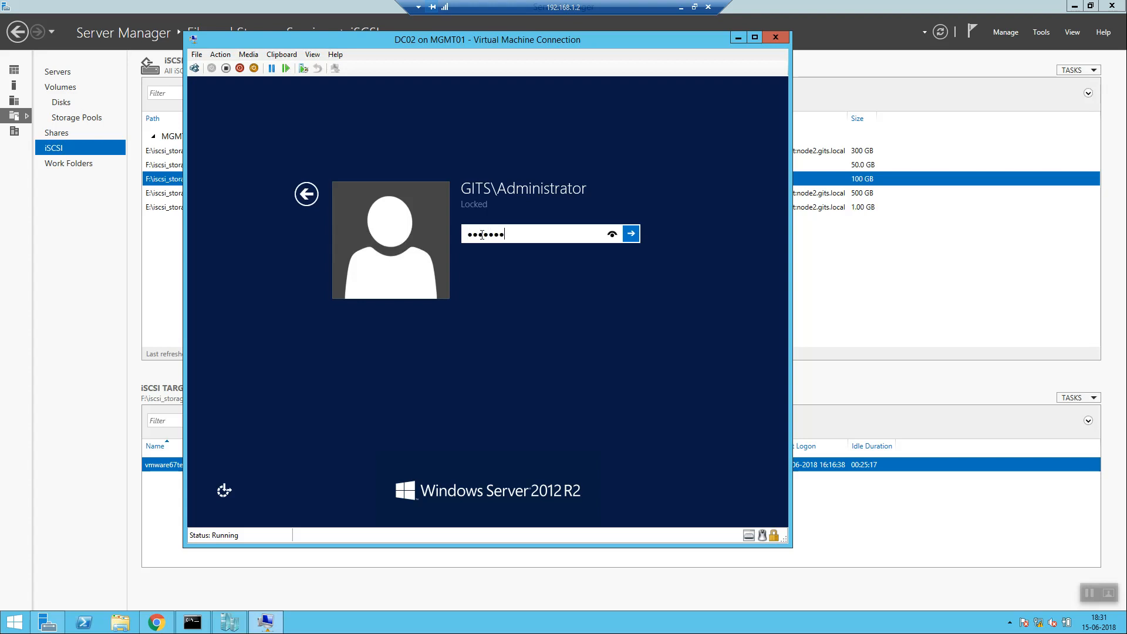
pyautogui.click(630, 234)
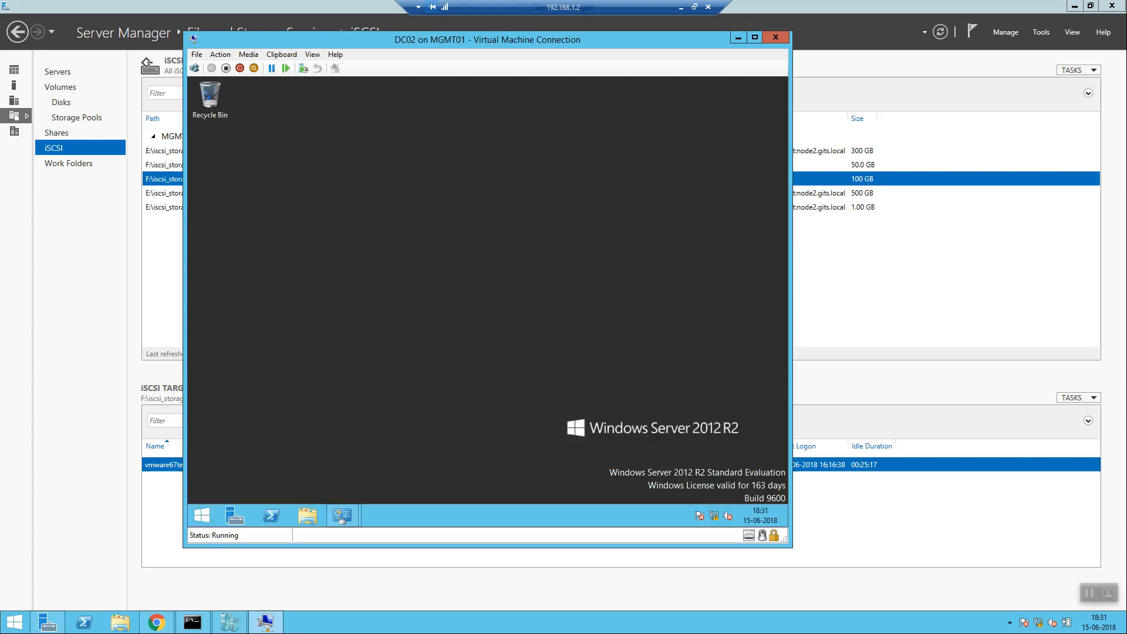
# In gits.local Computers, inspect the vCenter service user and the VCENTER67 and VCENTER67A accounts
pyautogui.rightClick(202, 515)
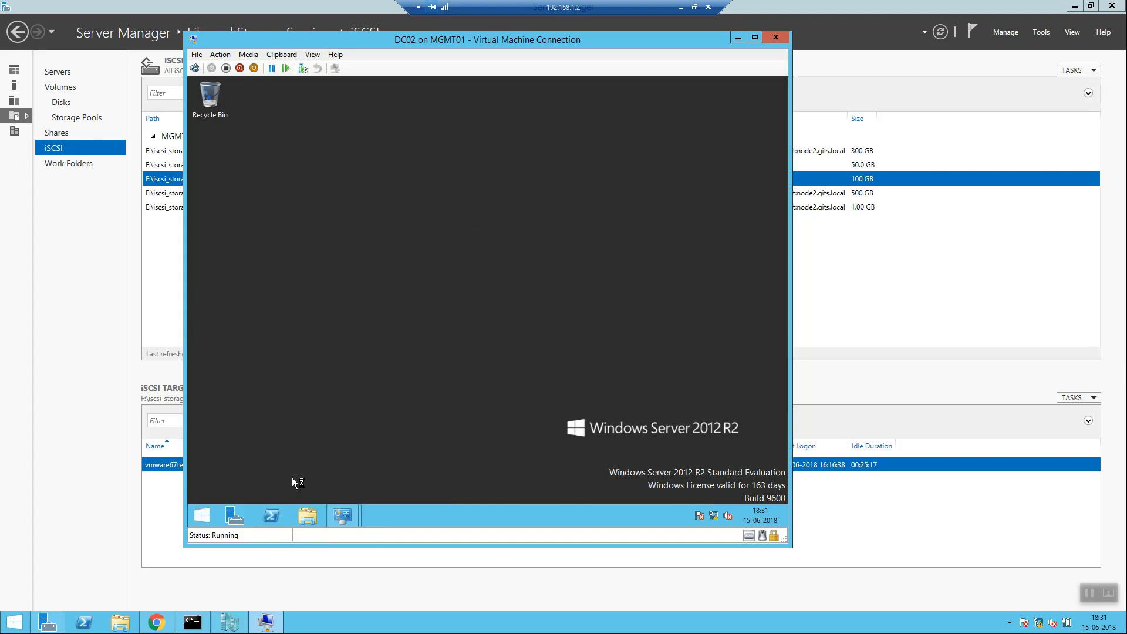
pyautogui.moveTo(302, 452)
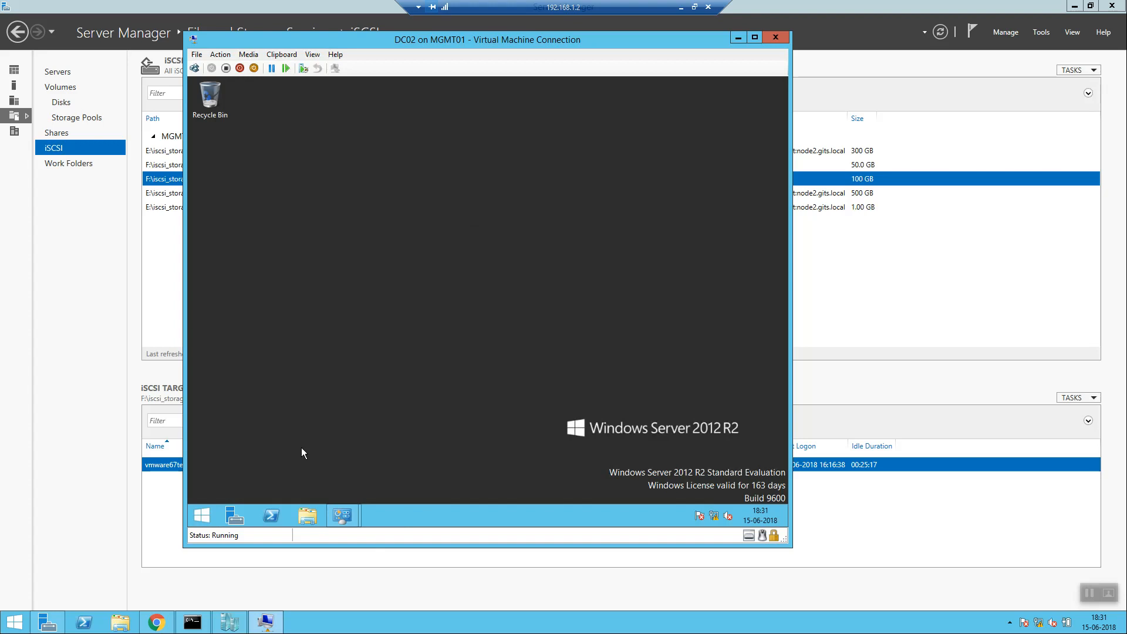
pyautogui.moveTo(317, 367)
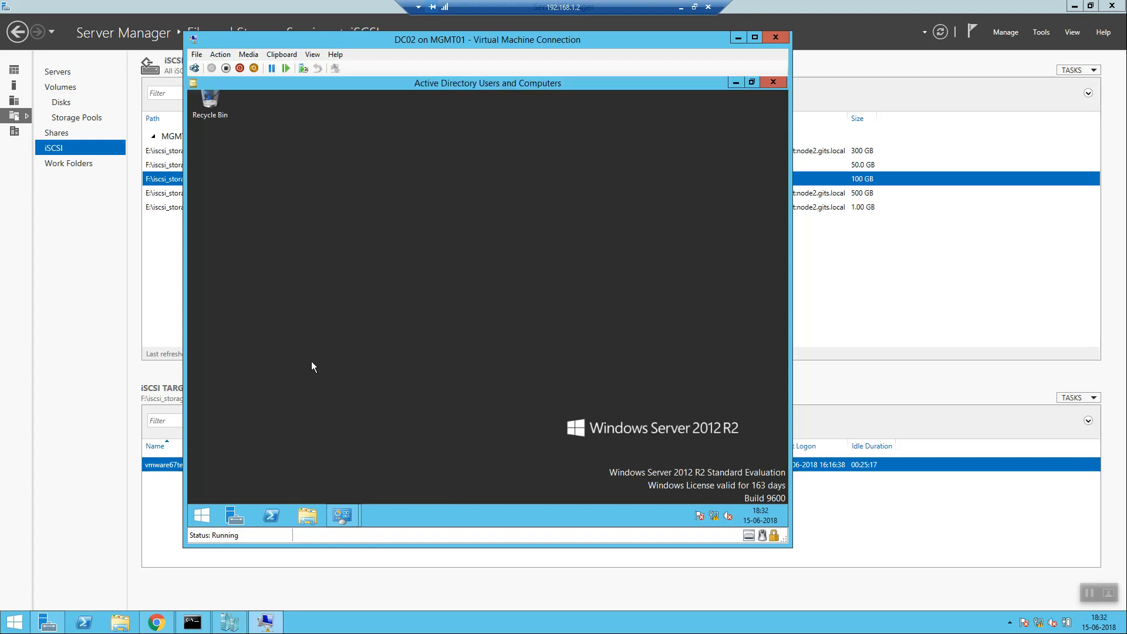
pyautogui.click(243, 179)
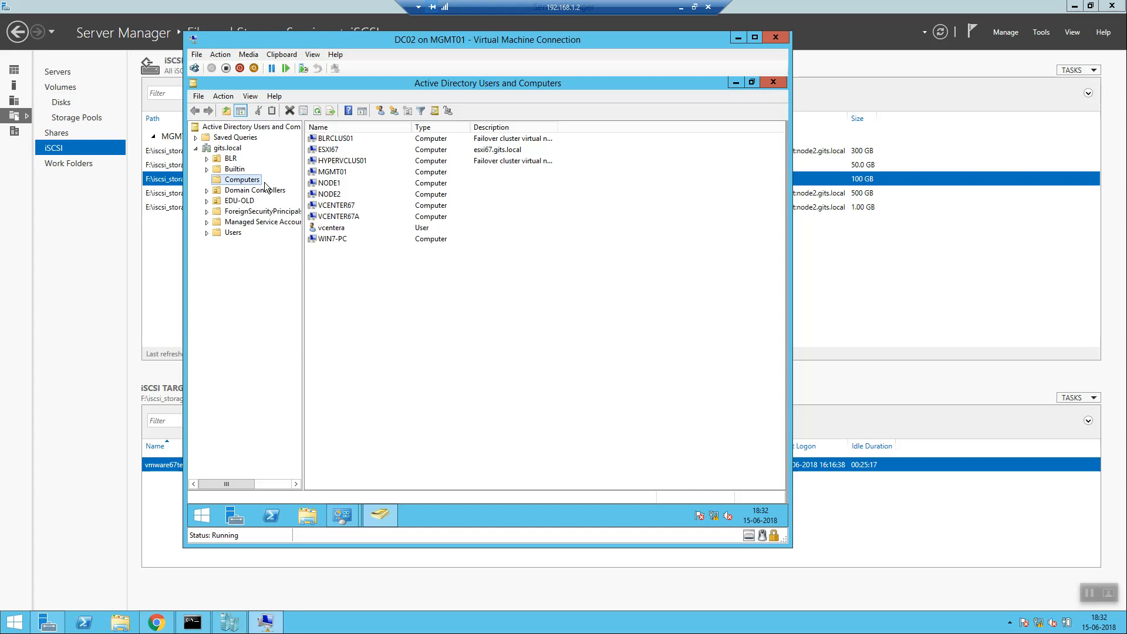
pyautogui.click(331, 228)
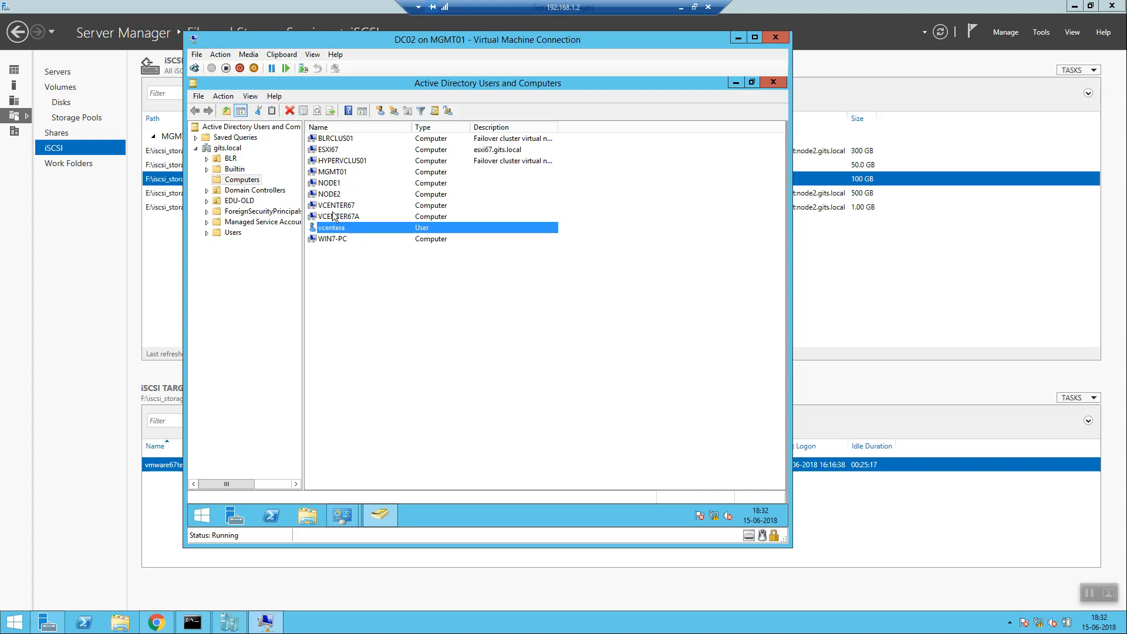
pyautogui.click(335, 204)
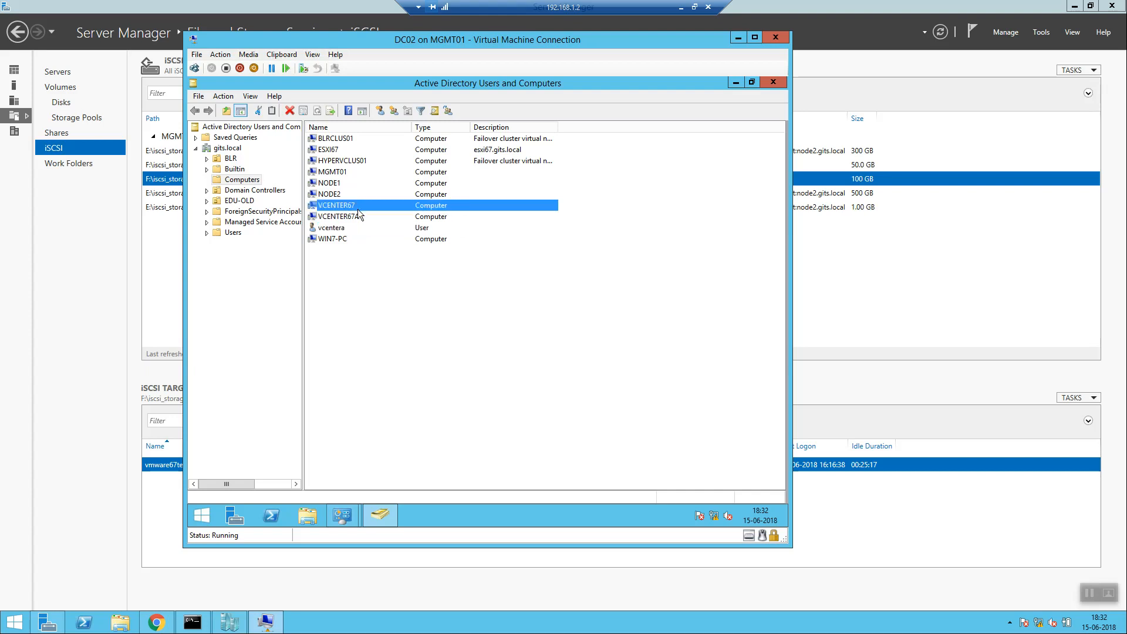
pyautogui.click(338, 217)
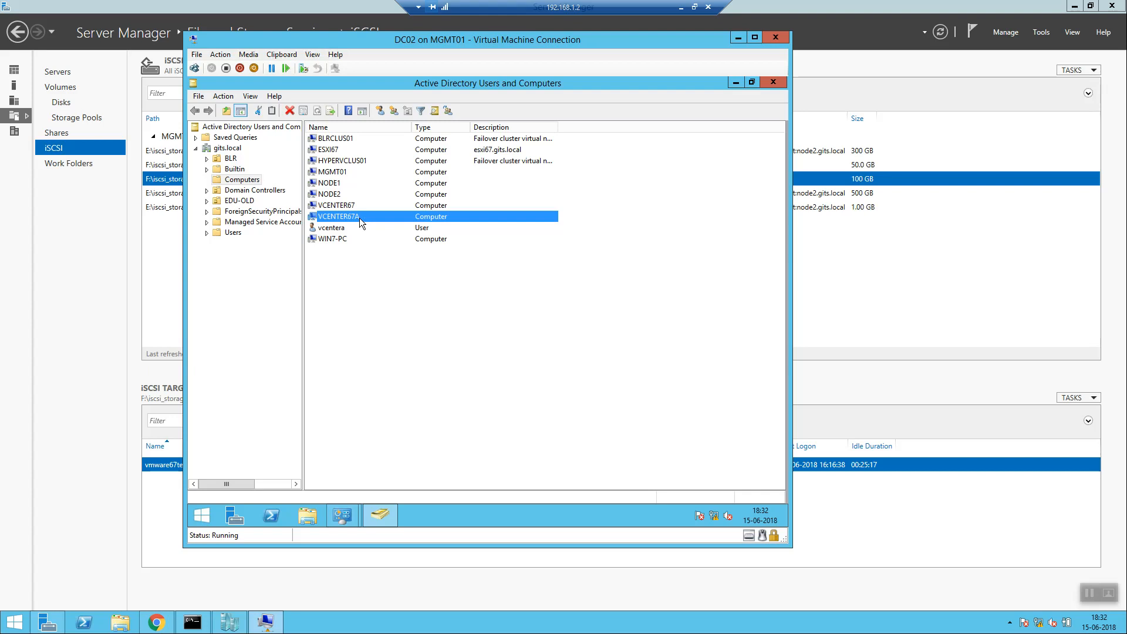
pyautogui.moveTo(349, 222)
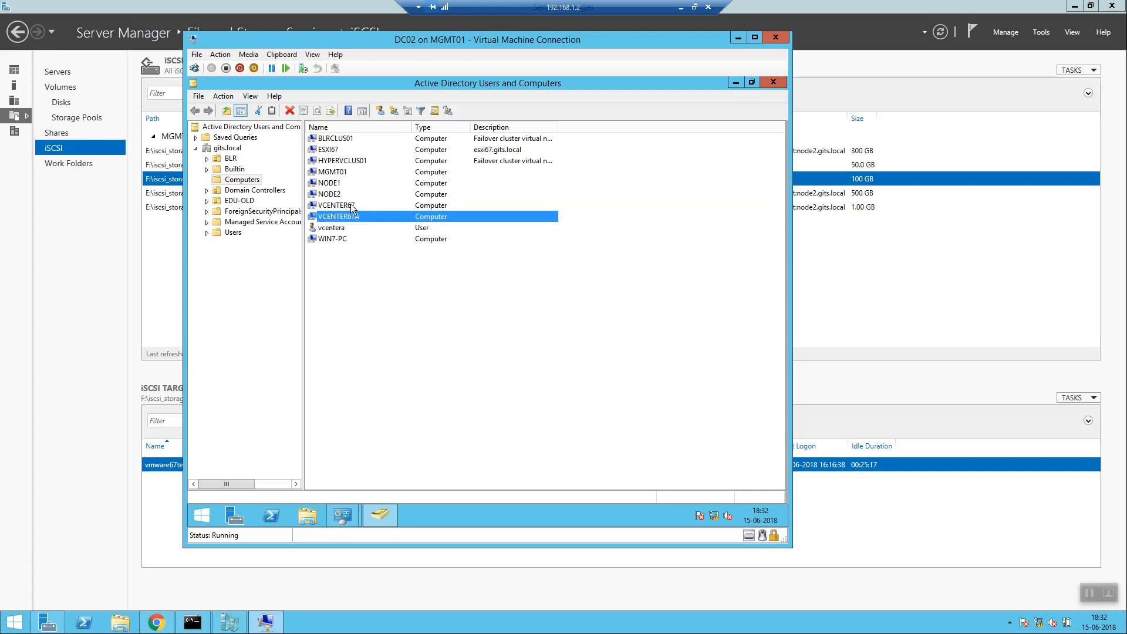
pyautogui.click(336, 206)
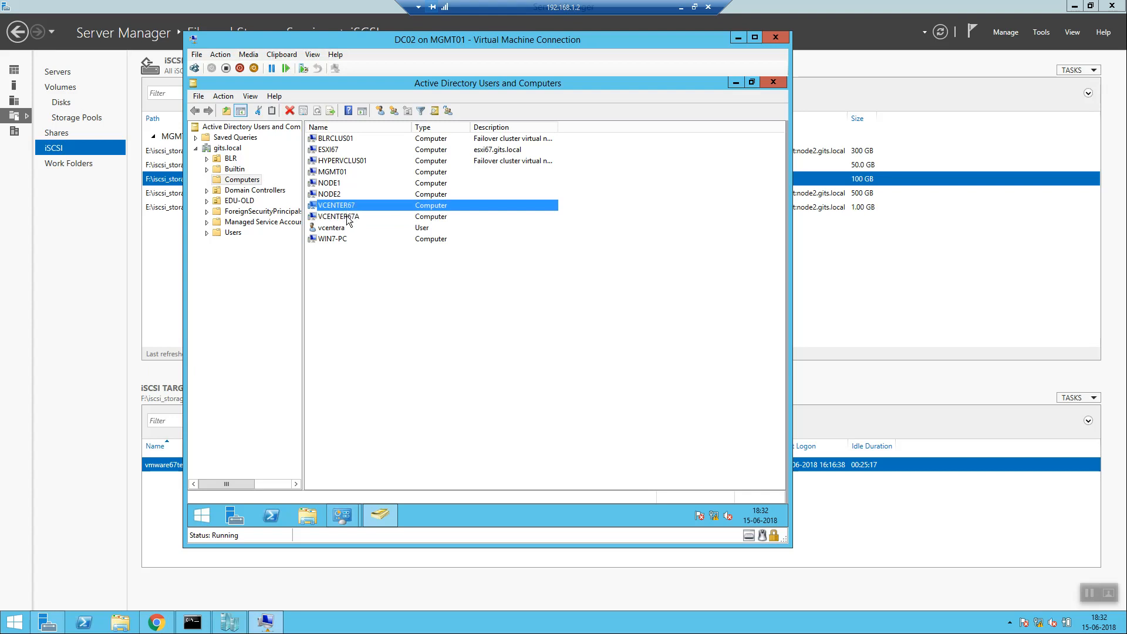
pyautogui.click(339, 217)
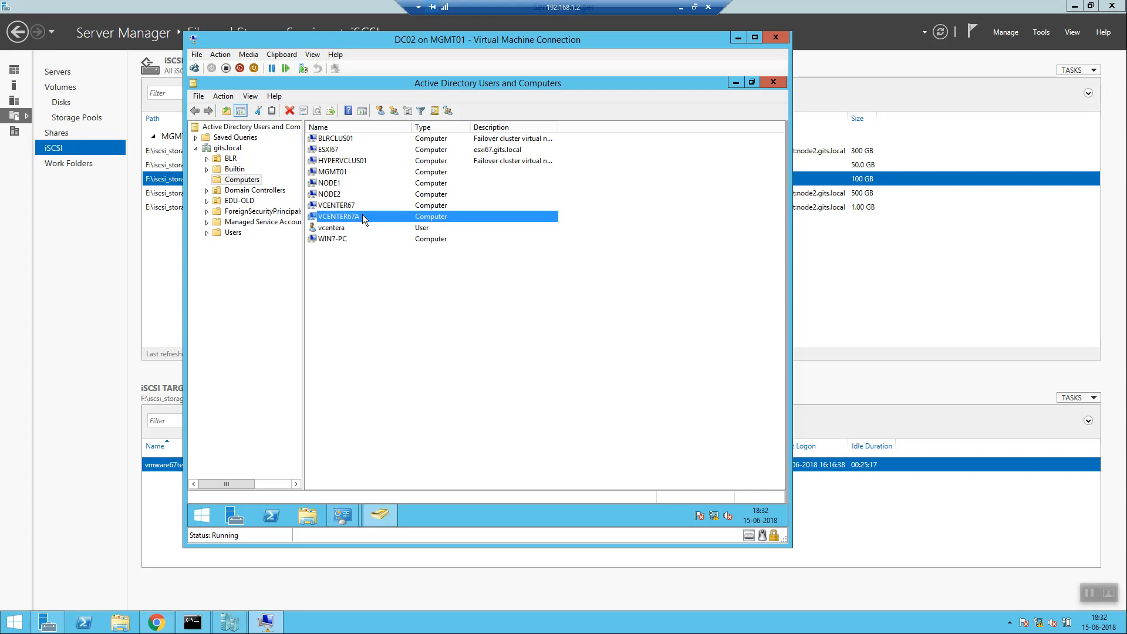
pyautogui.moveTo(361, 224)
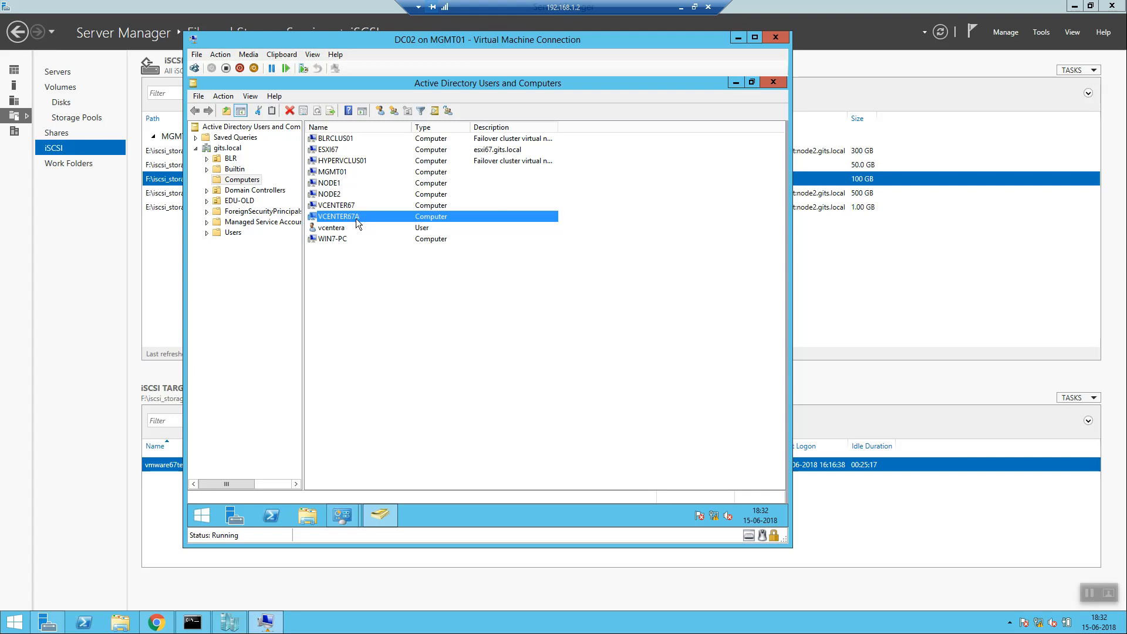
pyautogui.moveTo(681, 12)
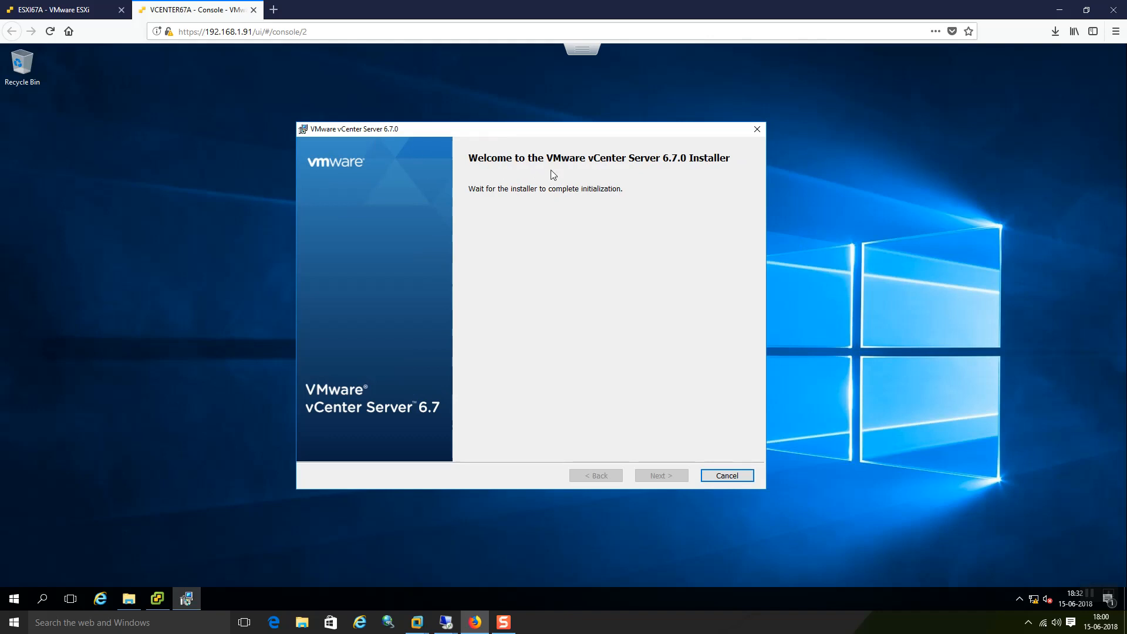
pyautogui.moveTo(666, 175)
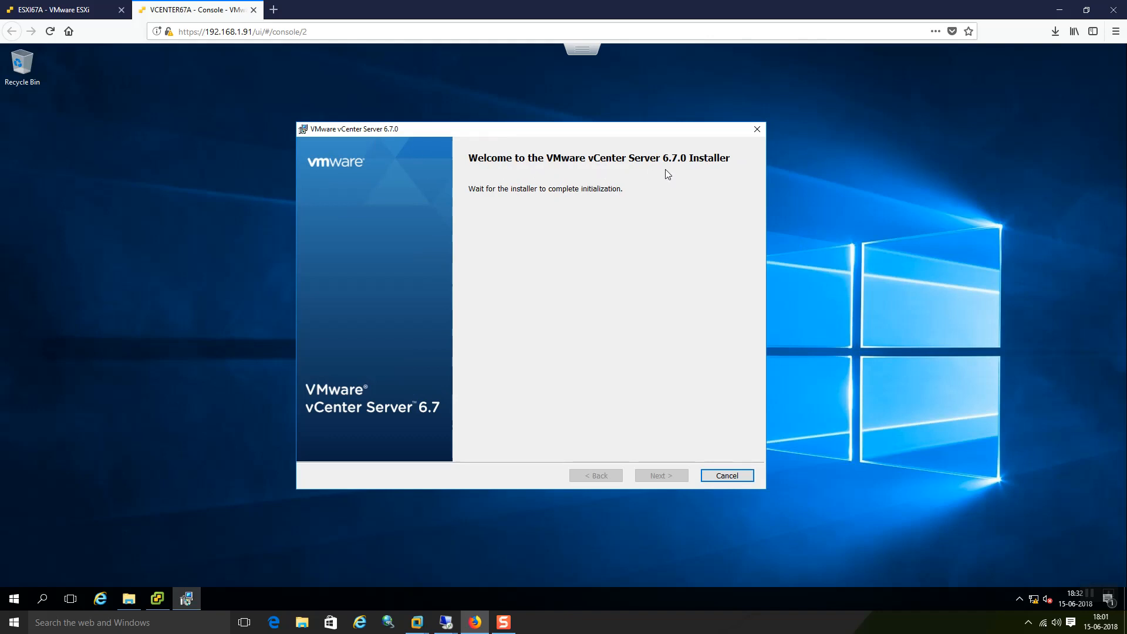
pyautogui.moveTo(514, 198)
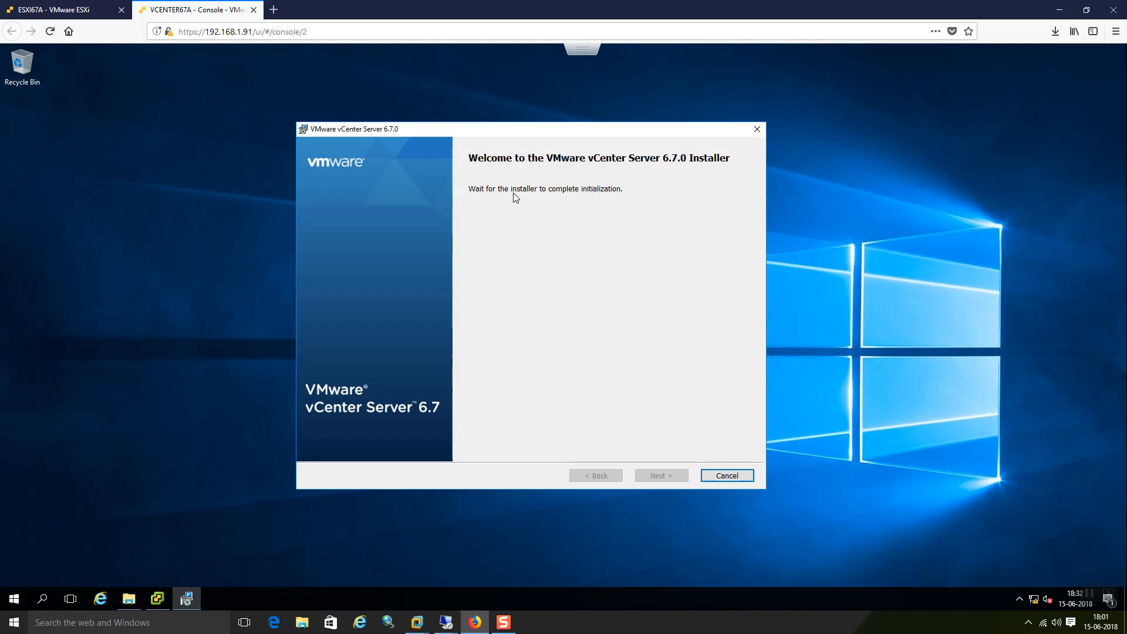
pyautogui.moveTo(560, 199)
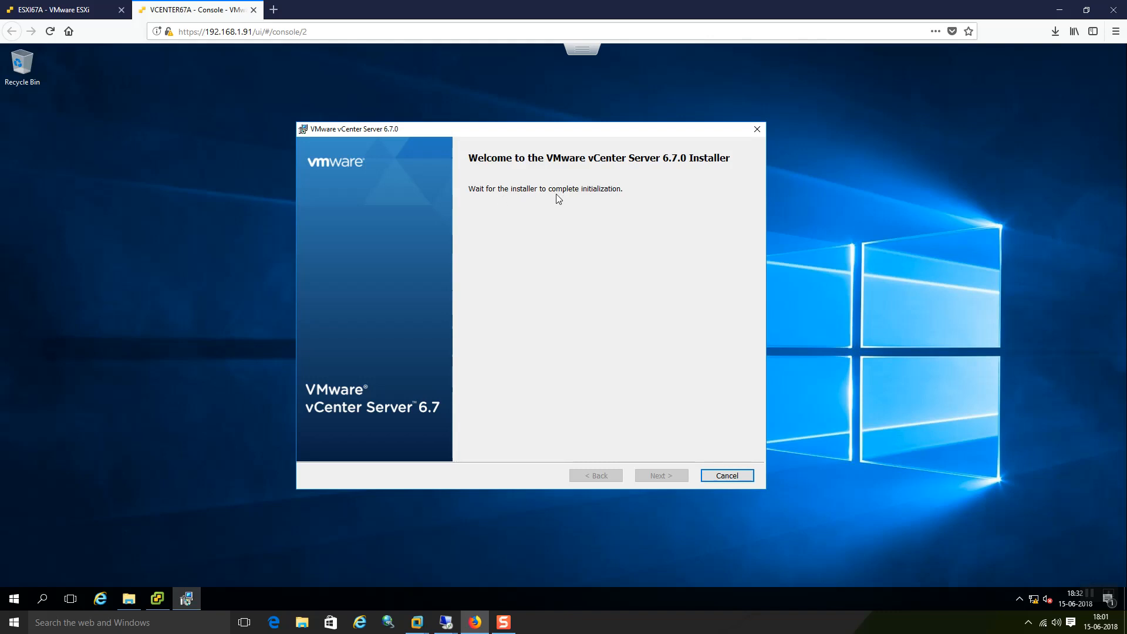
pyautogui.moveTo(599, 203)
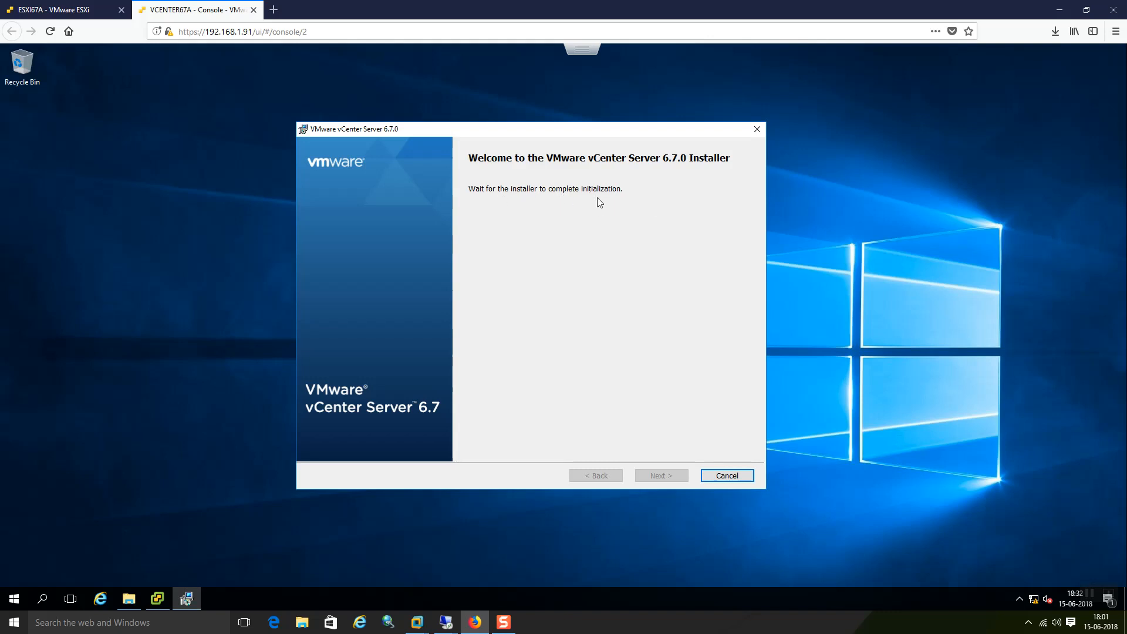
pyautogui.moveTo(601, 247)
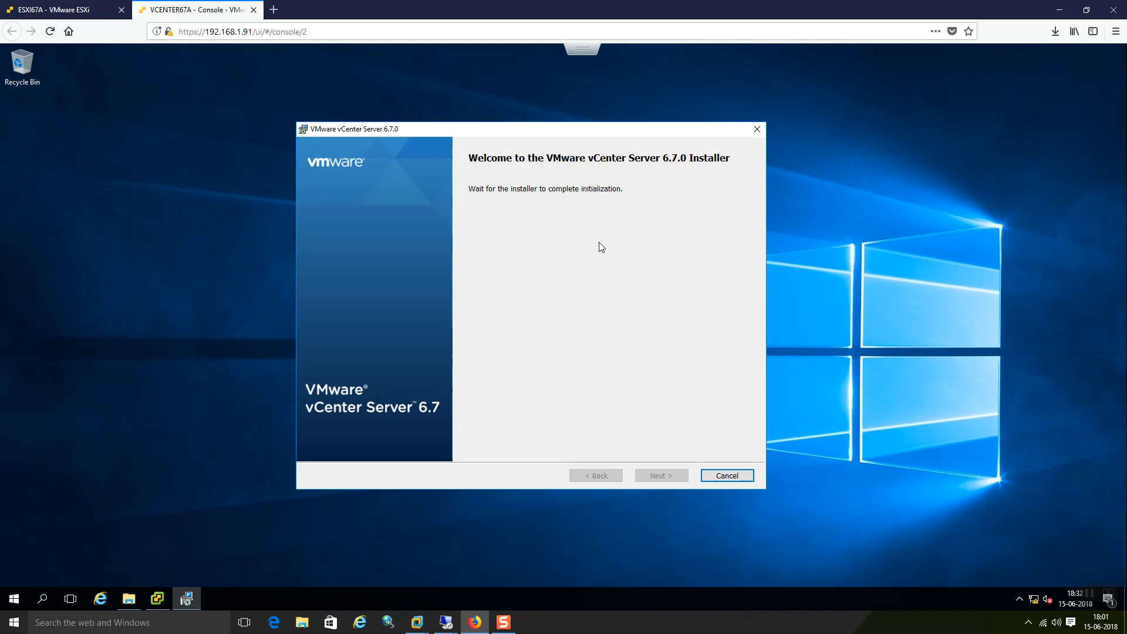
pyautogui.moveTo(580, 139)
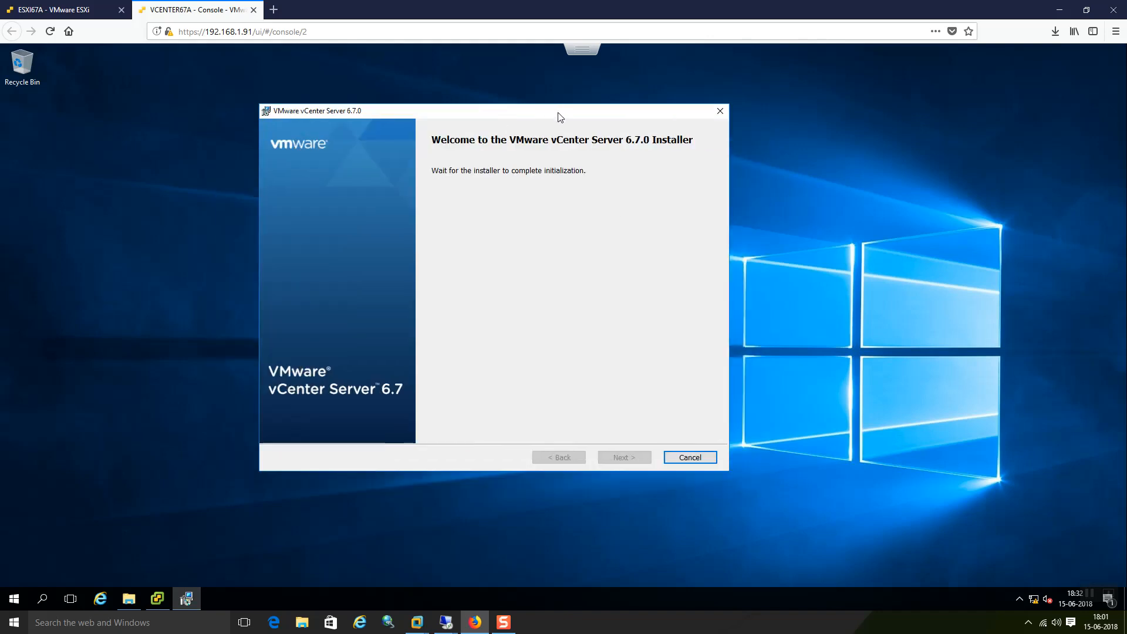
pyautogui.moveTo(579, 57)
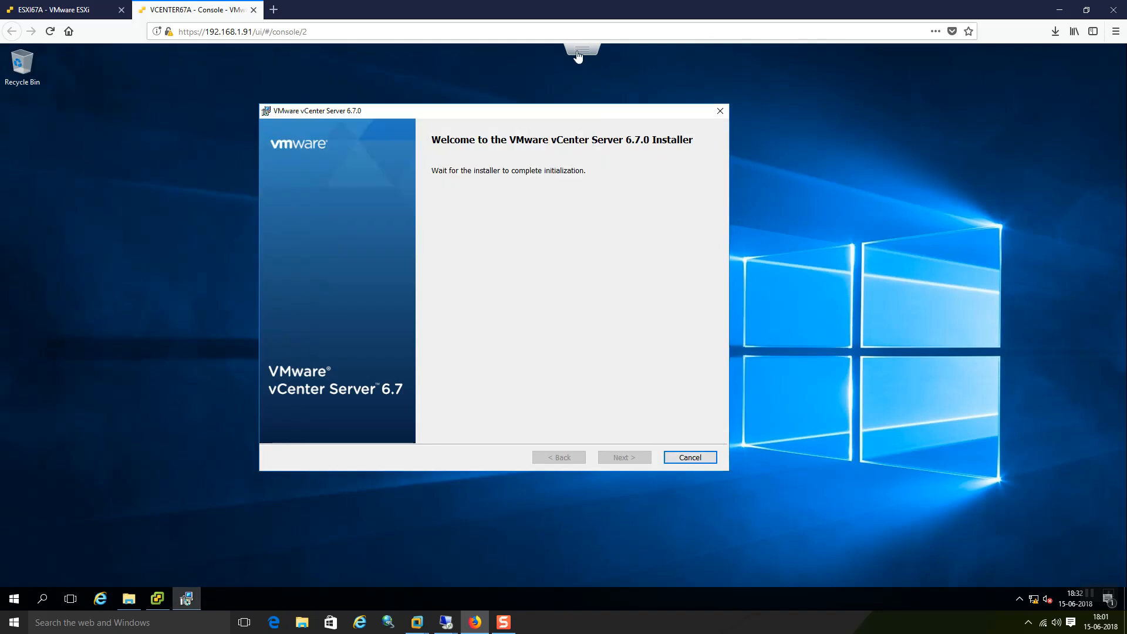
pyautogui.moveTo(579, 51)
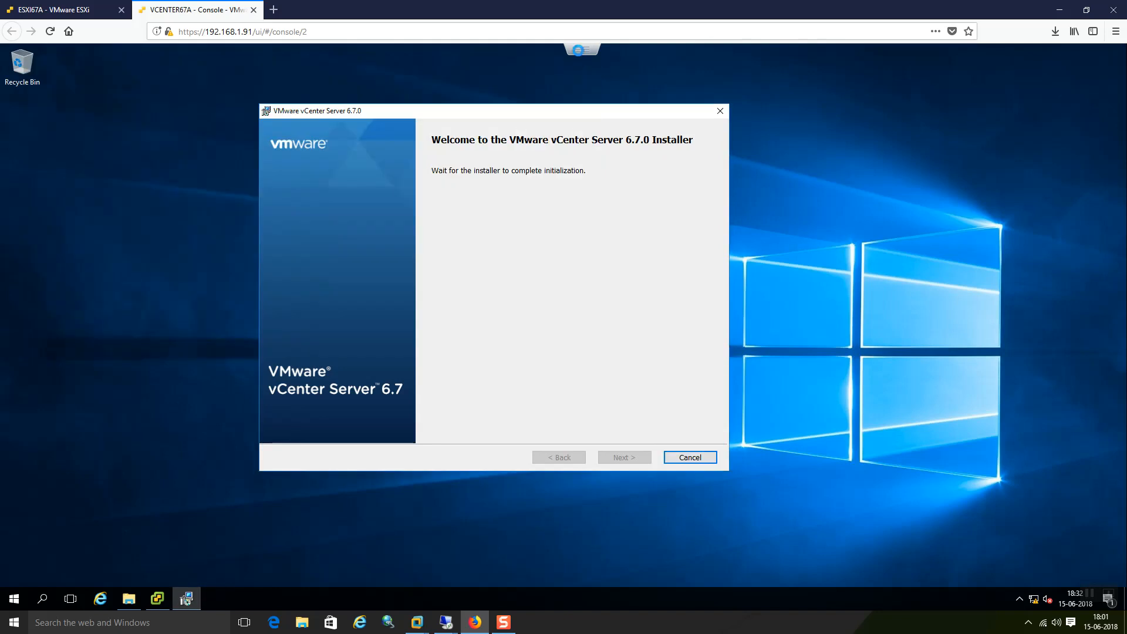
# Review the console's Power and Guest OS options while the vCenter 6.7.0 installer initializes
pyautogui.click(579, 48)
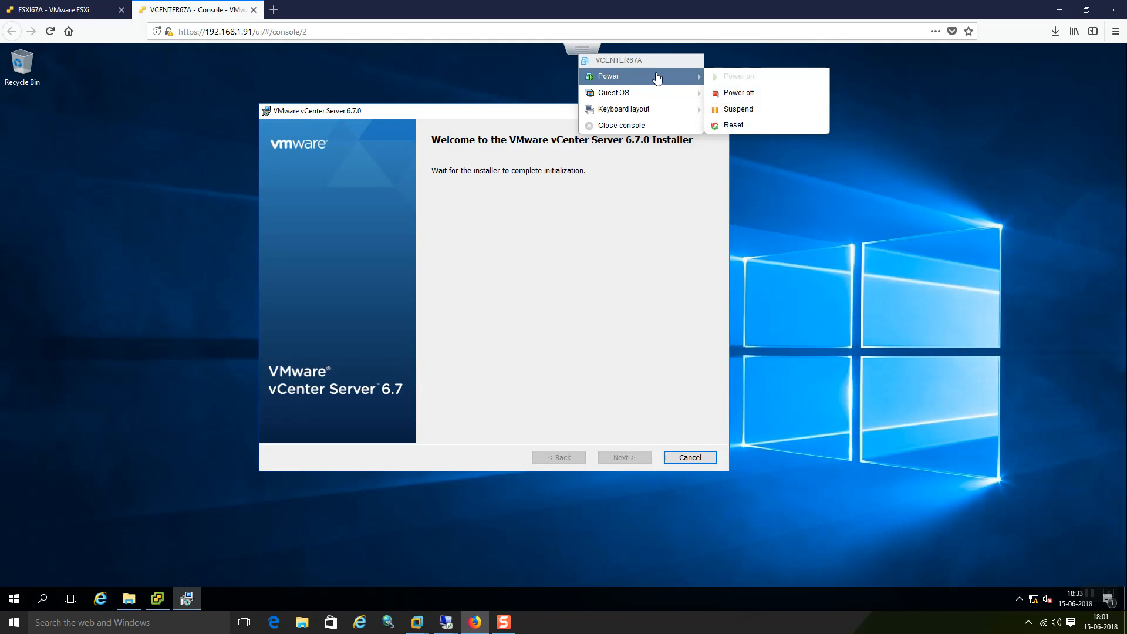
pyautogui.moveTo(632, 92)
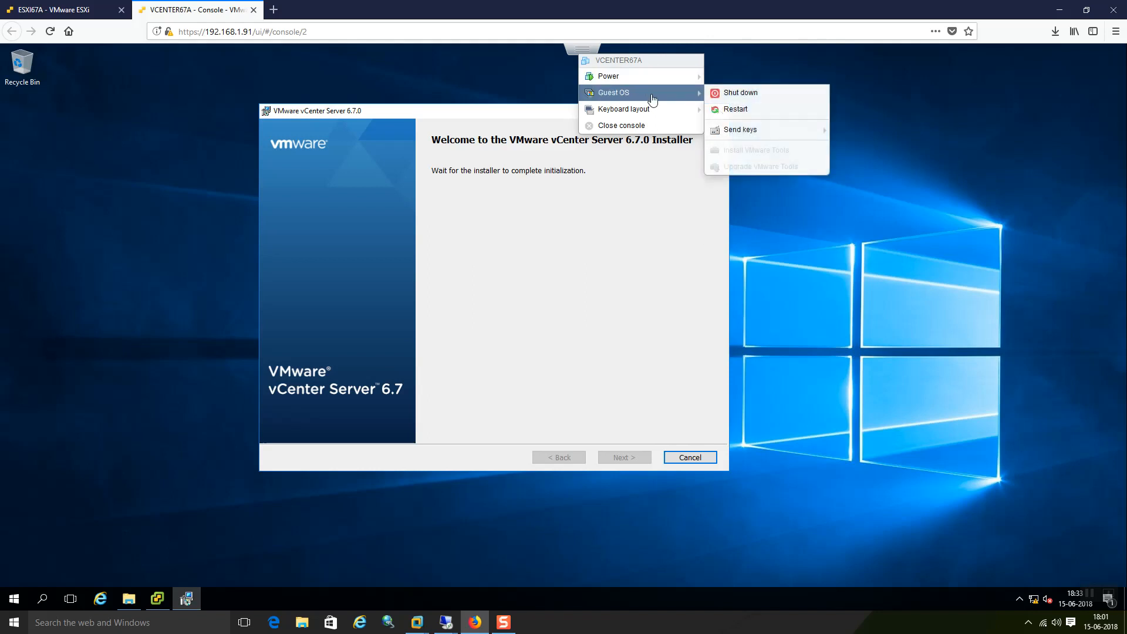
pyautogui.moveTo(660, 126)
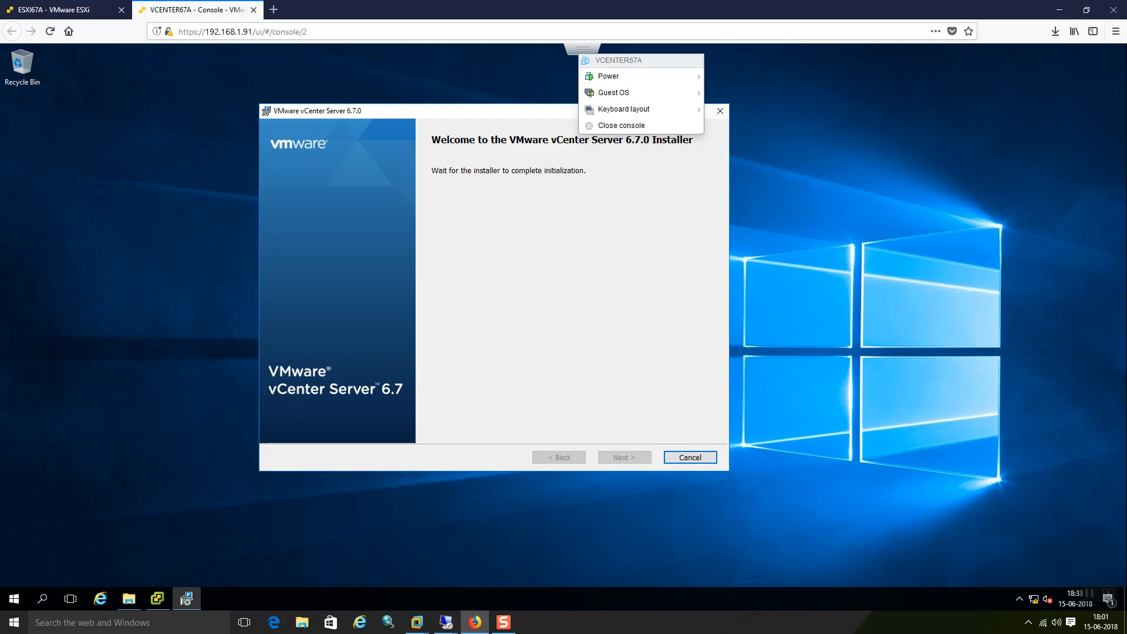
pyautogui.click(503, 119)
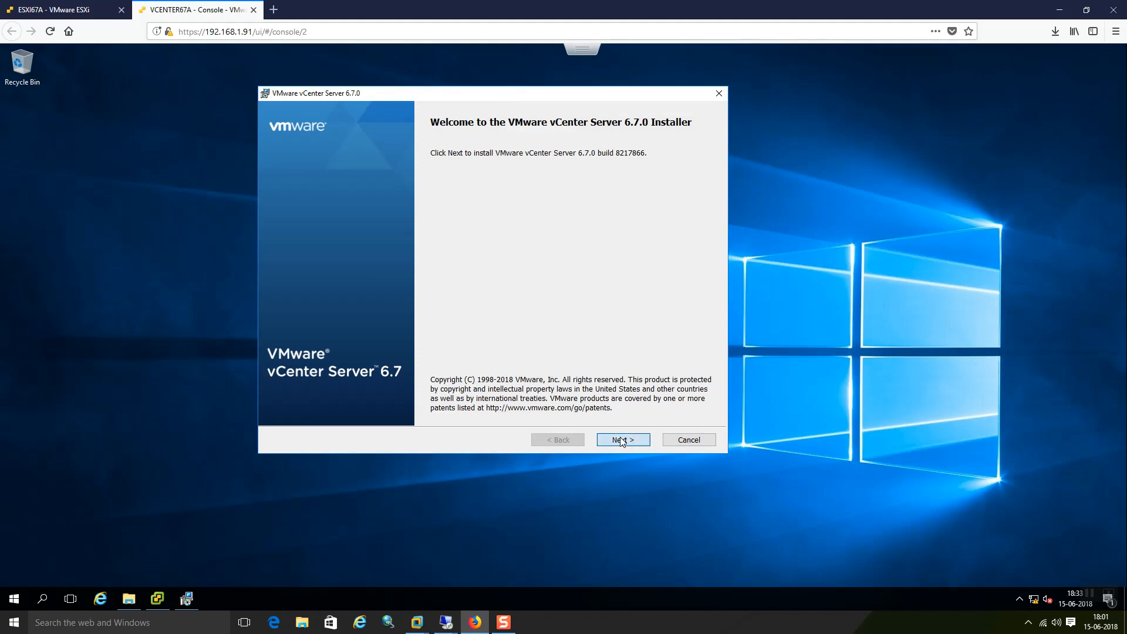
# Move past the welcome page, accept the license terms, and continue to deployment type
pyautogui.click(621, 440)
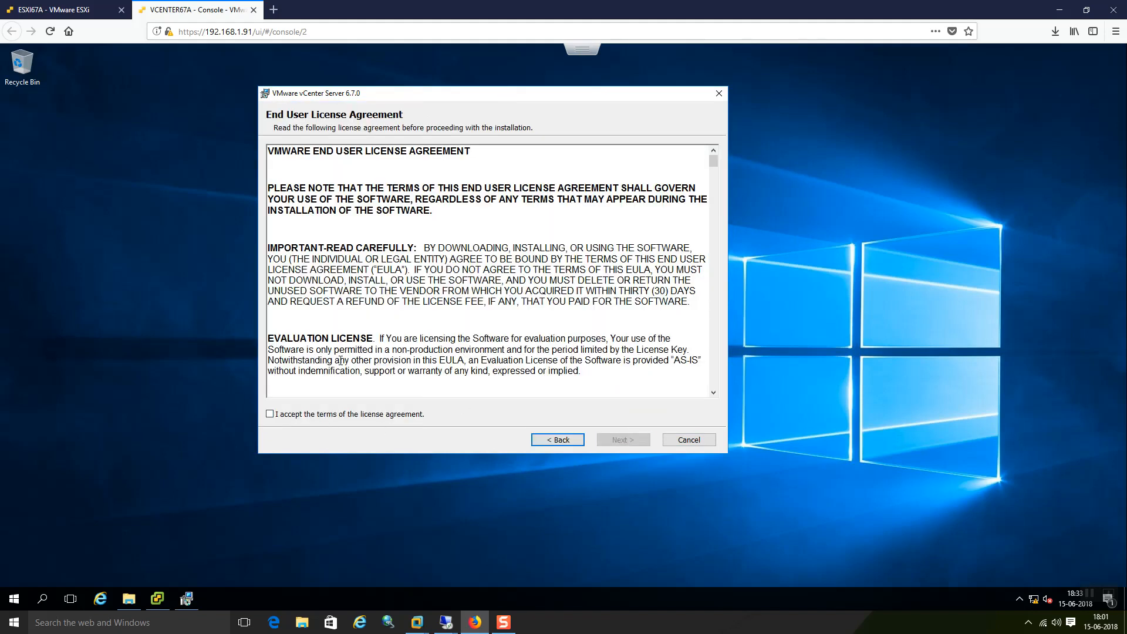
pyautogui.click(270, 413)
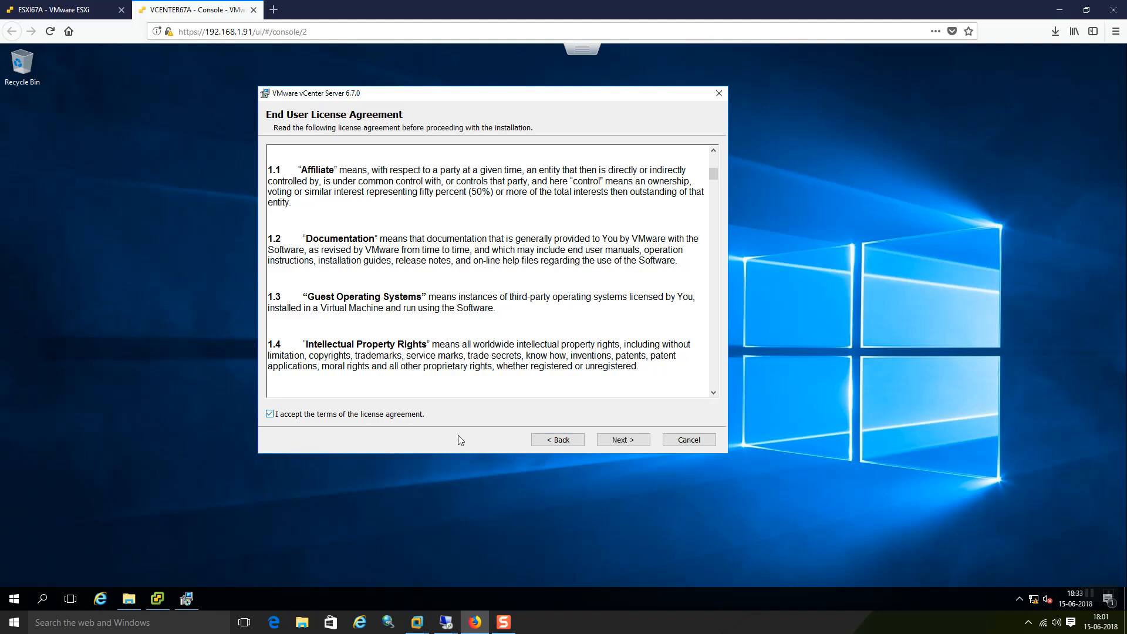
pyautogui.click(622, 439)
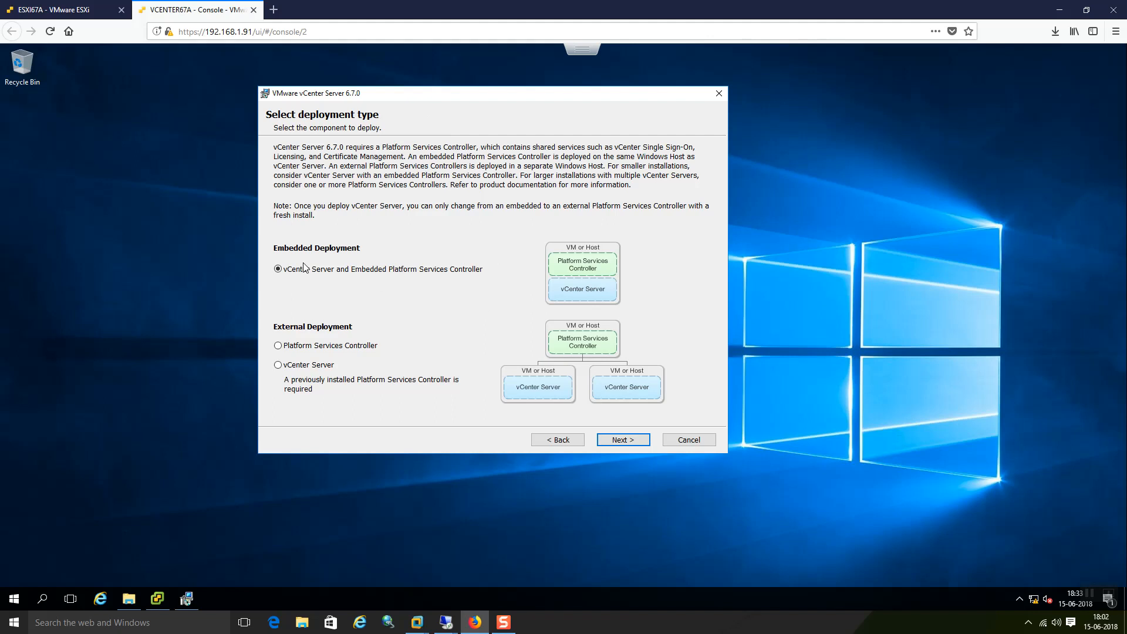
pyautogui.moveTo(351, 320)
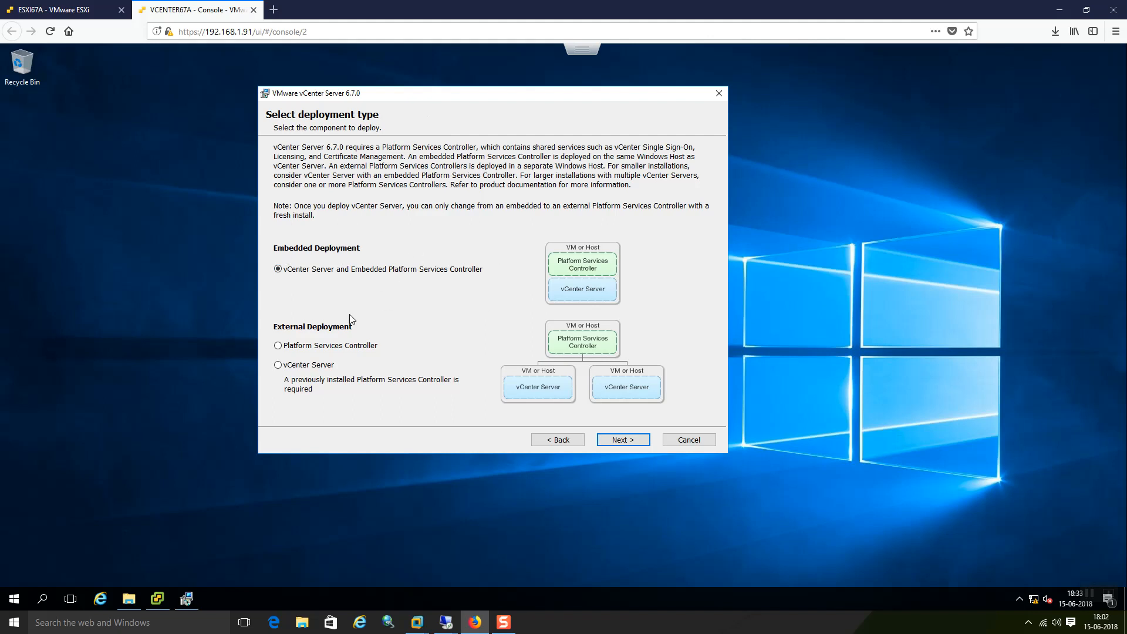
pyautogui.moveTo(359, 275)
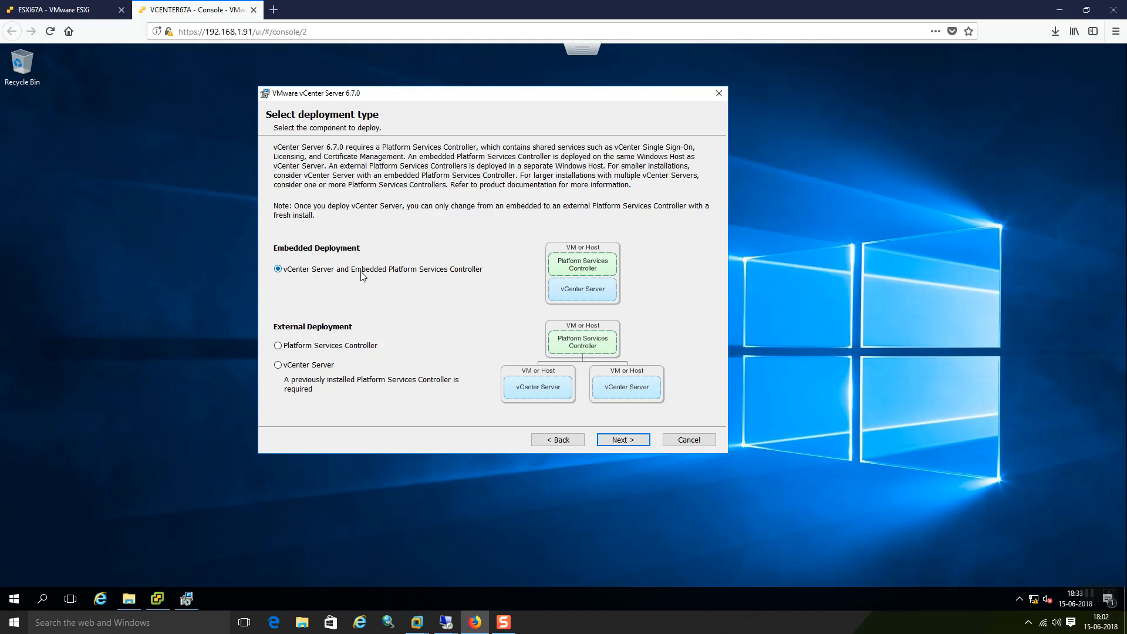
pyautogui.moveTo(291, 279)
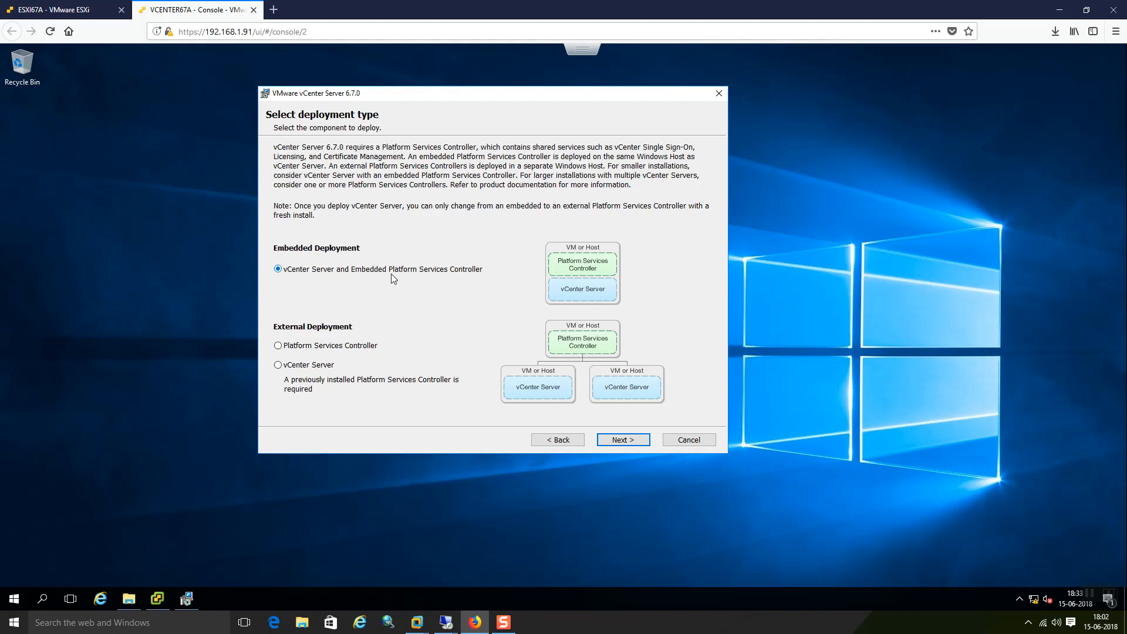
pyautogui.moveTo(473, 279)
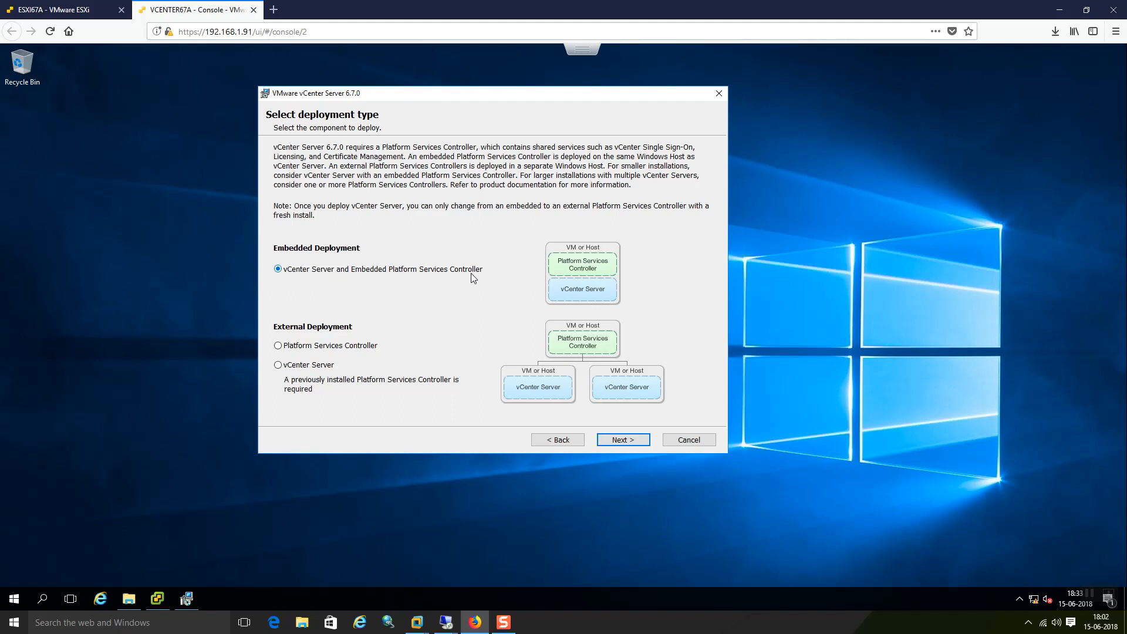
pyautogui.moveTo(492, 279)
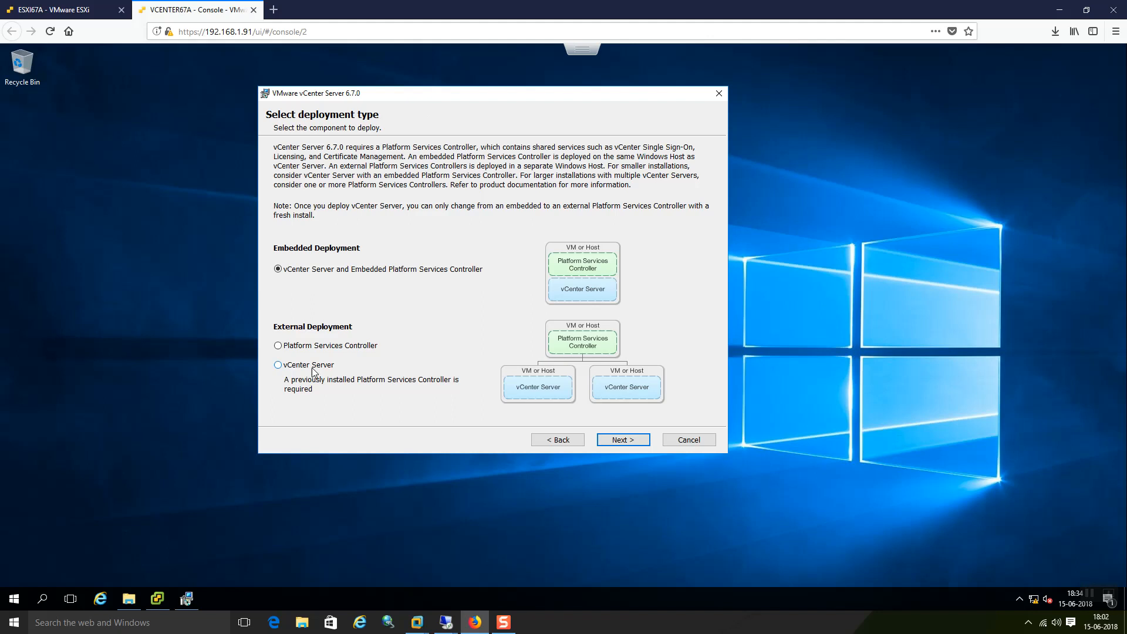
pyautogui.moveTo(314, 388)
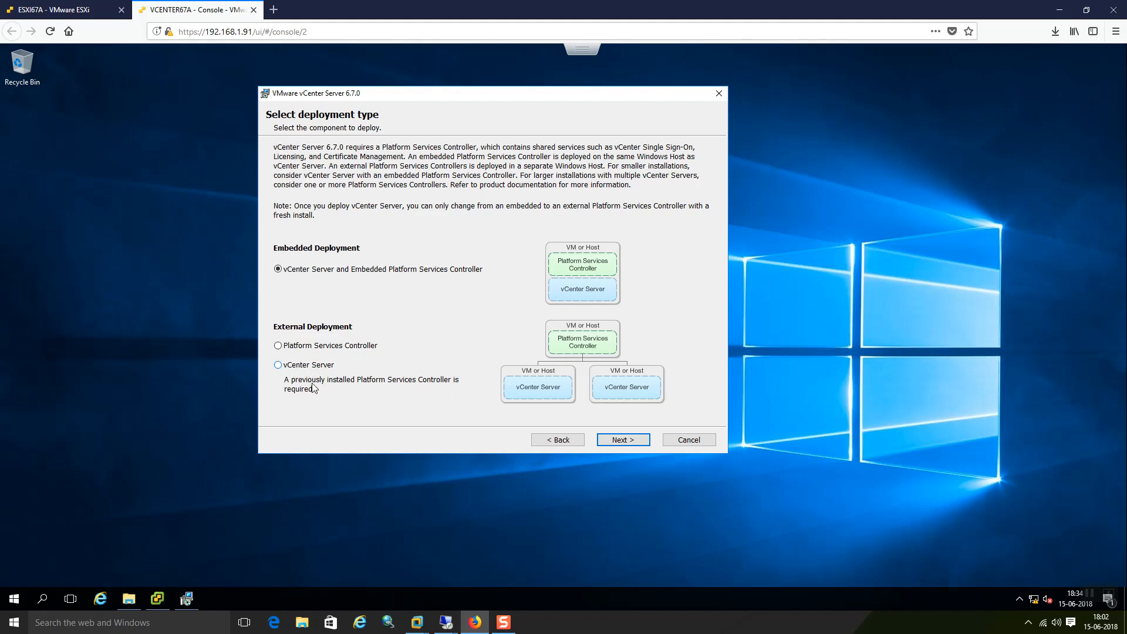
pyautogui.moveTo(404, 387)
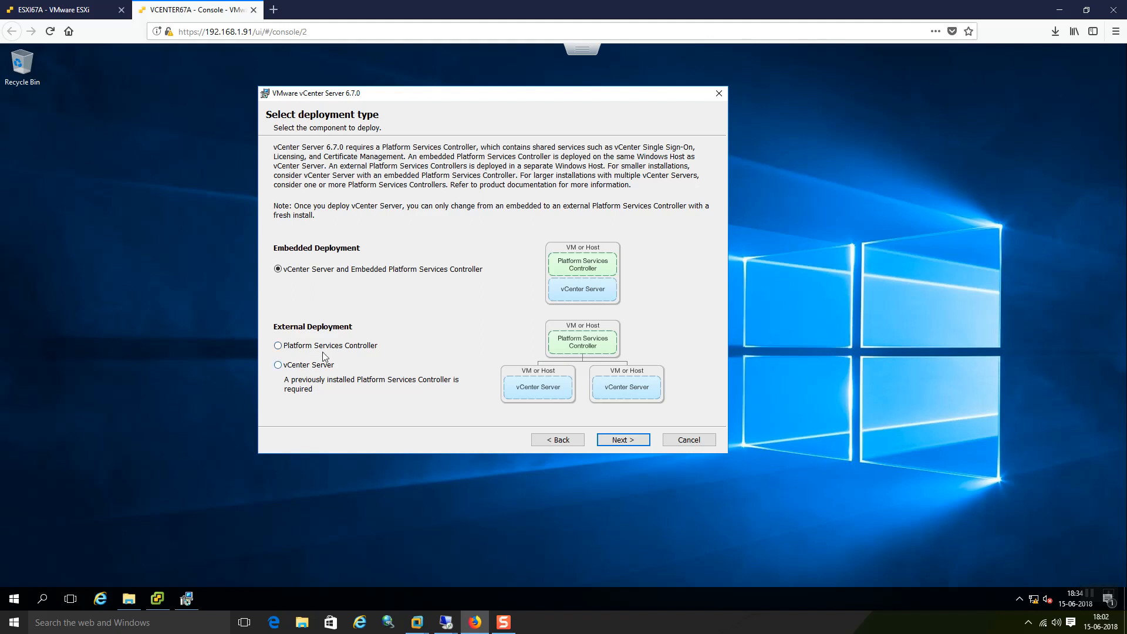
pyautogui.moveTo(434, 345)
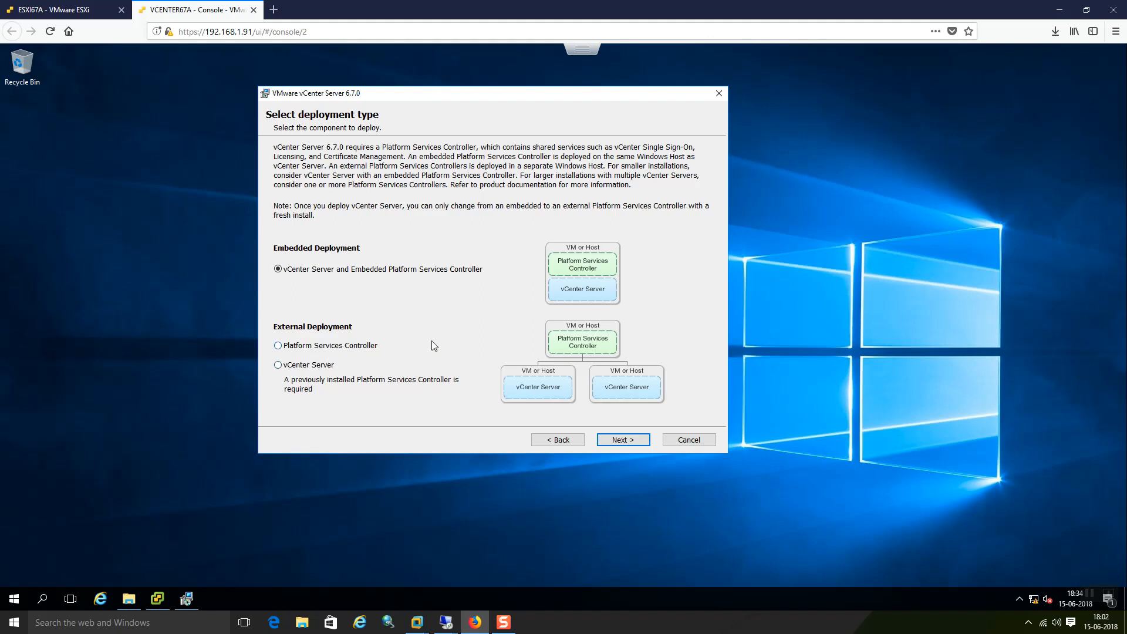
pyautogui.moveTo(558, 440)
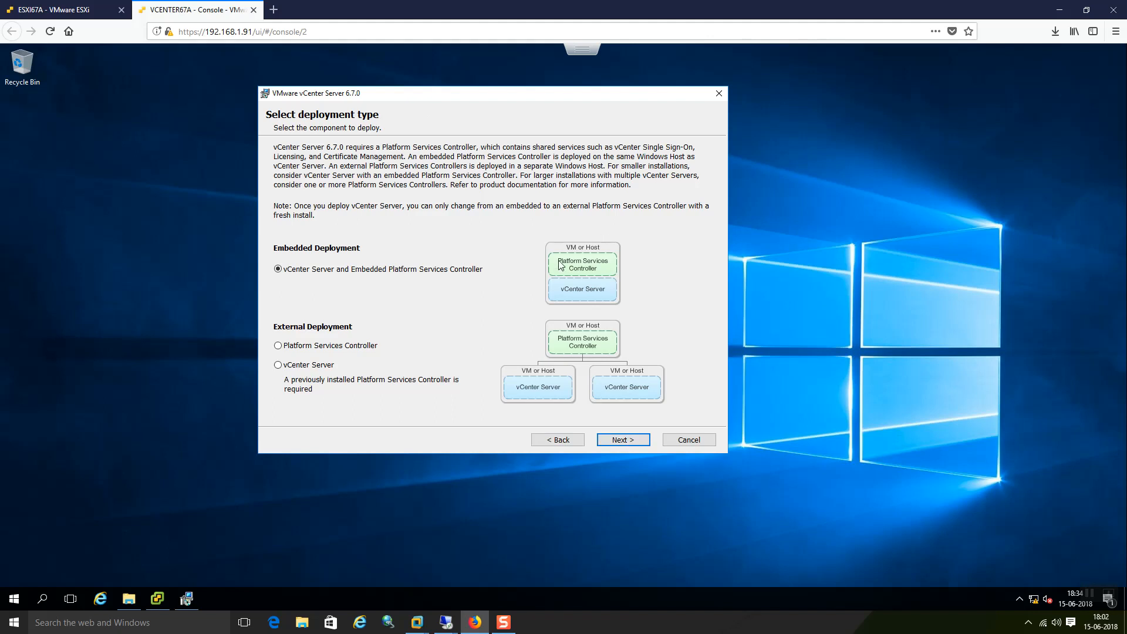
pyautogui.moveTo(638, 287)
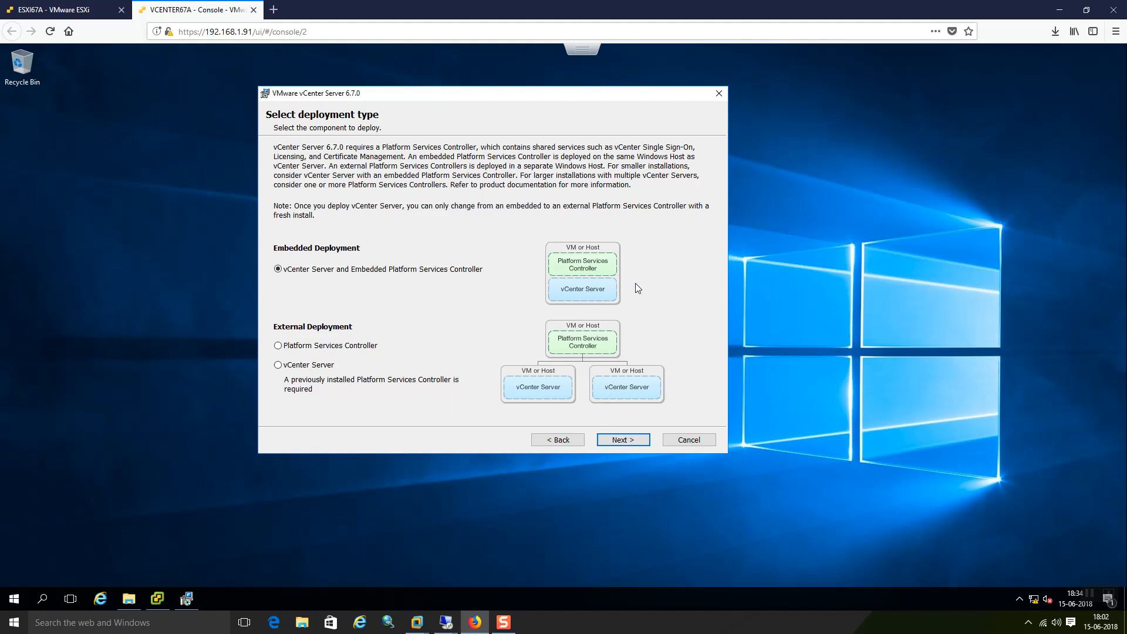
pyautogui.moveTo(591, 258)
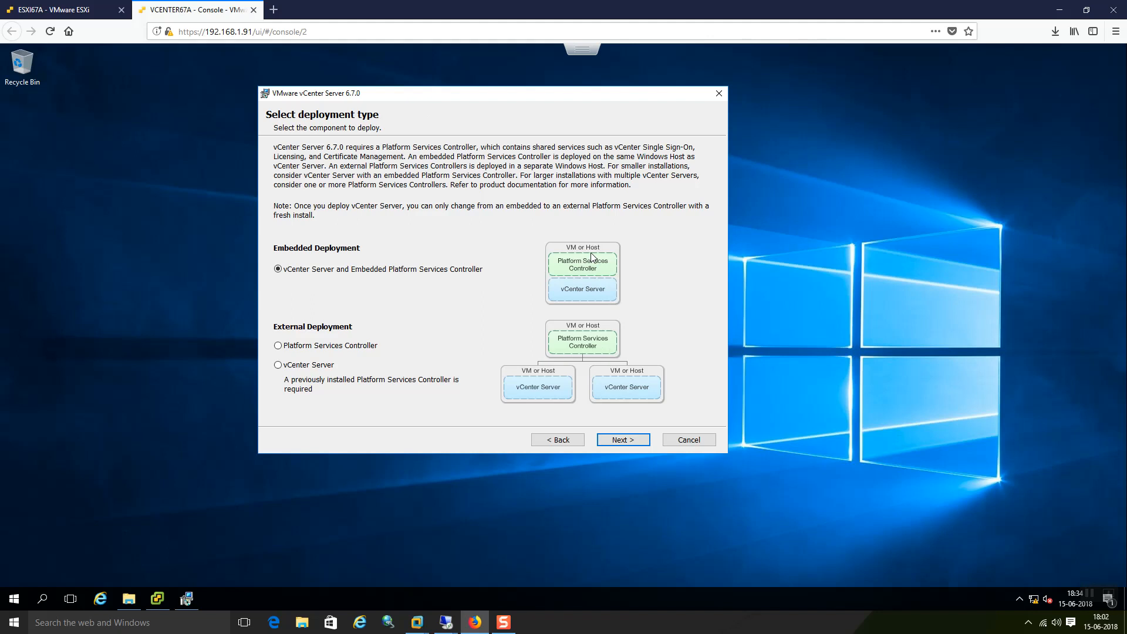
pyautogui.moveTo(610, 300)
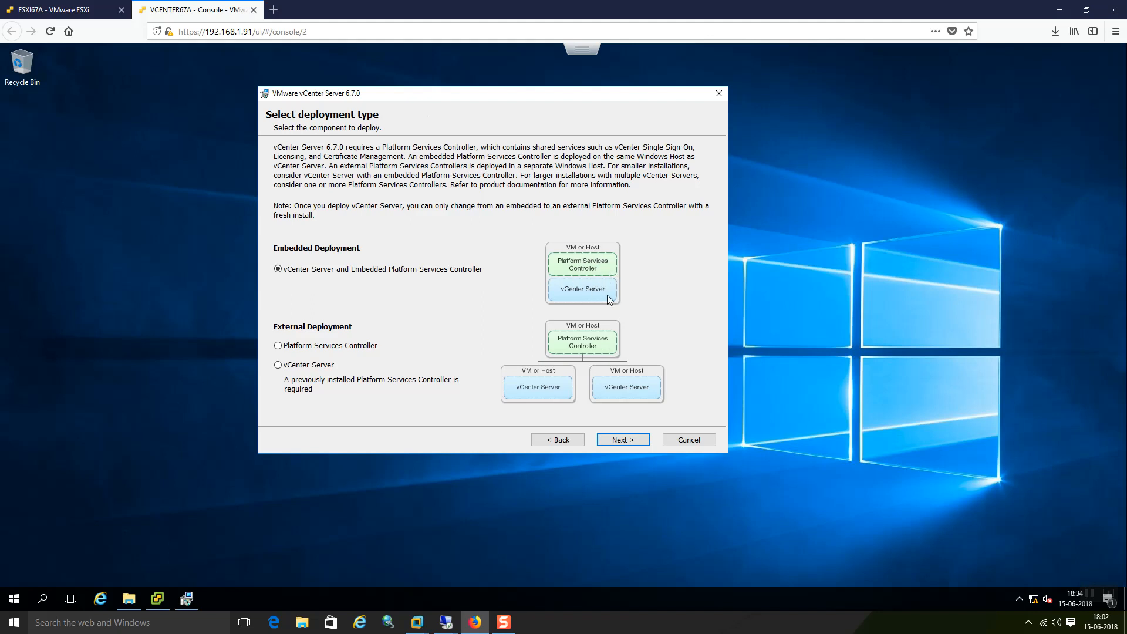
pyautogui.moveTo(548, 394)
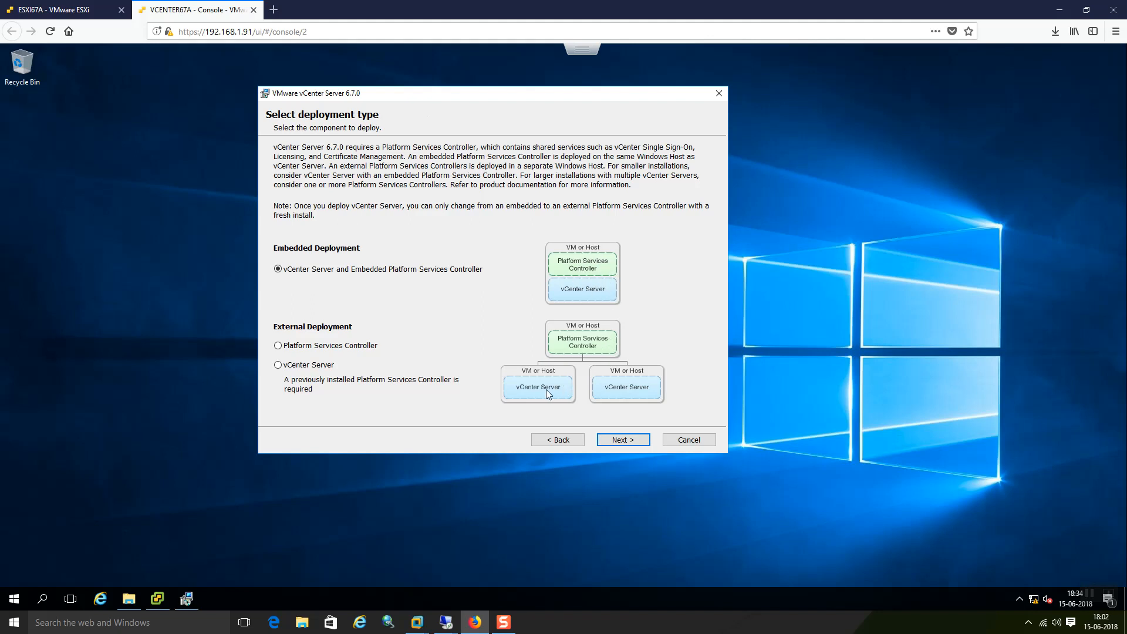
# Confirm the embedded Platform Services Controller deployment and reach the VCENTER67A.gits.local system name
pyautogui.click(622, 439)
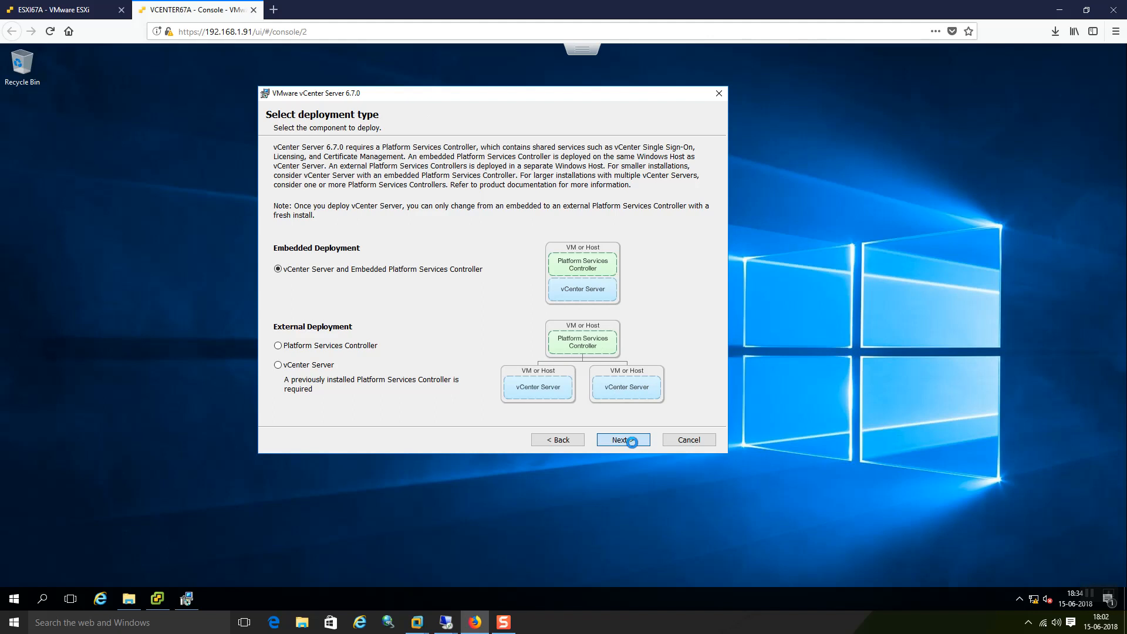
pyautogui.click(622, 439)
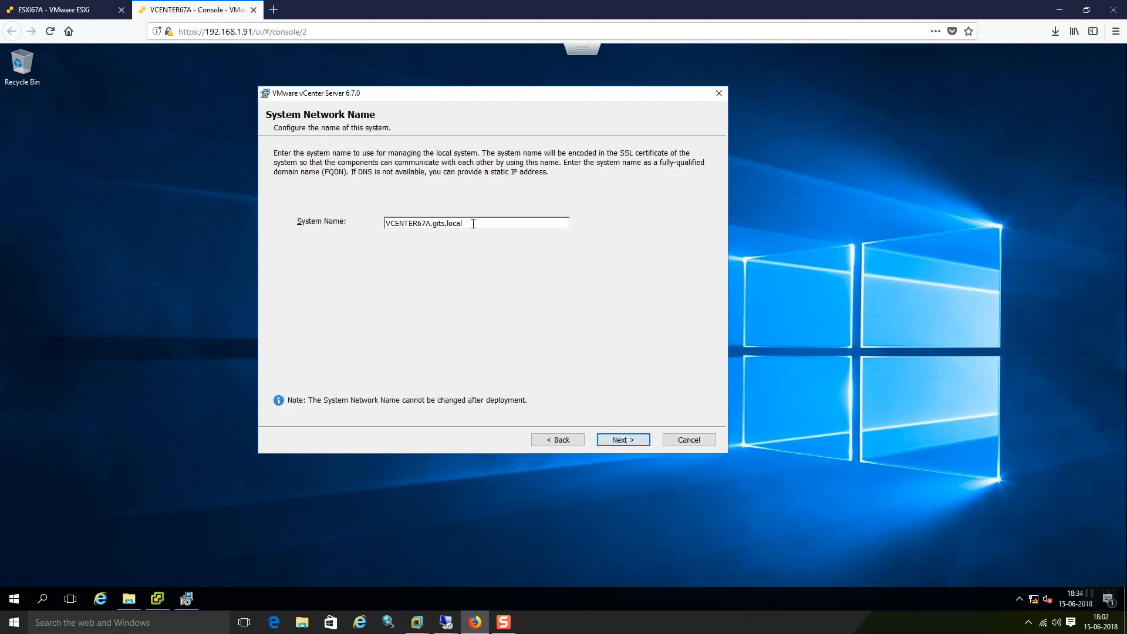
pyautogui.moveTo(404, 237)
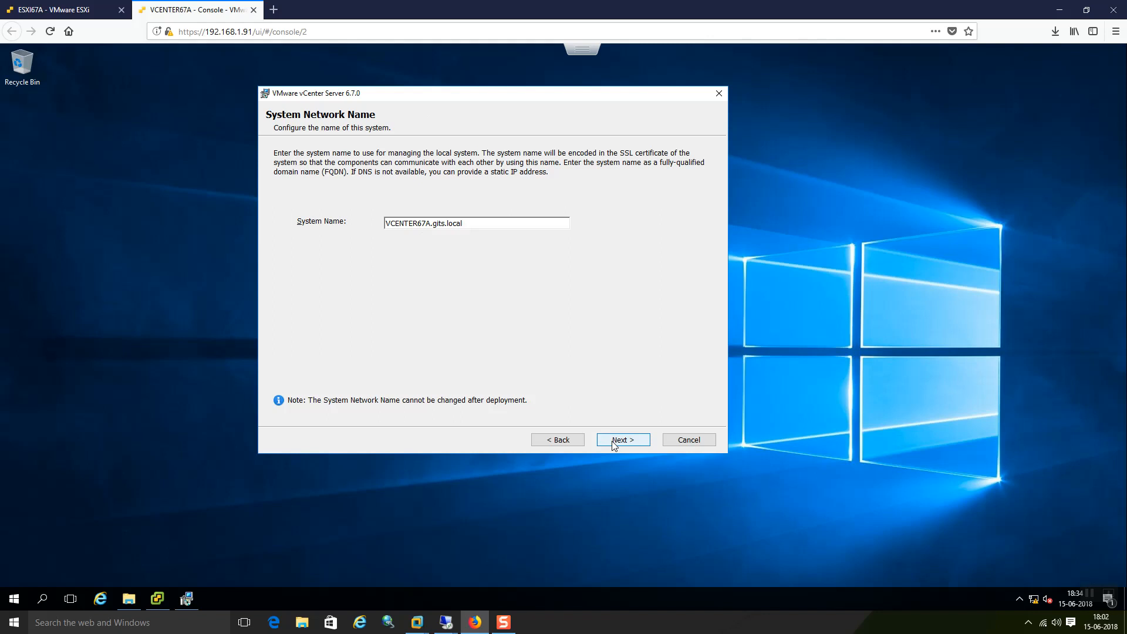
# Accept VCENTER67A.gits.local as the system name and proceed to Single Sign-On
pyautogui.click(621, 439)
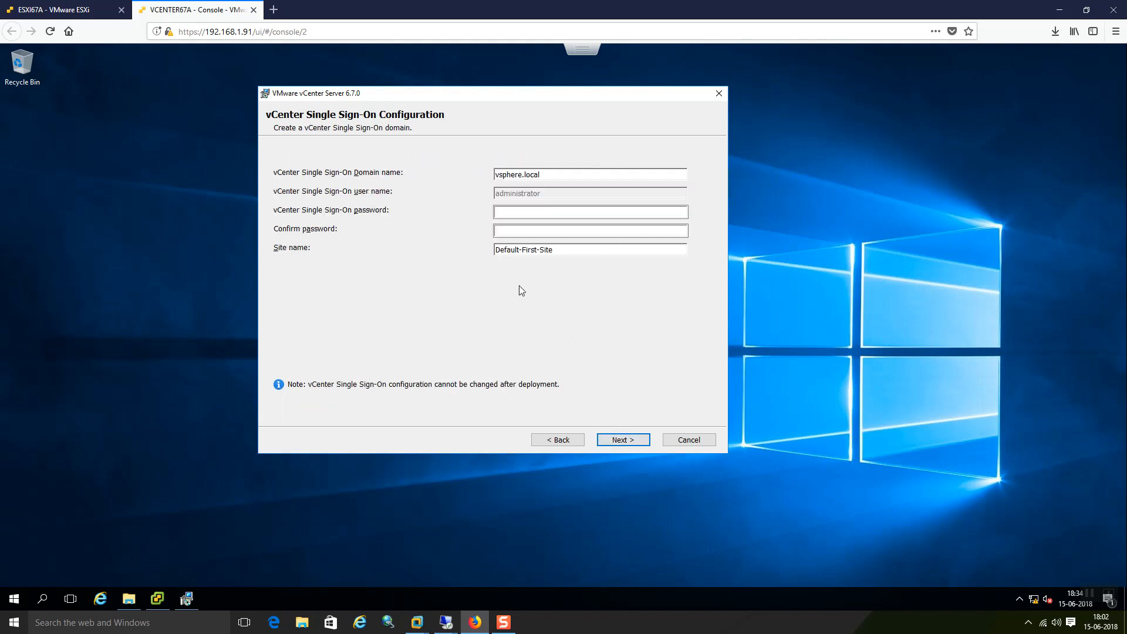
pyautogui.moveTo(321, 180)
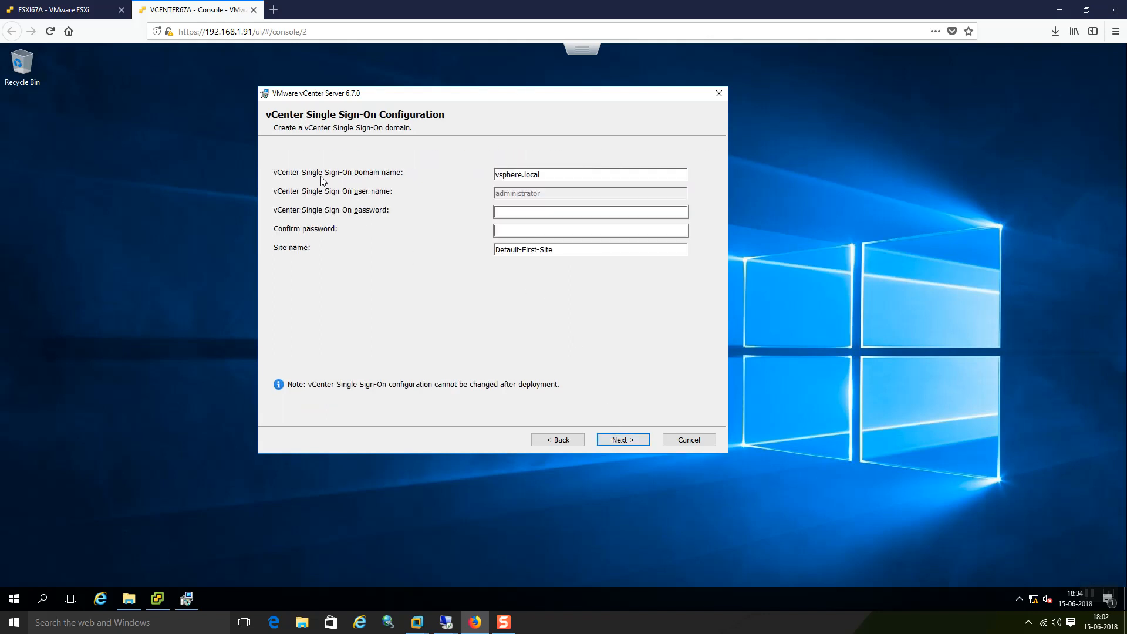
# Enter an initial SSO password and dismiss the password requirements warning
pyautogui.click(589, 173)
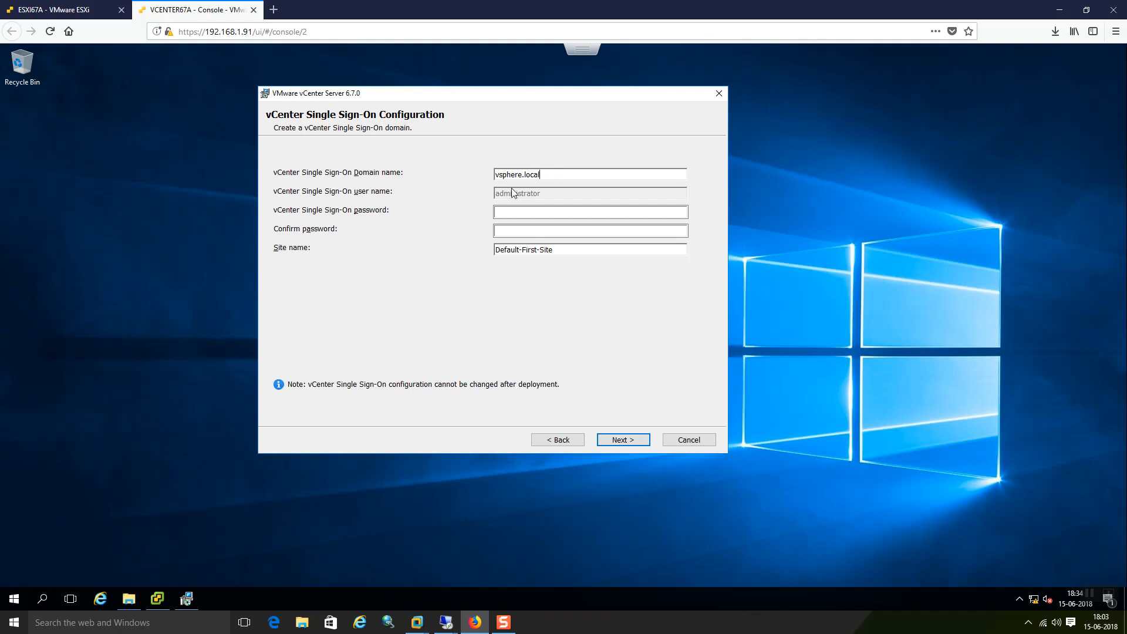
pyautogui.click(590, 212)
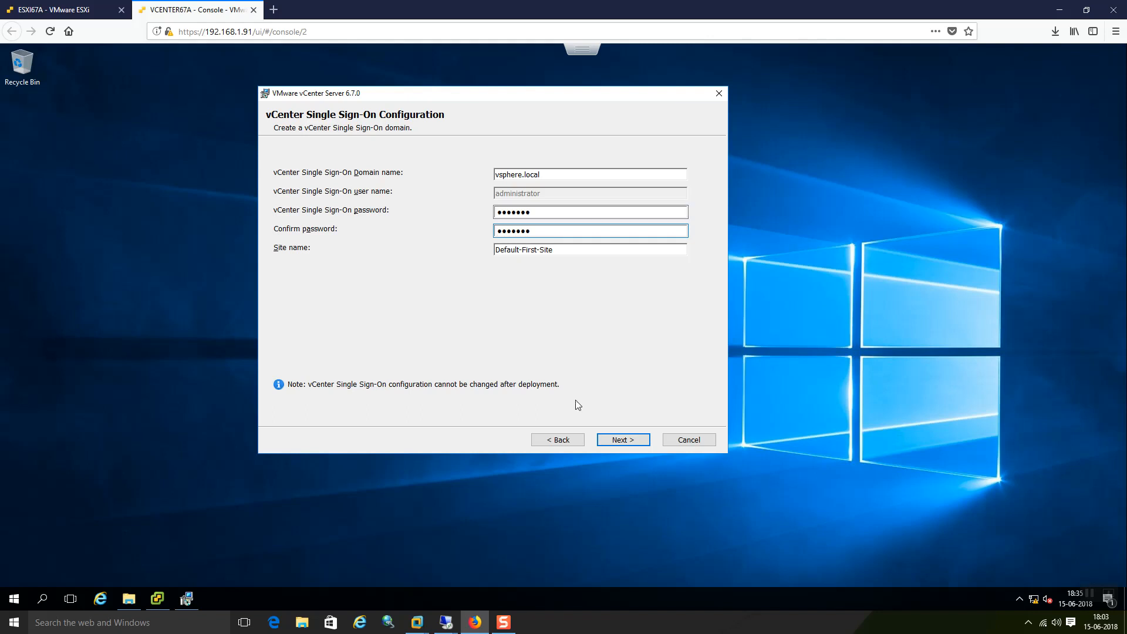
pyautogui.click(622, 439)
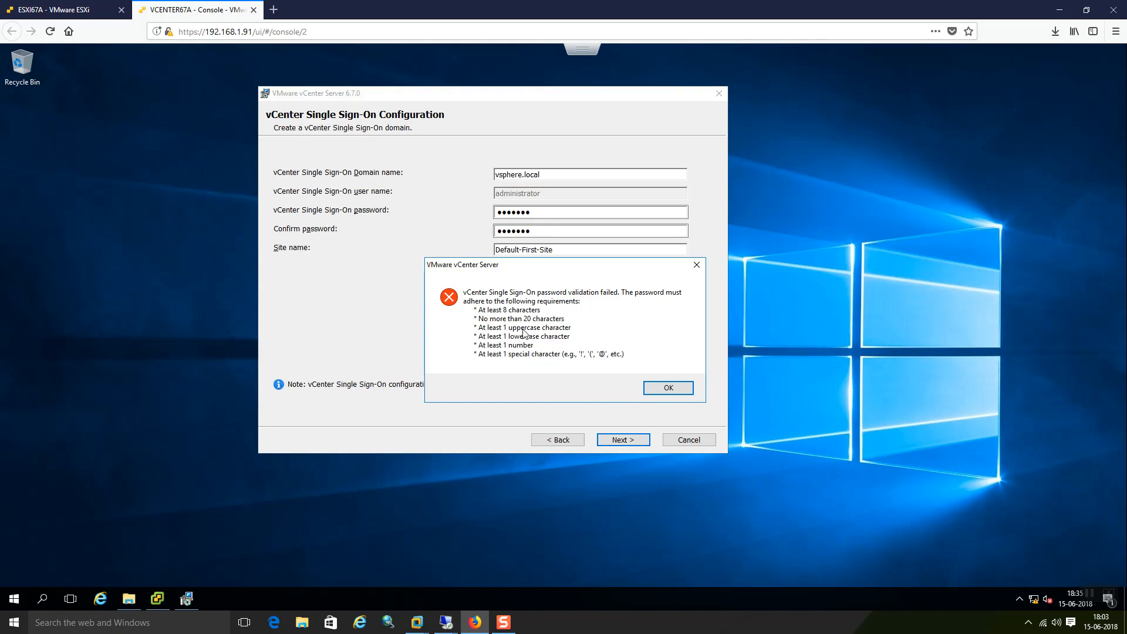
pyautogui.click(666, 387)
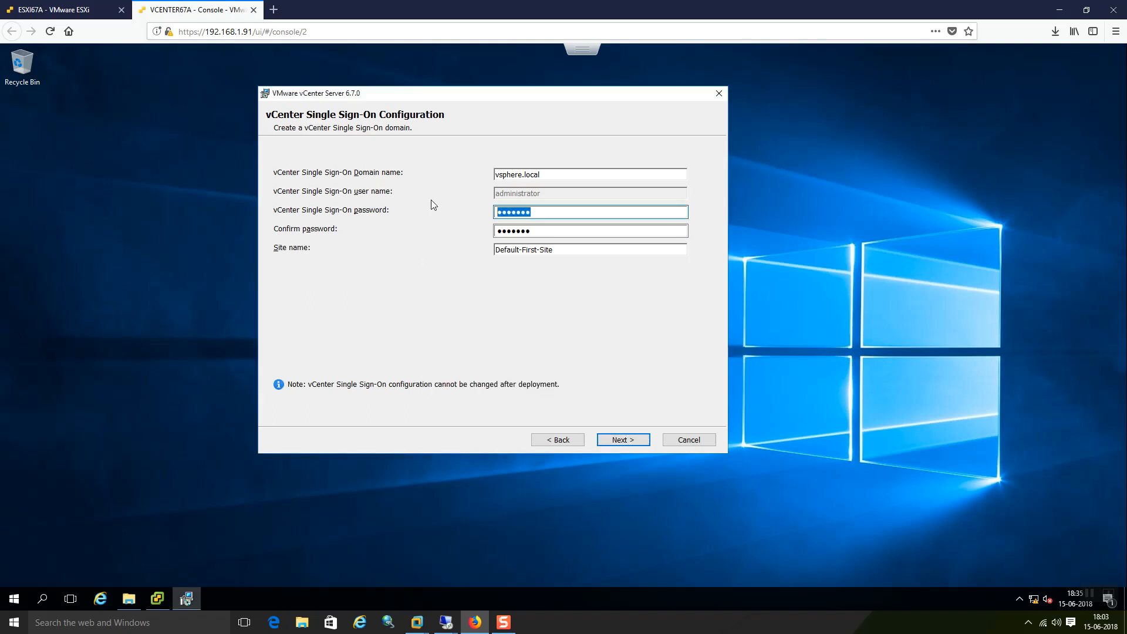
# Retype a complex password in both SSO password fields and dismiss the mismatch warning
pyautogui.click(589, 211)
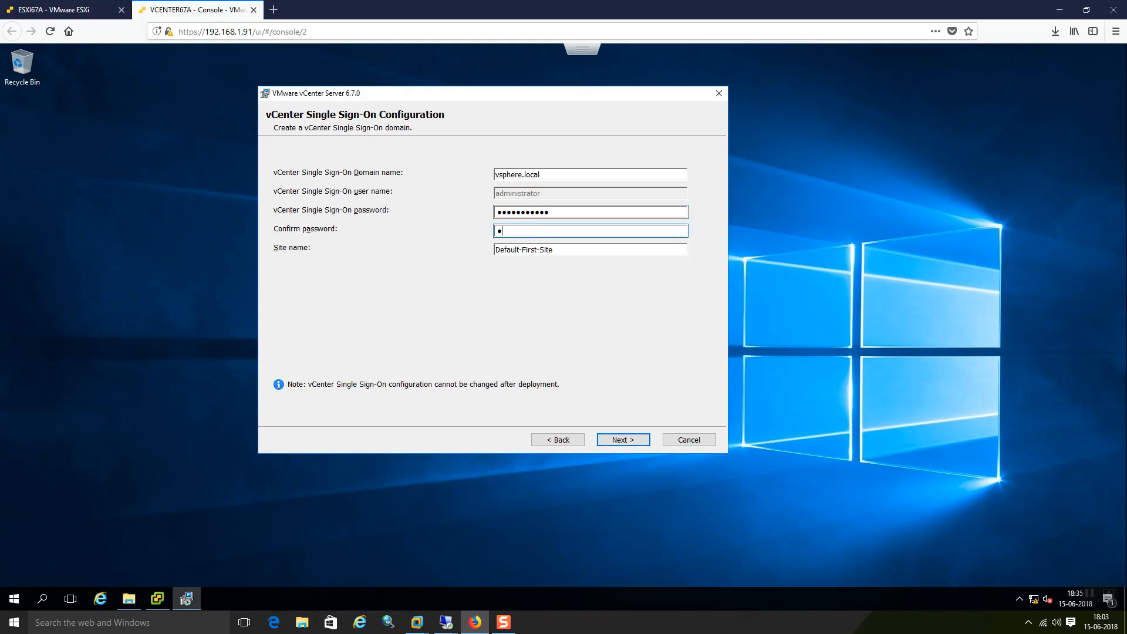
pyautogui.write('••••••')
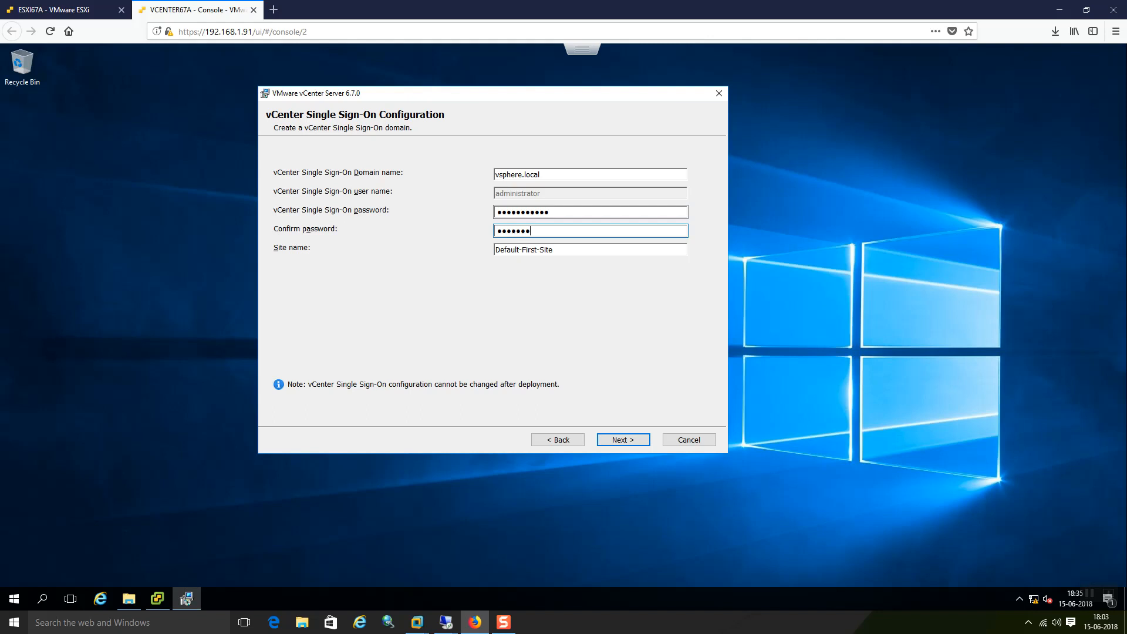
pyautogui.write('••••')
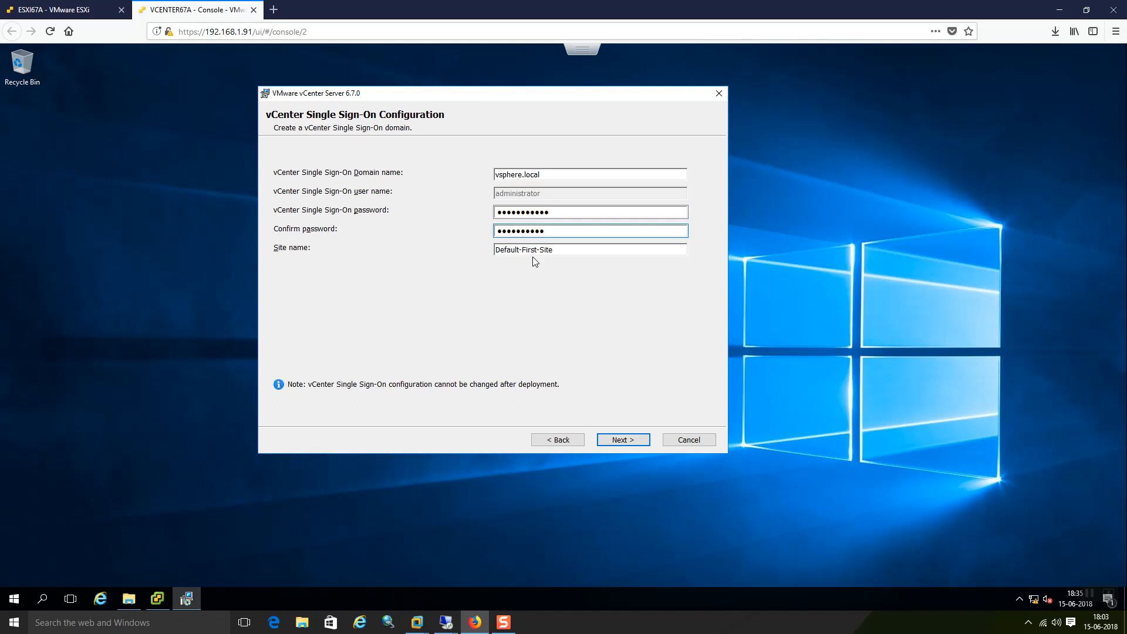
pyautogui.moveTo(604, 424)
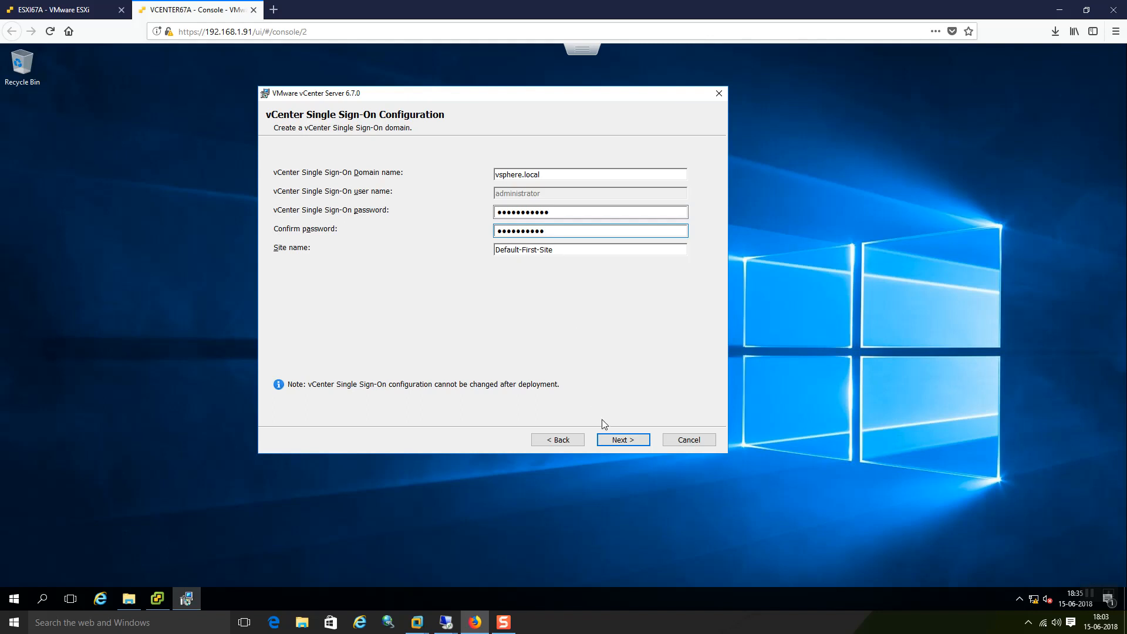
pyautogui.click(622, 439)
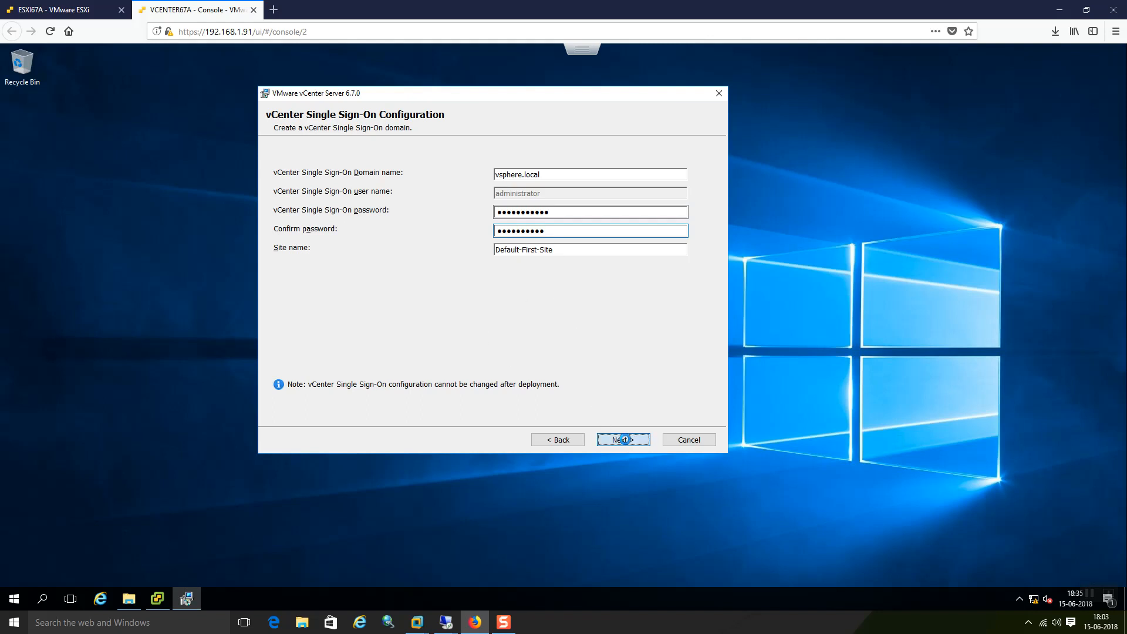
pyautogui.click(622, 440)
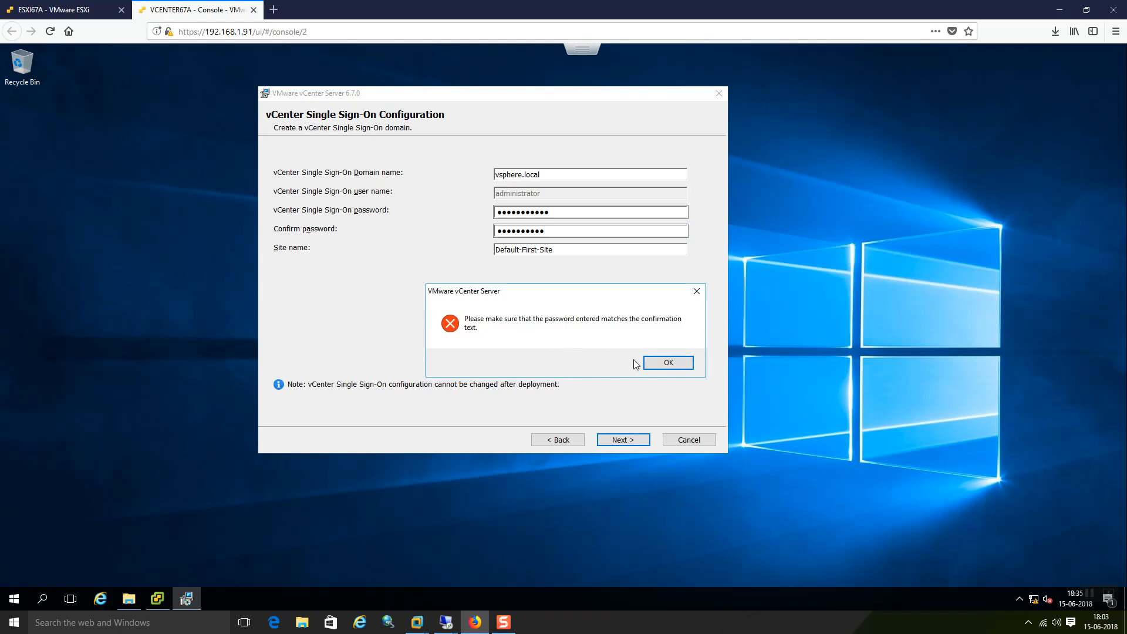
pyautogui.click(667, 362)
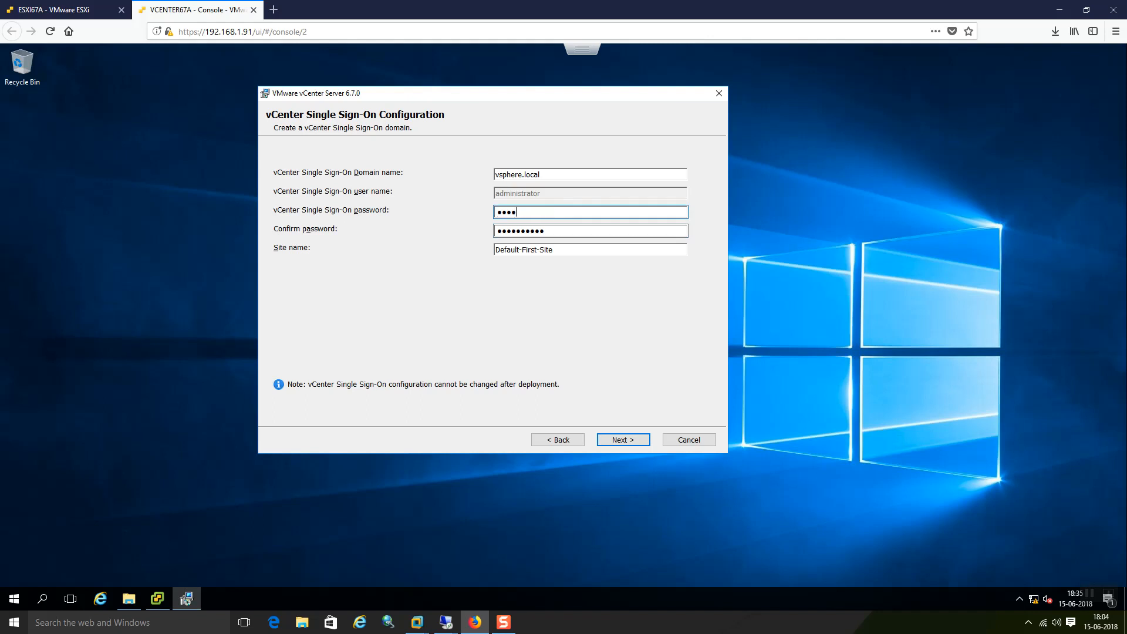
# Correct the passwords so both fields match and continue to the Service Account page
pyautogui.write('••')
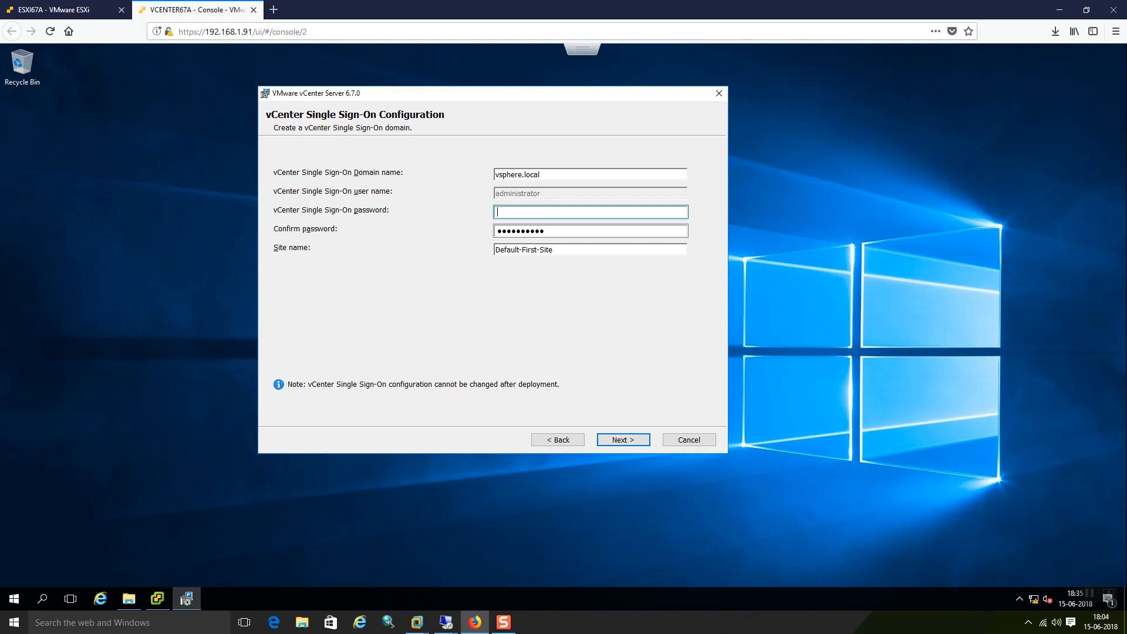
pyautogui.write('•••')
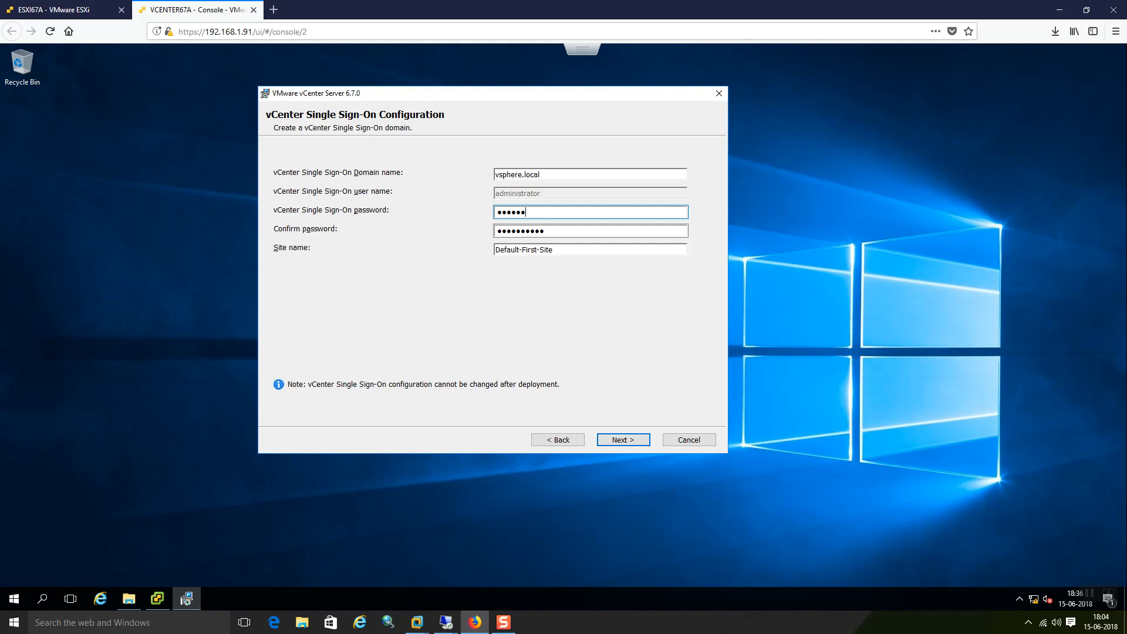
pyautogui.write('•')
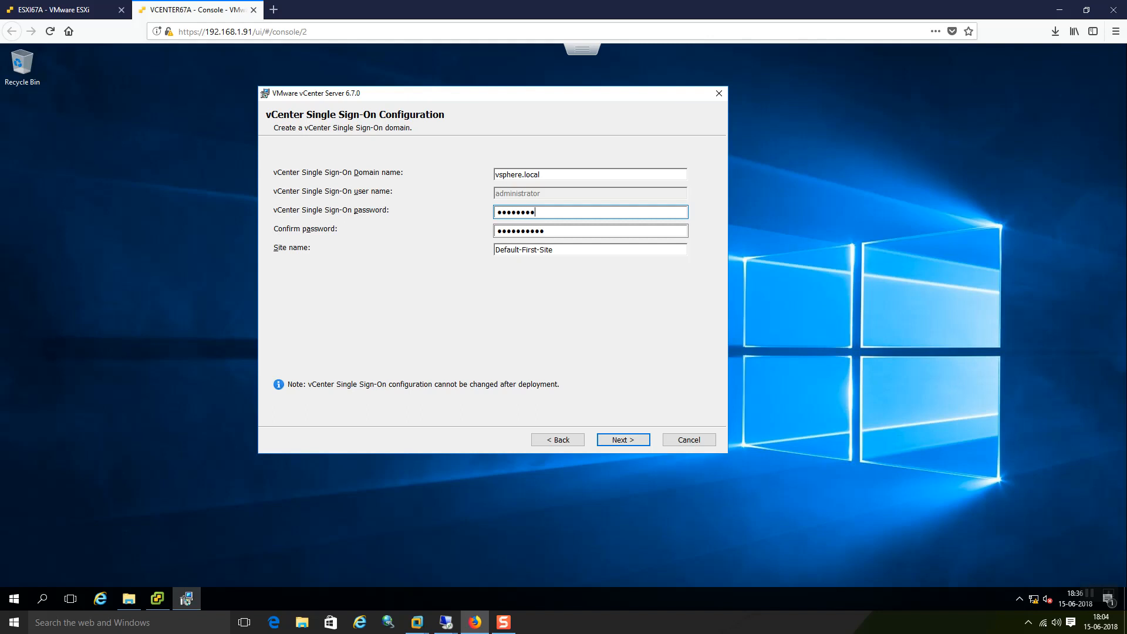
pyautogui.write('•')
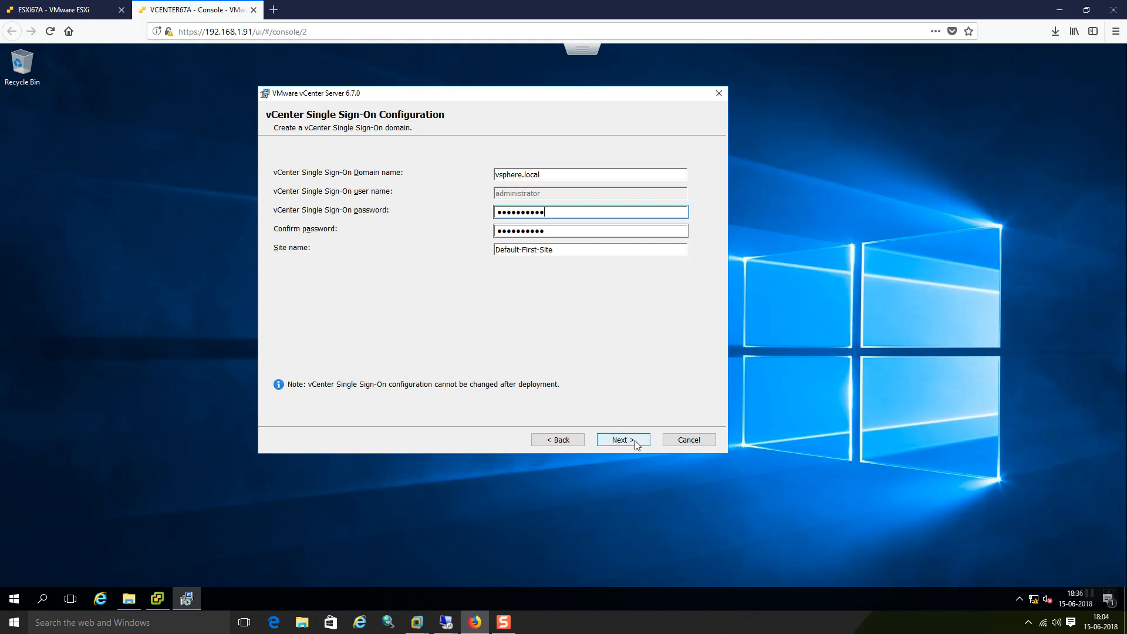
pyautogui.click(623, 439)
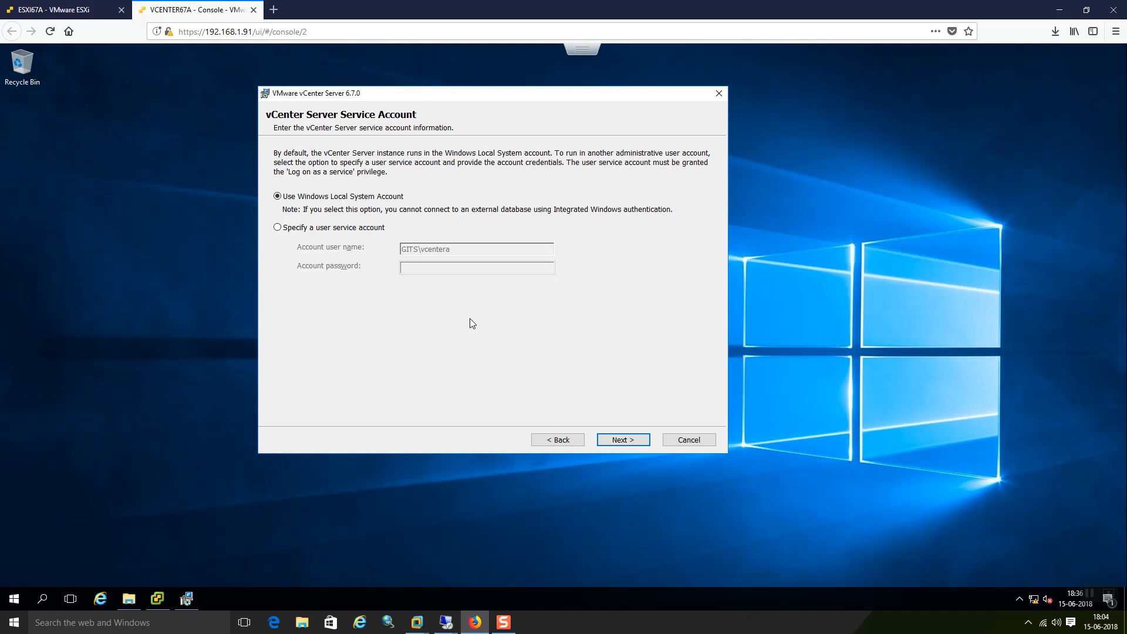
pyautogui.moveTo(320, 144)
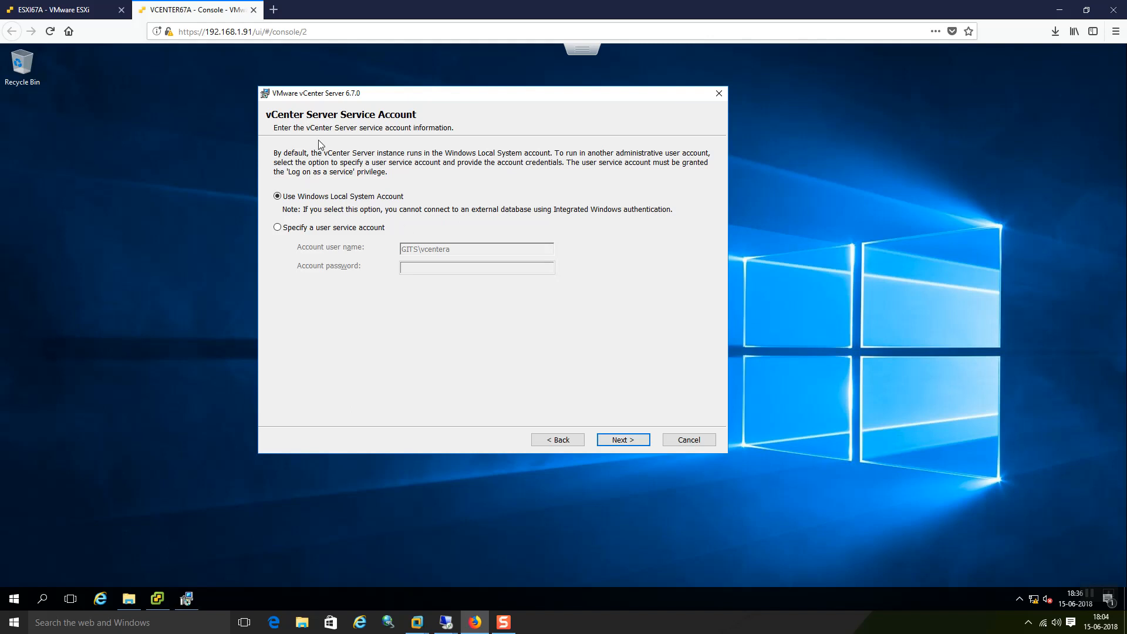
pyautogui.moveTo(391, 195)
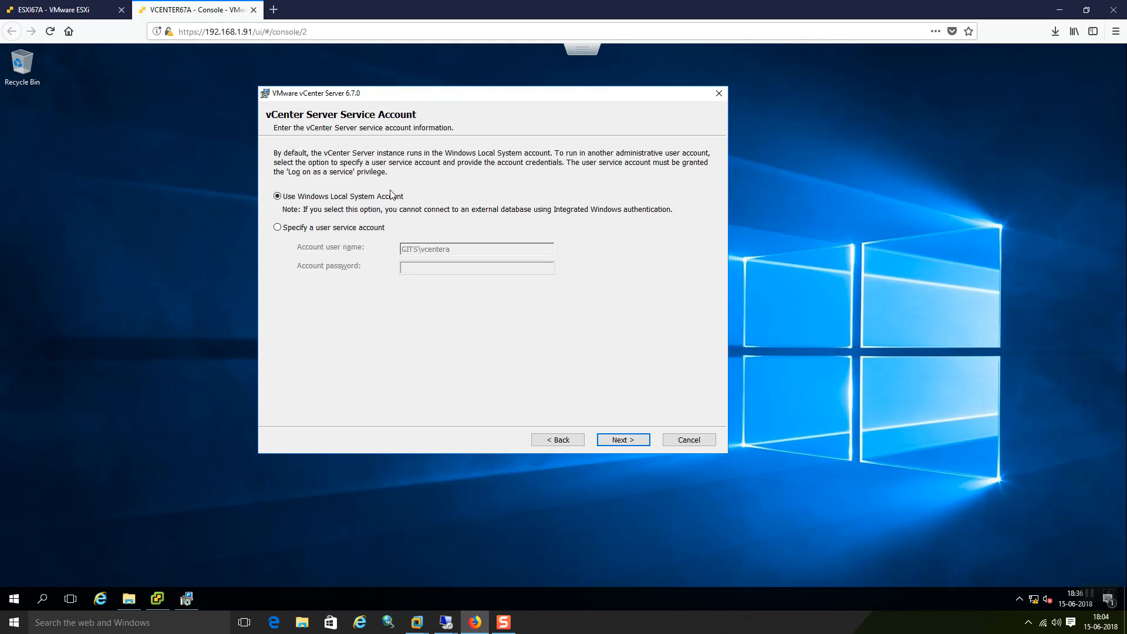
pyautogui.moveTo(377, 205)
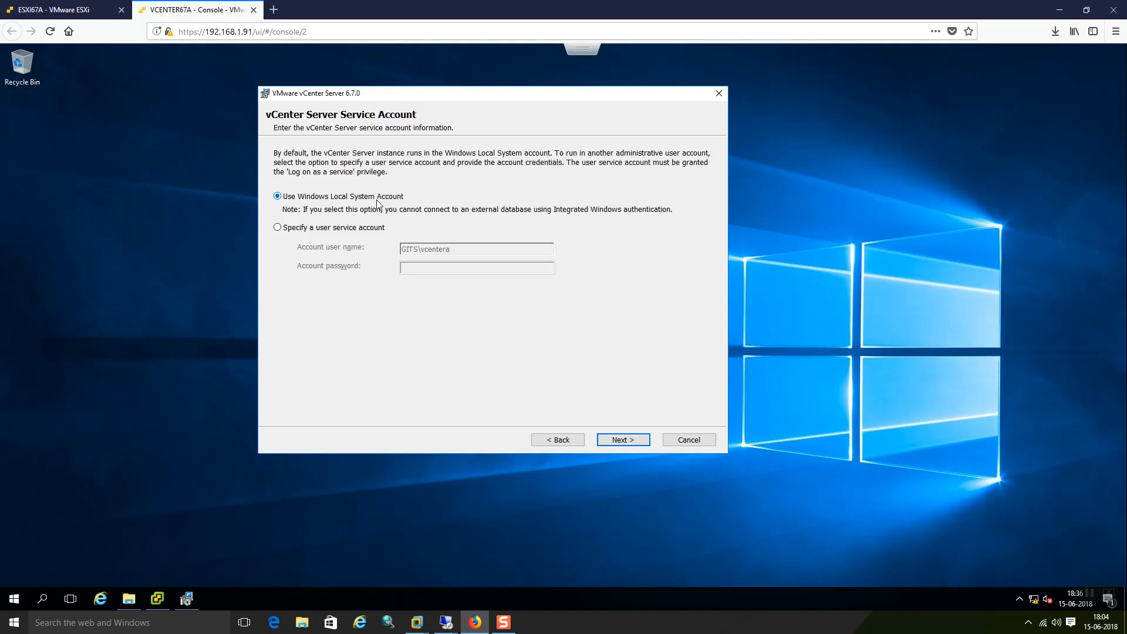
pyautogui.moveTo(351, 233)
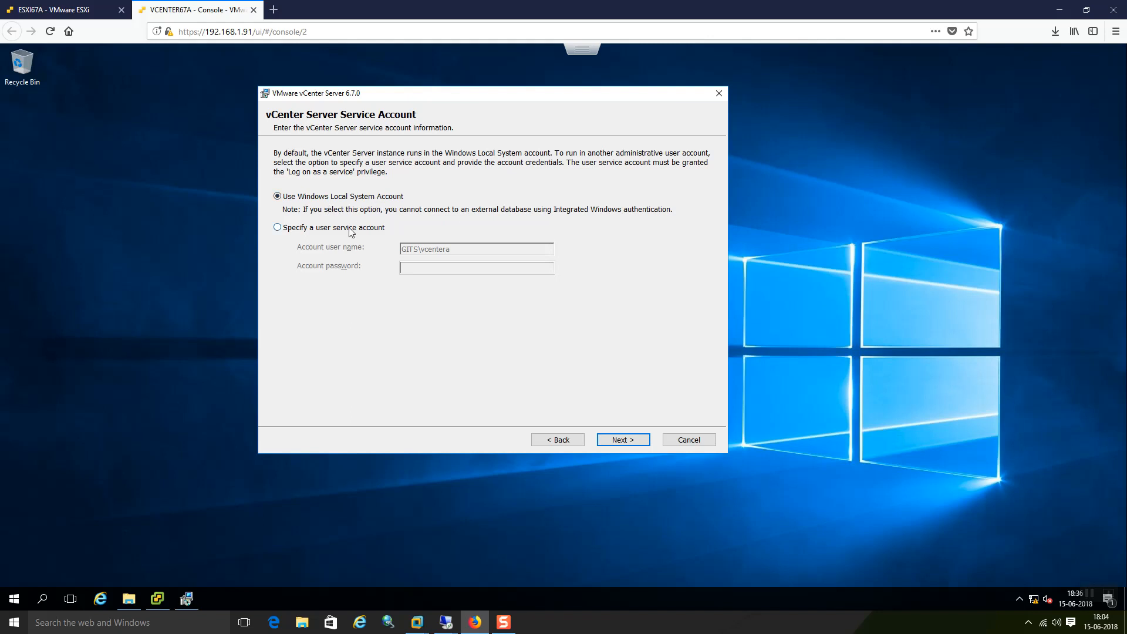
# Run vCenter under the GITS\vcentera user account and enter its password
pyautogui.click(278, 227)
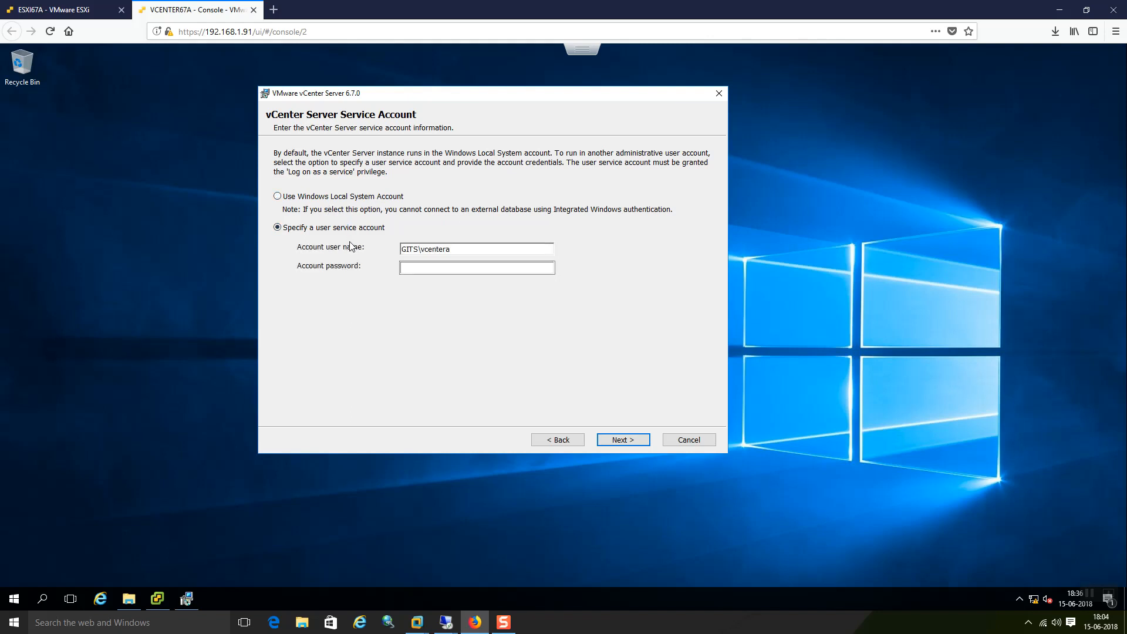
pyautogui.click(476, 267)
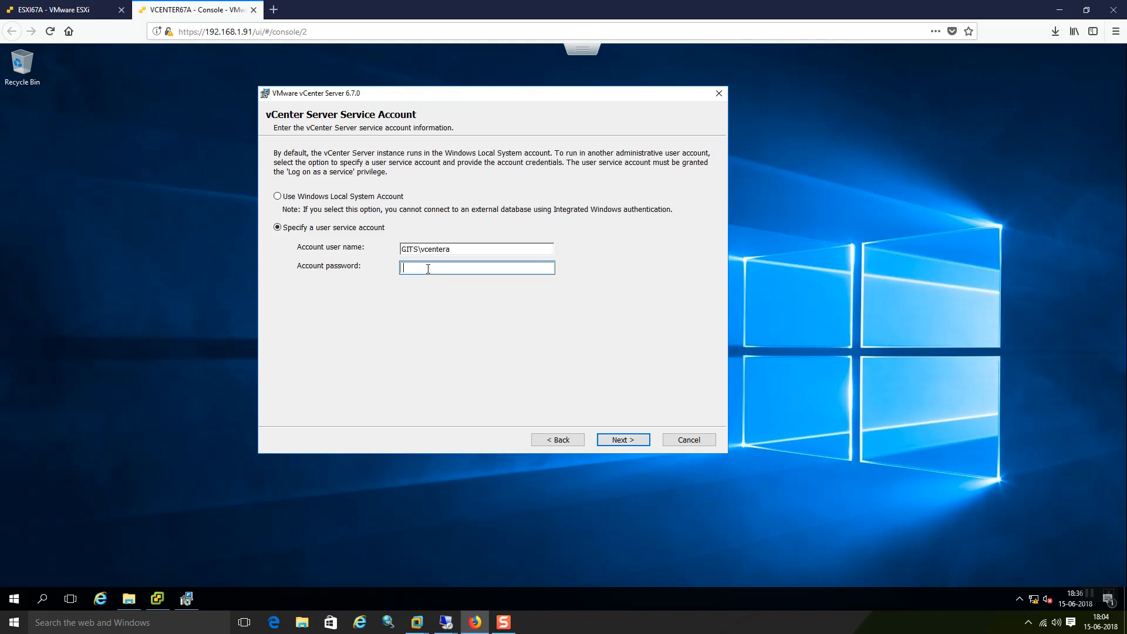
pyautogui.write('••')
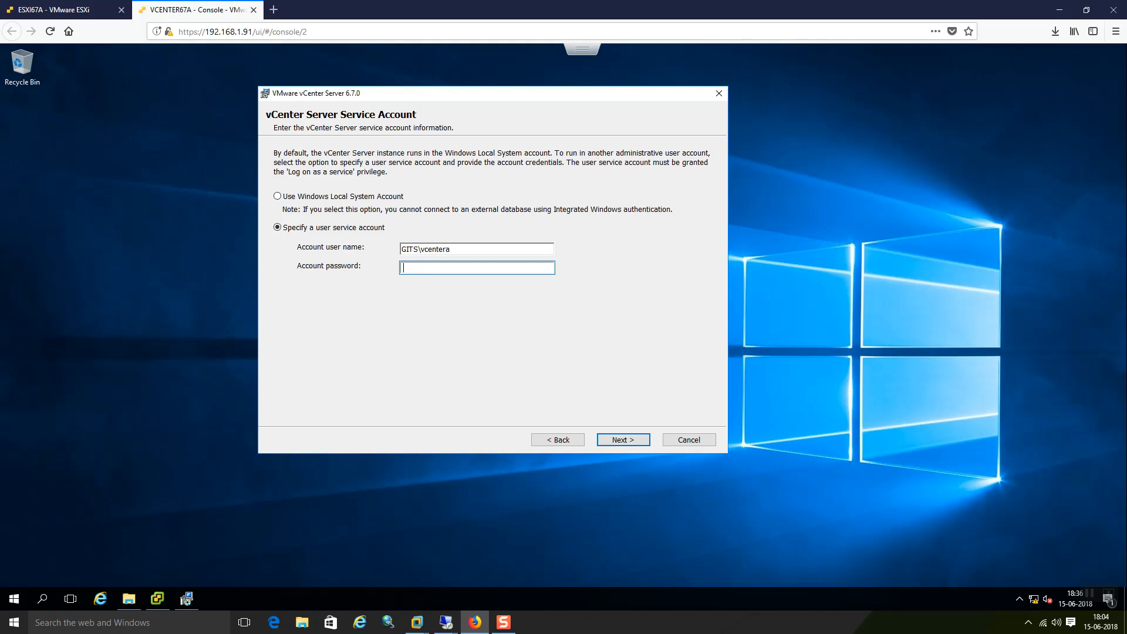
pyautogui.write('•')
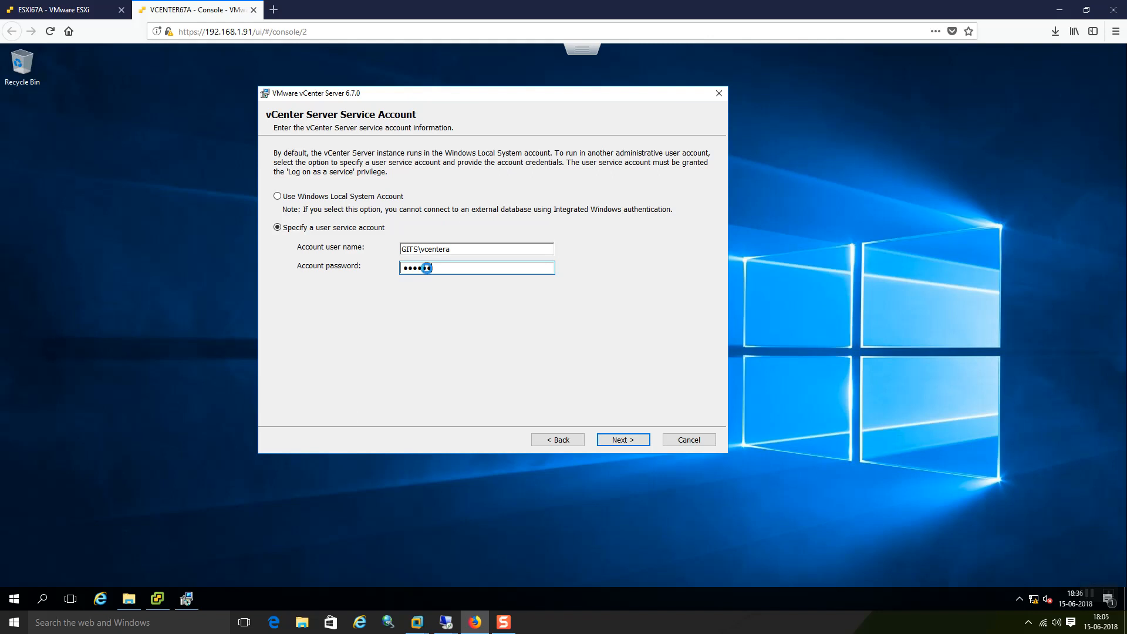
pyautogui.press('backspace')
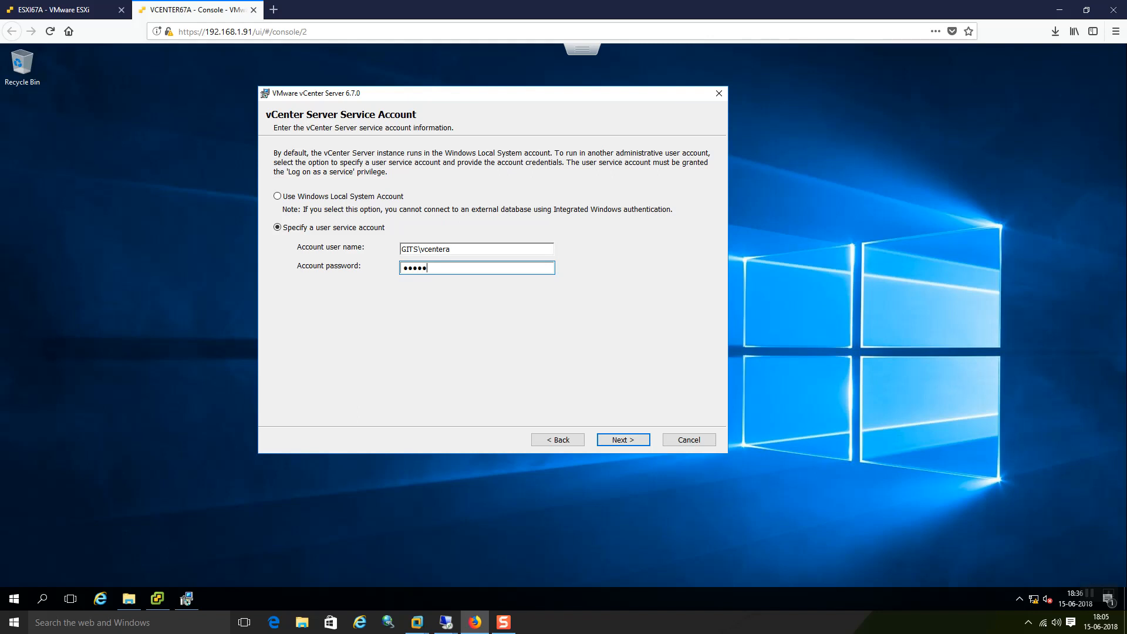
pyautogui.write('•')
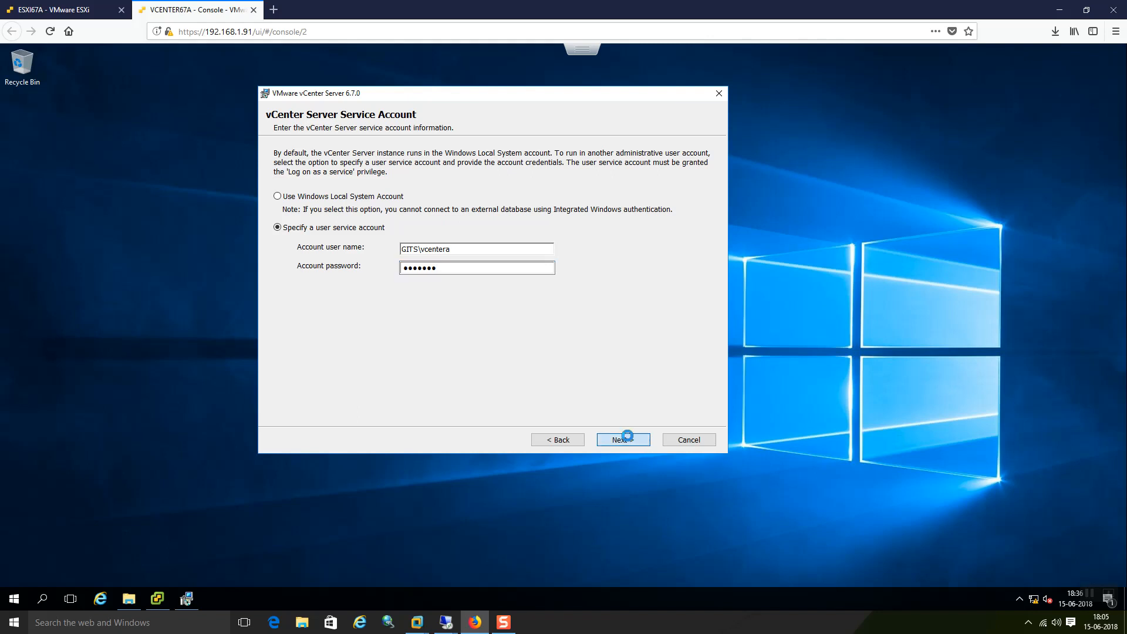
pyautogui.click(623, 439)
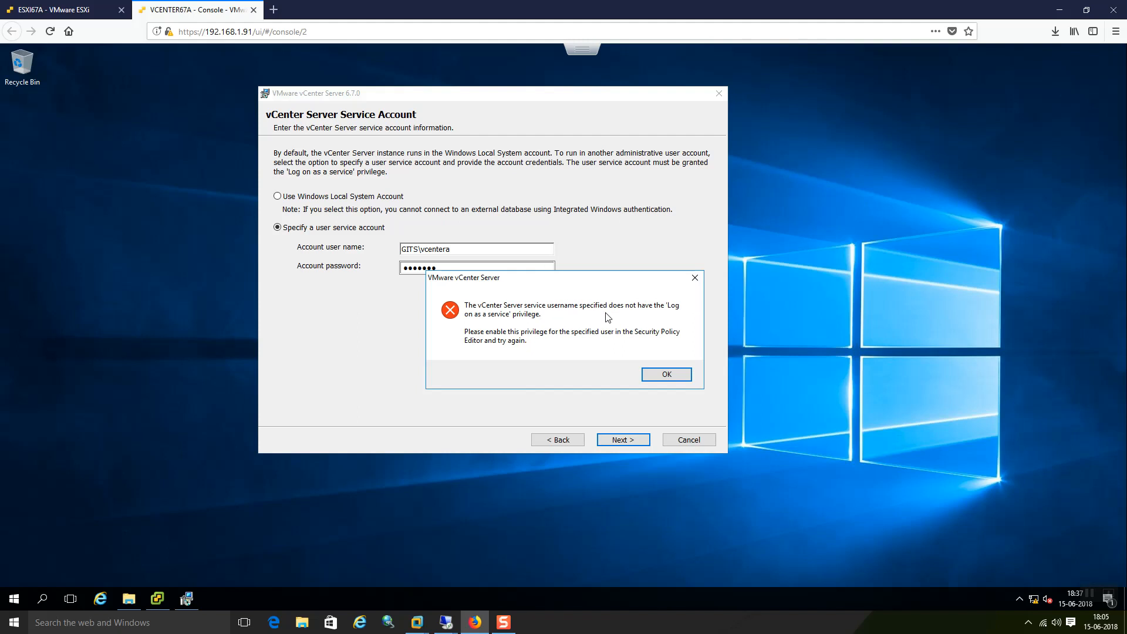
pyautogui.moveTo(531, 322)
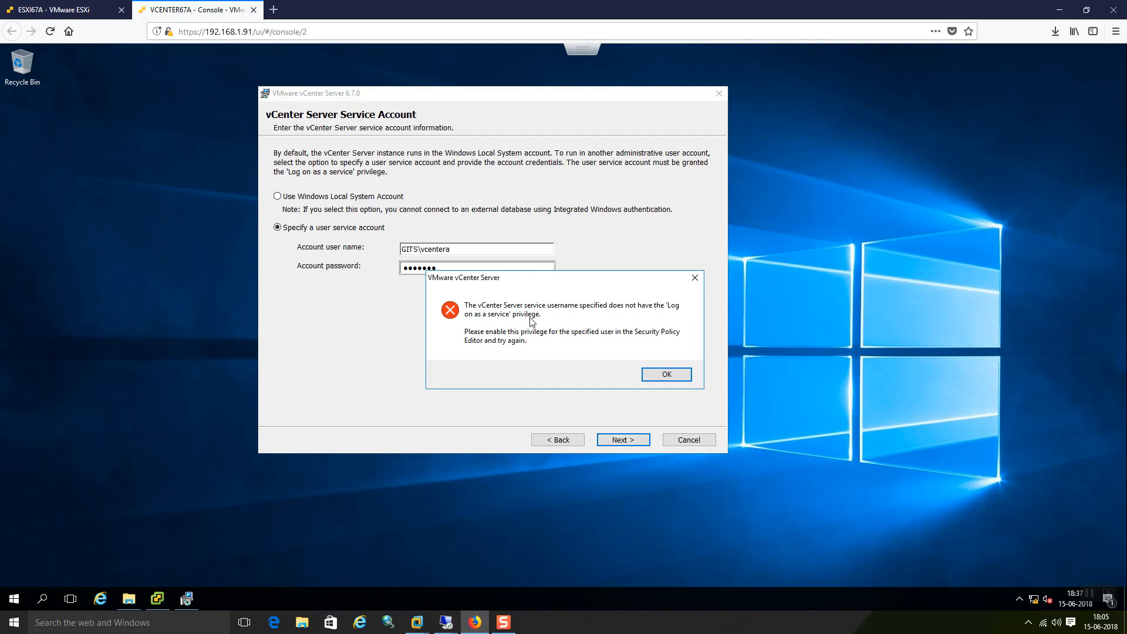
pyautogui.moveTo(520, 342)
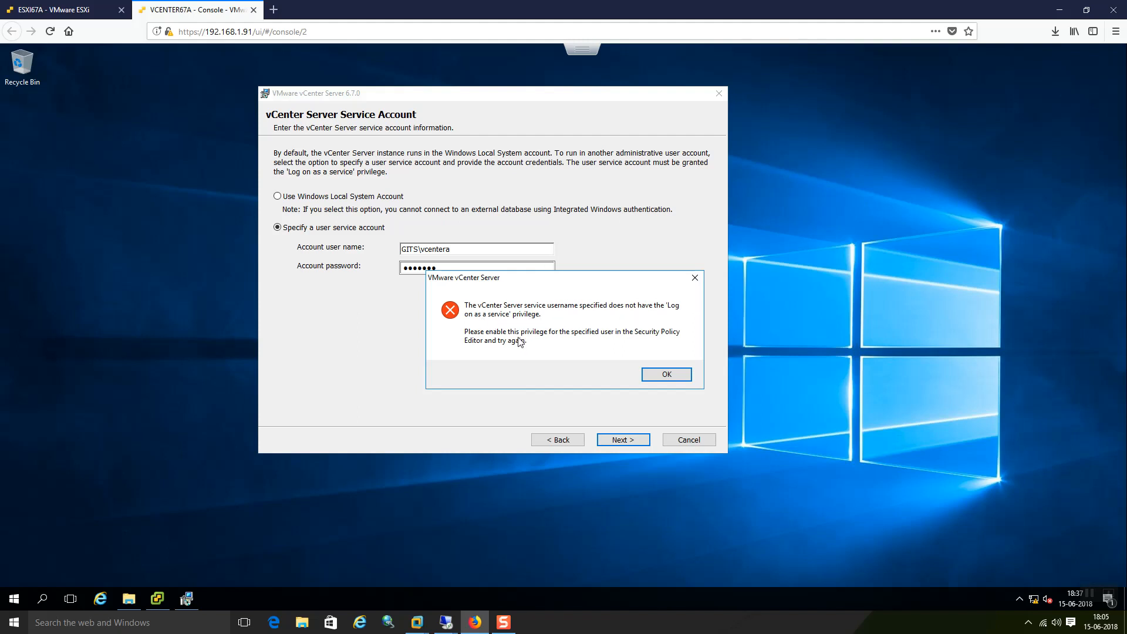
pyautogui.moveTo(585, 344)
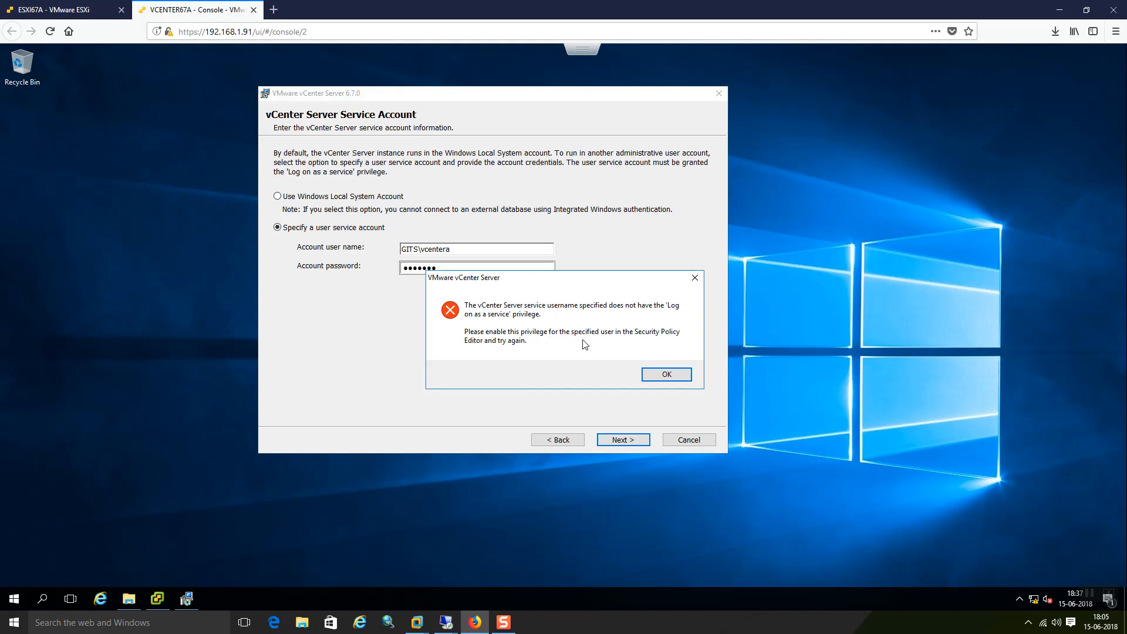
pyautogui.moveTo(527, 350)
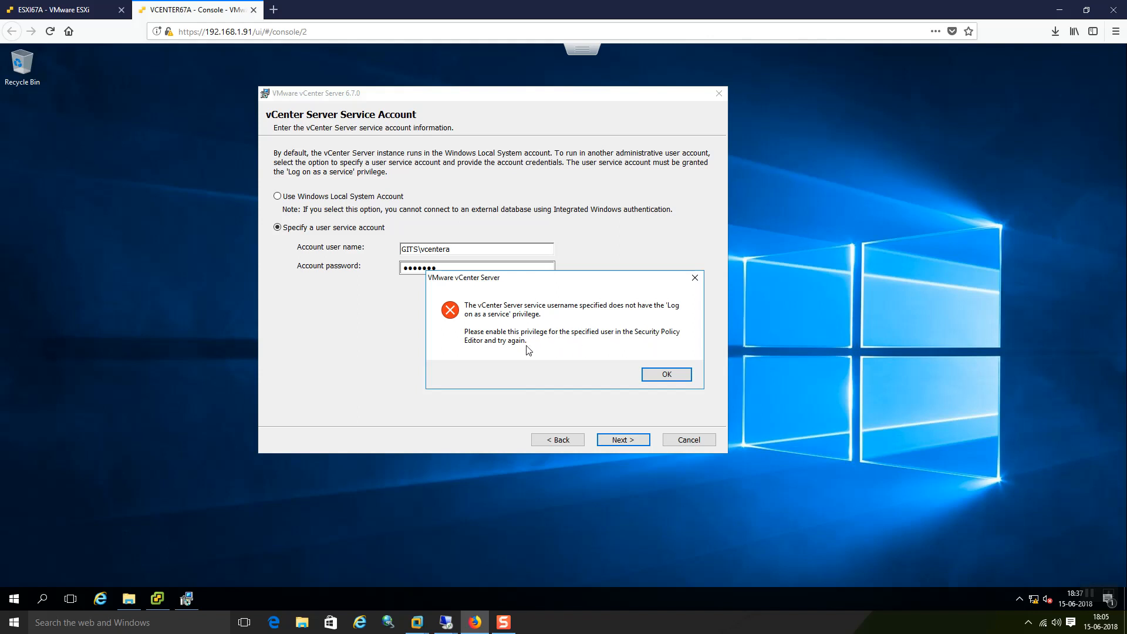
pyautogui.click(665, 374)
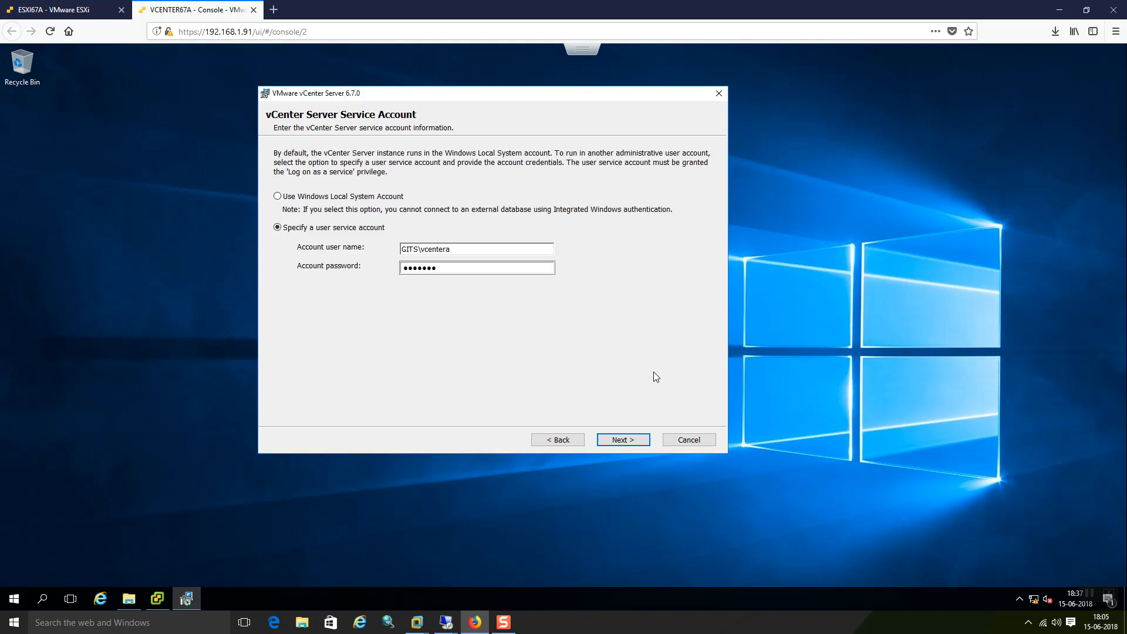
pyautogui.moveTo(23, 601)
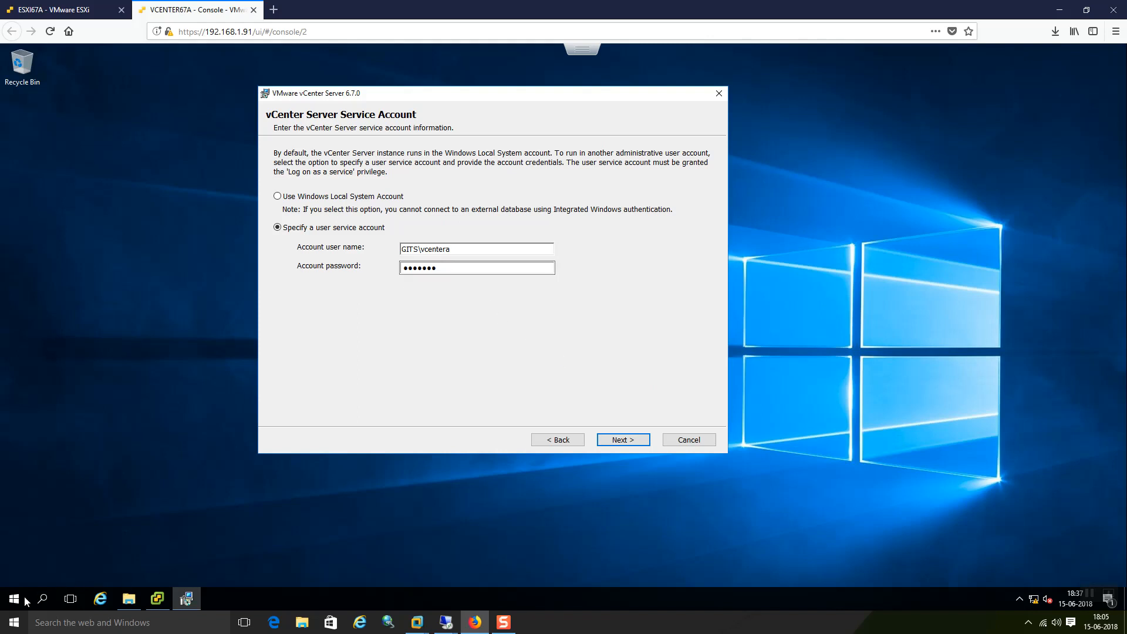
# Open Run from the Start context menu and enter gpedit.msc
pyautogui.rightClick(13, 597)
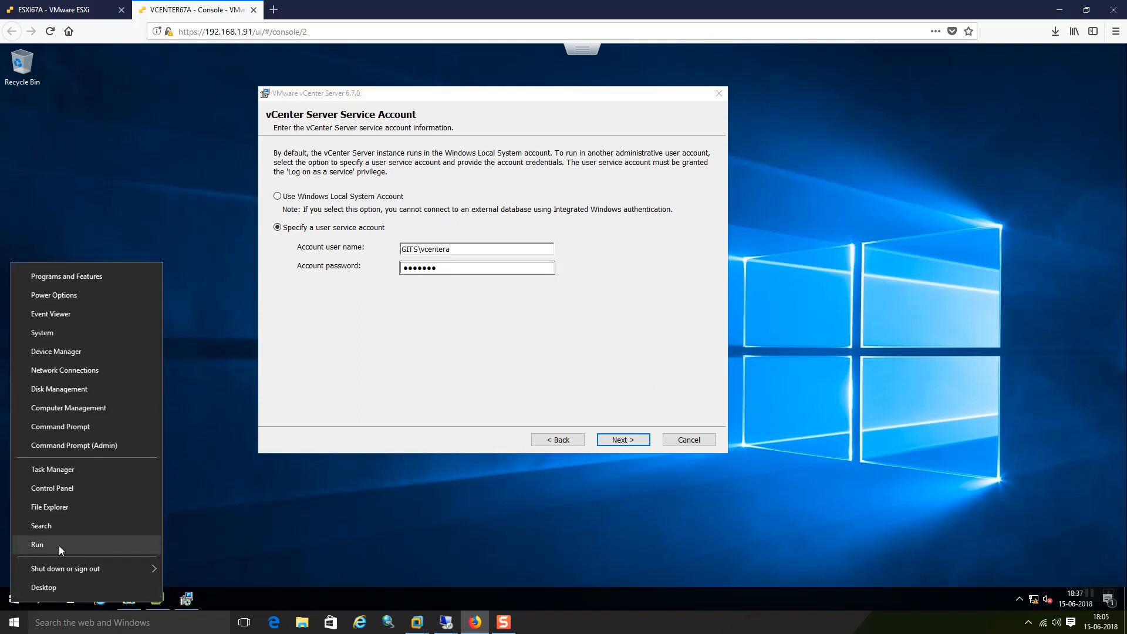
pyautogui.click(36, 544)
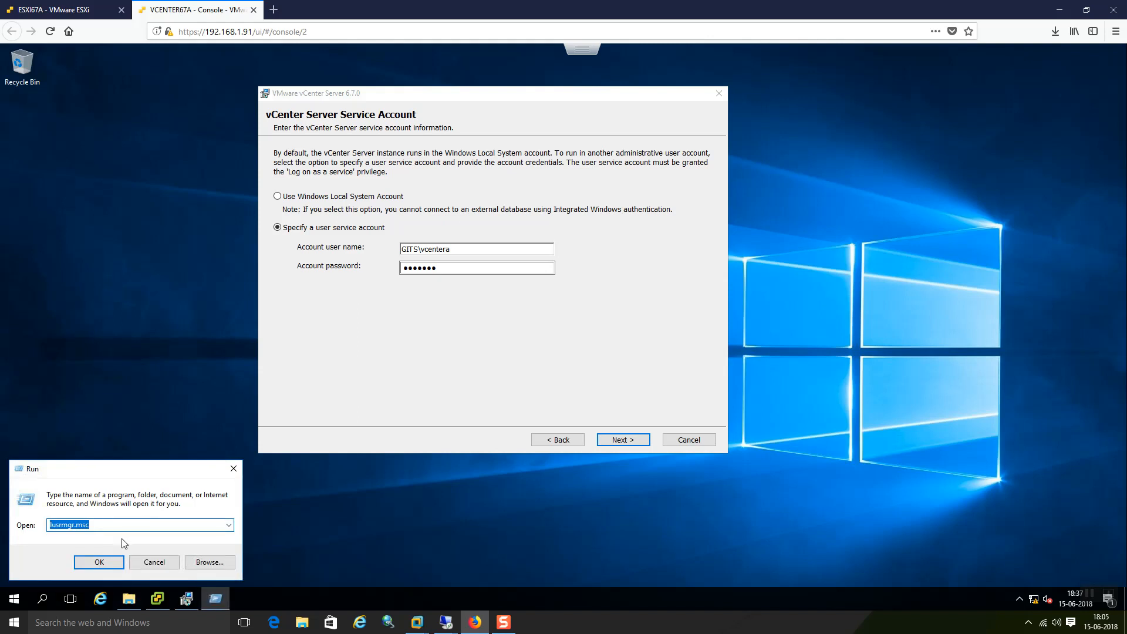
pyautogui.write('g')
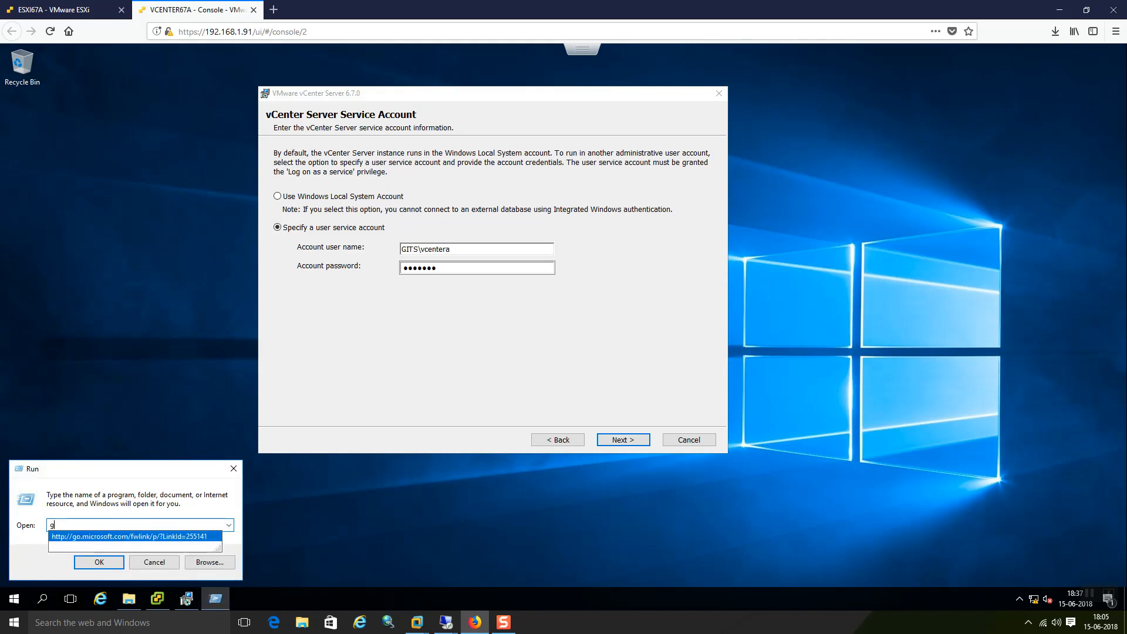
pyautogui.write('pedit')
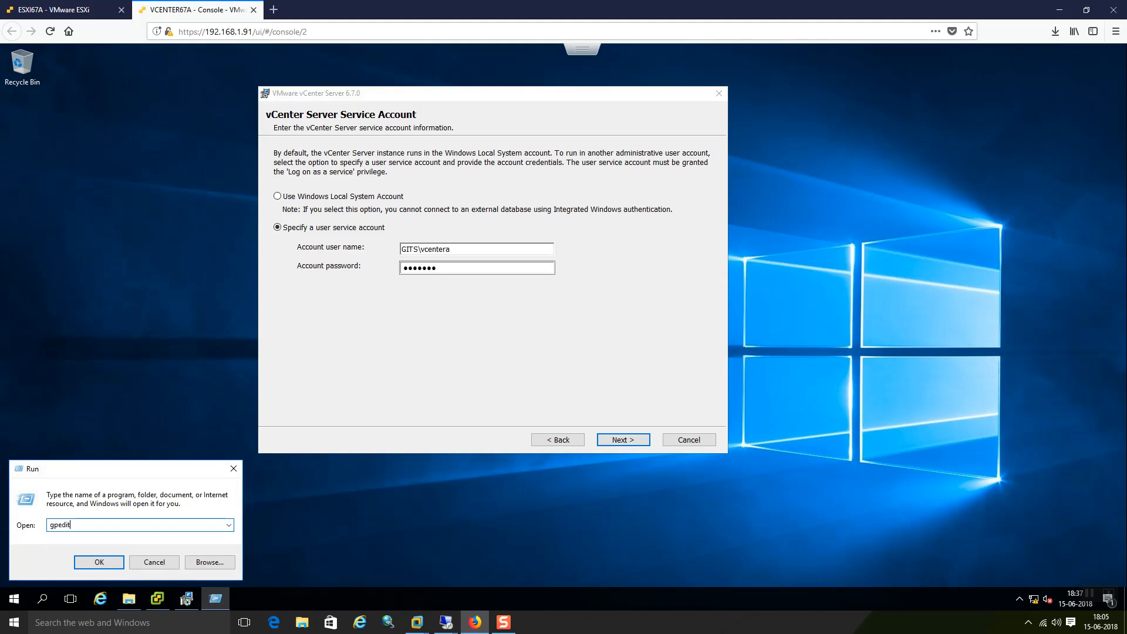
pyautogui.write('.msc')
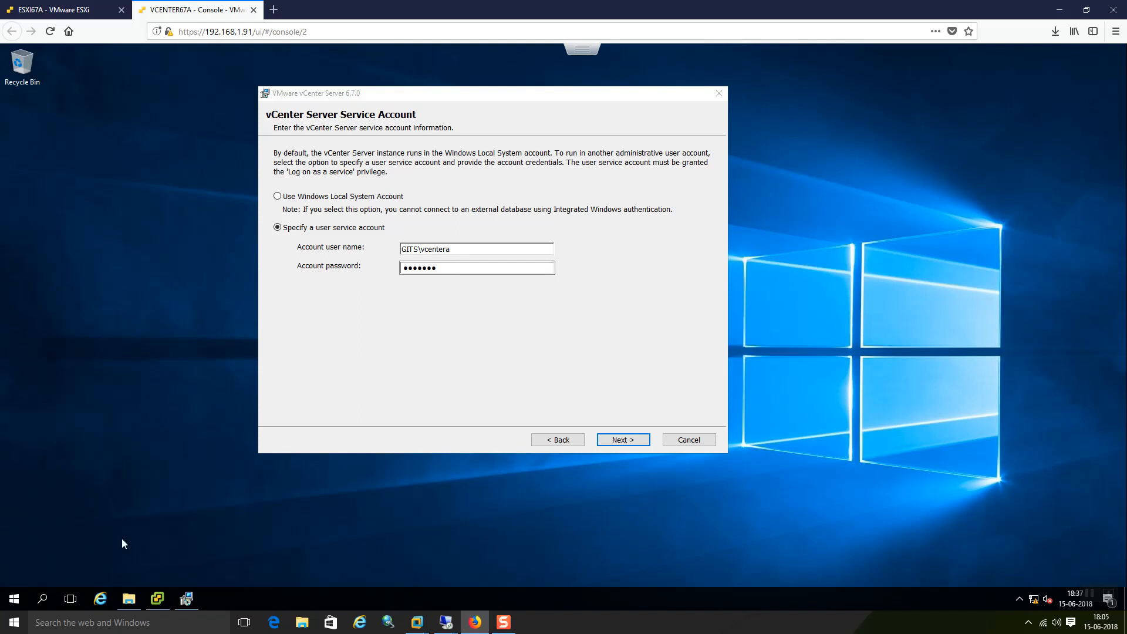
pyautogui.moveTo(161, 225)
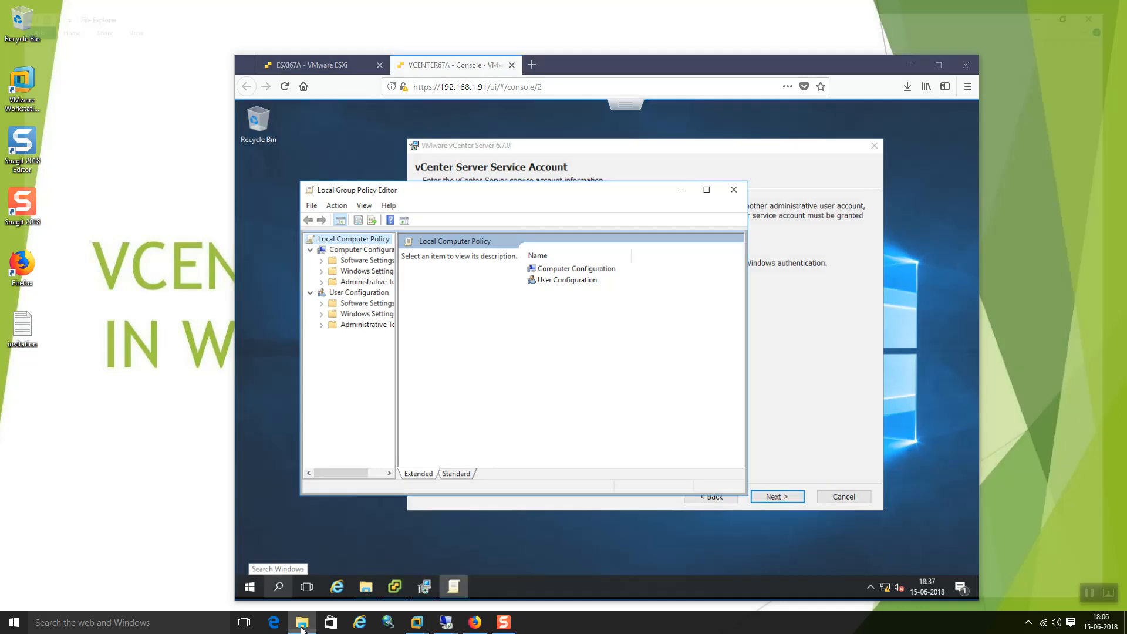
pyautogui.click(301, 622)
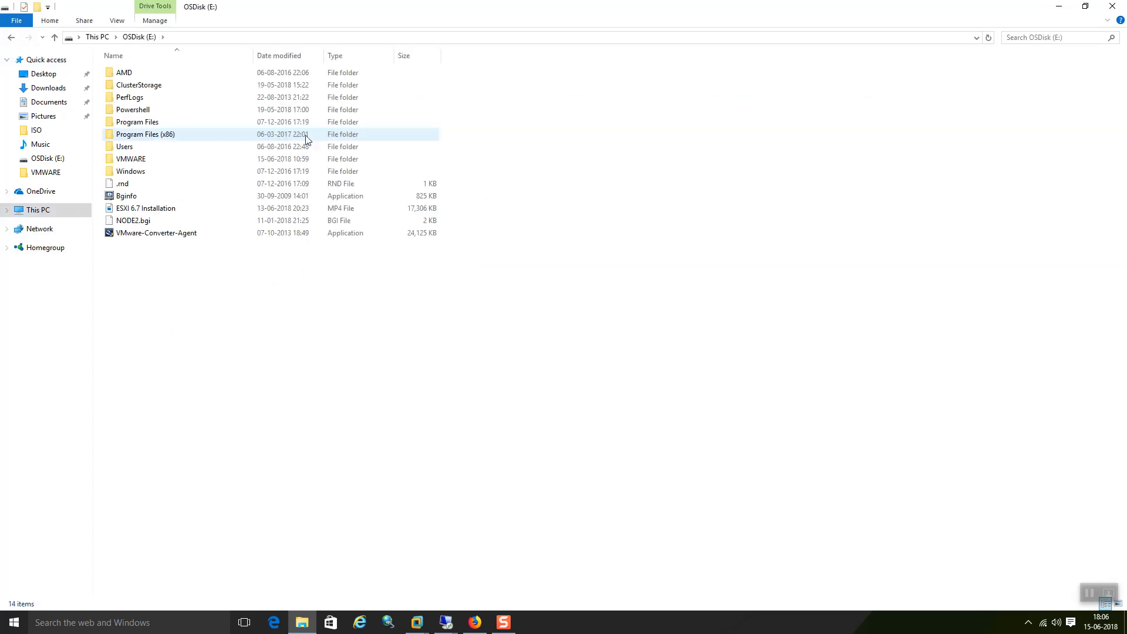
pyautogui.doubleClick(131, 159)
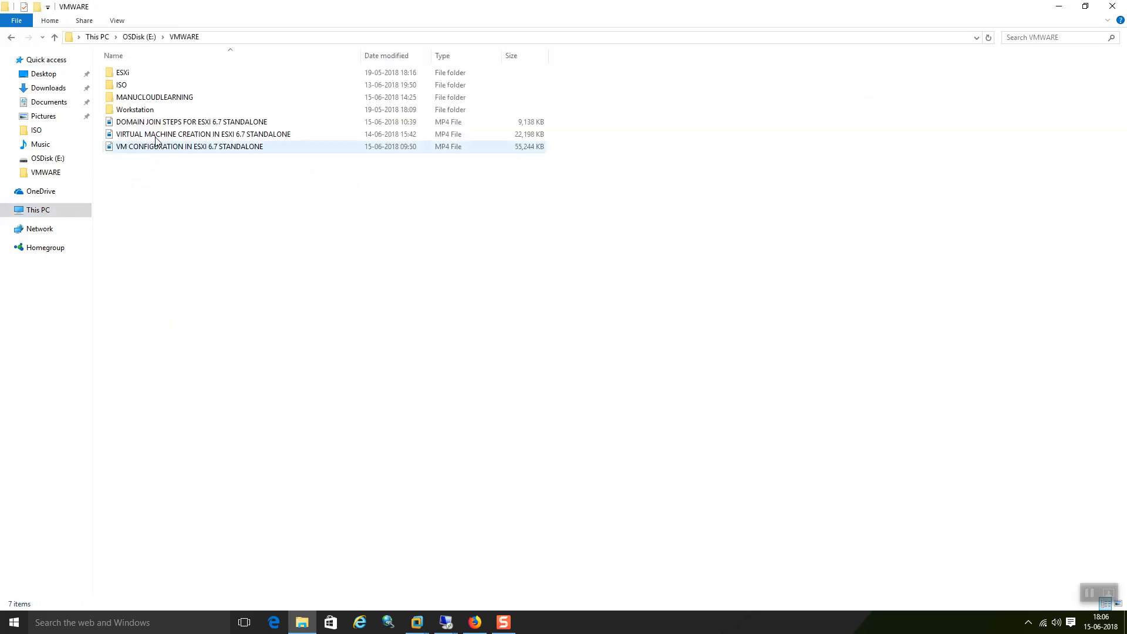
pyautogui.moveTo(154, 97)
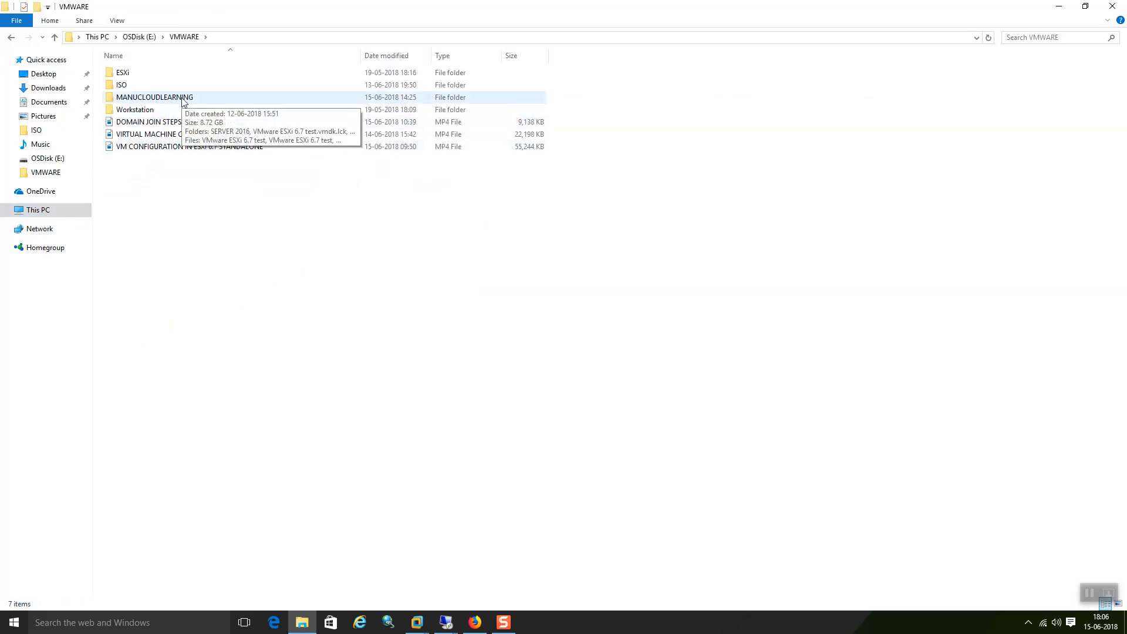
pyautogui.moveTo(185, 108)
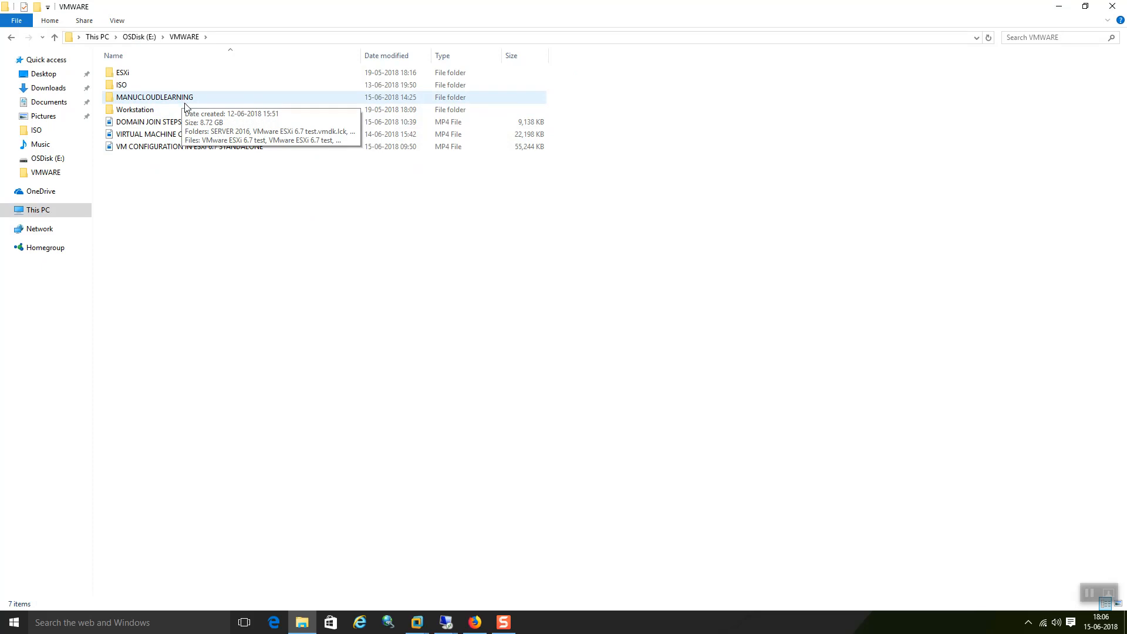
pyautogui.doubleClick(154, 97)
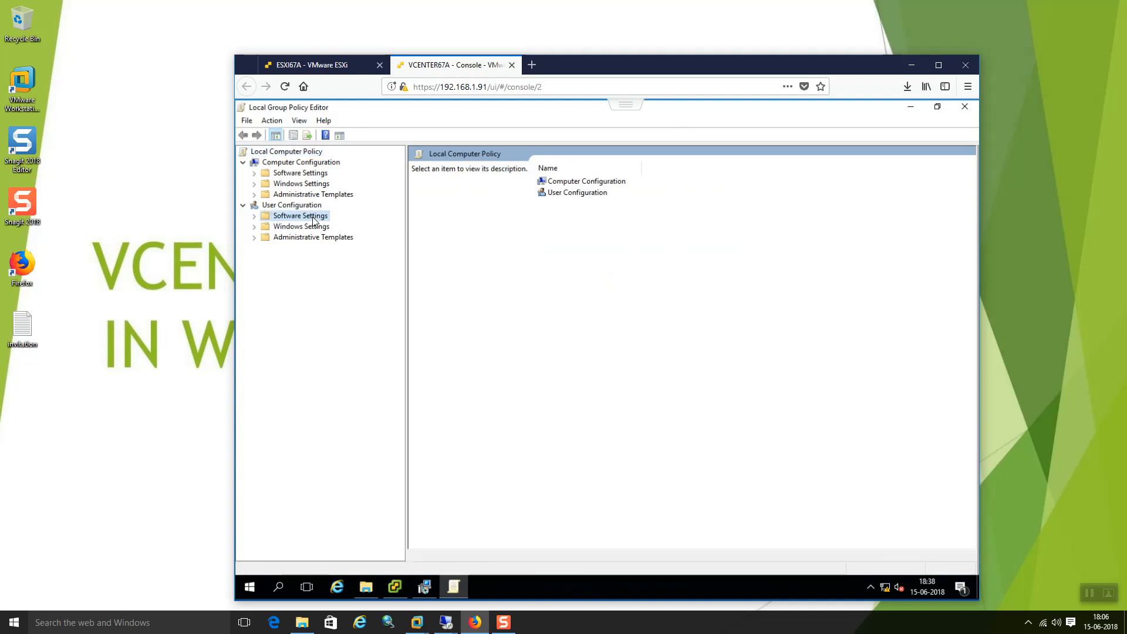
# Expand Computer Configuration to User Rights Assignment and highlight 'Allow log on locally'
pyautogui.click(300, 215)
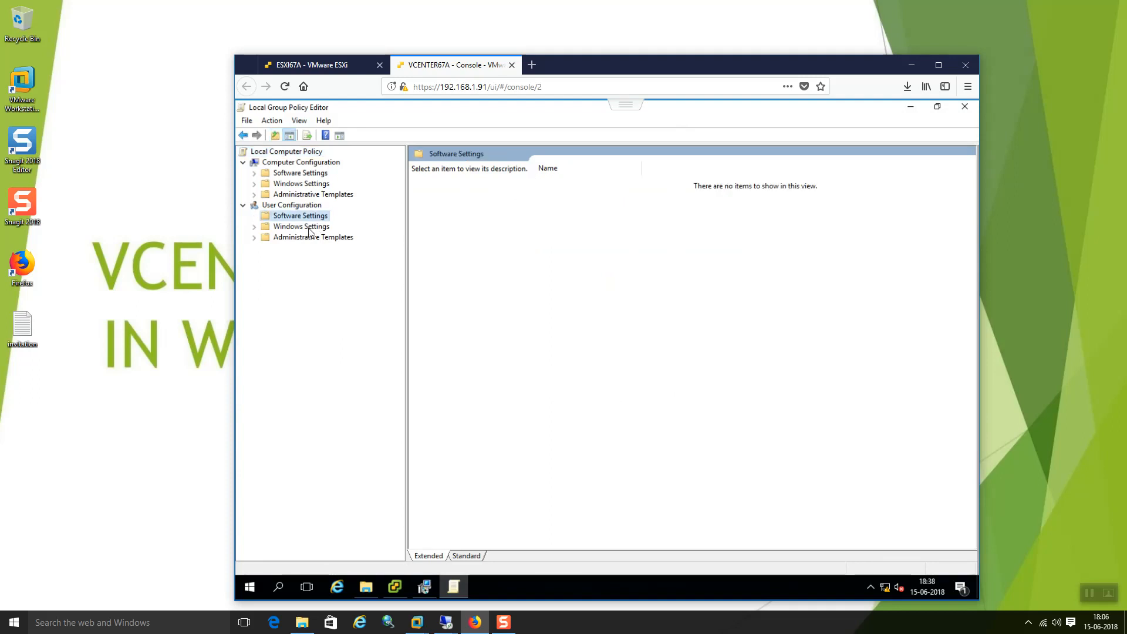
pyautogui.click(301, 226)
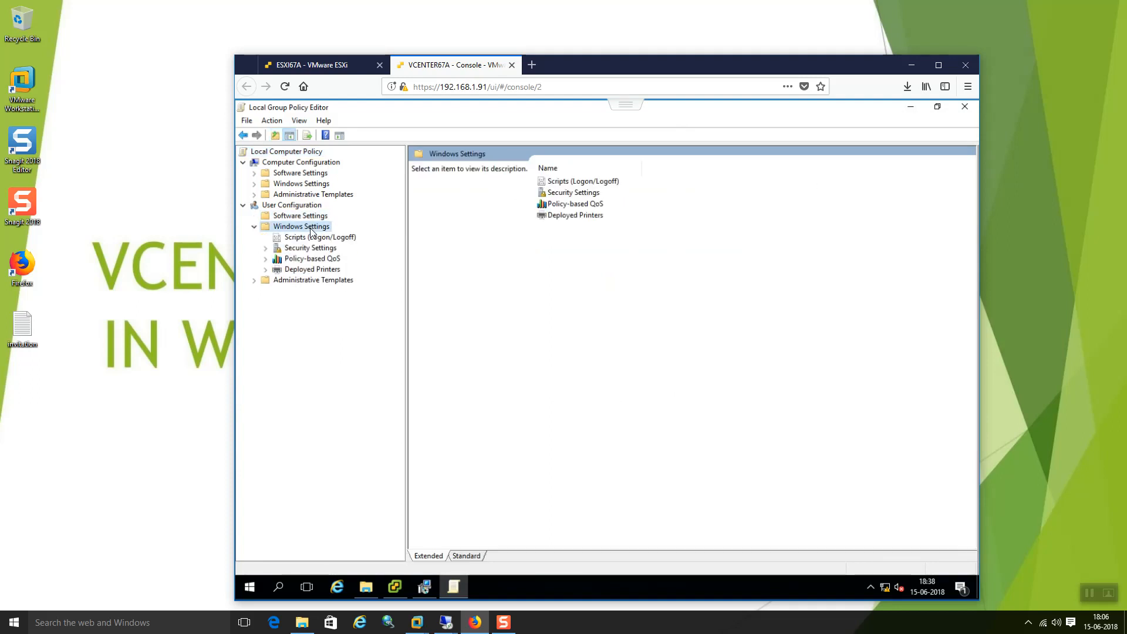
pyautogui.click(310, 247)
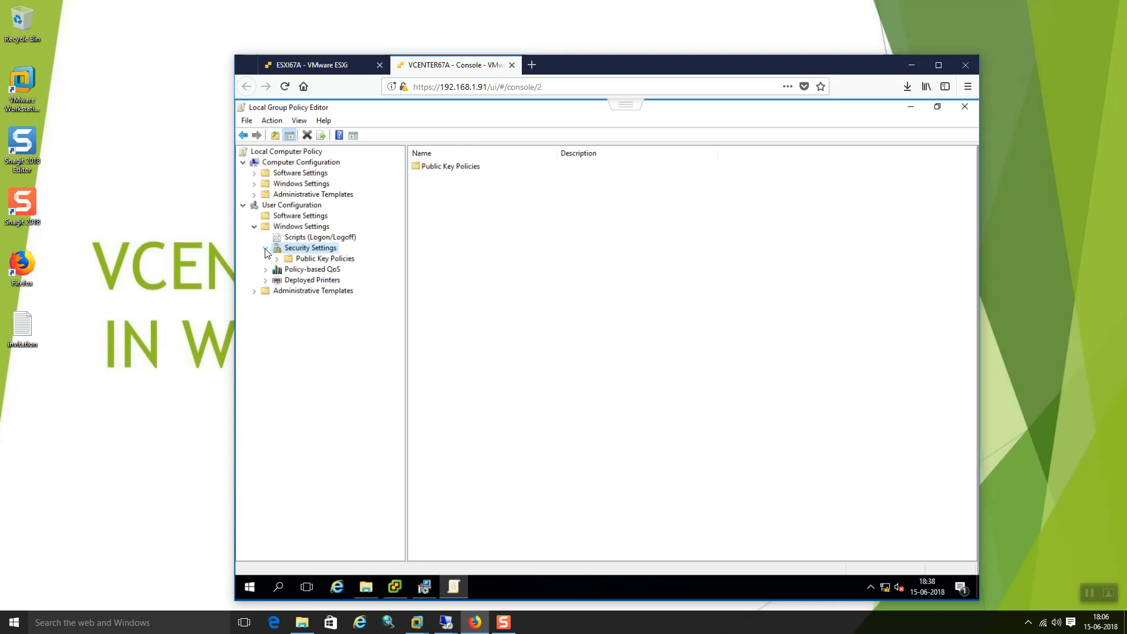
pyautogui.click(301, 183)
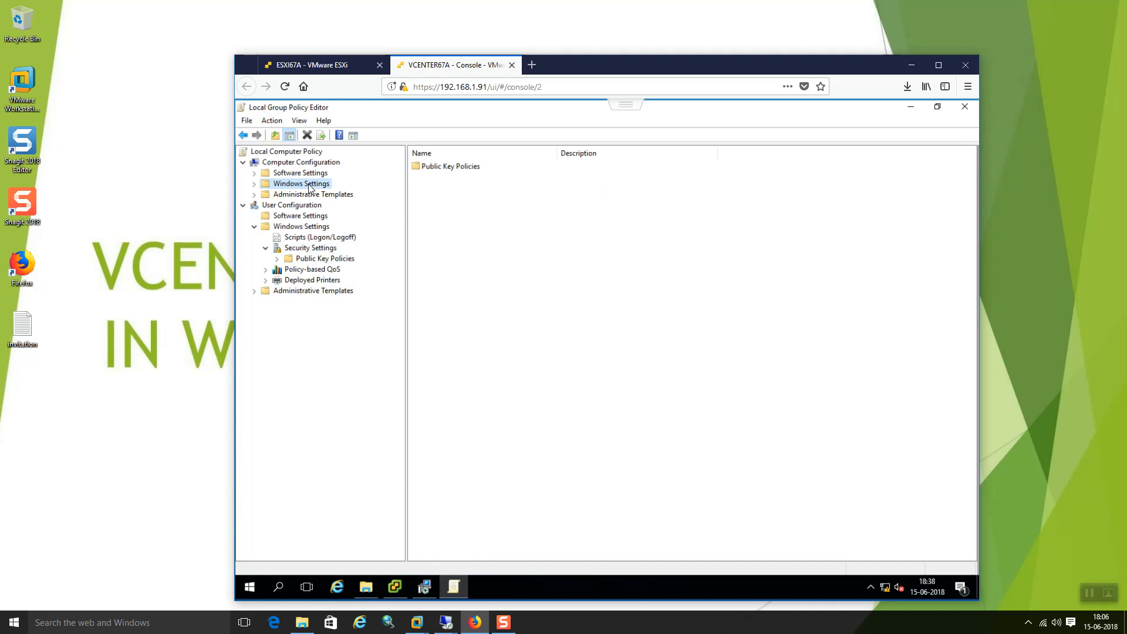
pyautogui.click(300, 184)
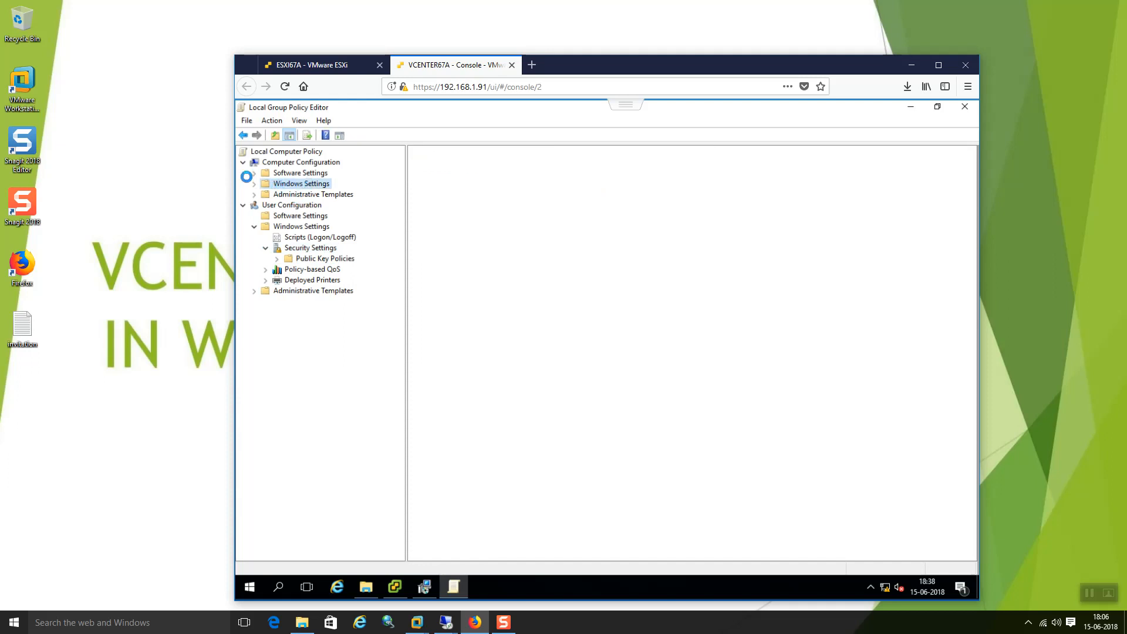
pyautogui.click(300, 183)
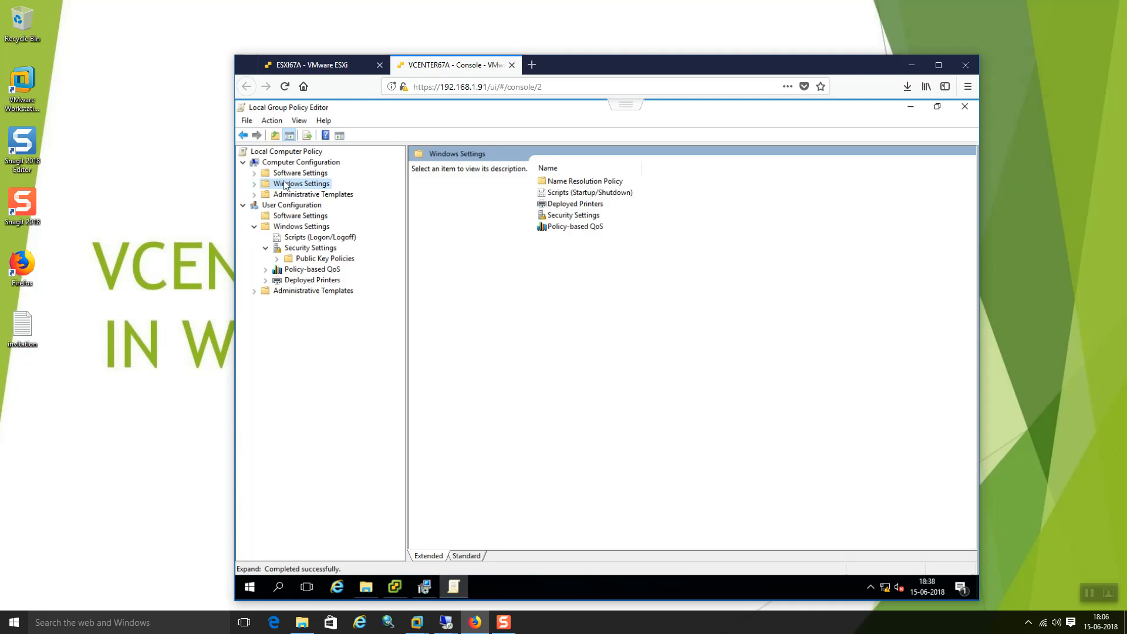
pyautogui.click(254, 184)
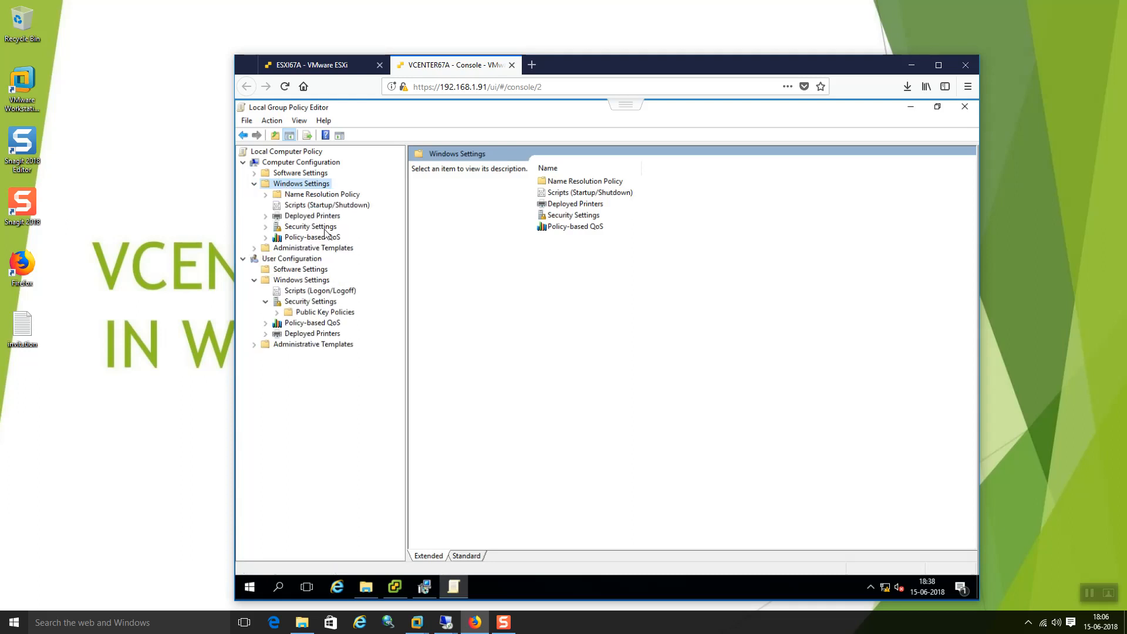
pyautogui.click(310, 226)
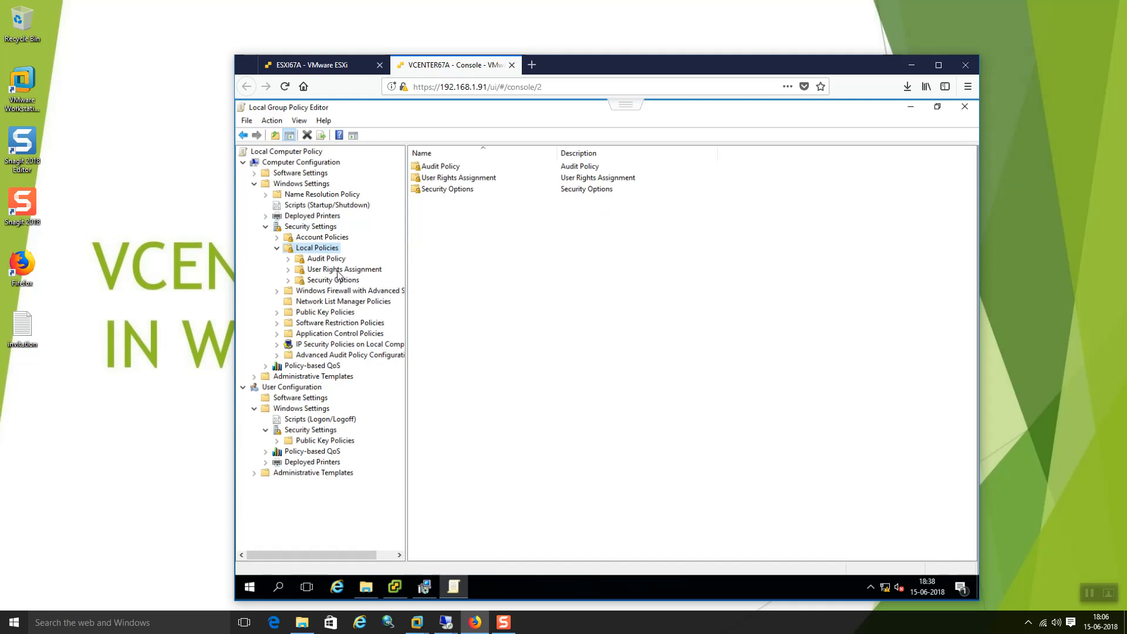
pyautogui.click(345, 269)
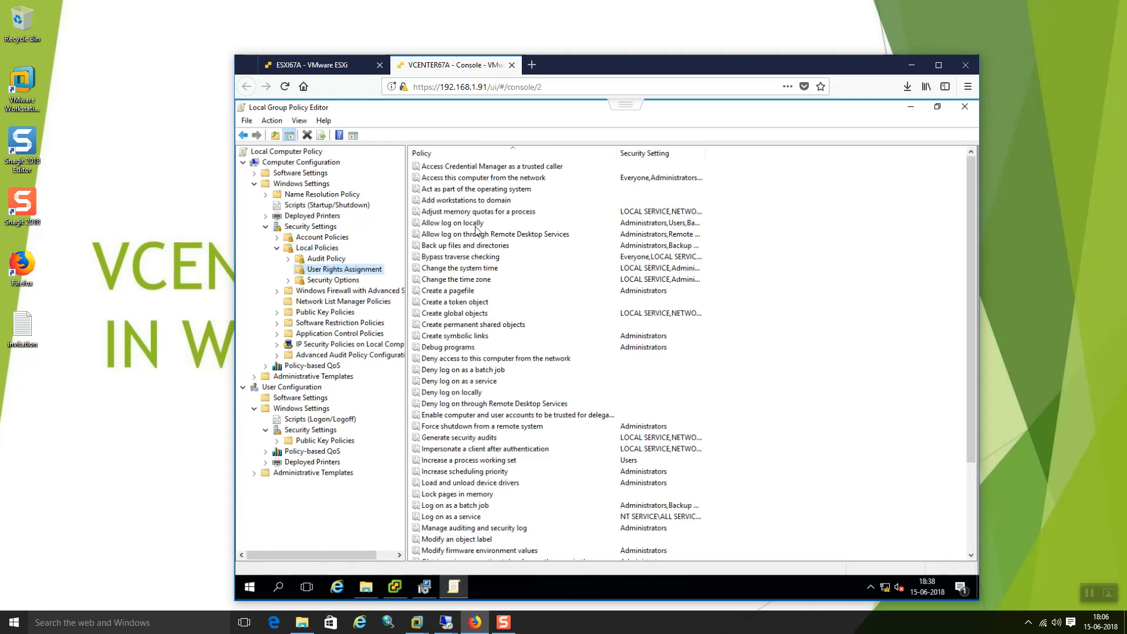
pyautogui.click(454, 222)
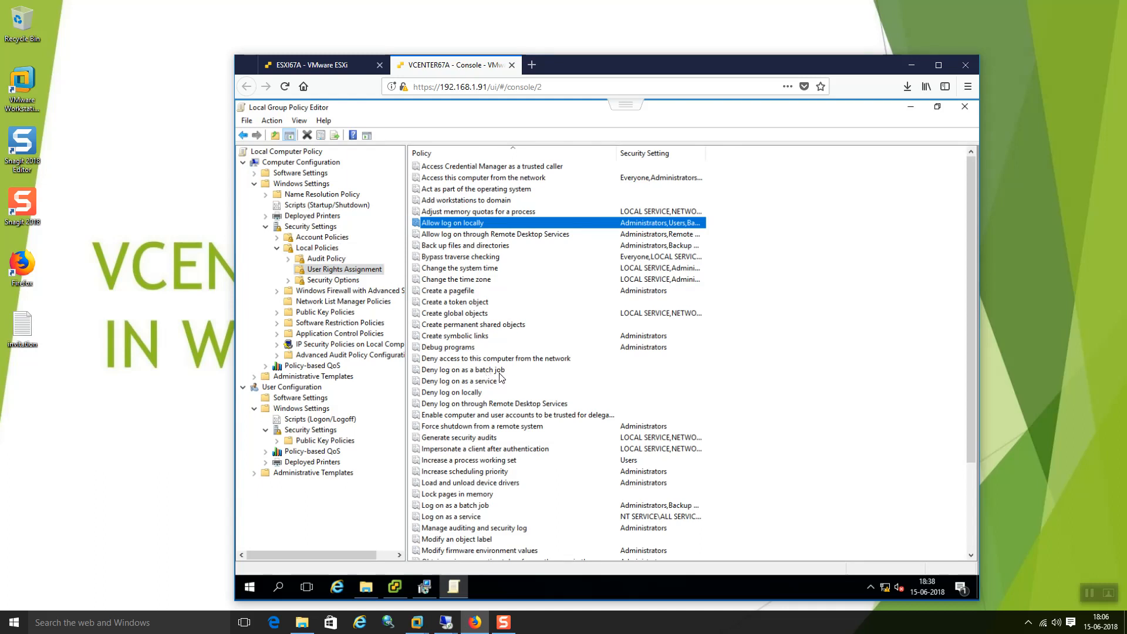
# Open the 'Log on as a batch job' policy properties and start adding a user
pyautogui.click(461, 381)
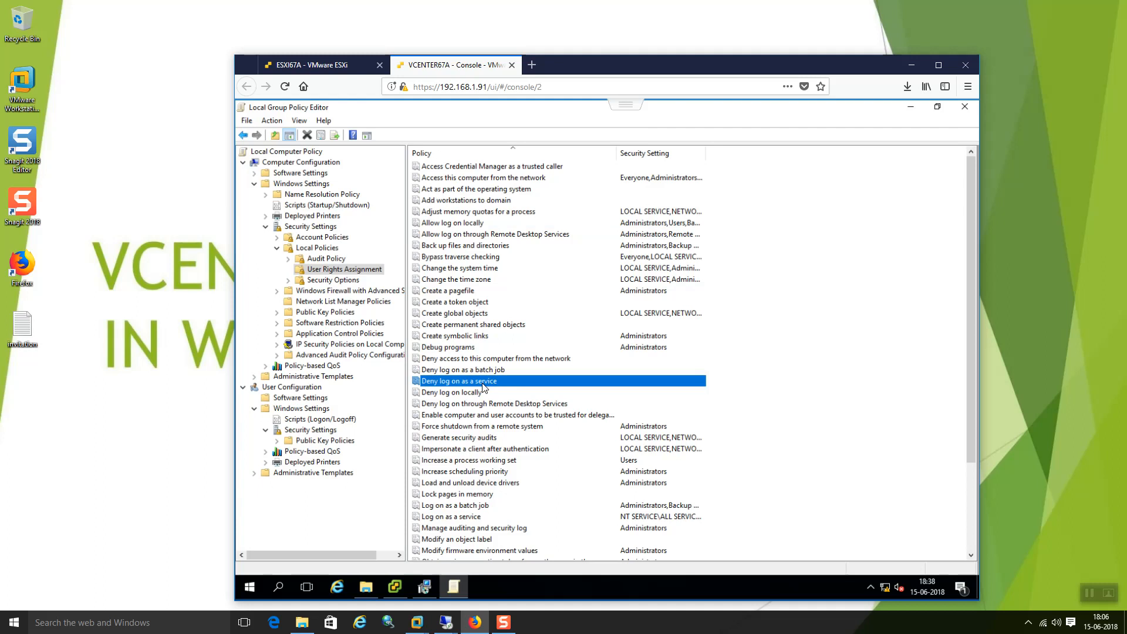
pyautogui.click(455, 505)
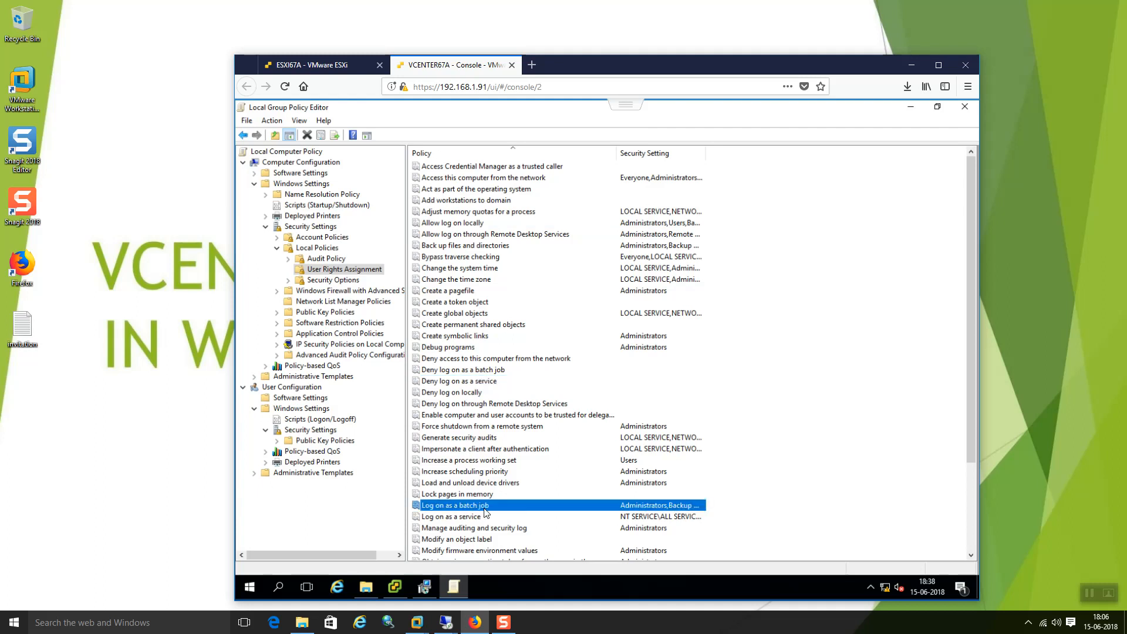
pyautogui.doubleClick(455, 505)
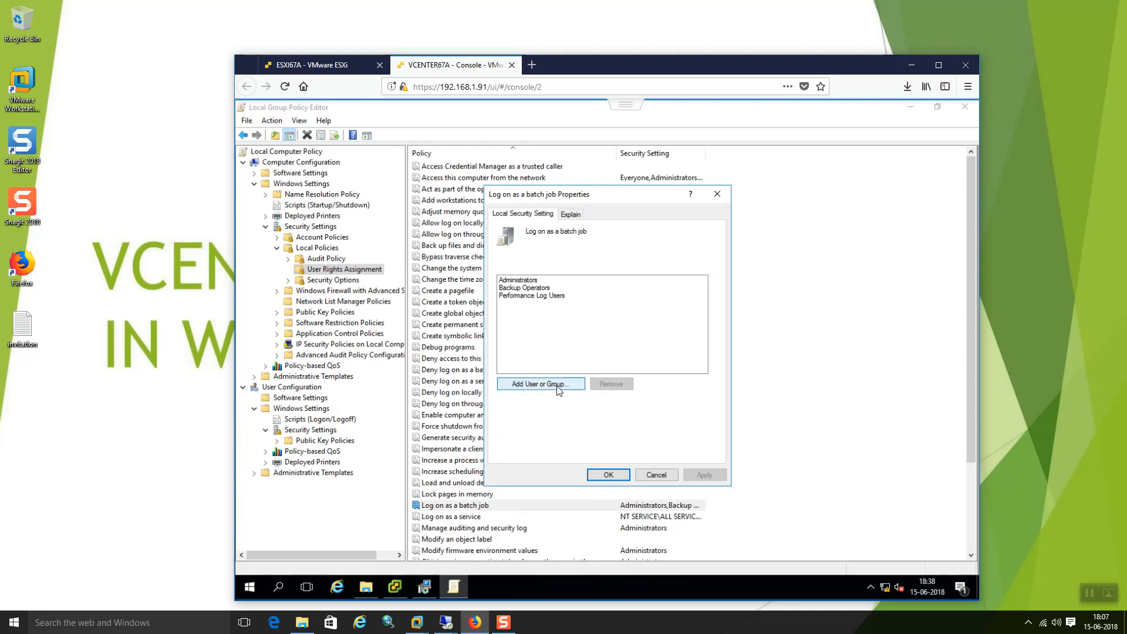
pyautogui.click(541, 384)
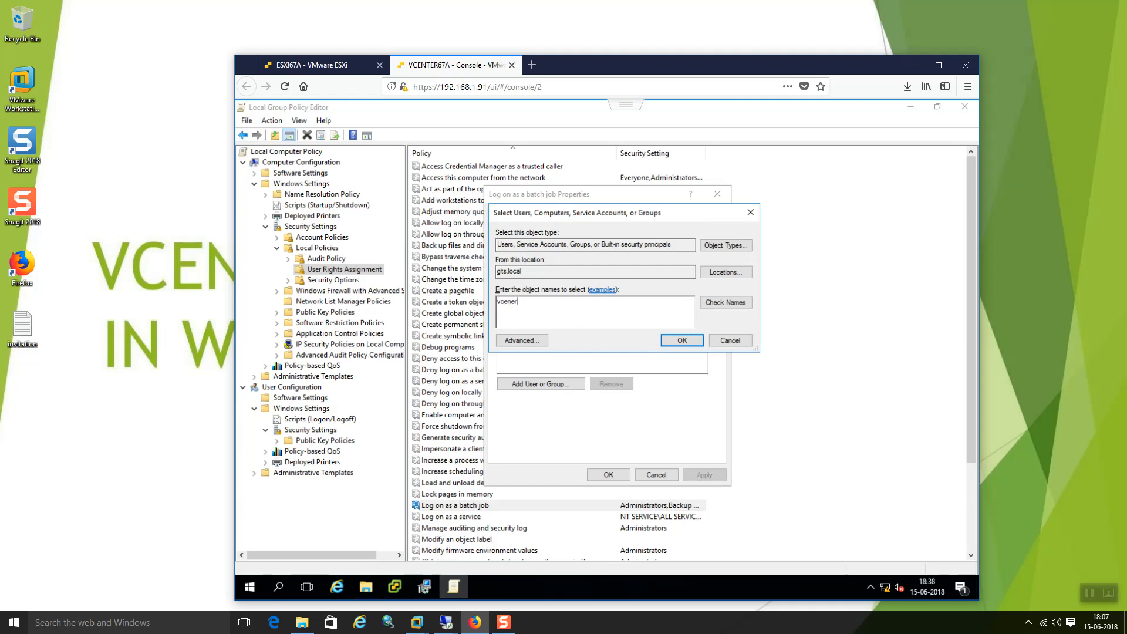
# Find the vcentera domain account through Advanced search and add it to the right
pyautogui.click(725, 301)
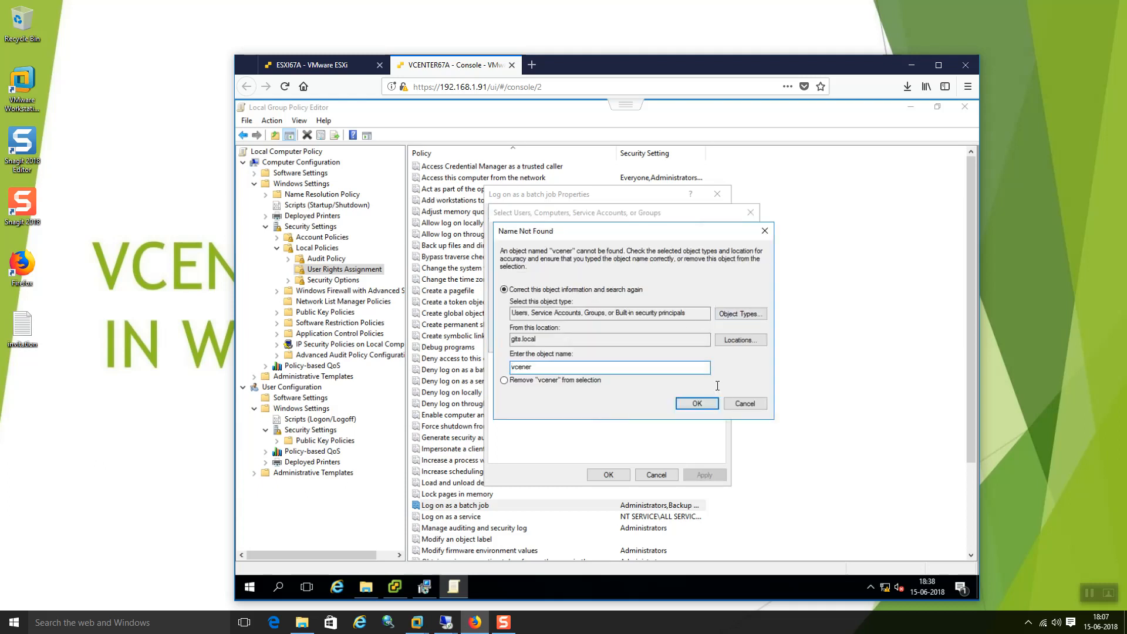
pyautogui.click(695, 403)
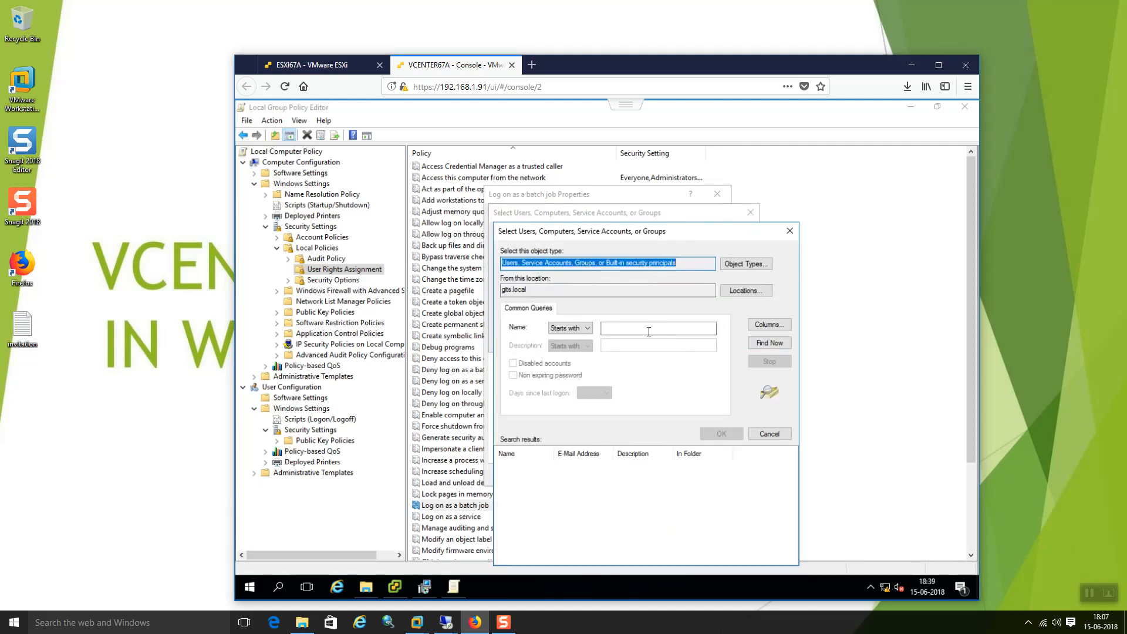
pyautogui.write('vvcc')
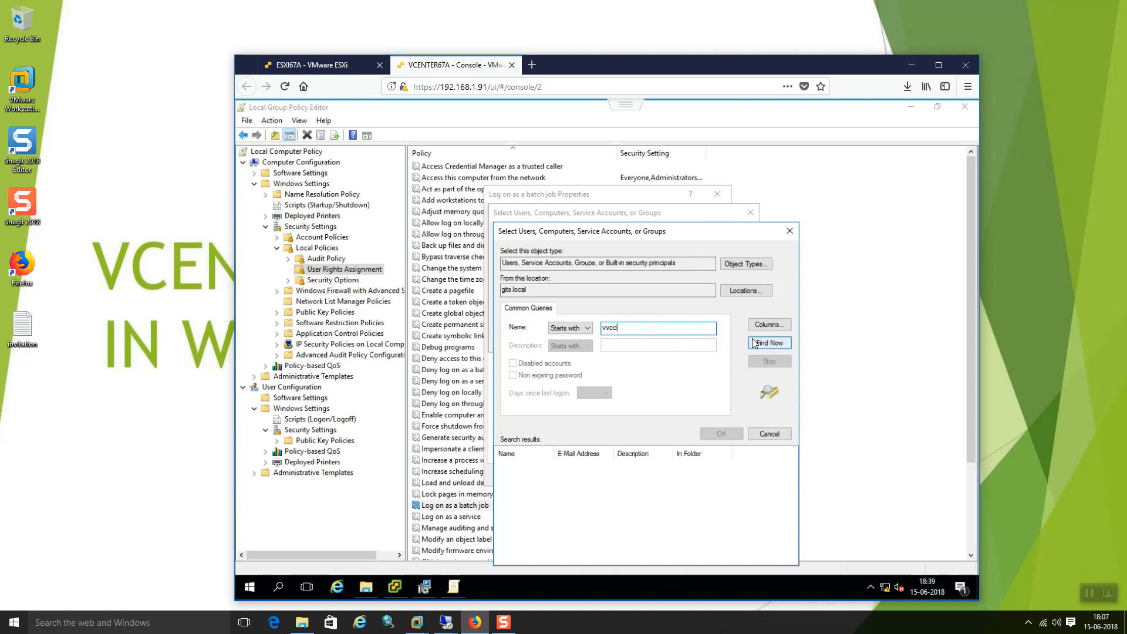
pyautogui.press('BackSpace')
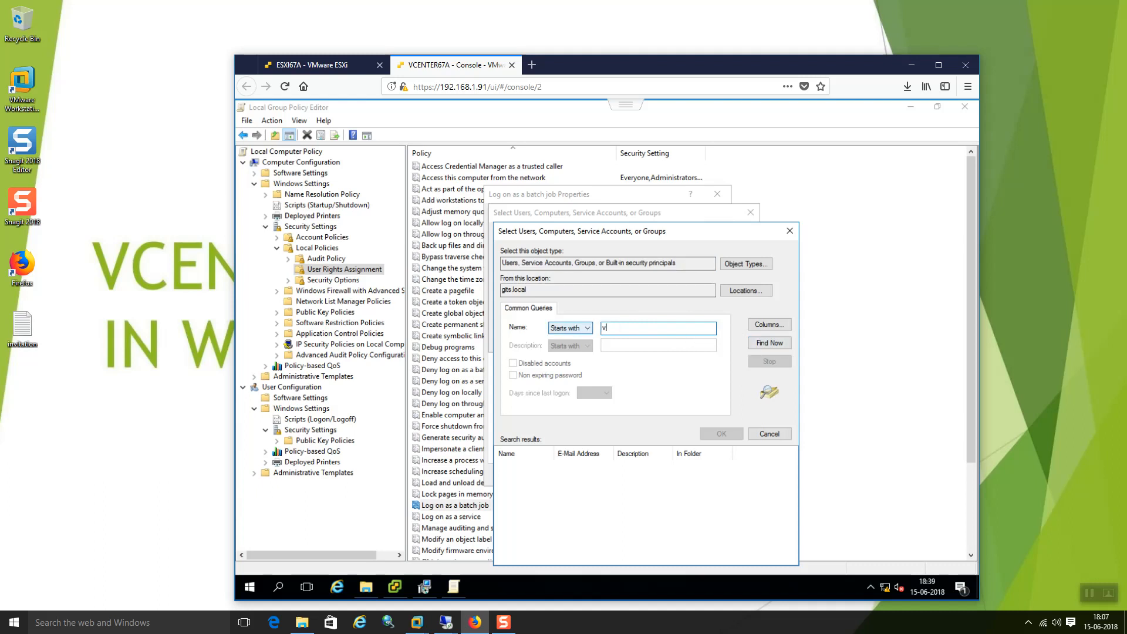
pyautogui.click(768, 342)
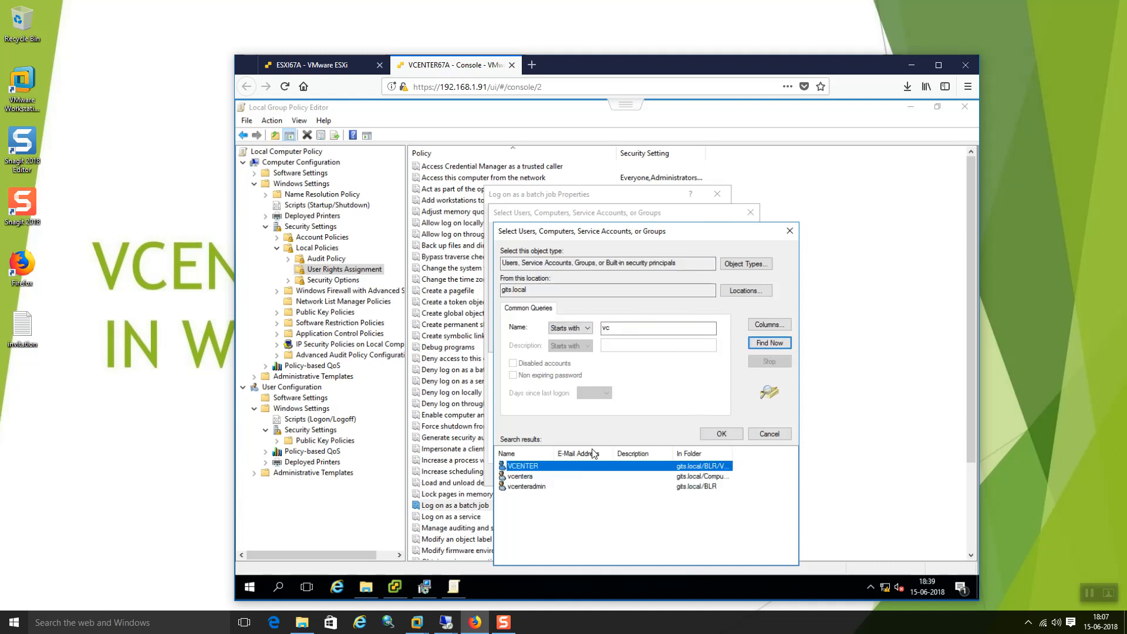
pyautogui.click(719, 434)
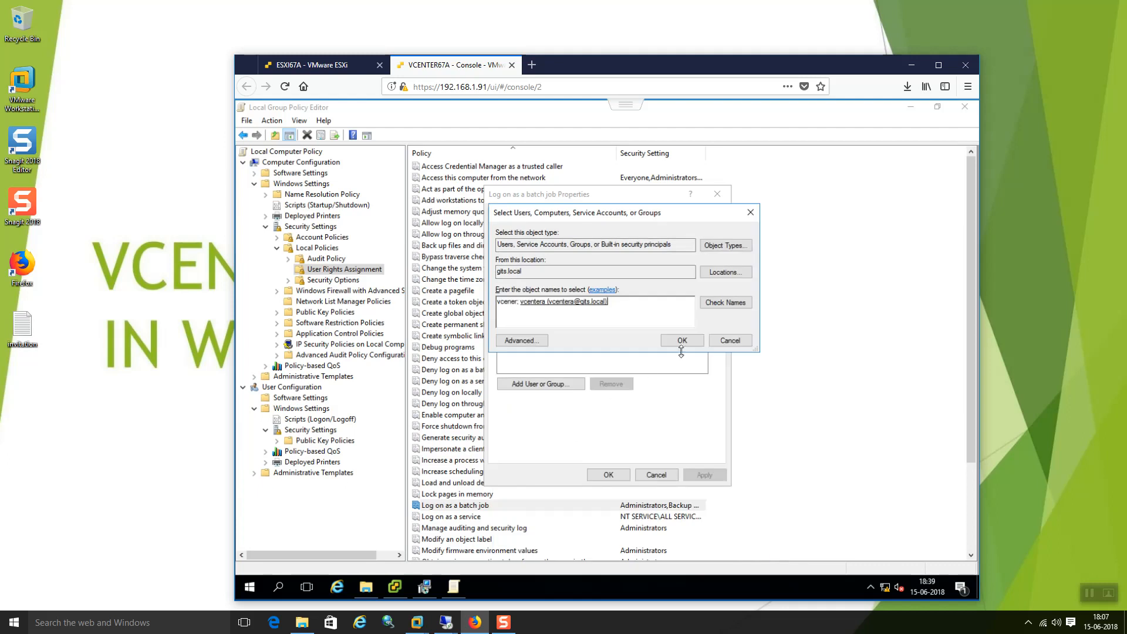
pyautogui.moveTo(620, 334)
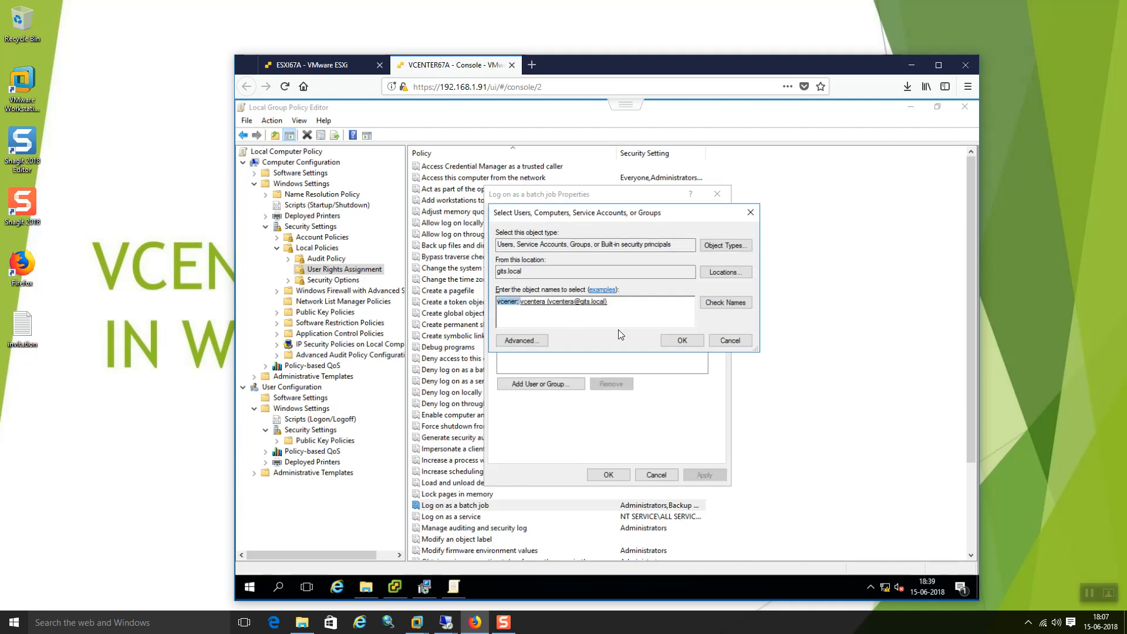
pyautogui.click(681, 340)
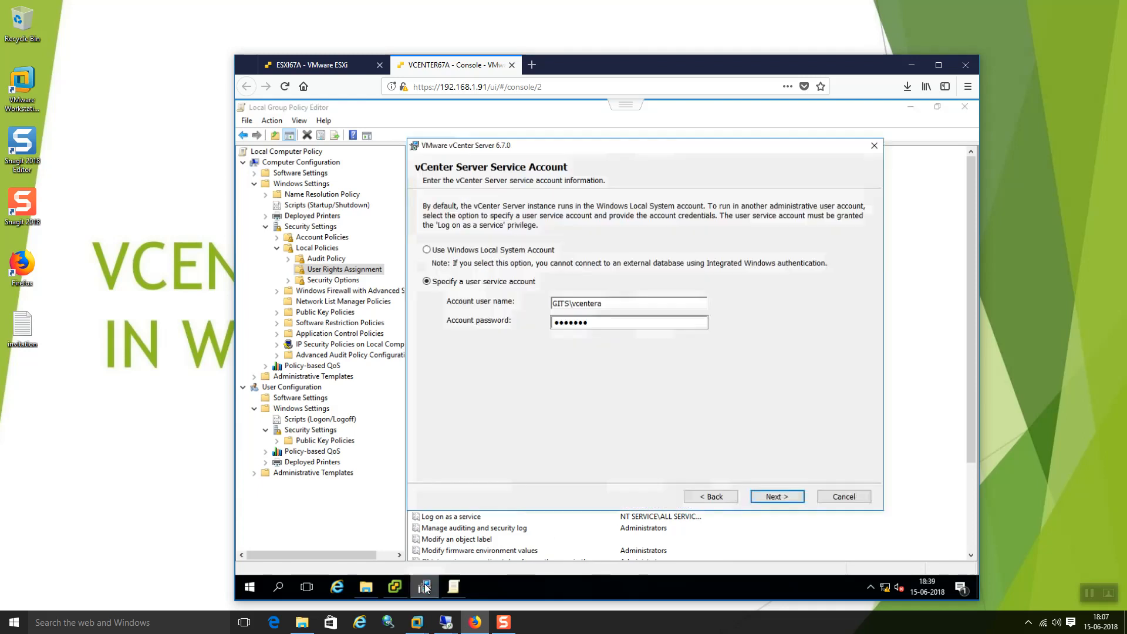
# Show the desktop and browse Documents and Pictures in File Explorer
pyautogui.click(776, 496)
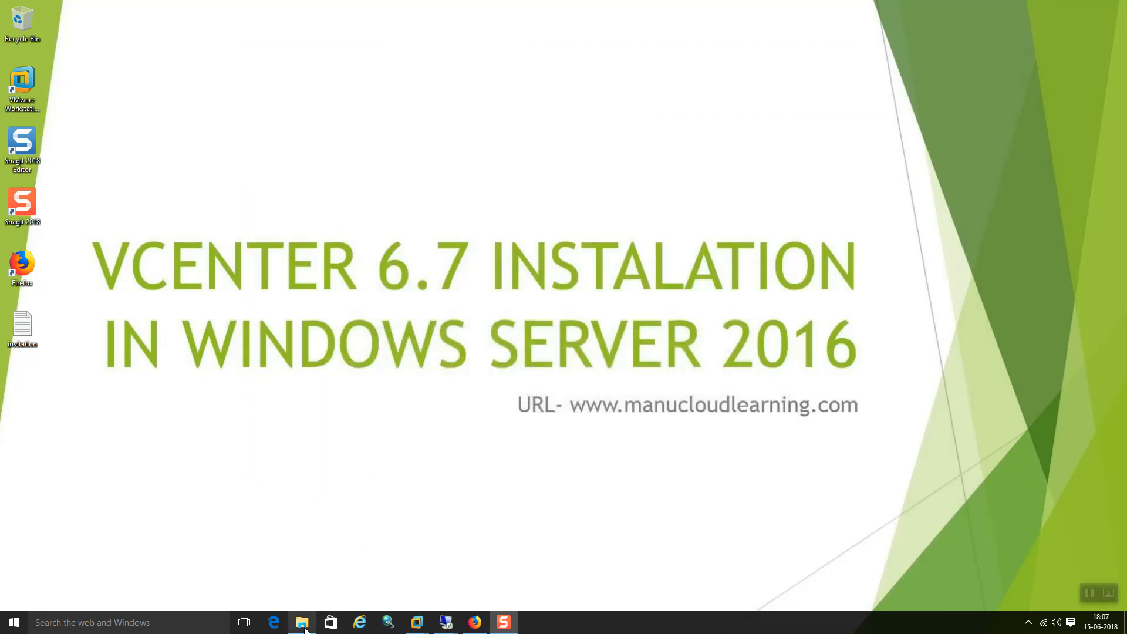
pyautogui.click(301, 622)
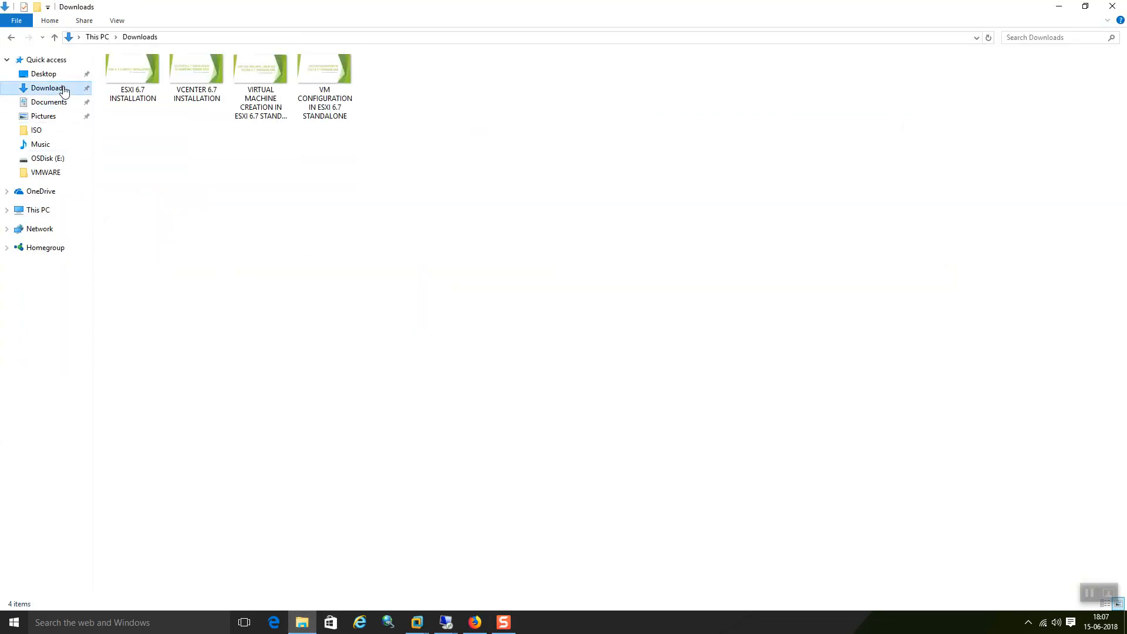
pyautogui.click(48, 101)
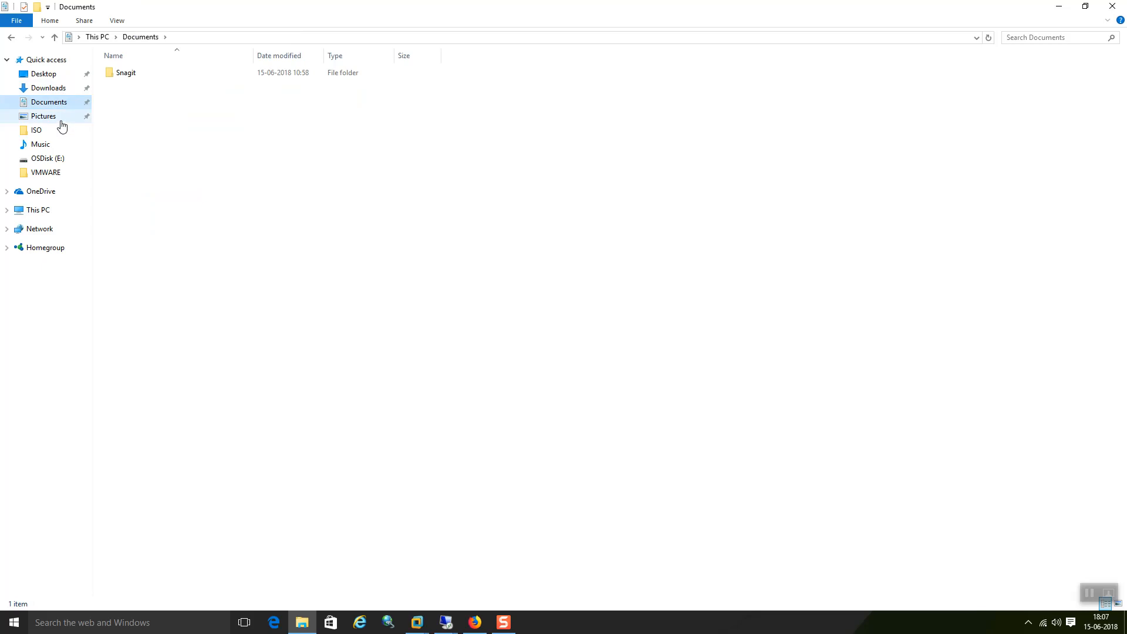
pyautogui.click(43, 115)
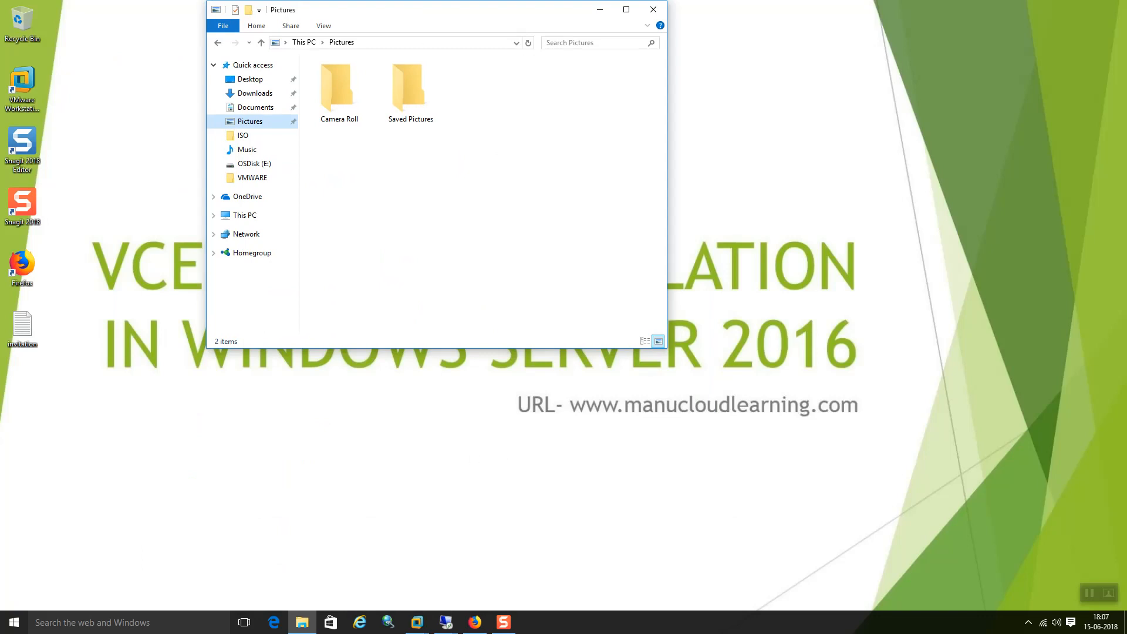
pyautogui.moveTo(599, 10)
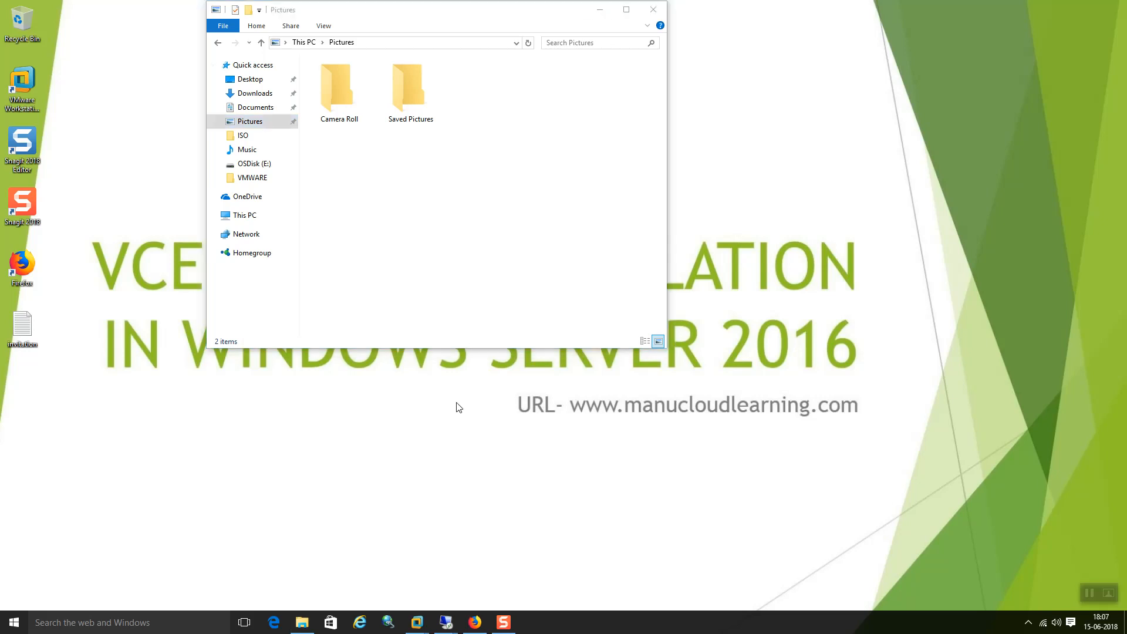
pyautogui.moveTo(446, 482)
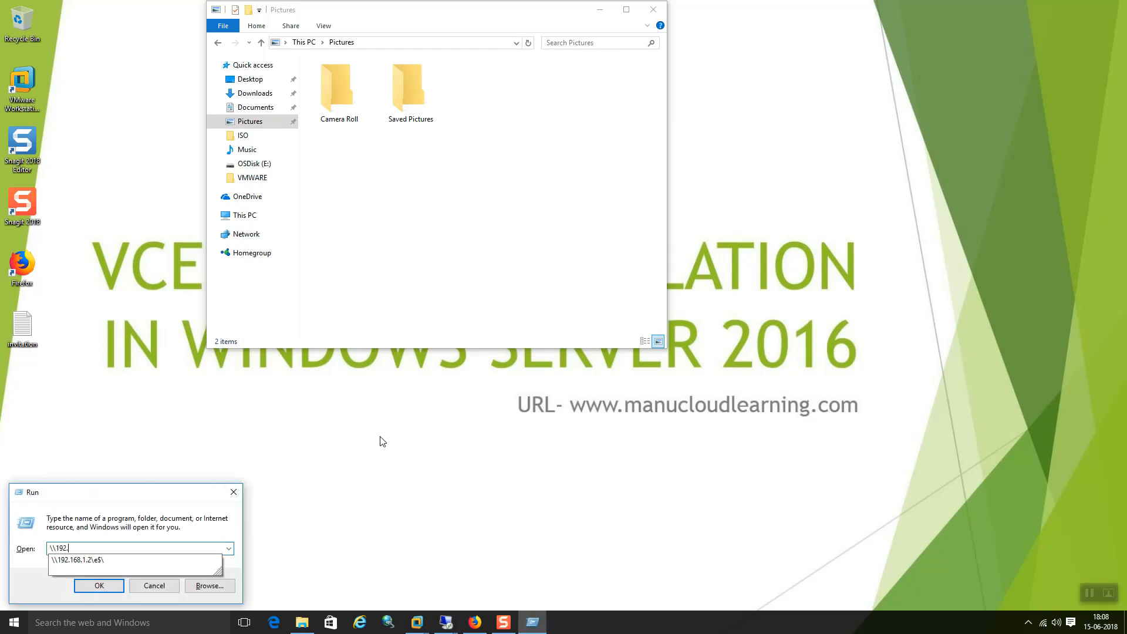
# Request a connection to \\192.168.1.150 and minimize the Explorer window
pyautogui.write('168.')
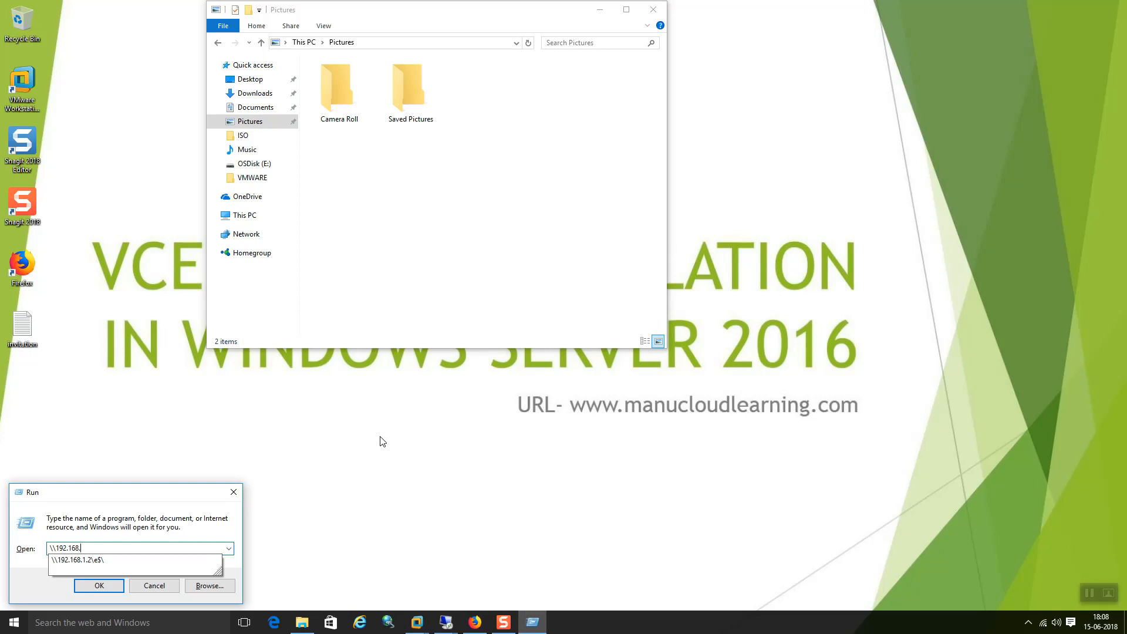
pyautogui.write('1.1')
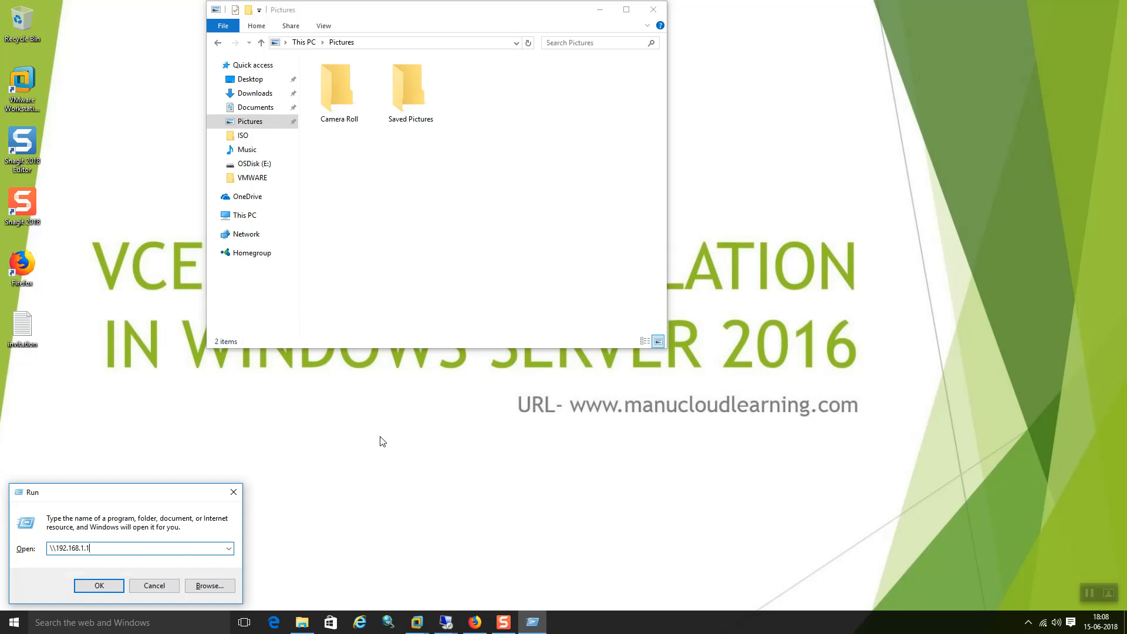
pyautogui.write('50')
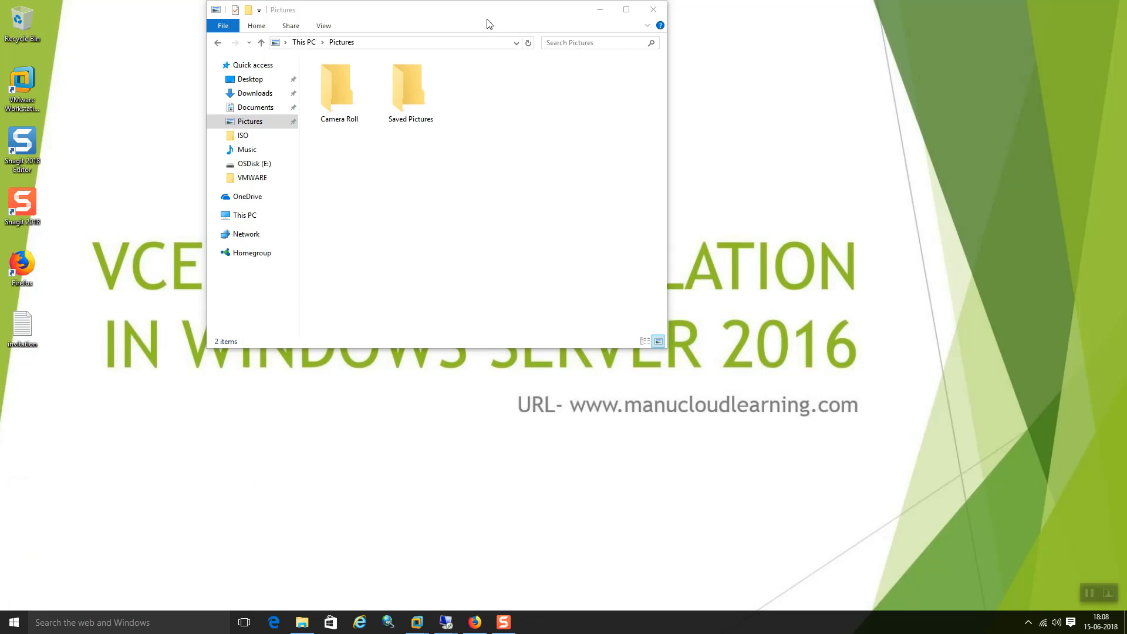
pyautogui.moveTo(599, 10)
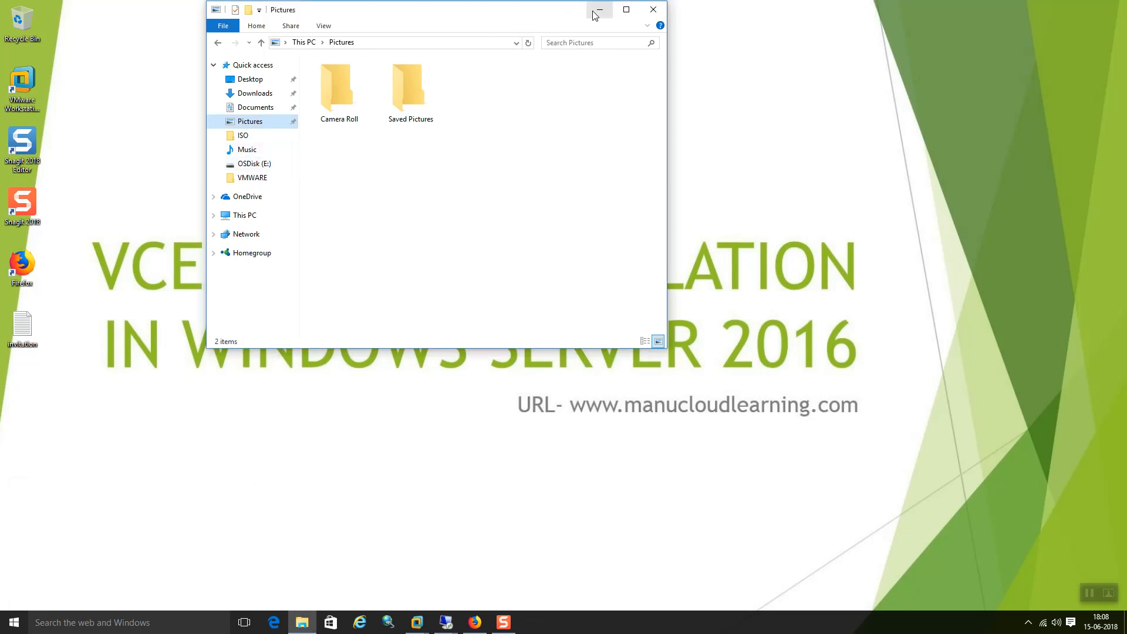
pyautogui.click(599, 10)
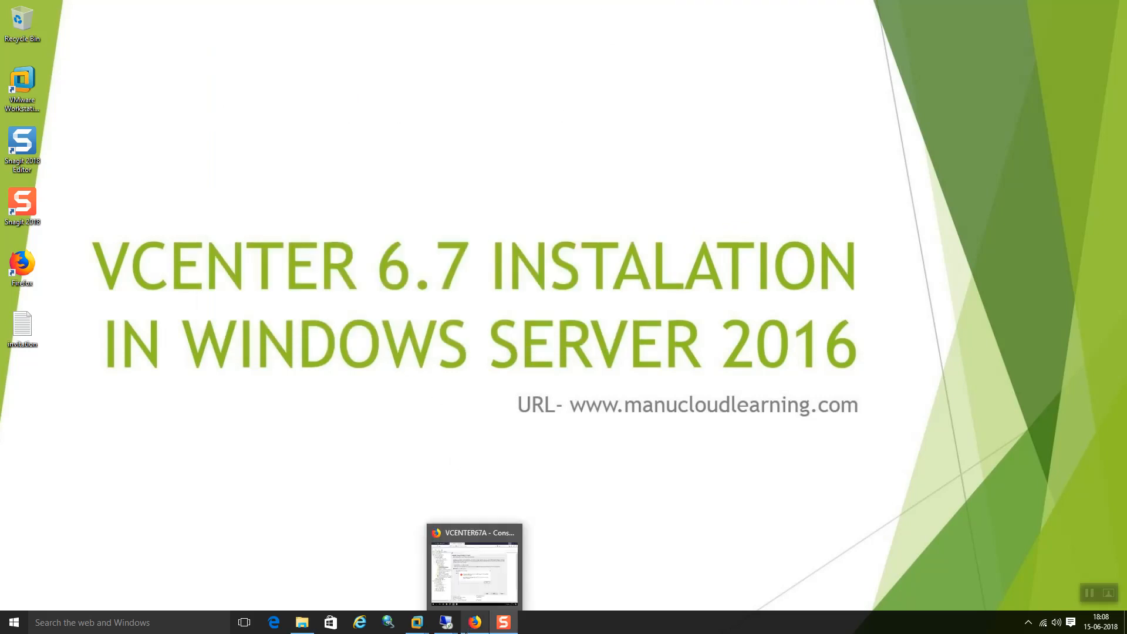
# Dismiss the missing service logon privilege error and start entering a user name
pyautogui.click(473, 568)
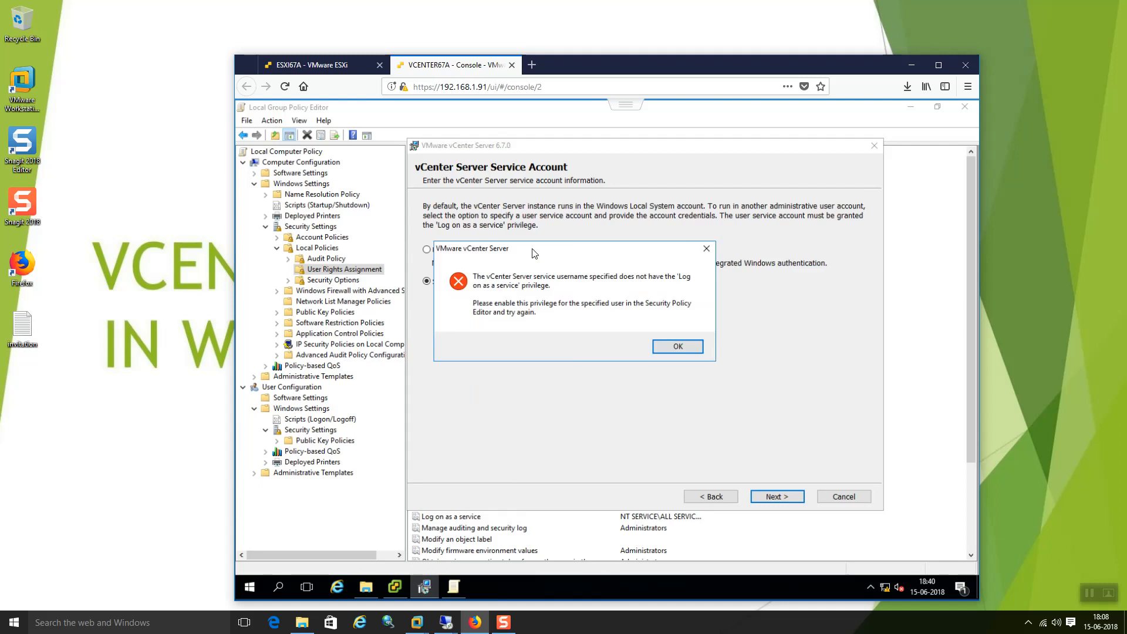
pyautogui.click(676, 346)
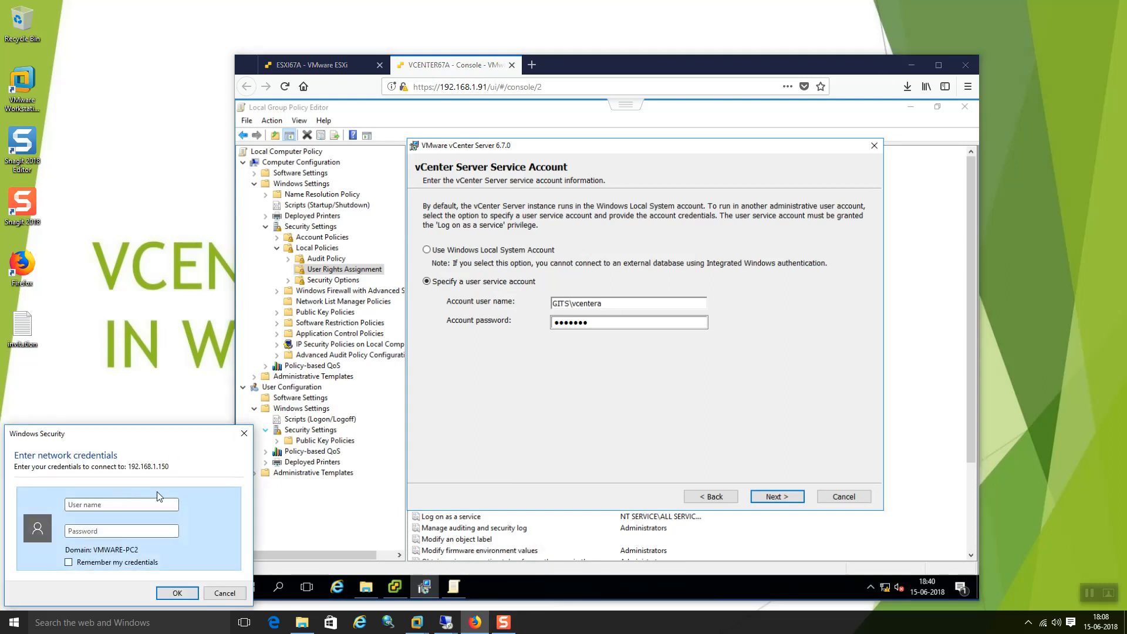
pyautogui.write('.\\')
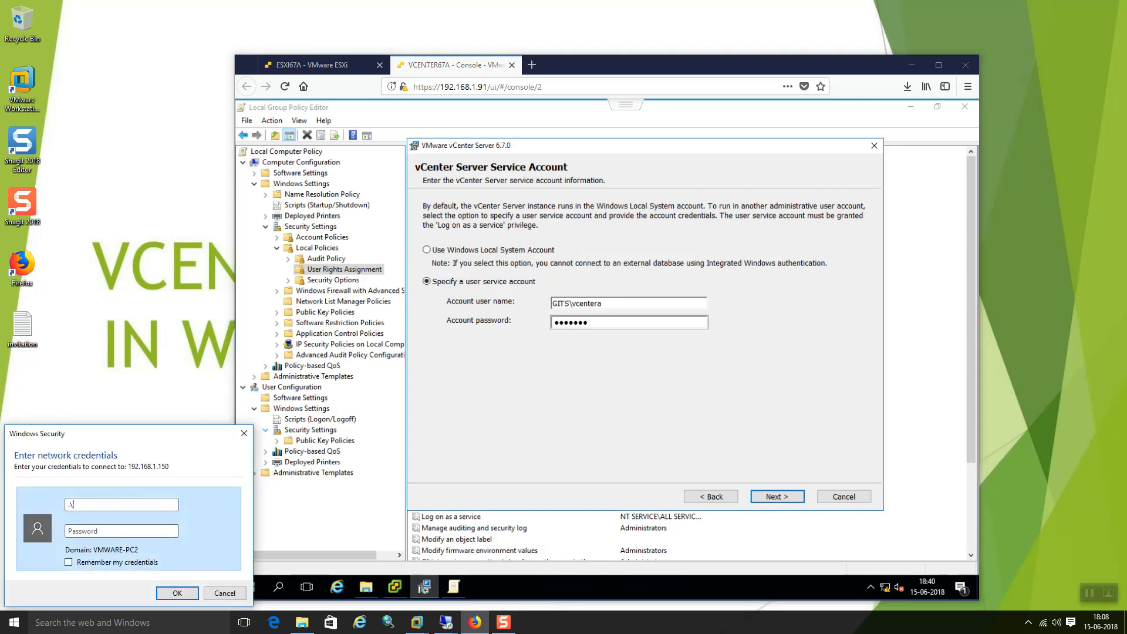
pyautogui.write('manu')
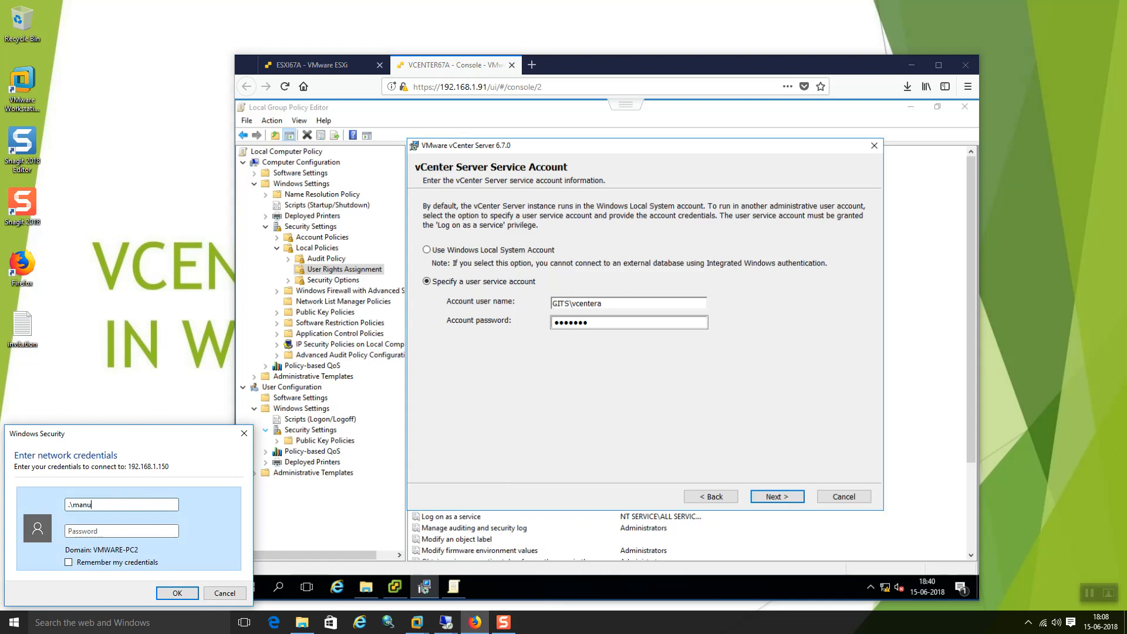
pyautogui.write('clou')
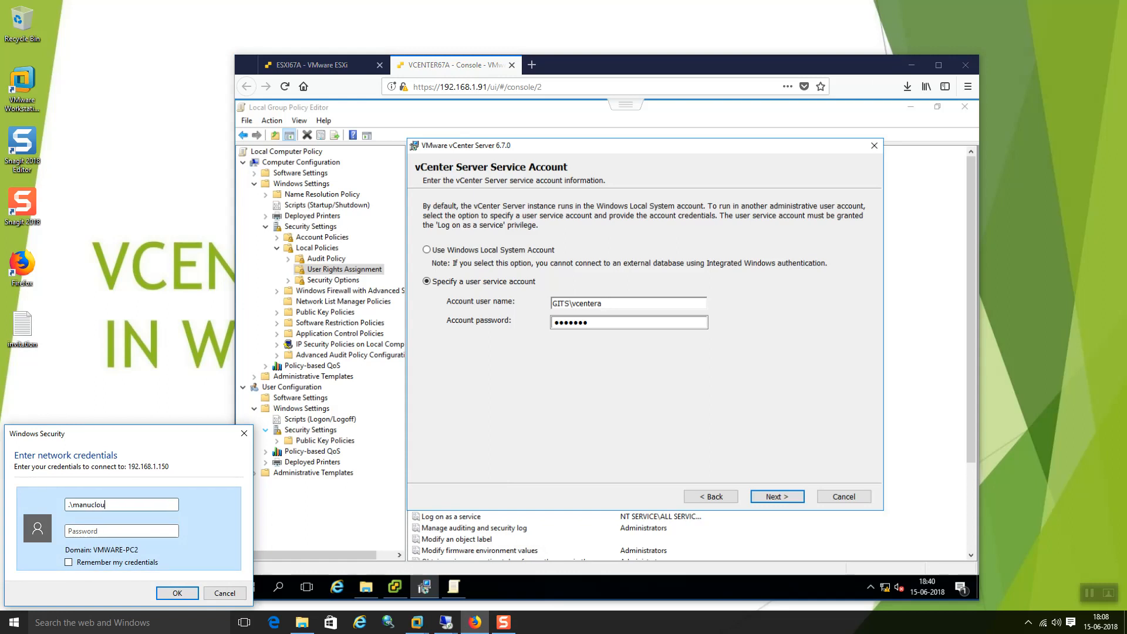
pyautogui.press('BackSpace')
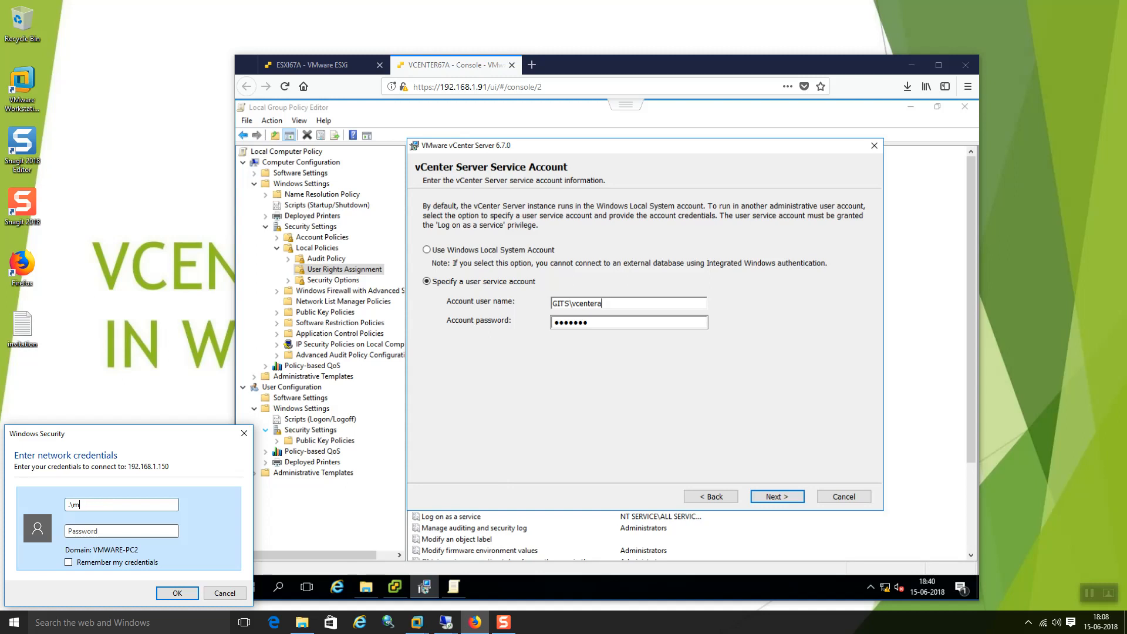
# Enter gits\Administrator and its password for 192.168.1.150
pyautogui.write('gits')
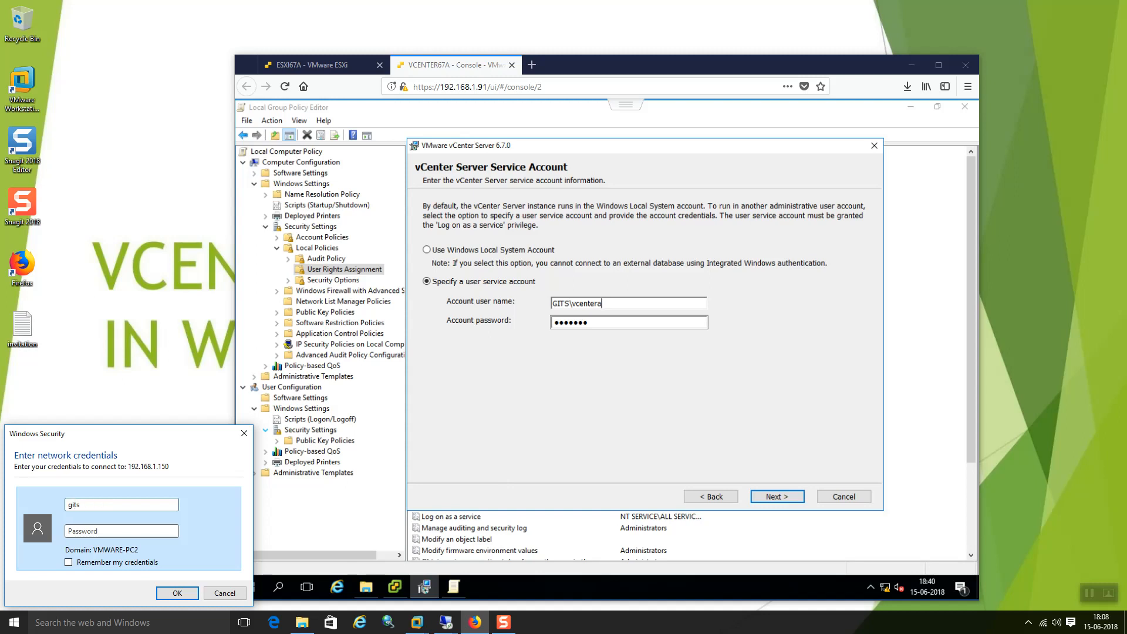
pyautogui.write('\\Adminis')
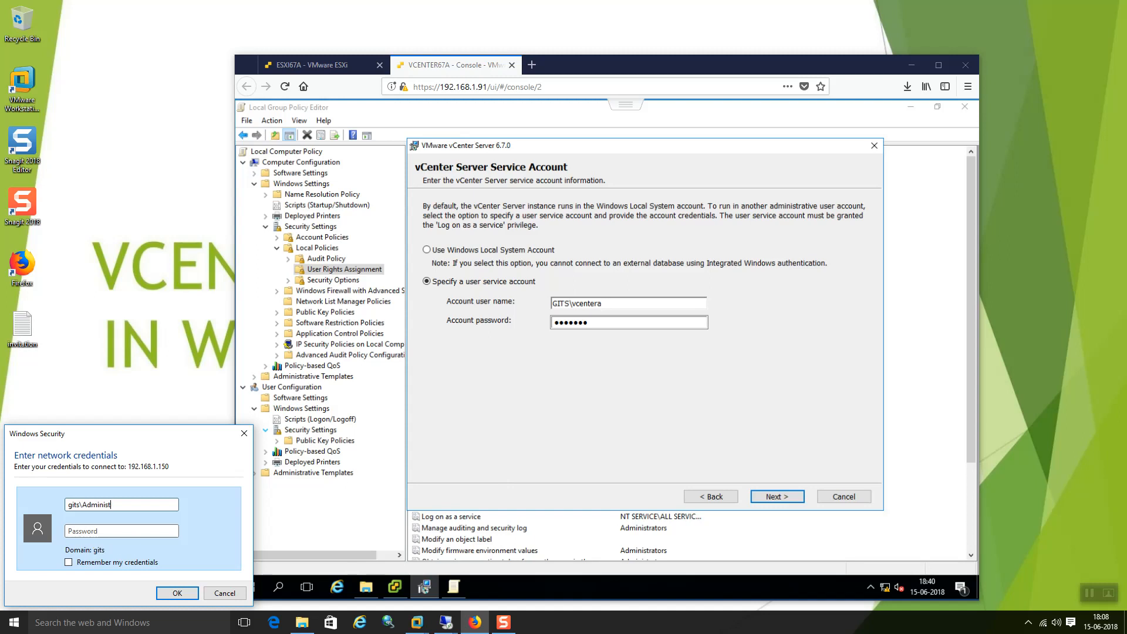
pyautogui.write('ttttttttttttt')
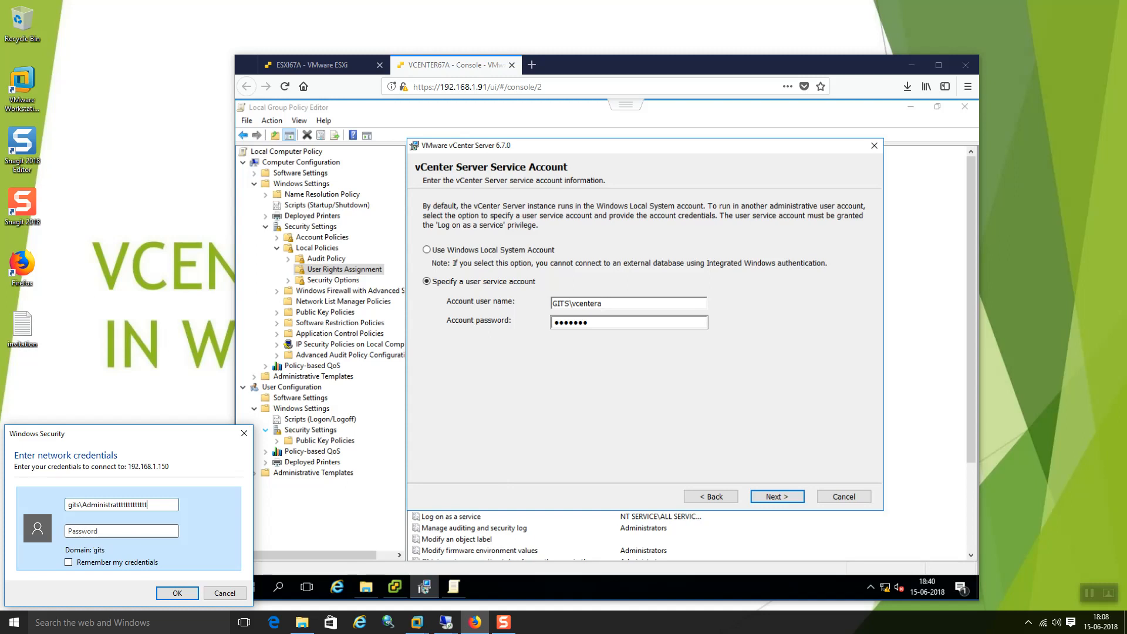
pyautogui.press('BackSpace')
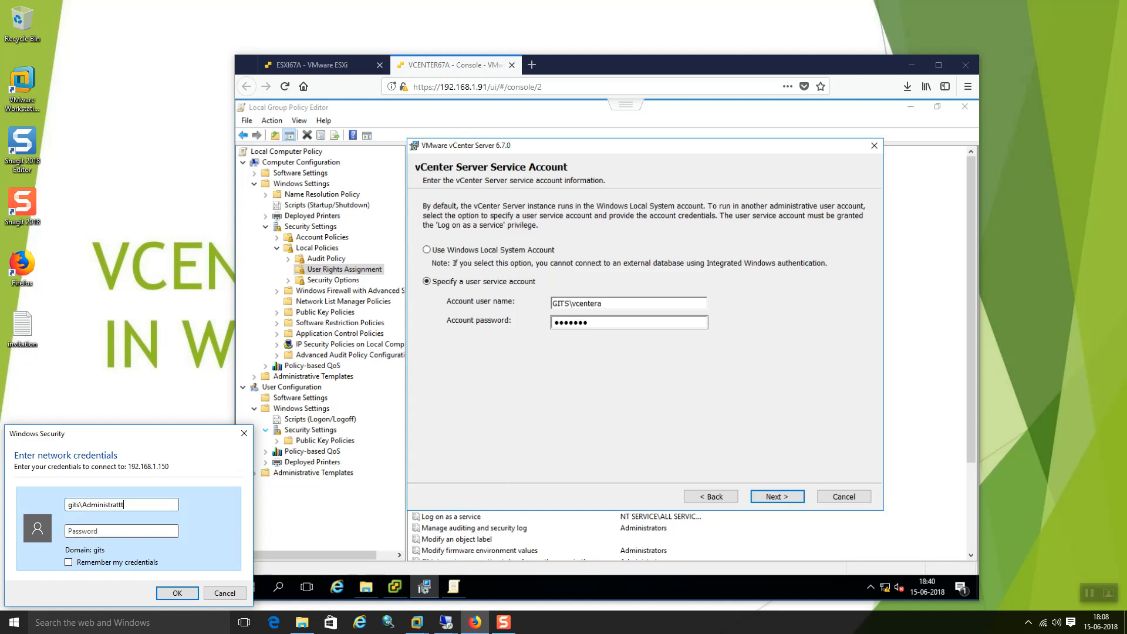
pyautogui.write('Administrator')
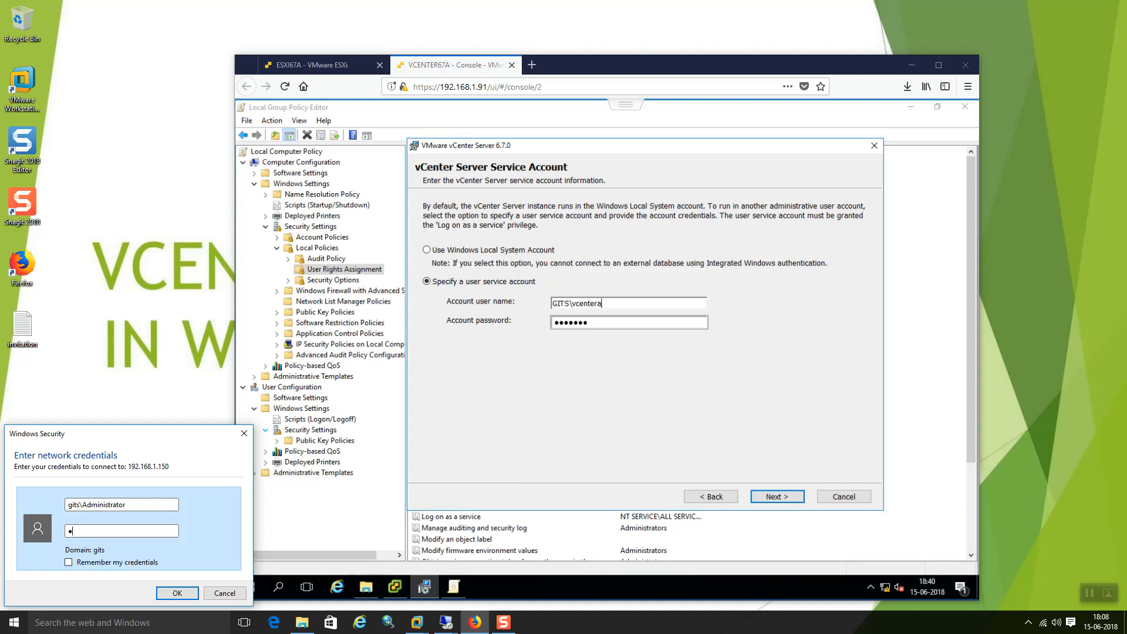
pyautogui.write('password')
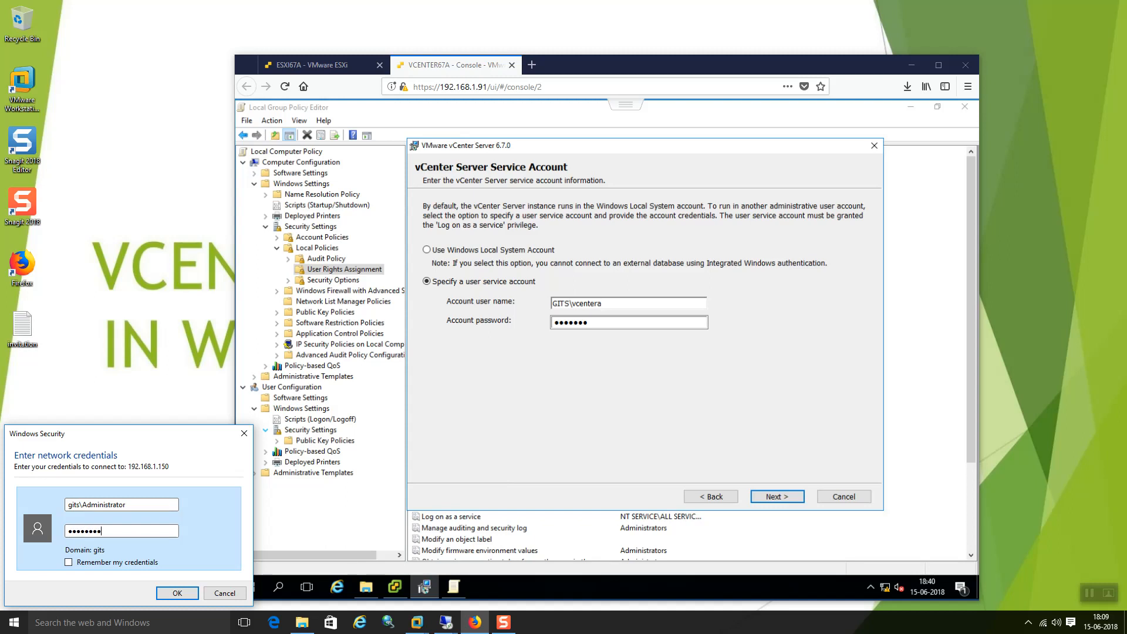
# Sign in, open New Text Document from the remote user's Desktop, and maximize Notepad
pyautogui.click(176, 593)
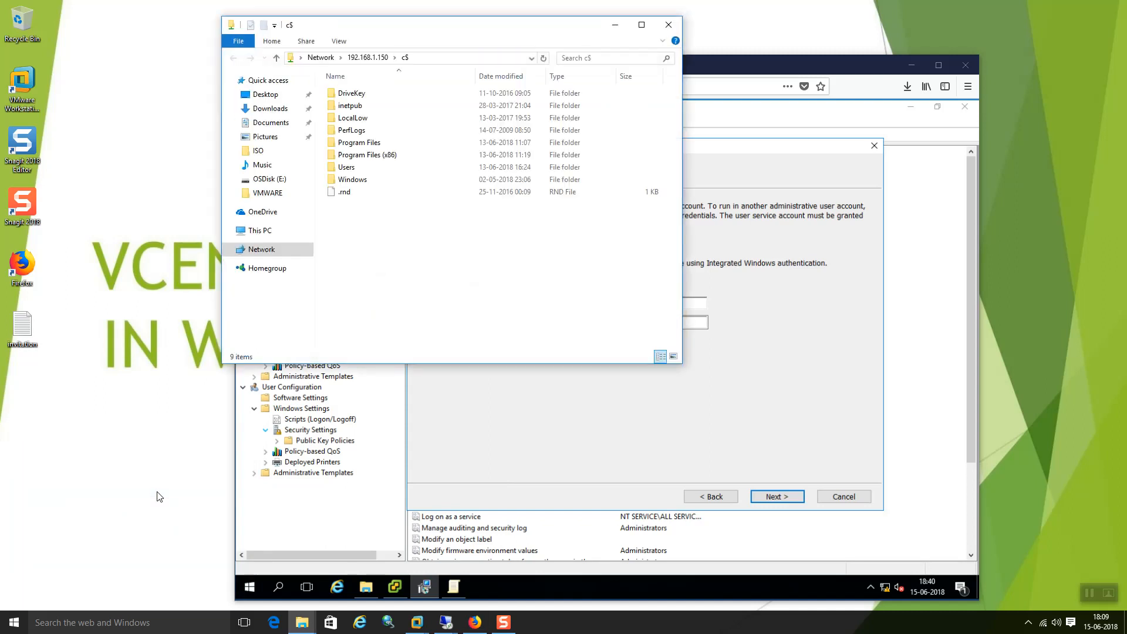
pyautogui.doubleClick(346, 166)
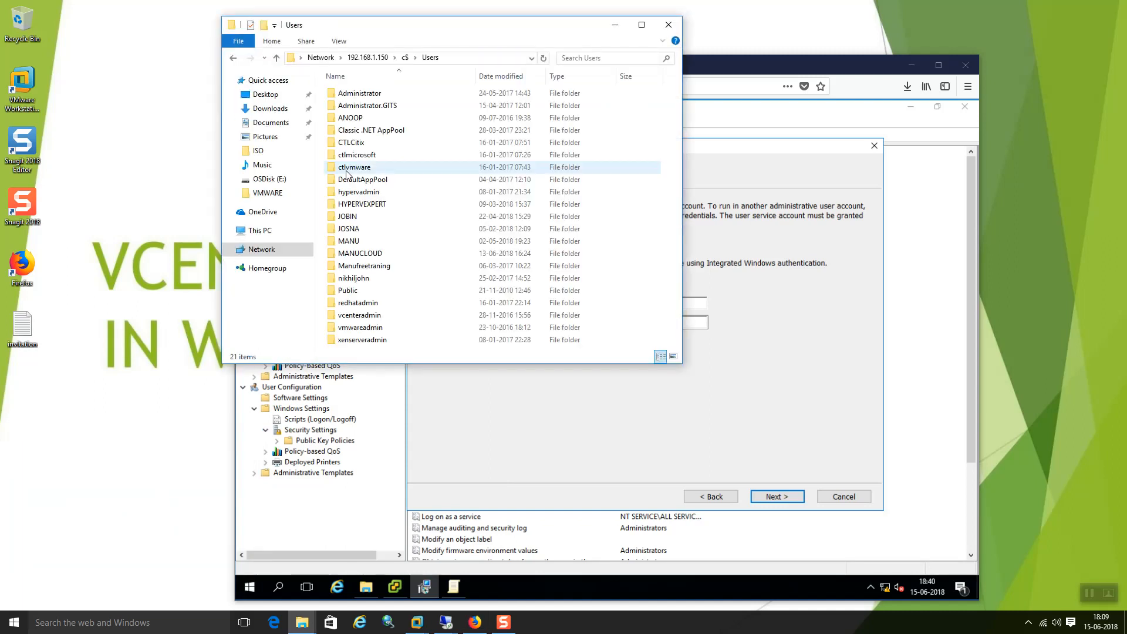
pyautogui.doubleClick(359, 253)
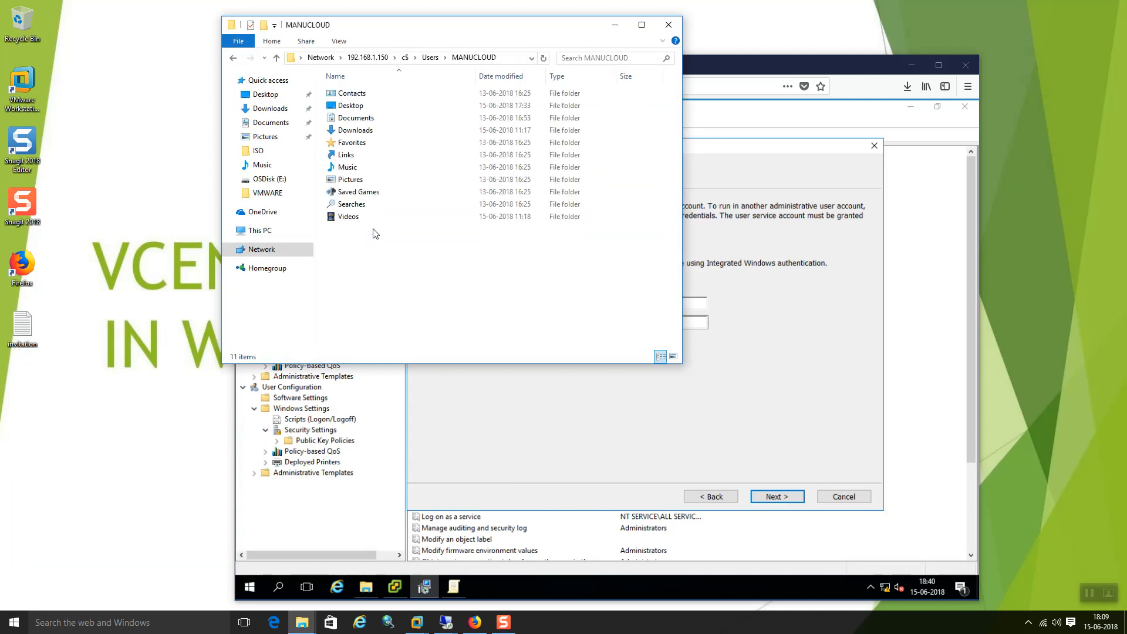
pyautogui.click(351, 106)
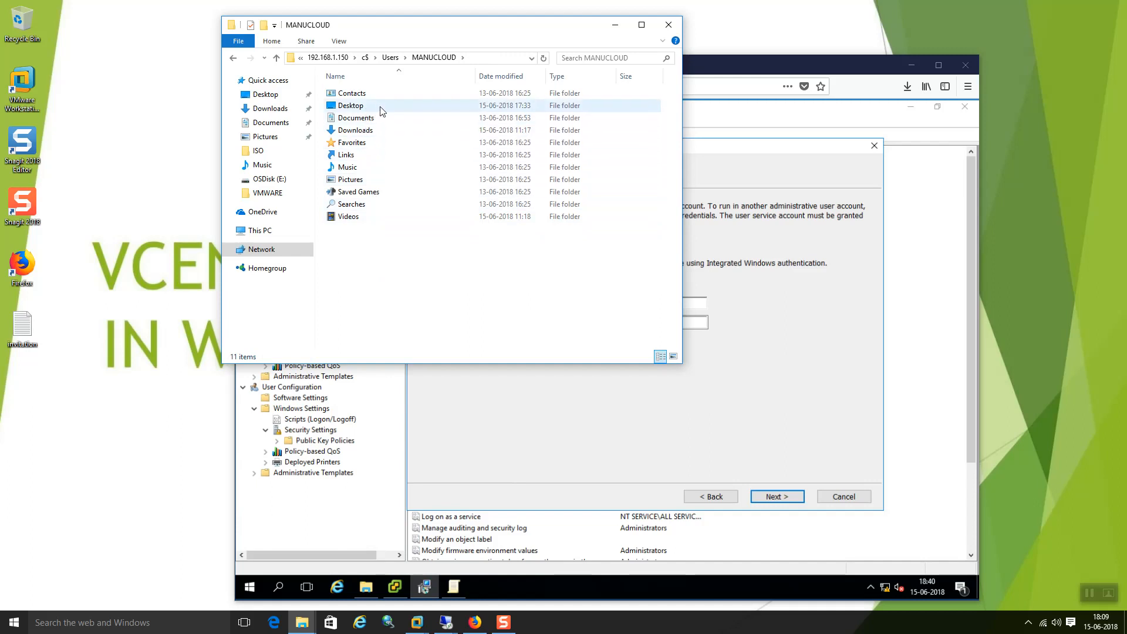
pyautogui.doubleClick(351, 105)
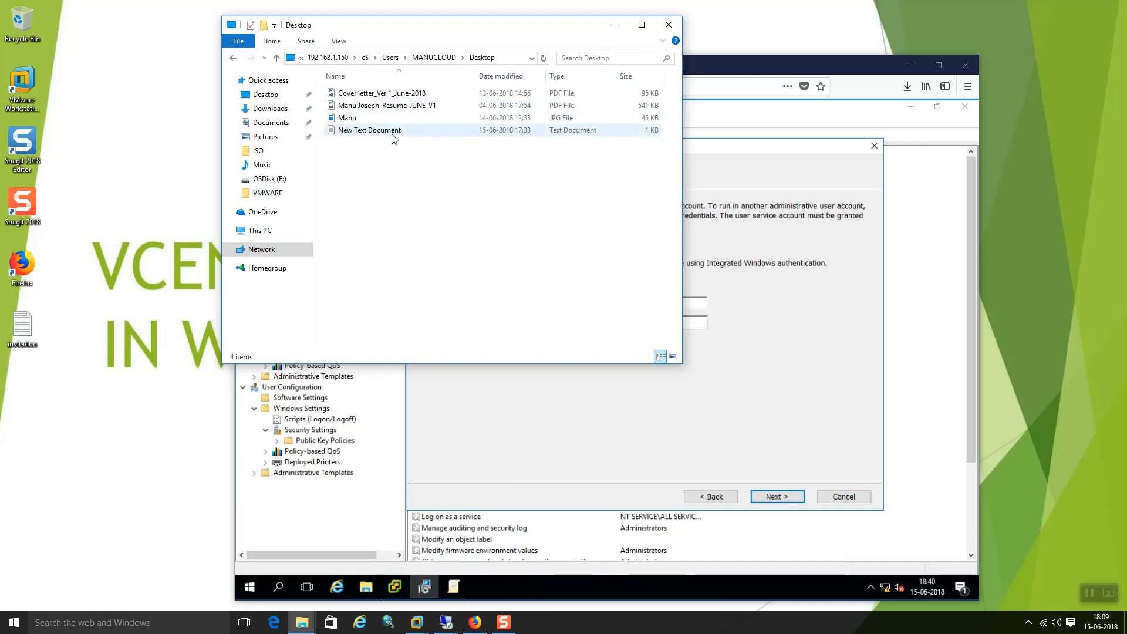
pyautogui.doubleClick(369, 130)
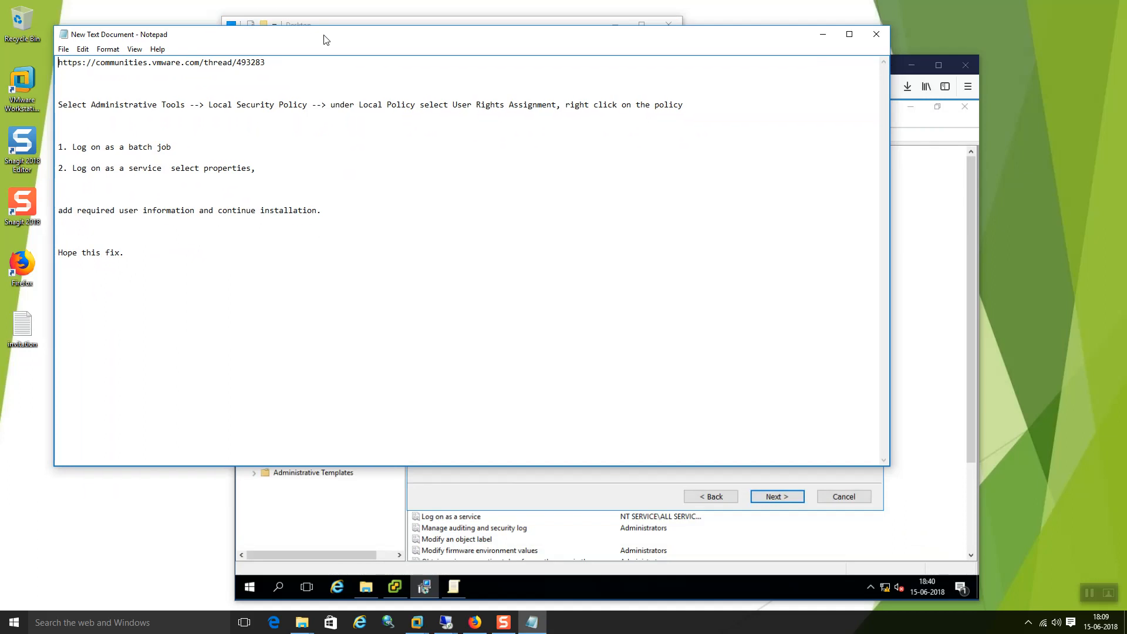
pyautogui.click(849, 34)
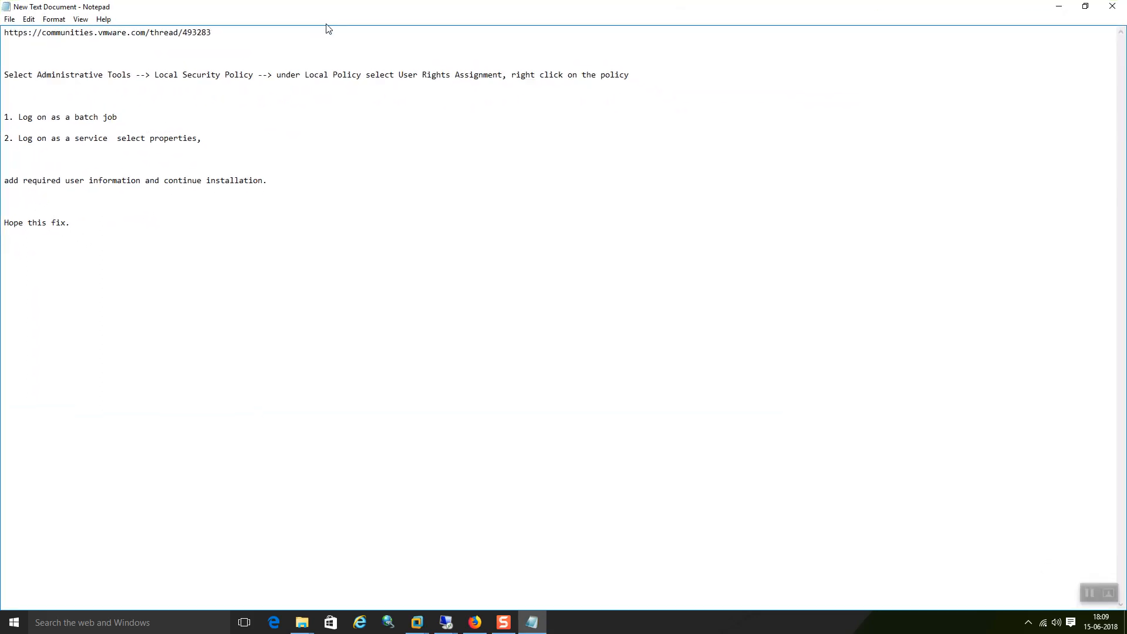
pyautogui.moveTo(133, 122)
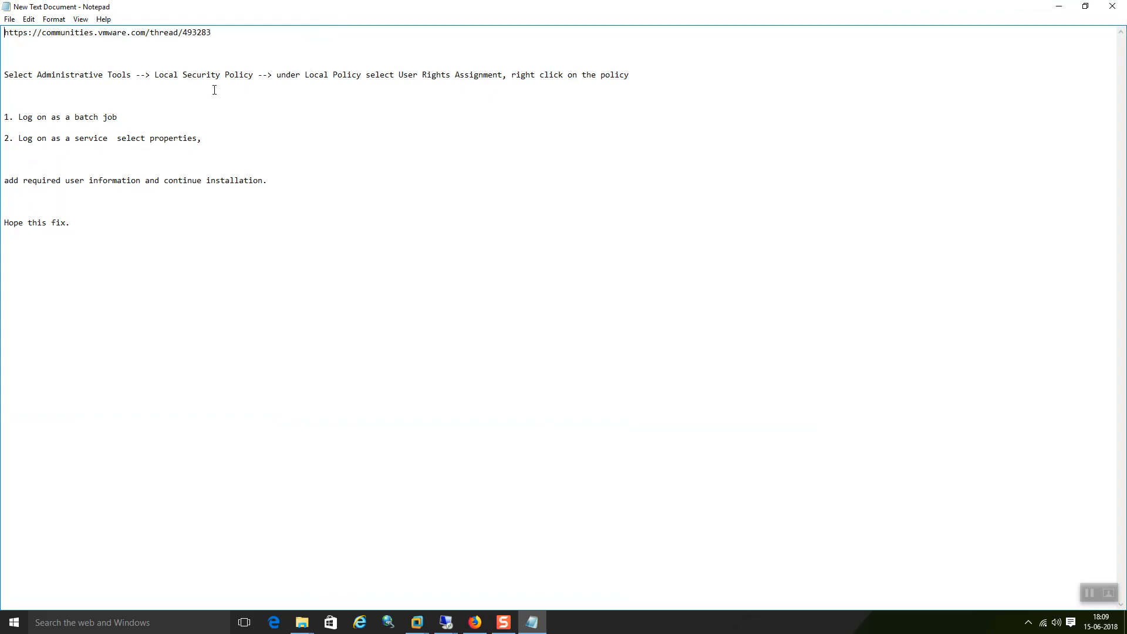
pyautogui.moveTo(470, 81)
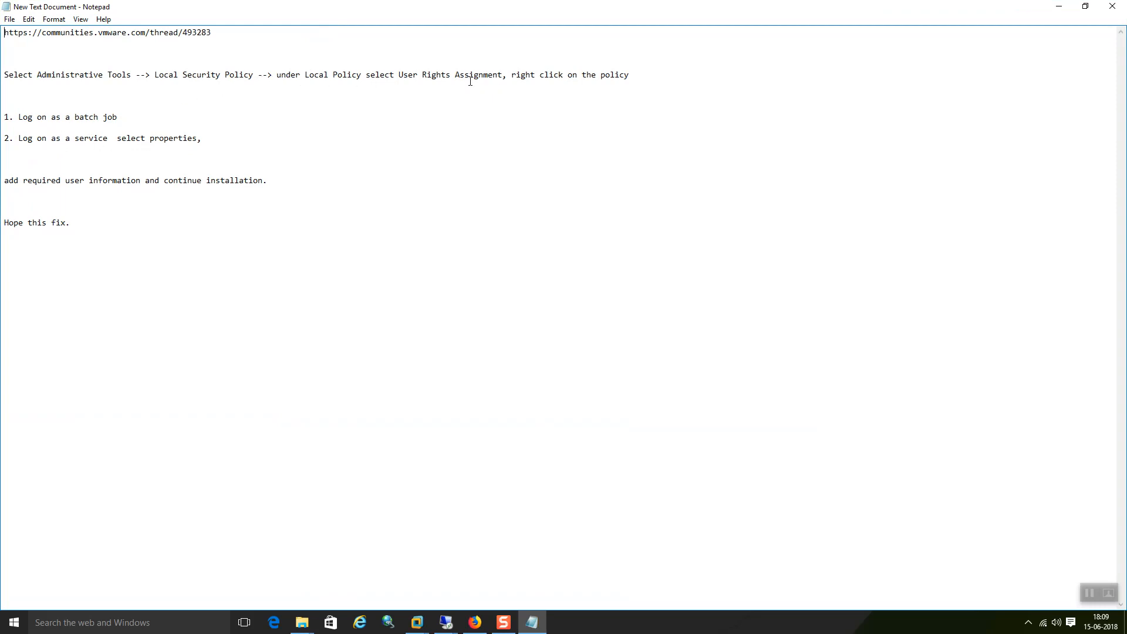
pyautogui.moveTo(82, 123)
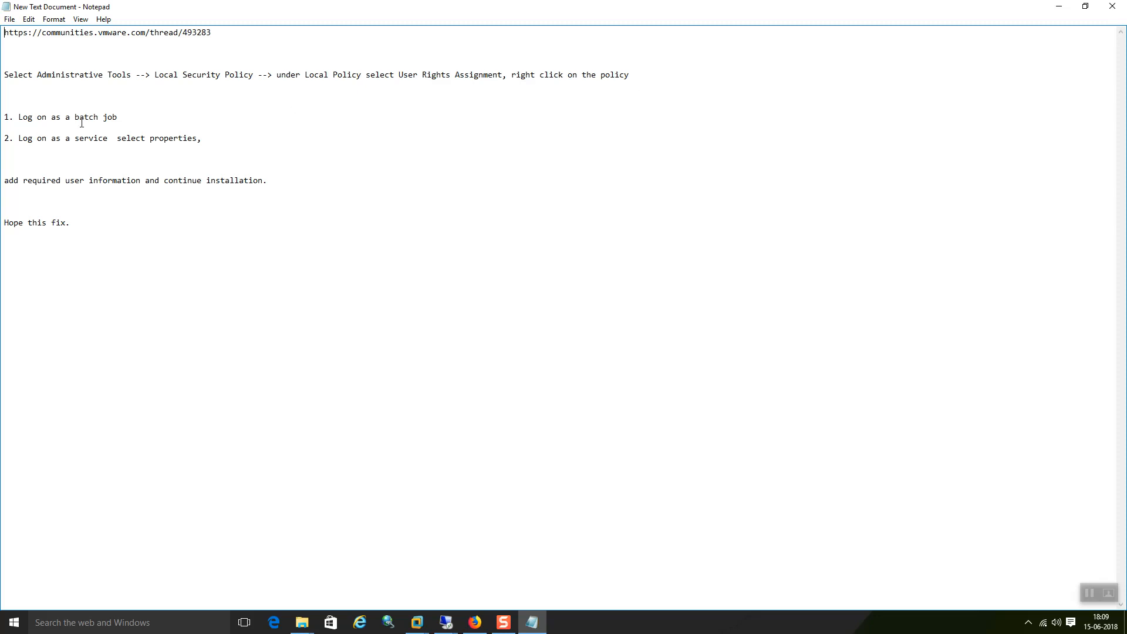
pyautogui.moveTo(112, 142)
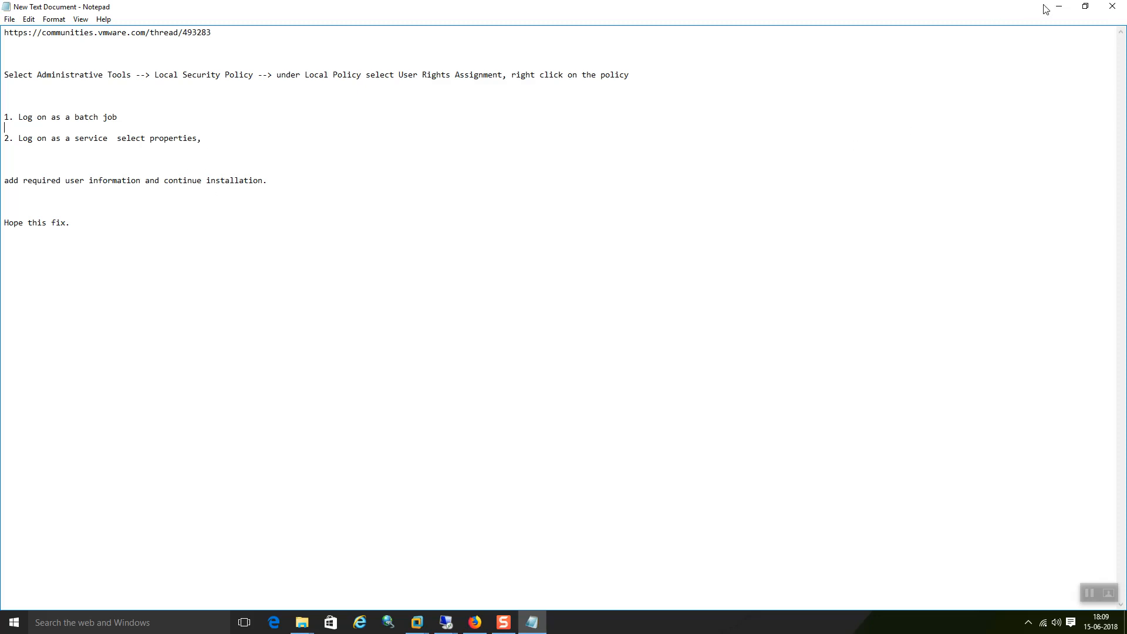
pyautogui.moveTo(1056, 7)
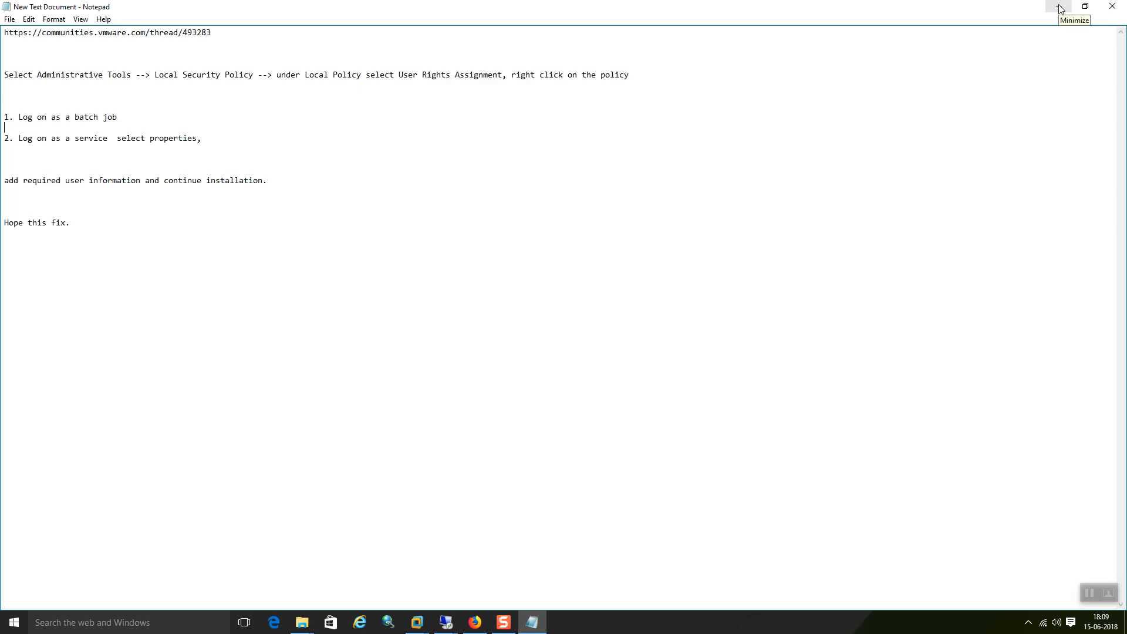
# Open 'Log on as a service' properties and search for the 'vce' account via Advanced
pyautogui.click(1057, 7)
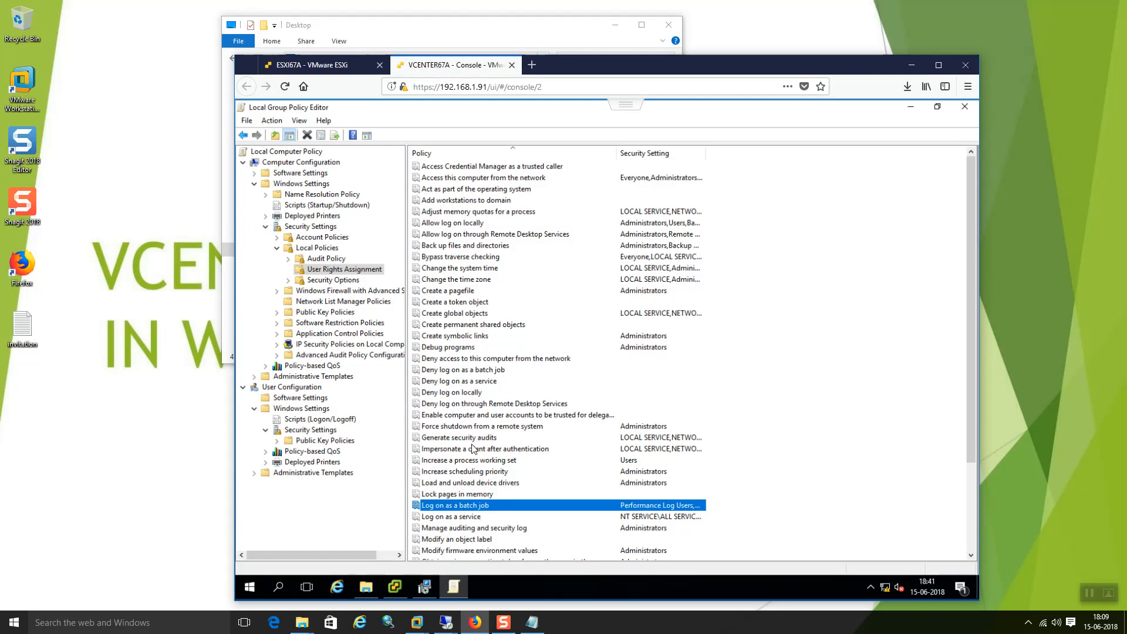
pyautogui.click(451, 516)
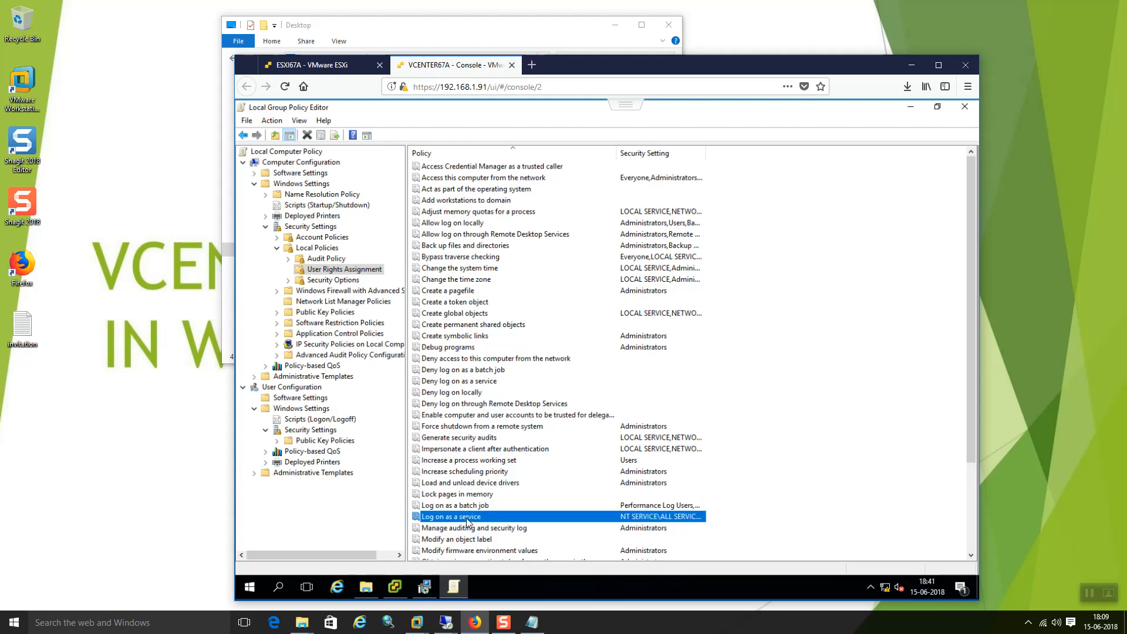
pyautogui.doubleClick(451, 516)
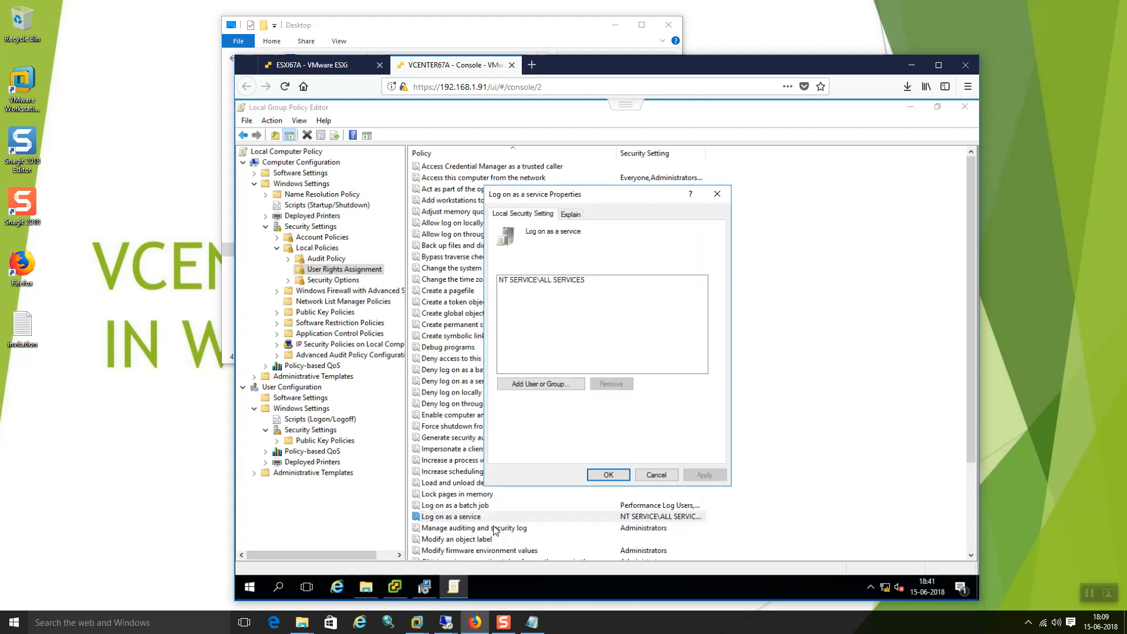
pyautogui.click(540, 383)
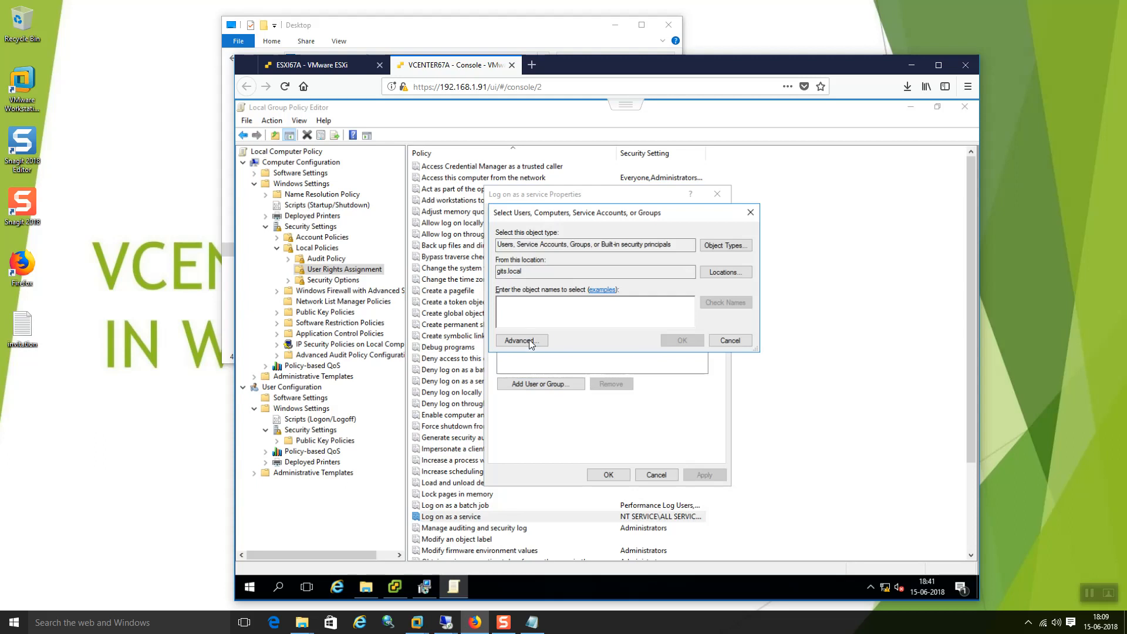
pyautogui.click(519, 340)
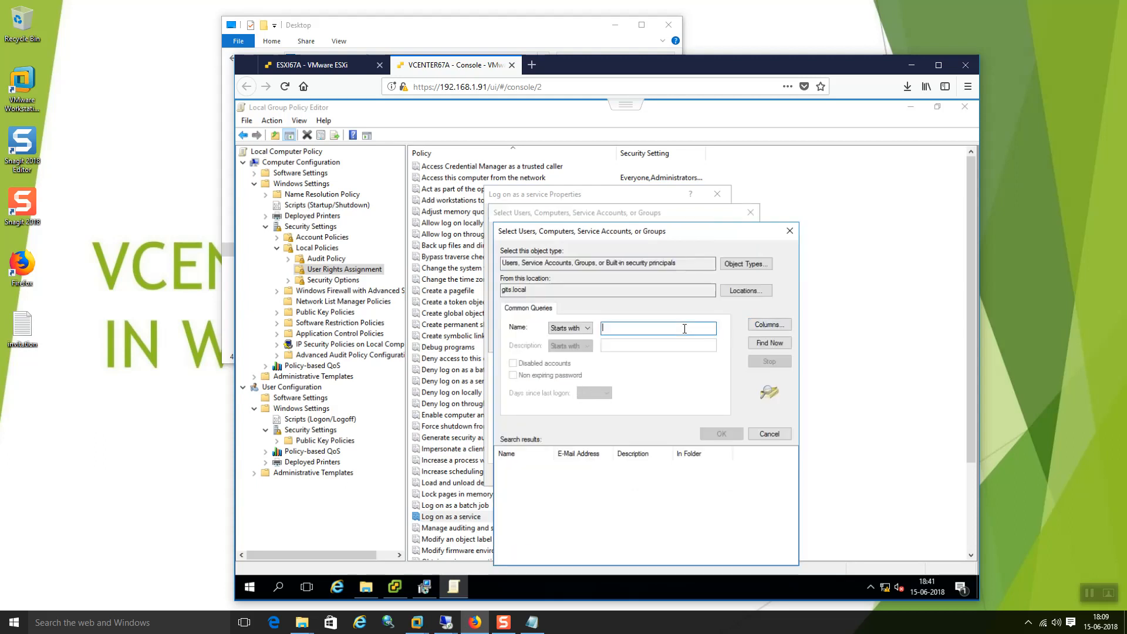
pyautogui.write('vce')
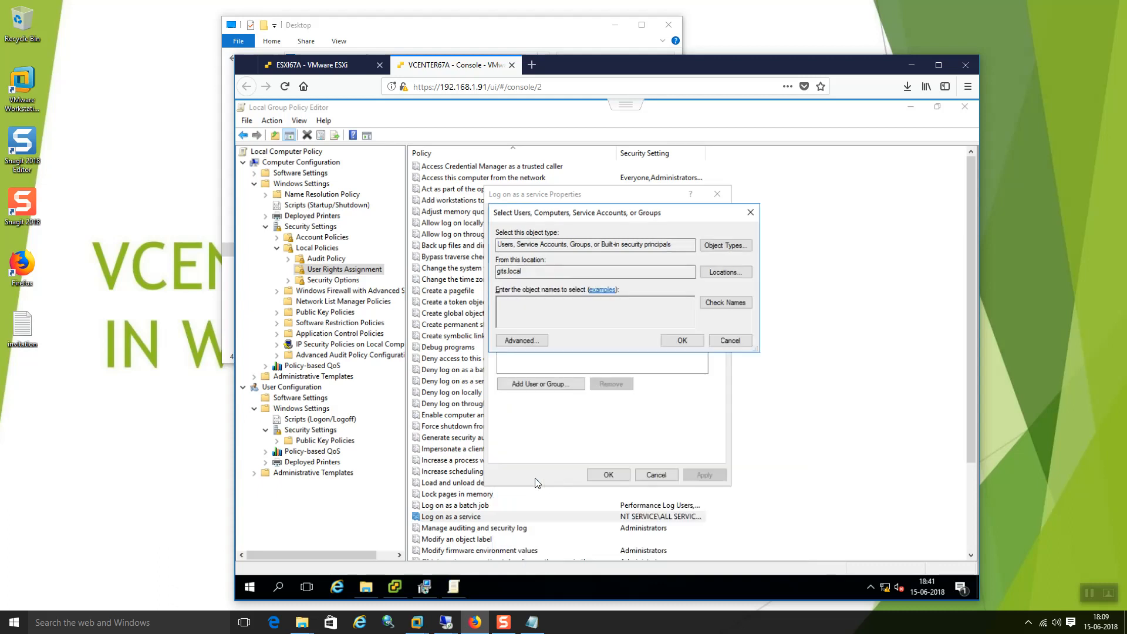
pyautogui.click(680, 340)
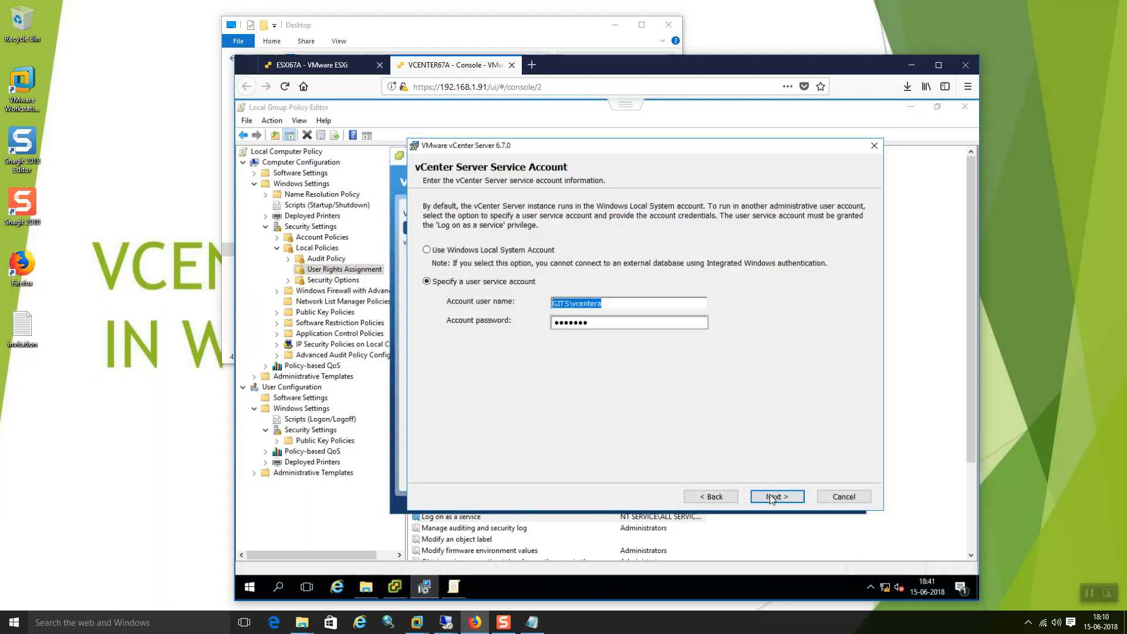
# Accept the domain service account and embedded Postgres database to reach Configure Ports
pyautogui.click(776, 496)
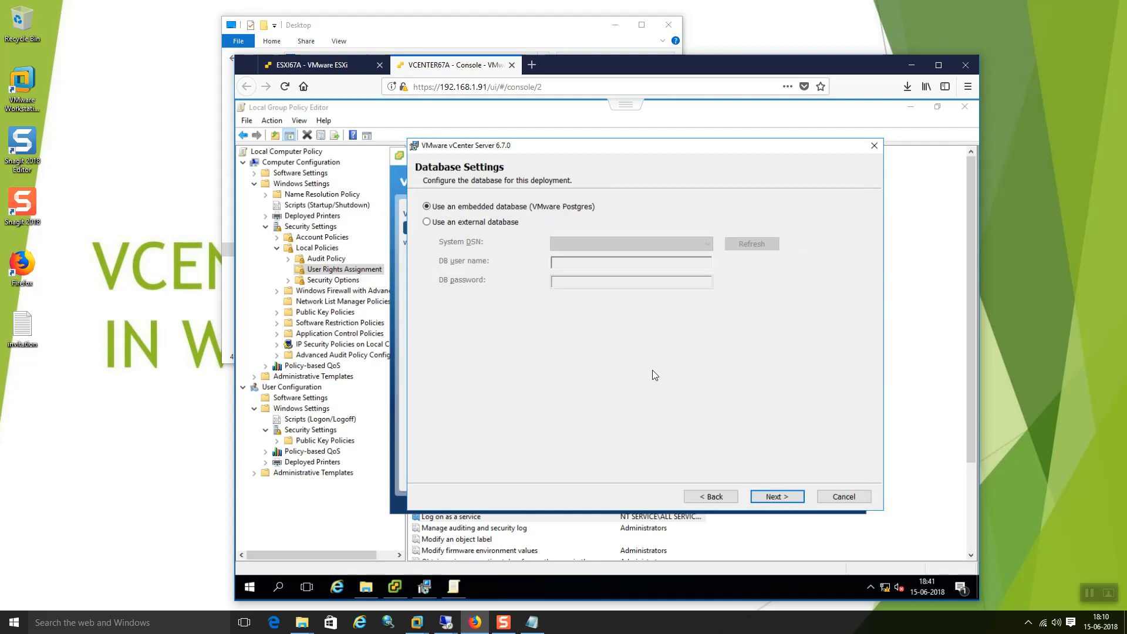
pyautogui.moveTo(650, 367)
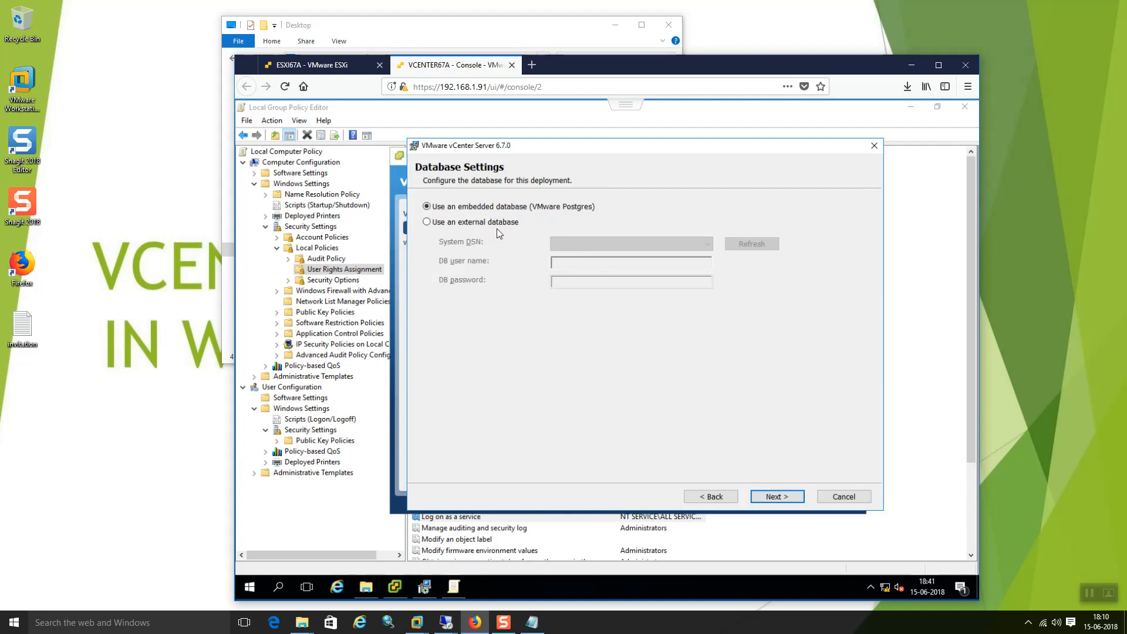
pyautogui.moveTo(498, 228)
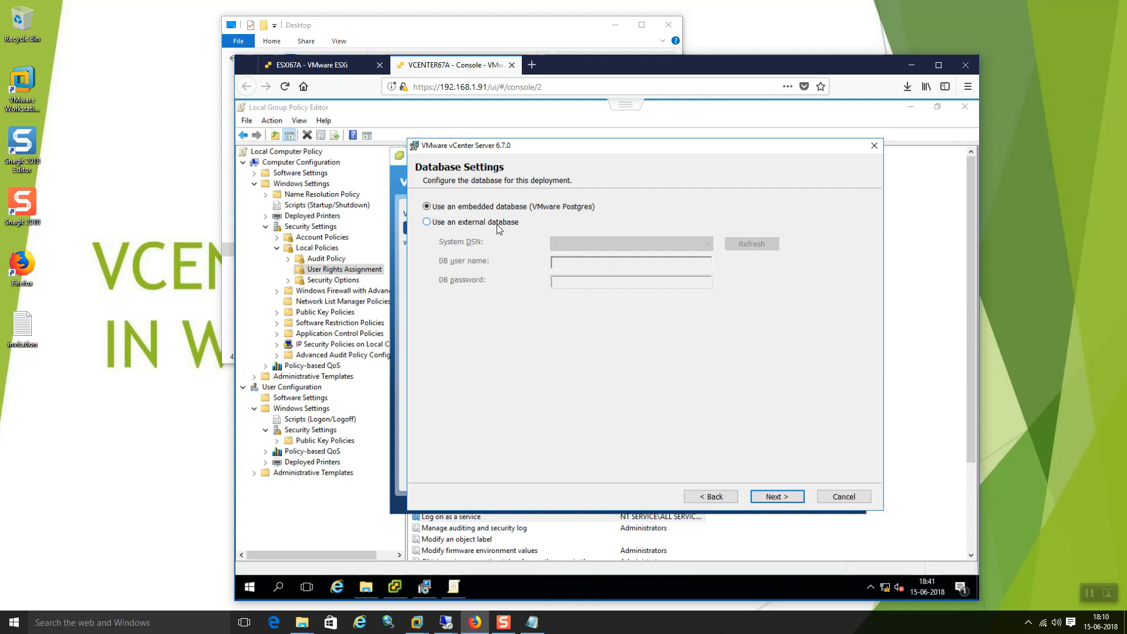
pyautogui.moveTo(489, 216)
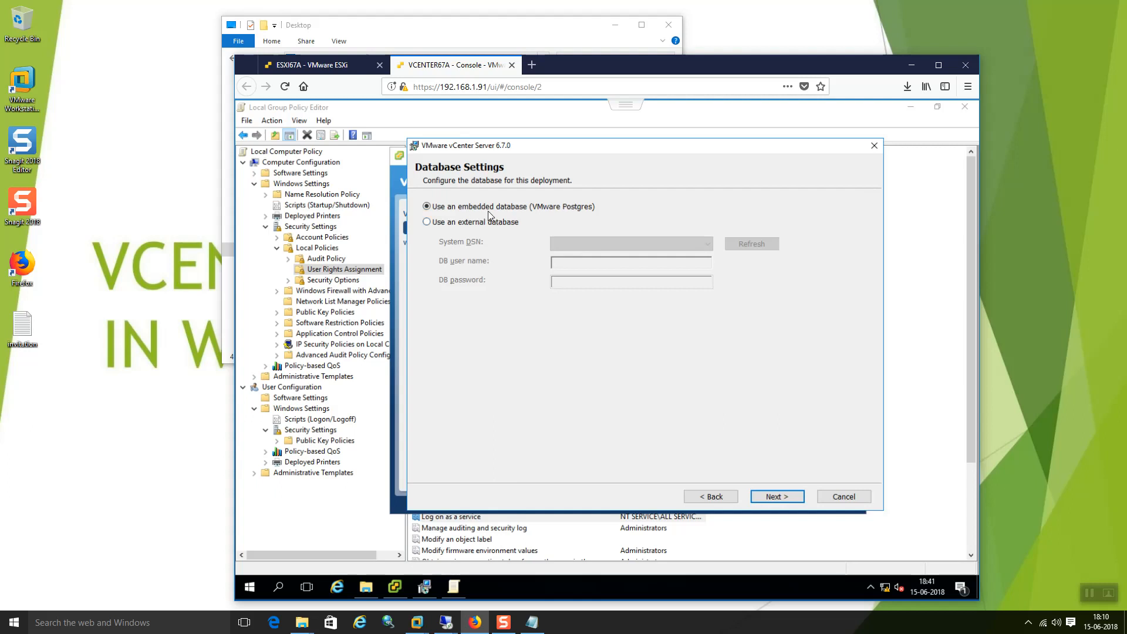
pyautogui.moveTo(551, 218)
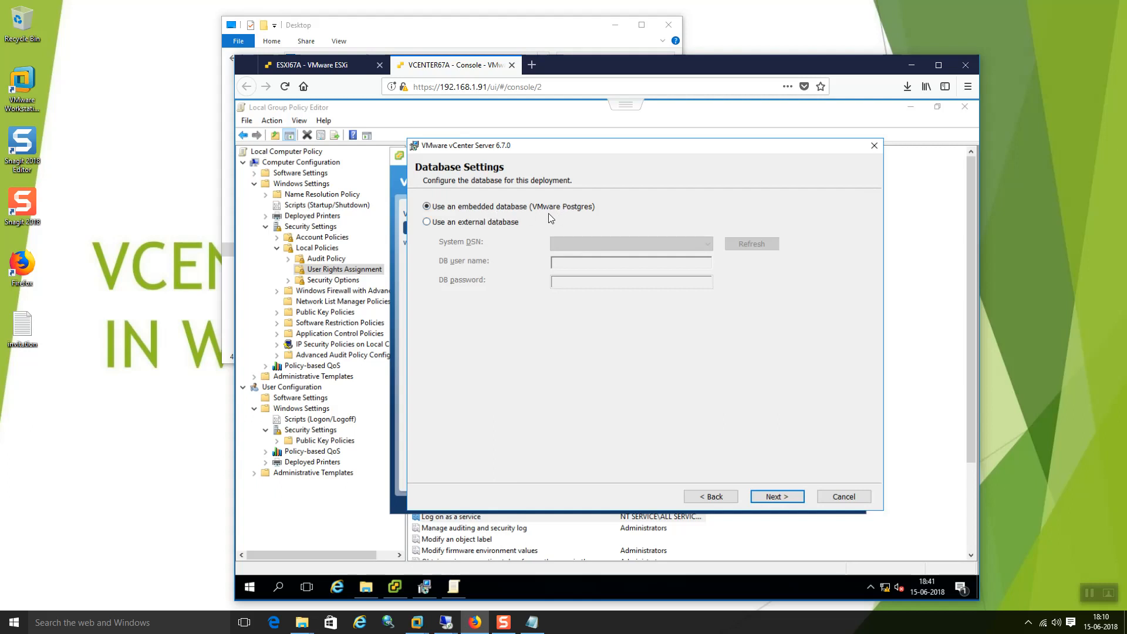
pyautogui.moveTo(482, 228)
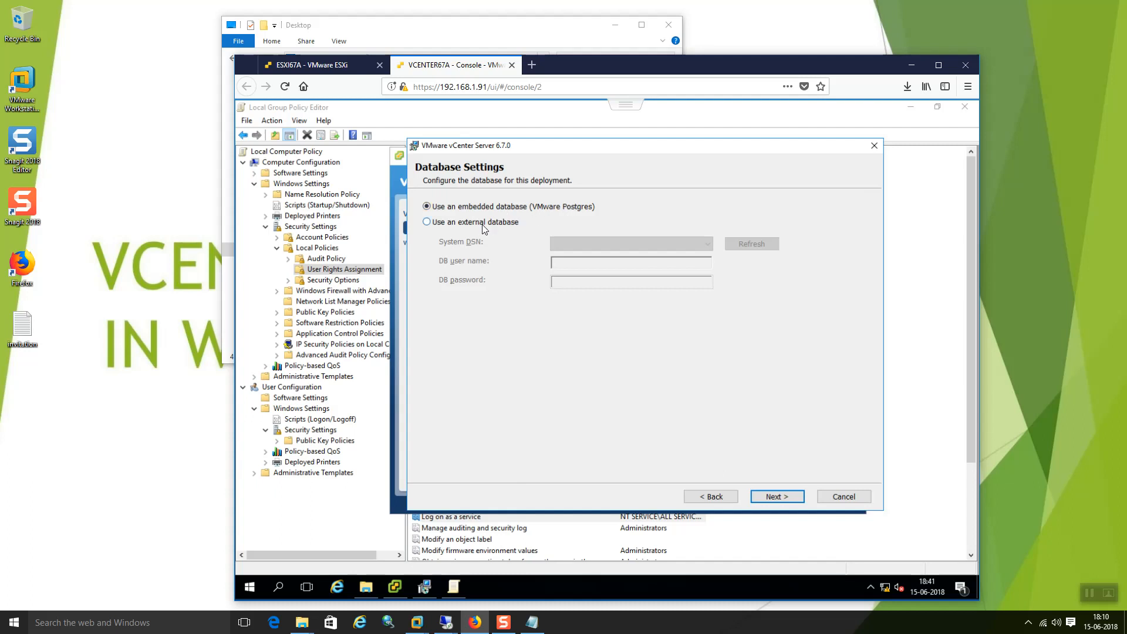
pyautogui.moveTo(469, 245)
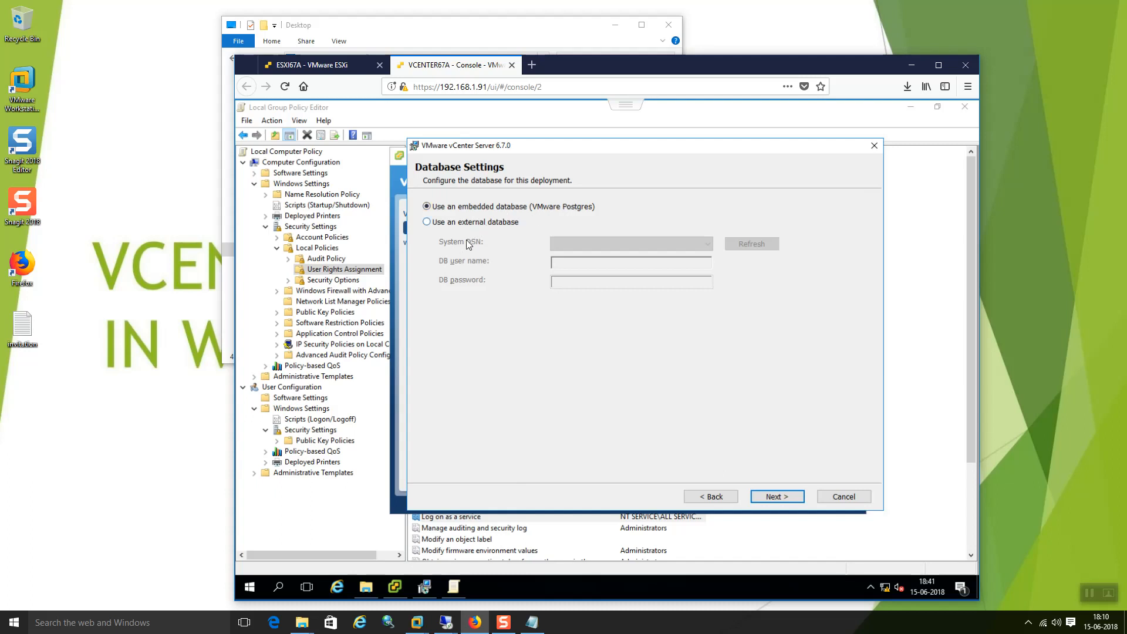
pyautogui.moveTo(480, 274)
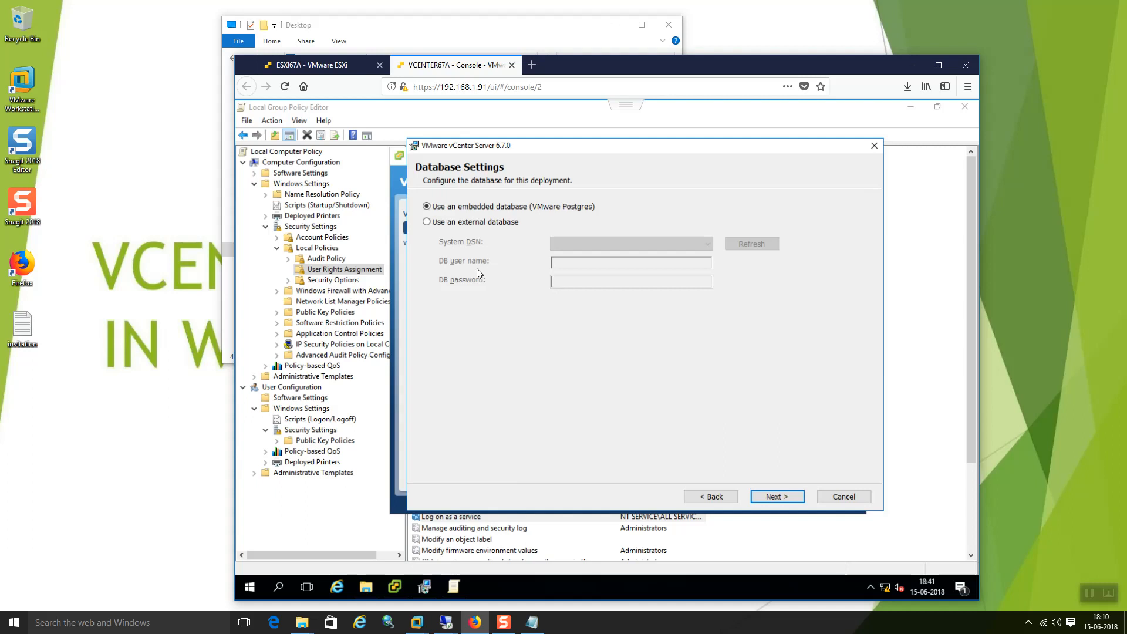
pyautogui.moveTo(557, 292)
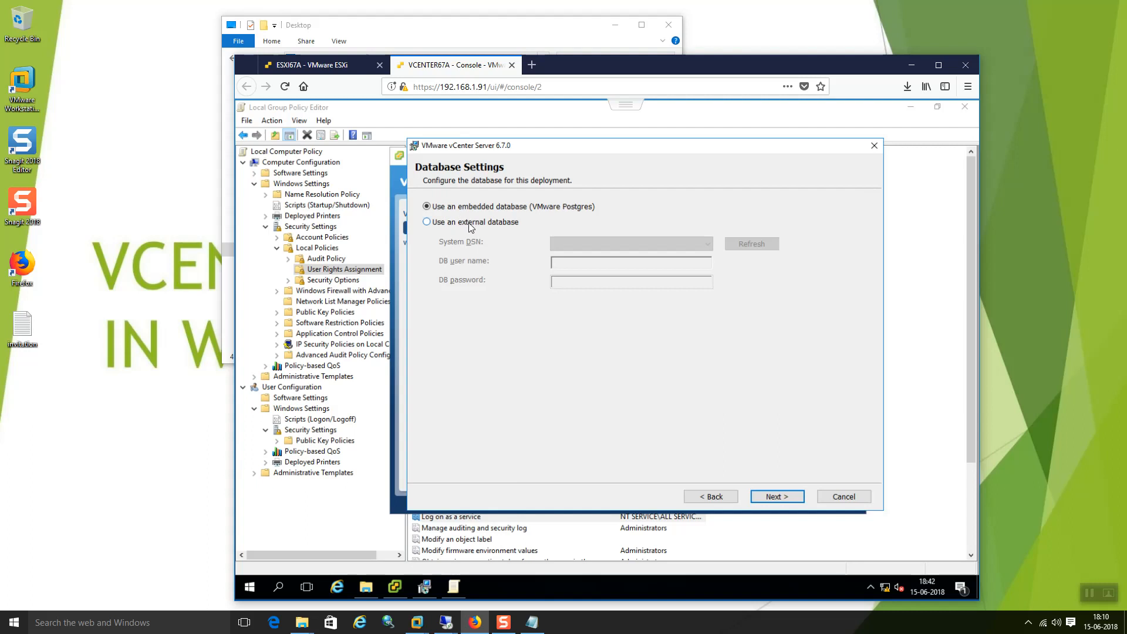
pyautogui.moveTo(454, 217)
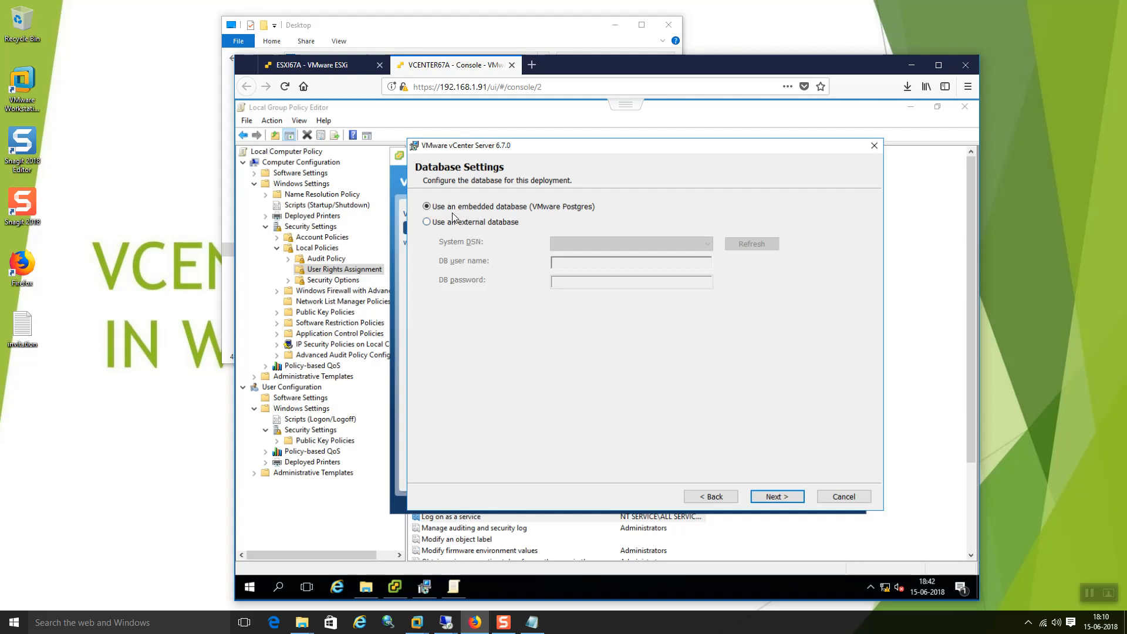
pyautogui.moveTo(791, 512)
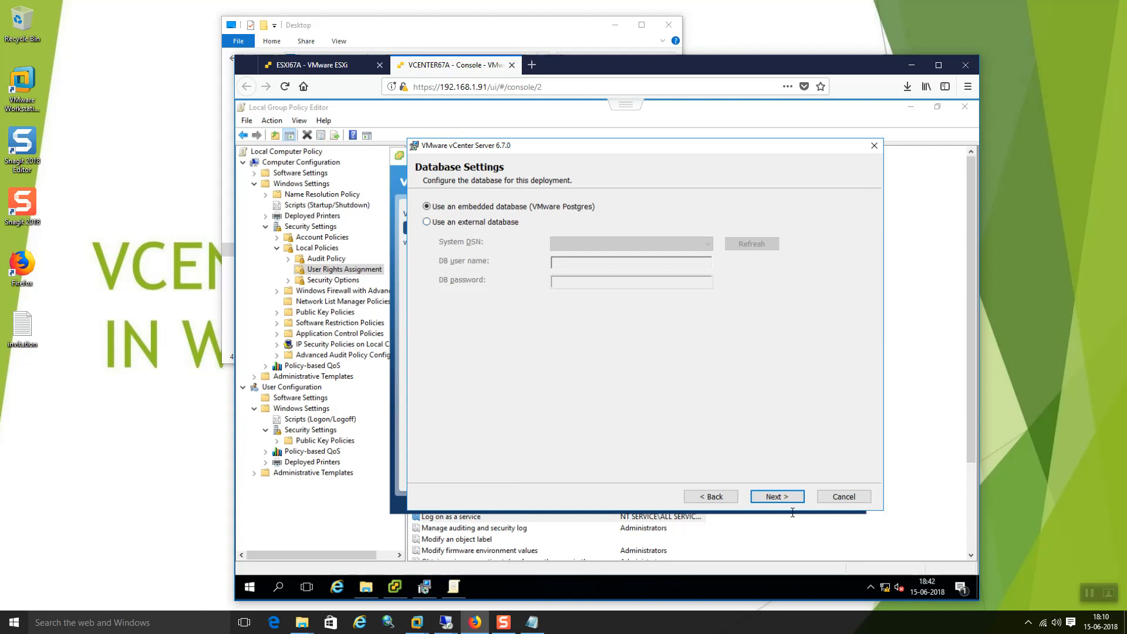
pyautogui.click(776, 496)
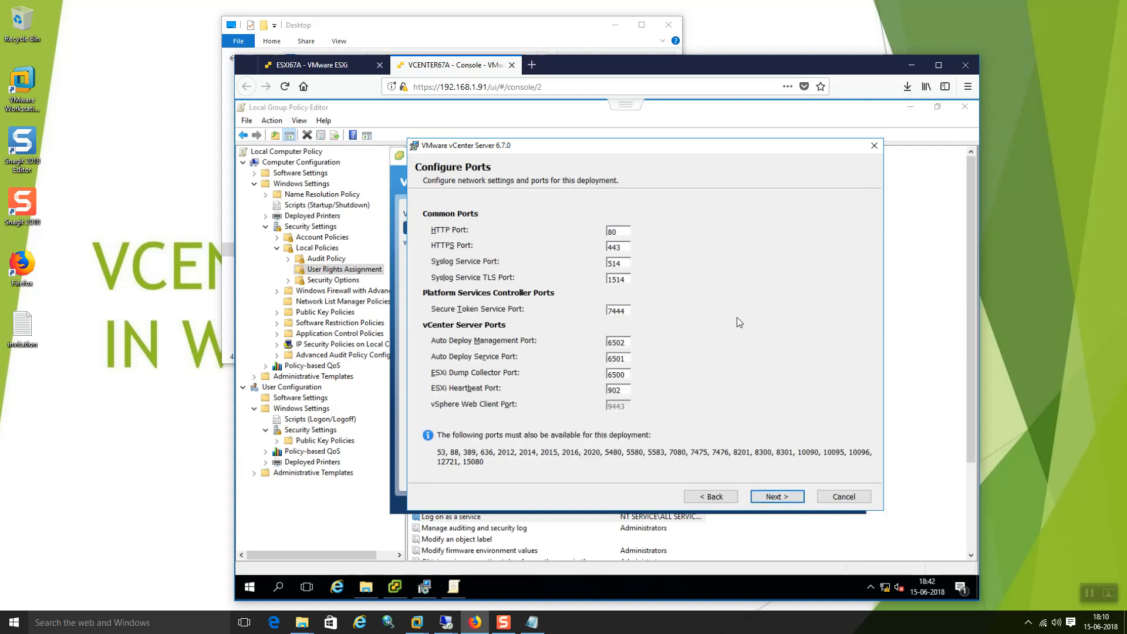
pyautogui.moveTo(582, 233)
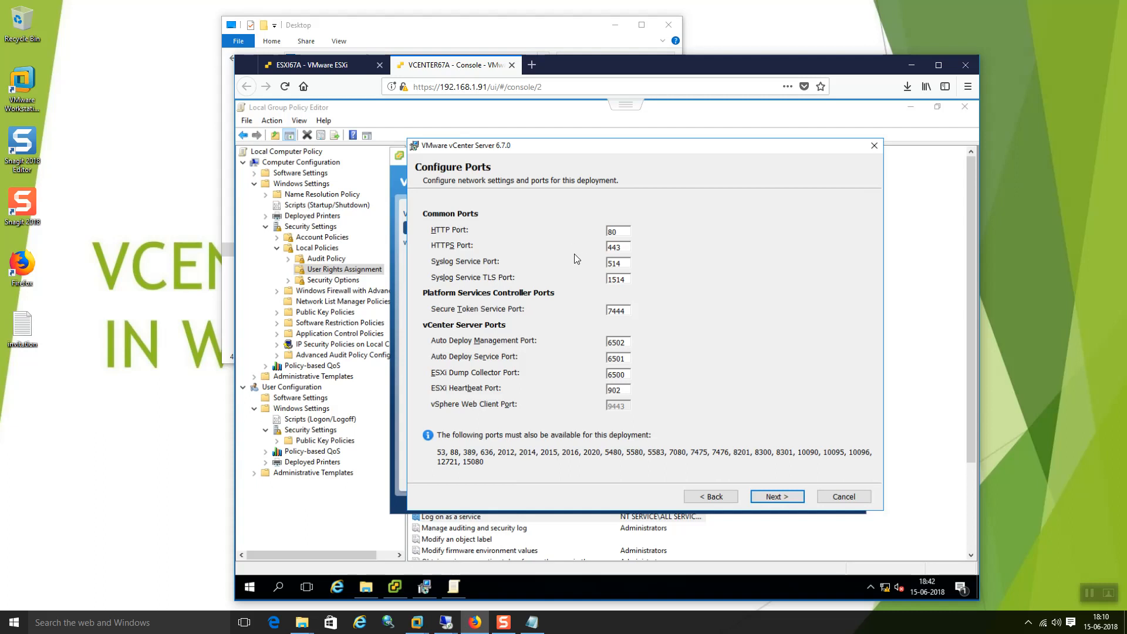
pyautogui.moveTo(607, 223)
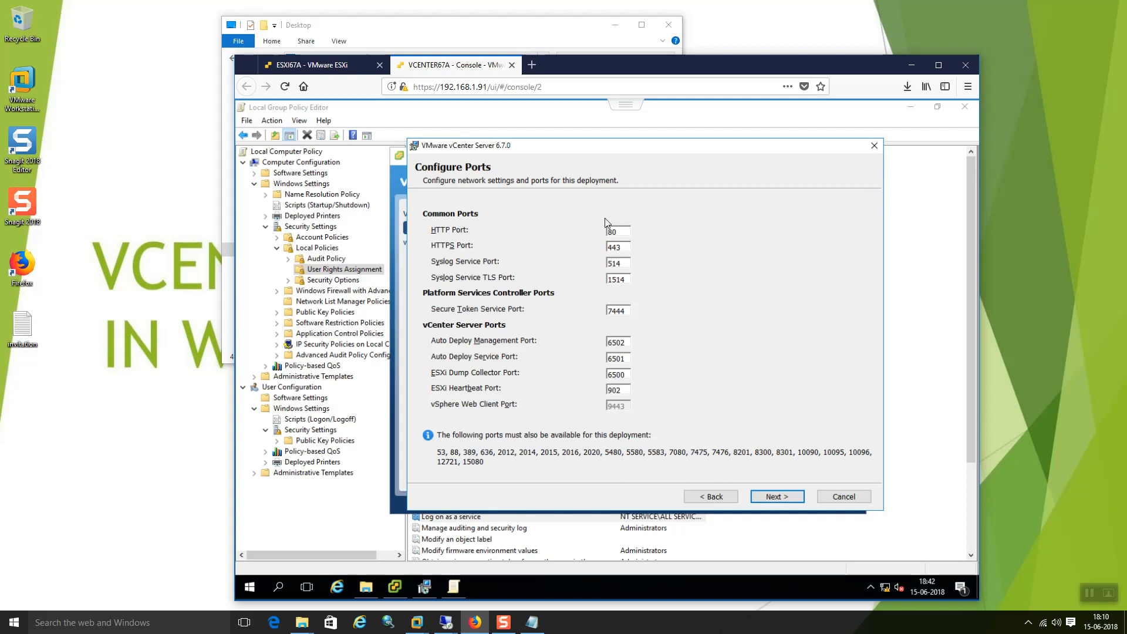
pyautogui.moveTo(597, 263)
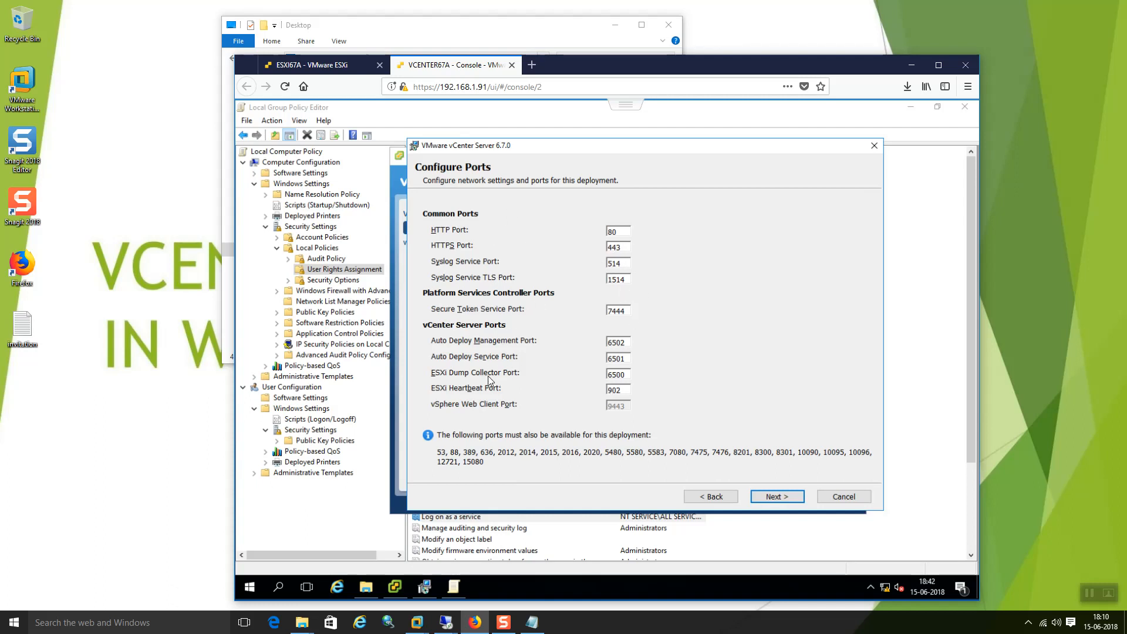
pyautogui.moveTo(493, 249)
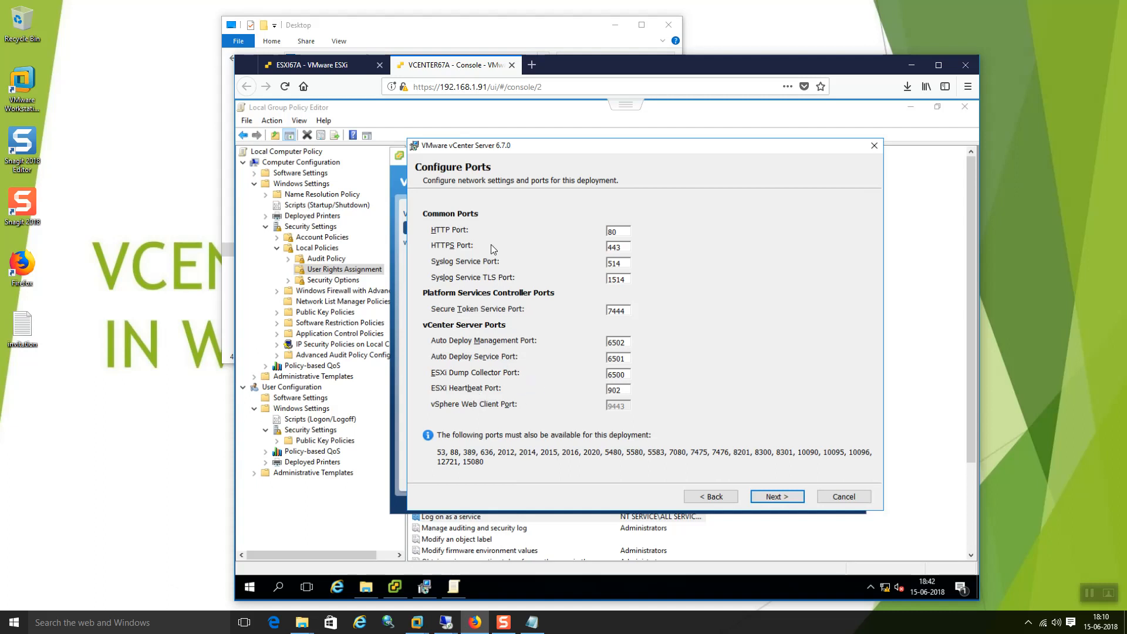
pyautogui.moveTo(515, 395)
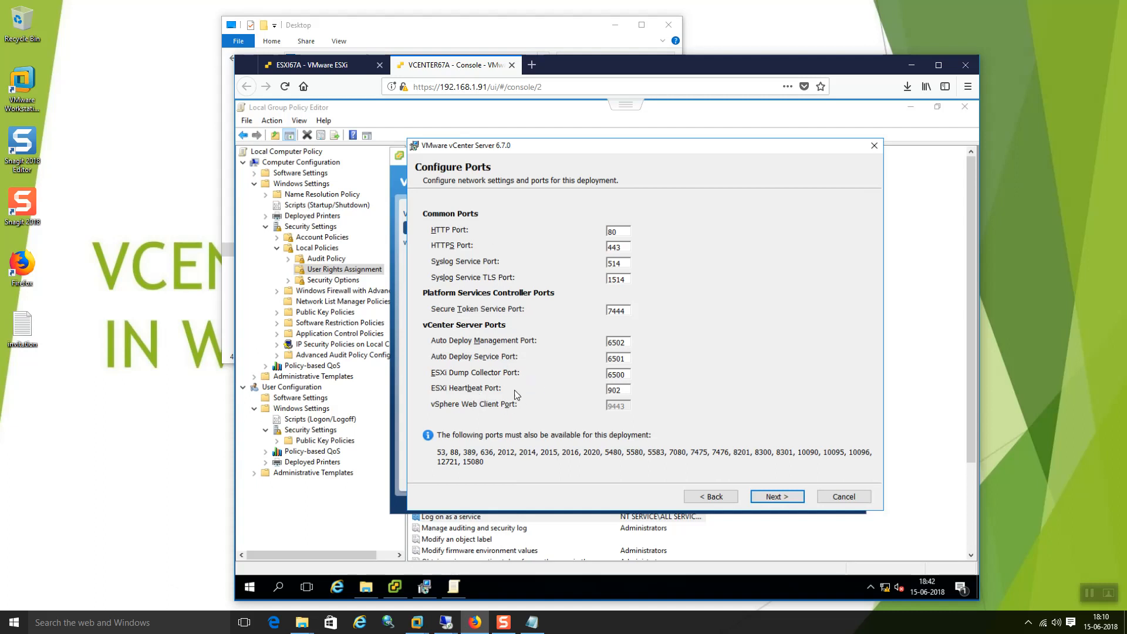
# Accept the default vCenter port numbers and advance to the Destination Directory page
pyautogui.click(776, 496)
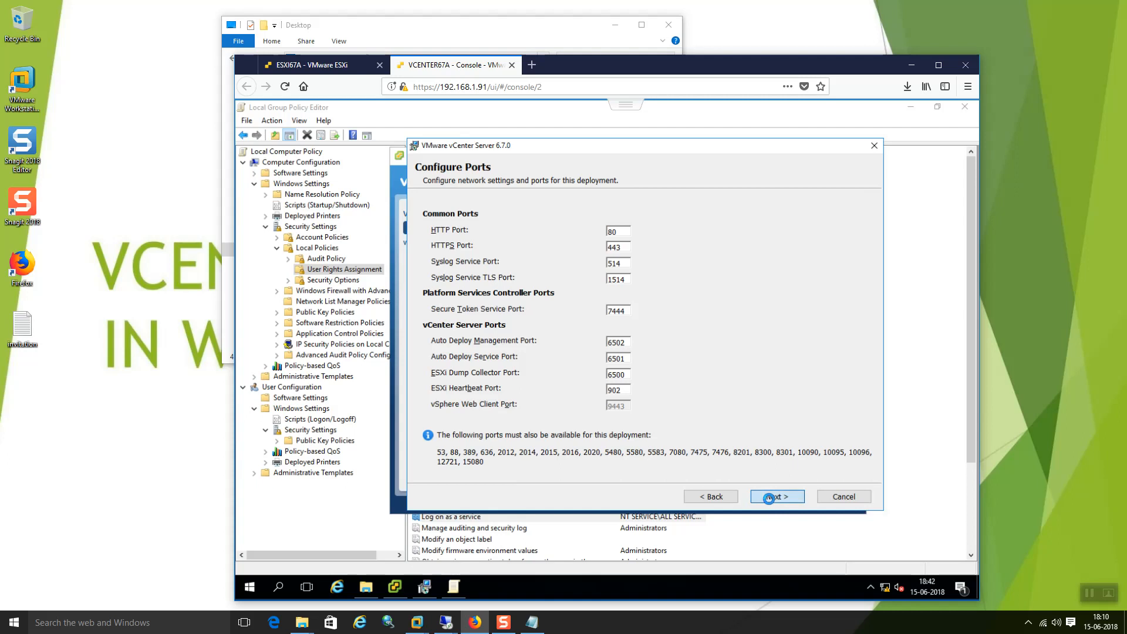
pyautogui.click(777, 496)
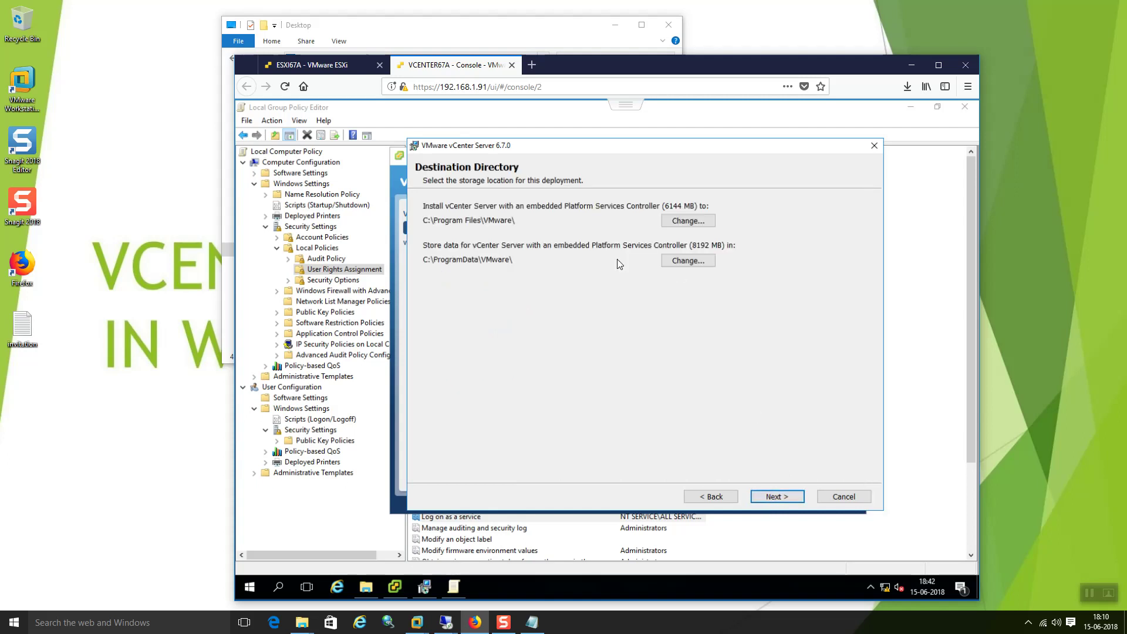
pyautogui.moveTo(569, 239)
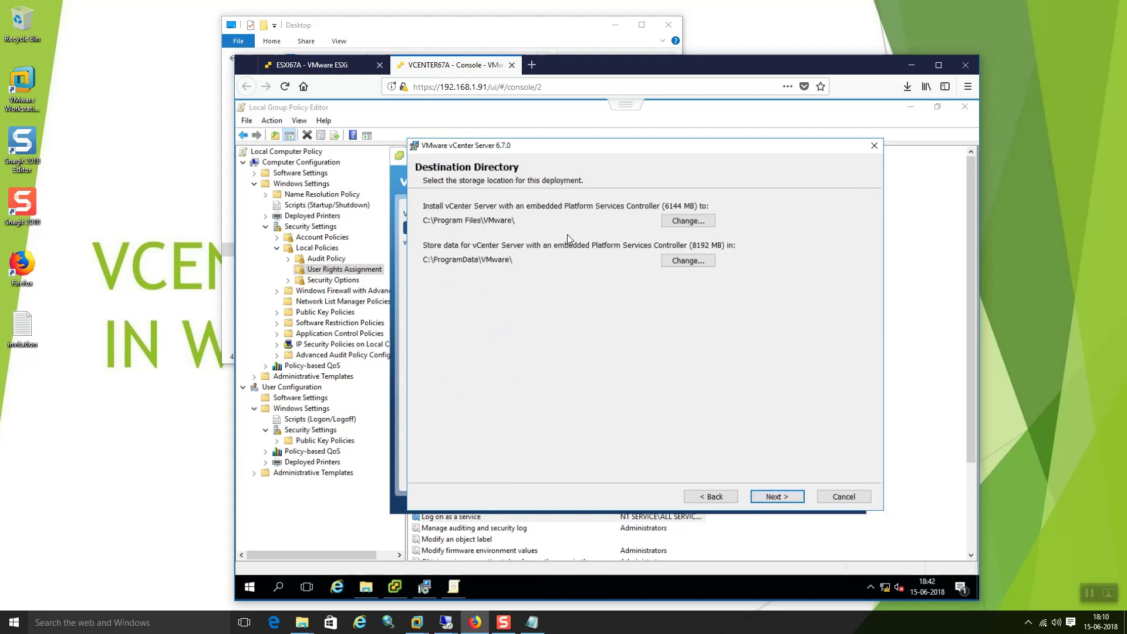
pyautogui.moveTo(661, 217)
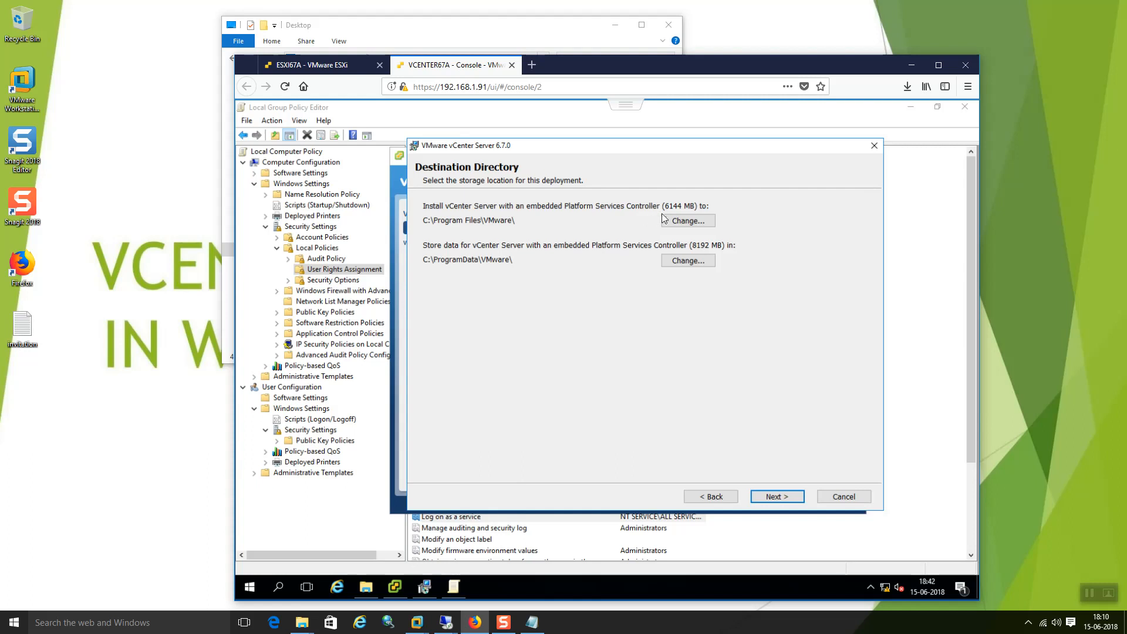
pyautogui.moveTo(645, 224)
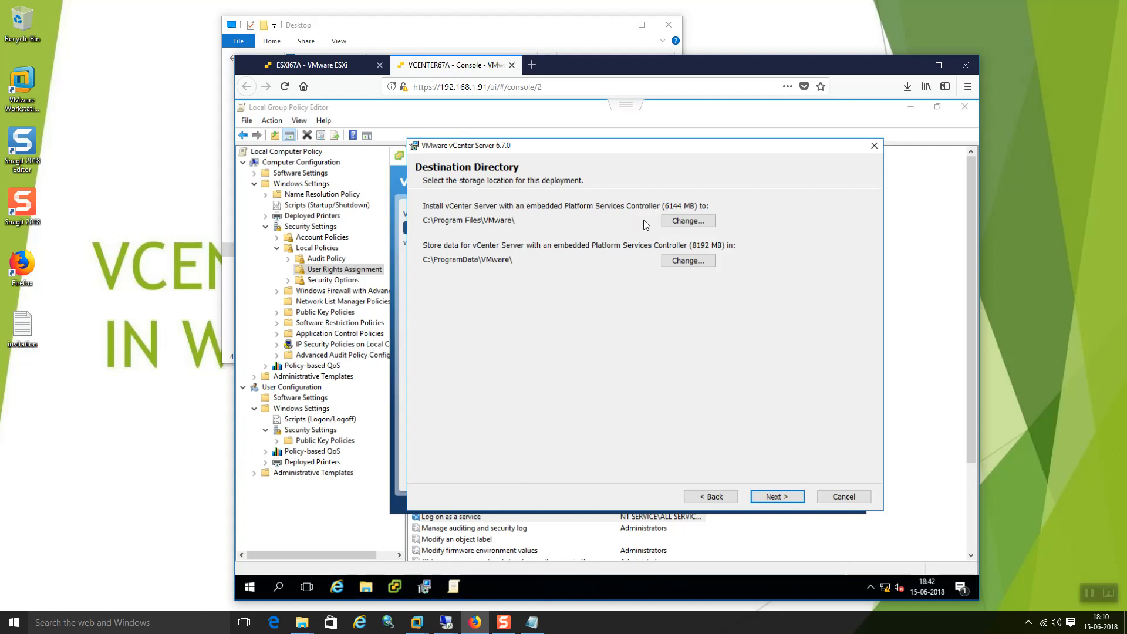
pyautogui.moveTo(535, 230)
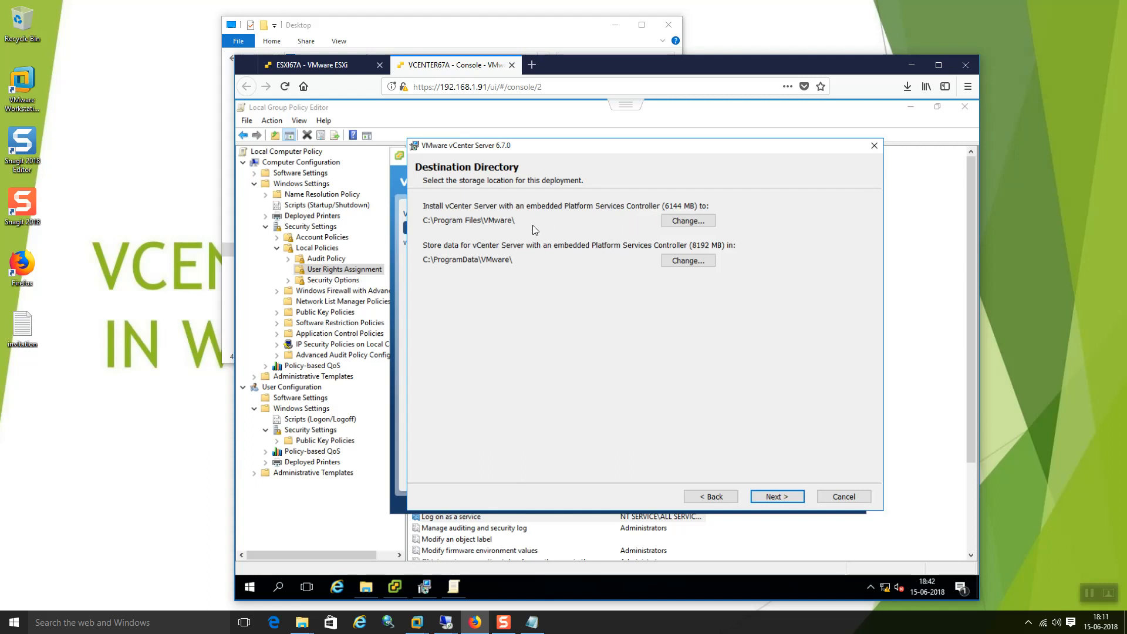
pyautogui.moveTo(686, 221)
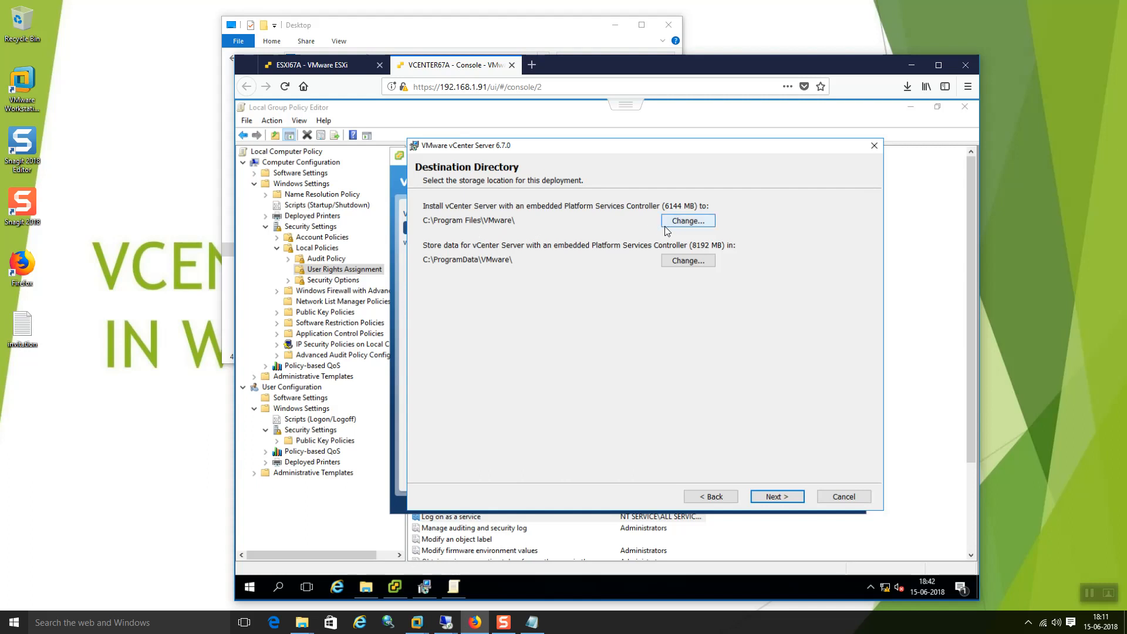
pyautogui.moveTo(653, 228)
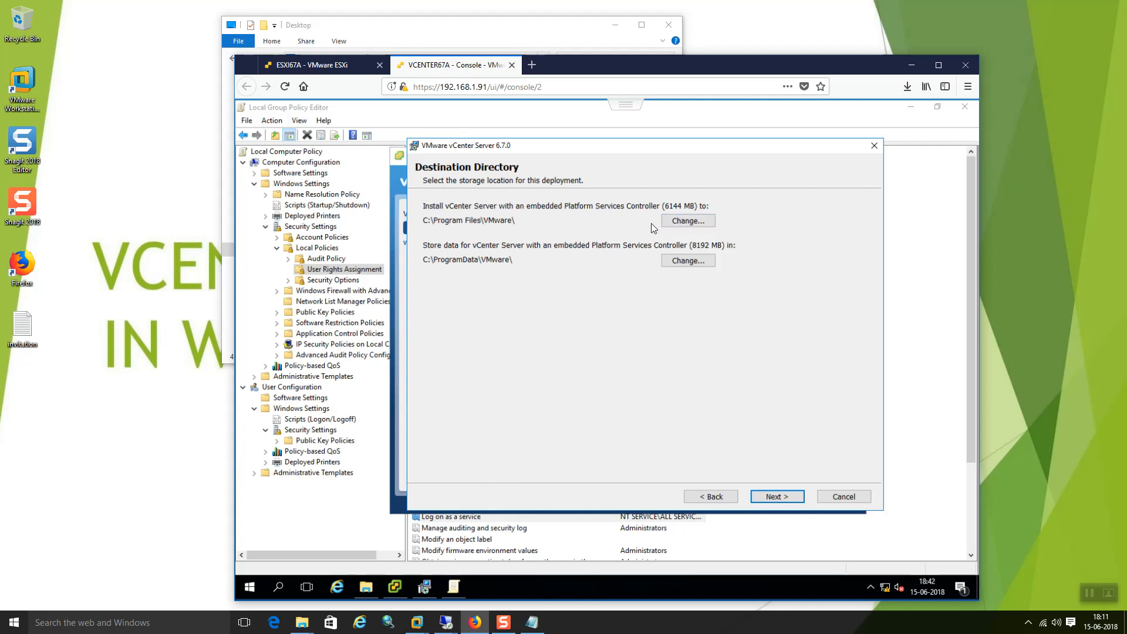
pyautogui.moveTo(771, 557)
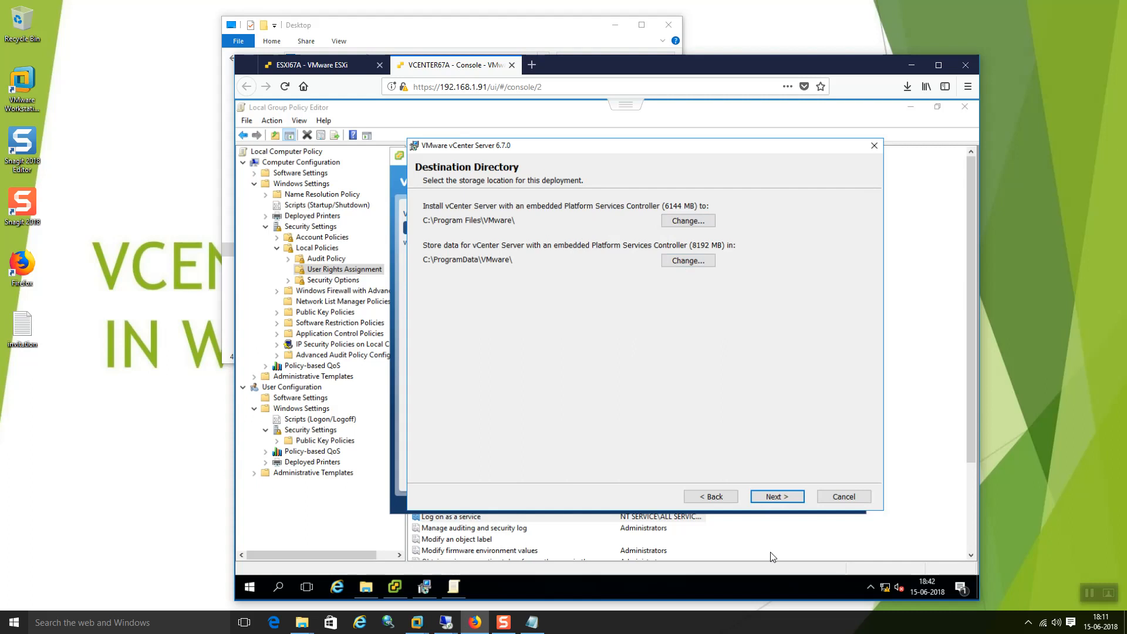
# Keep C:\Program Files\VMware\ and C:\ProgramData\VMware\ as installation and data directories
pyautogui.click(777, 496)
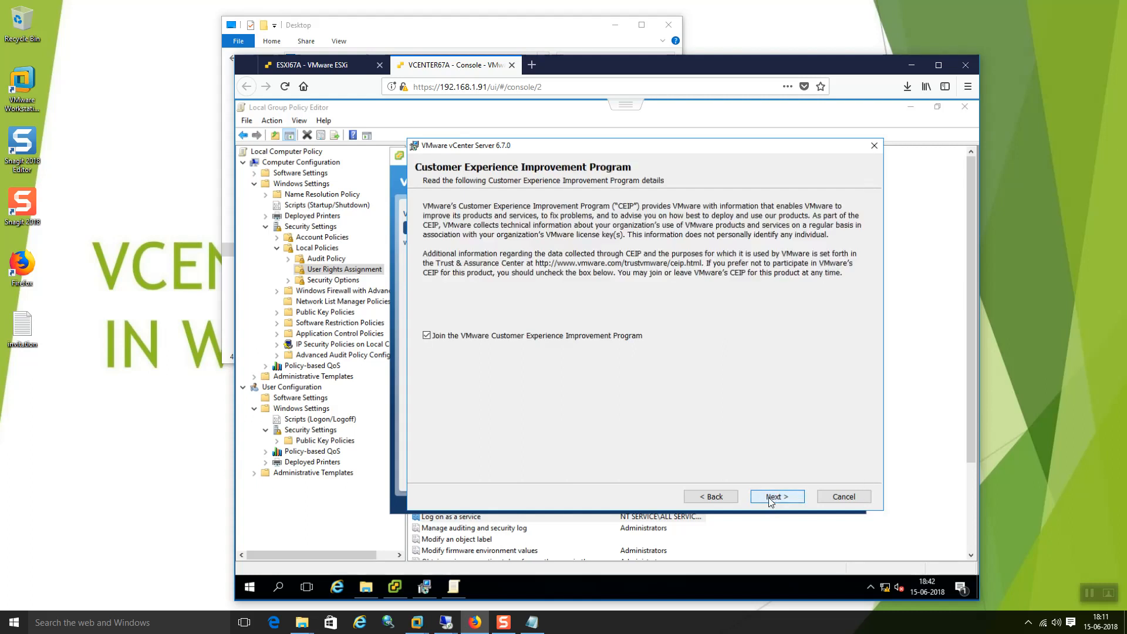
pyautogui.moveTo(499, 208)
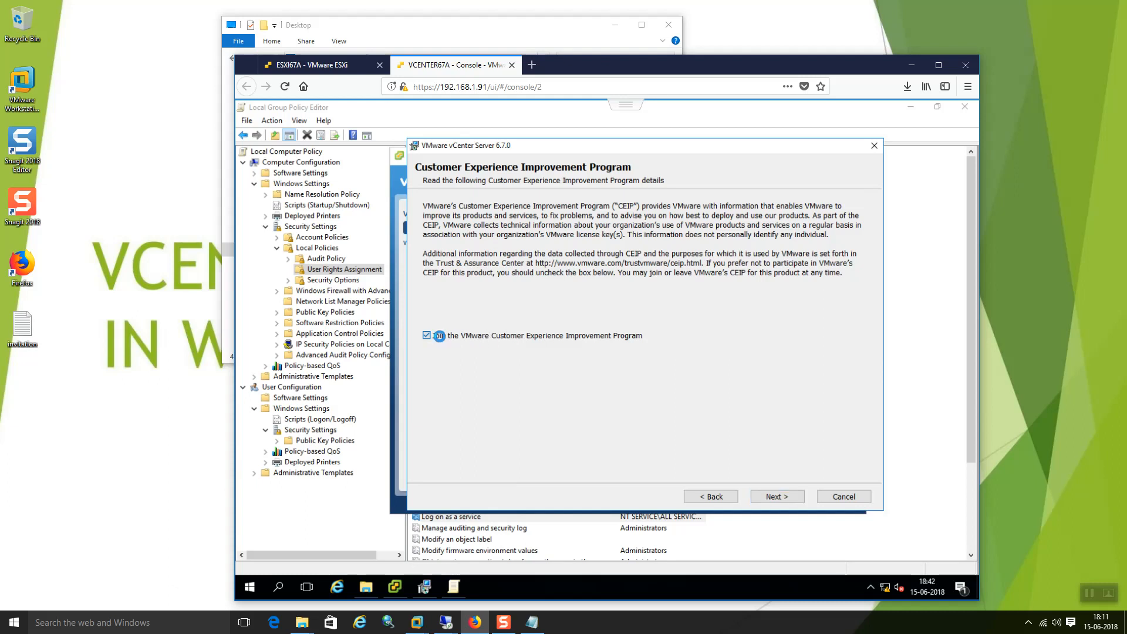
# Uncheck joining the VMware Customer Experience Improvement Program and reach the Ready to install summary
pyautogui.click(426, 335)
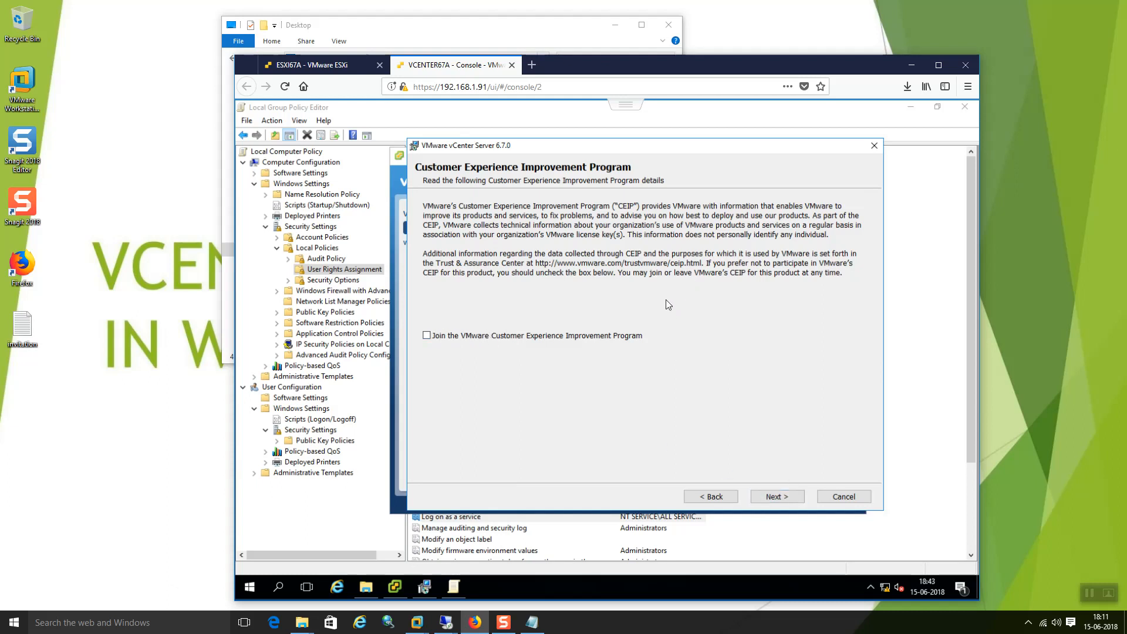
pyautogui.moveTo(603, 336)
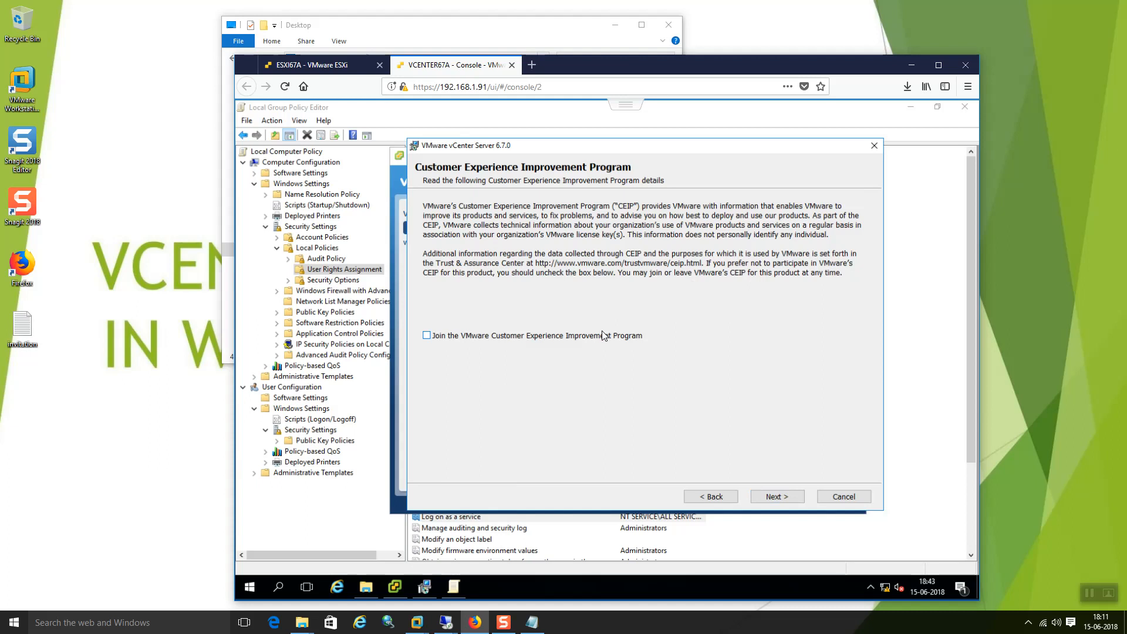
pyautogui.moveTo(745, 483)
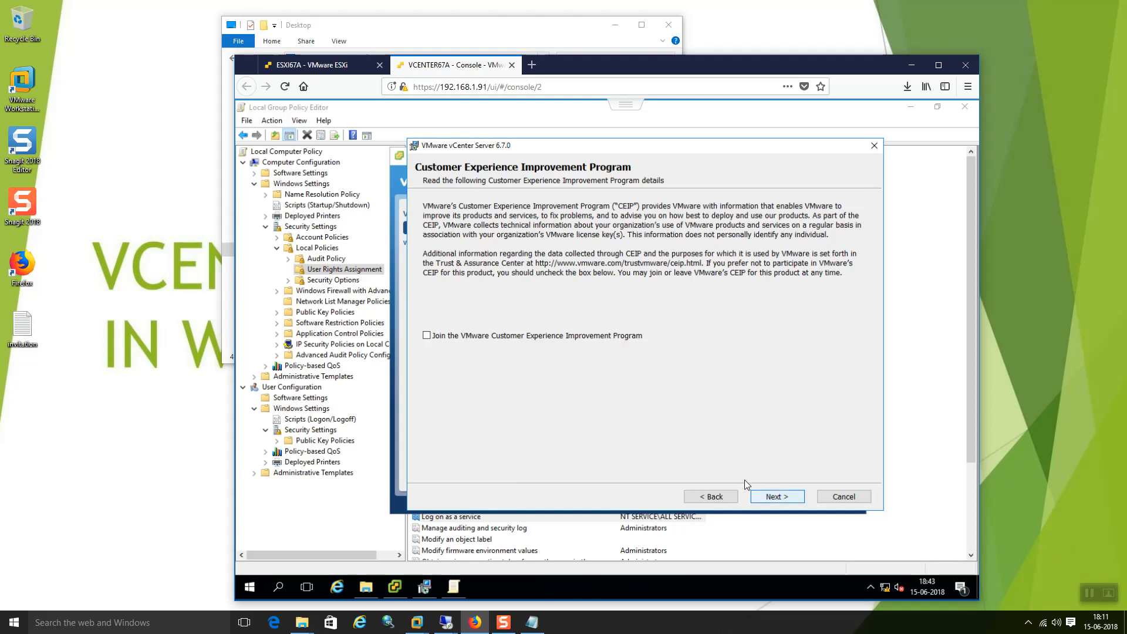
pyautogui.moveTo(683, 345)
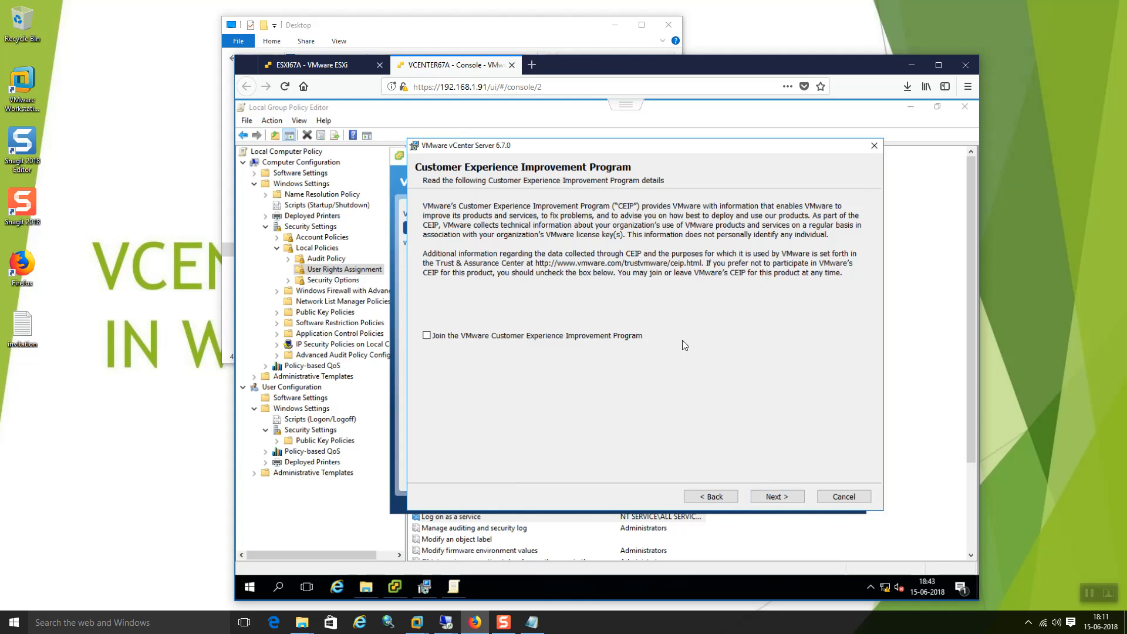
pyautogui.click(776, 496)
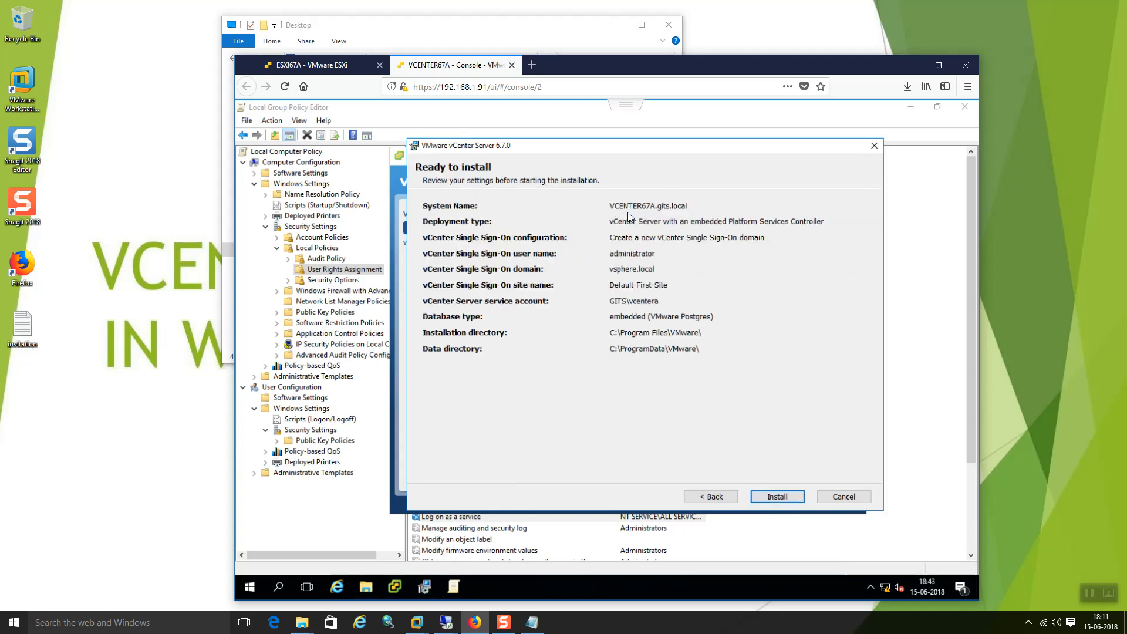
pyautogui.moveTo(715, 300)
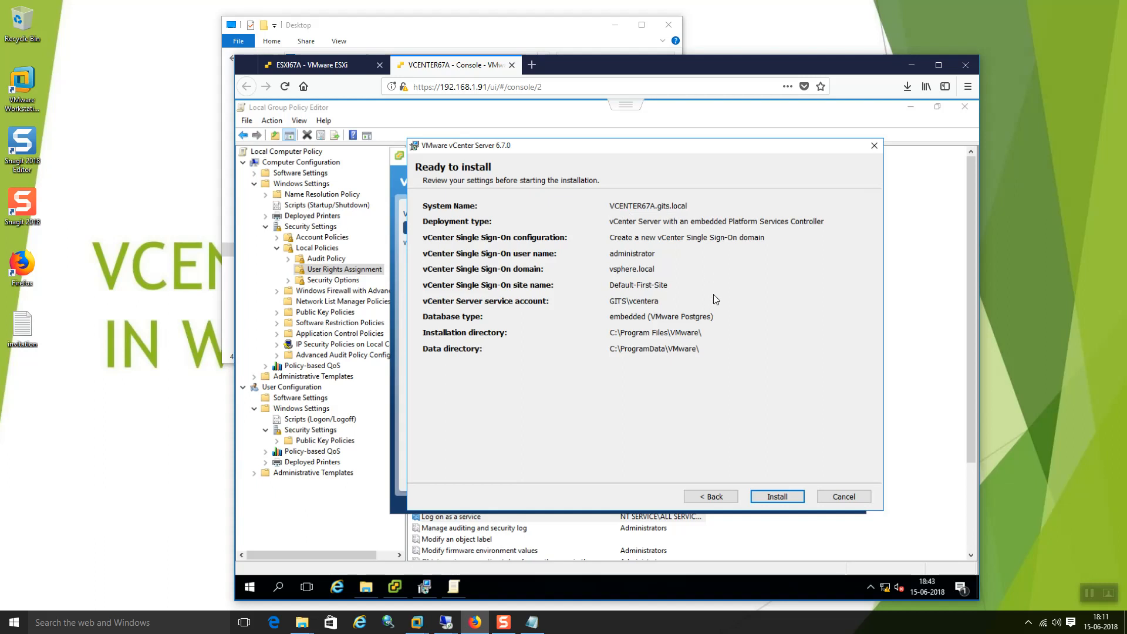
pyautogui.moveTo(733, 344)
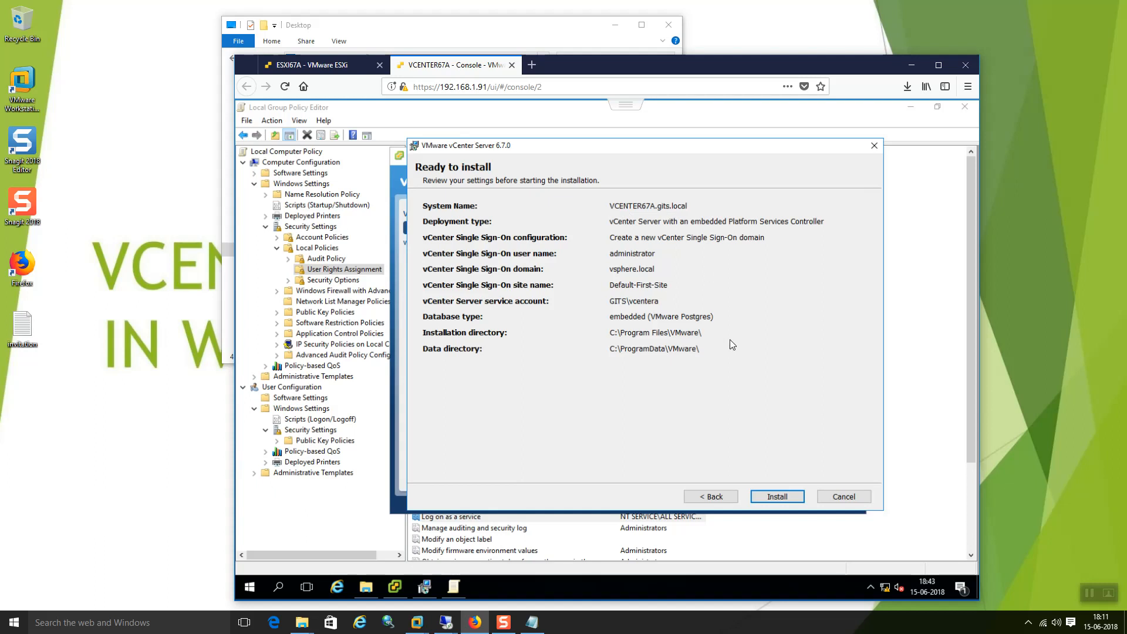
pyautogui.moveTo(776, 497)
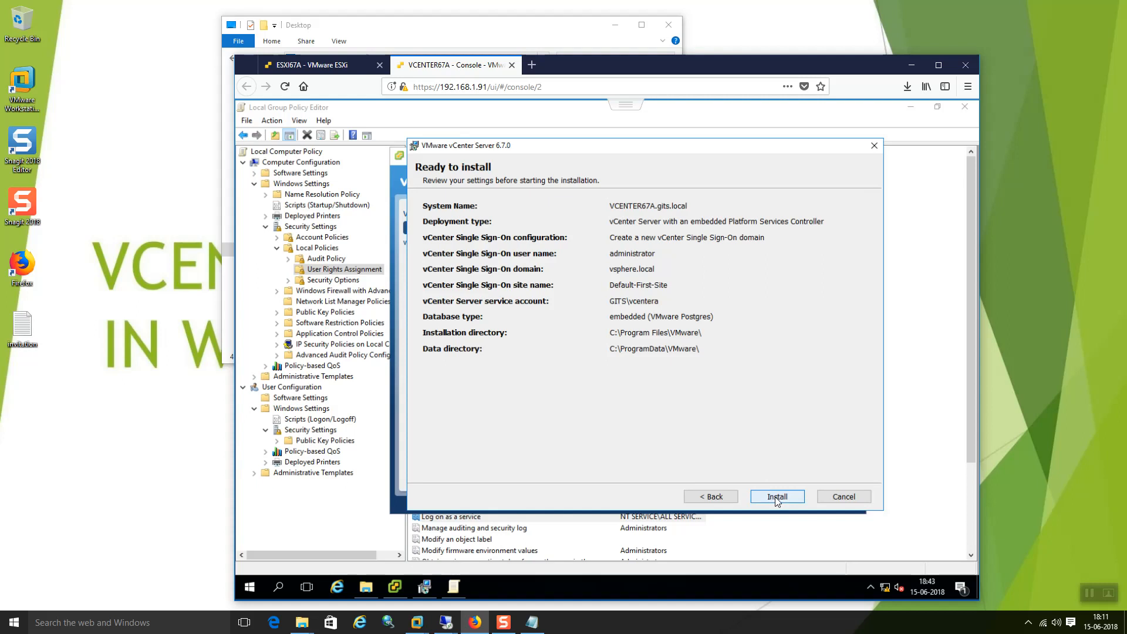
# Begin the vCenter Server 6.7 installation from the Ready to install summary
pyautogui.click(776, 496)
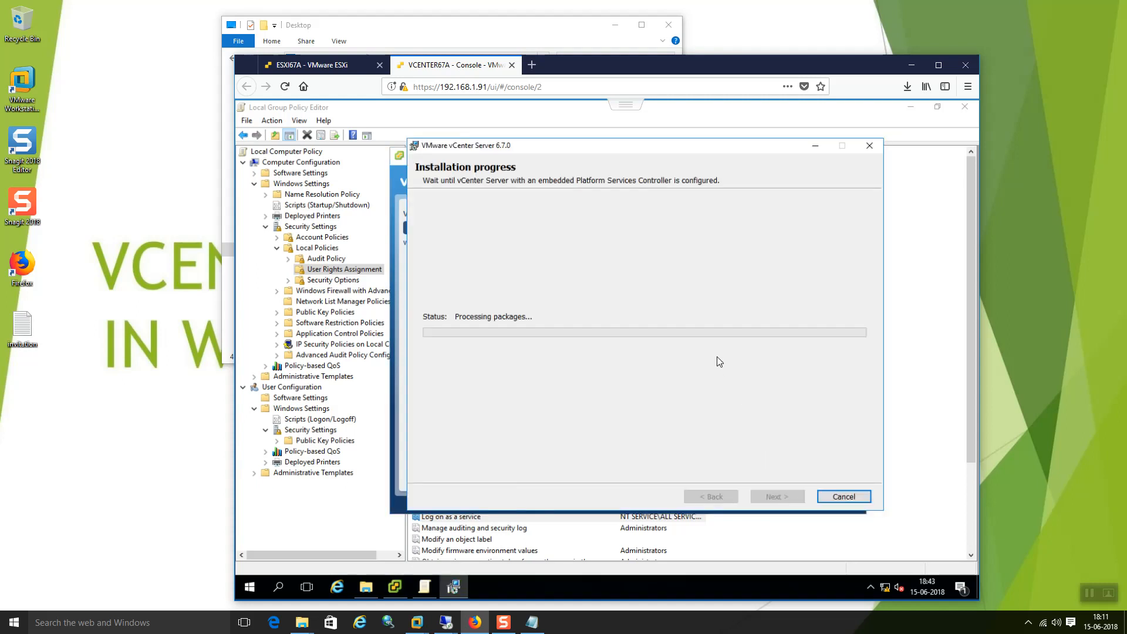
pyautogui.moveTo(663, 279)
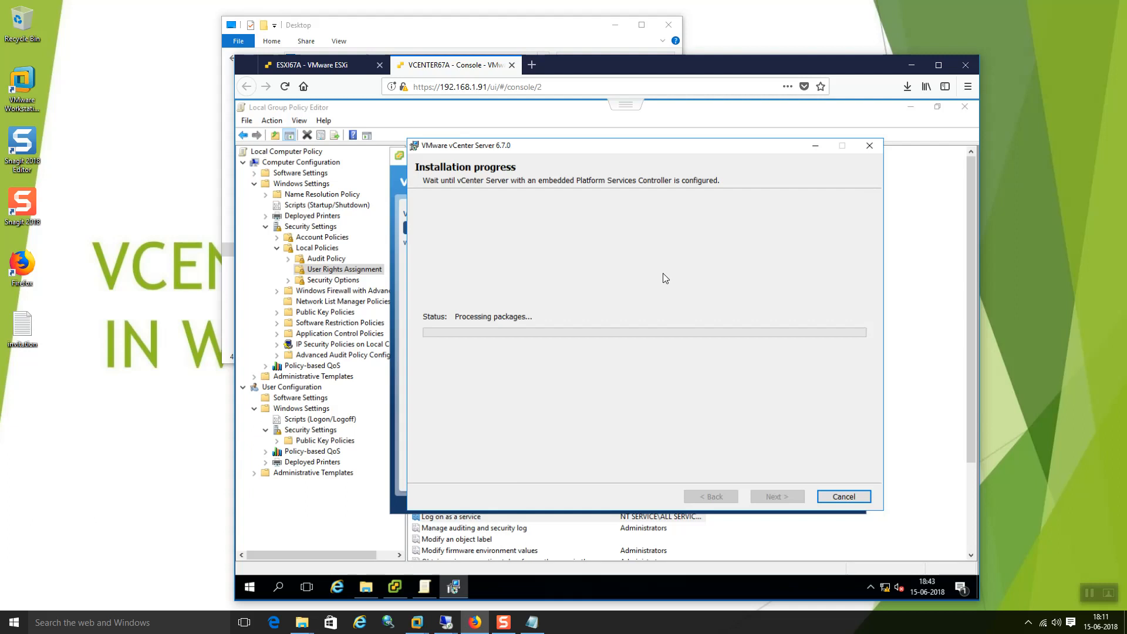
pyautogui.moveTo(641, 282)
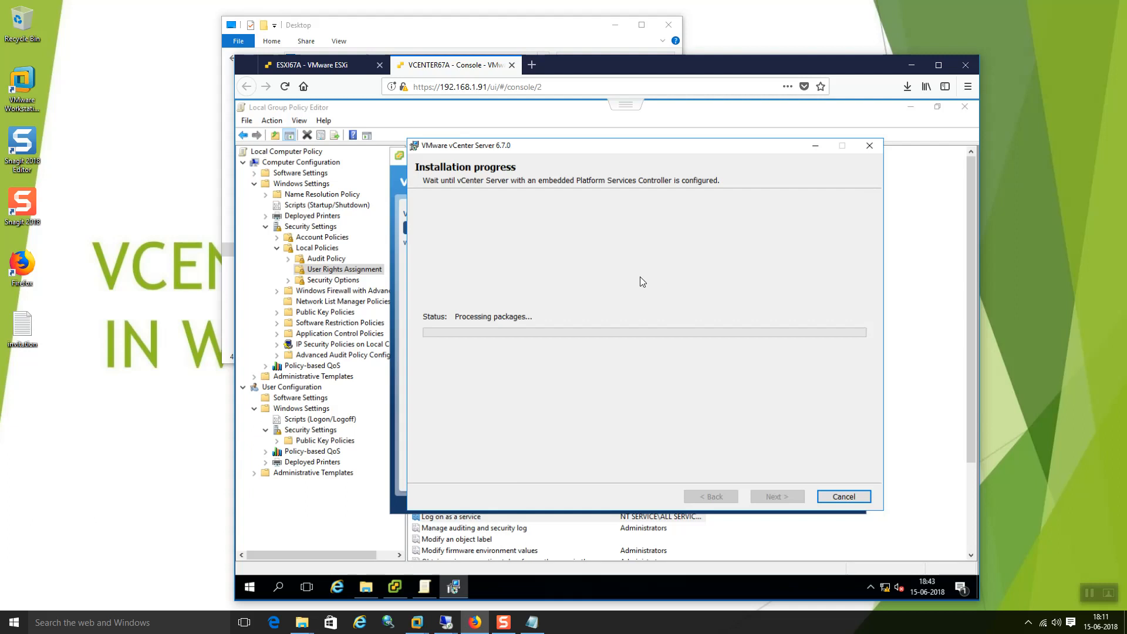